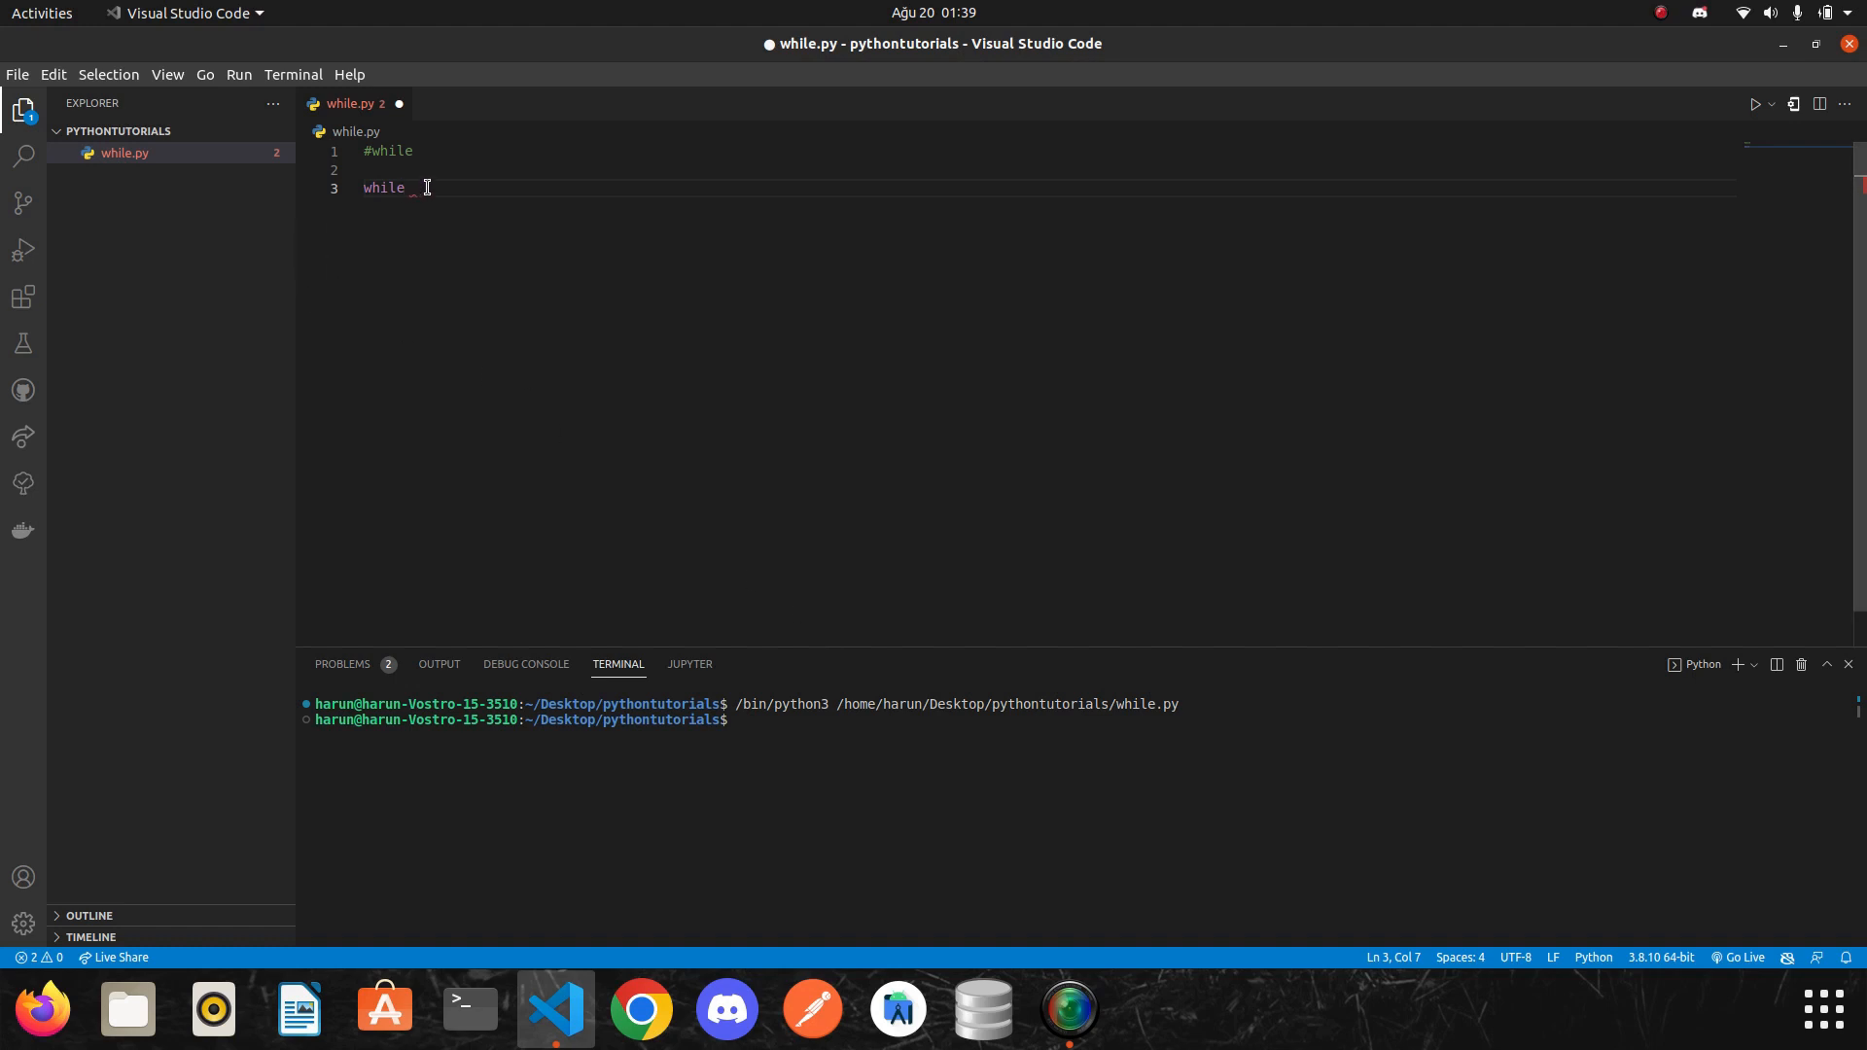
mouse_move(416, 311)
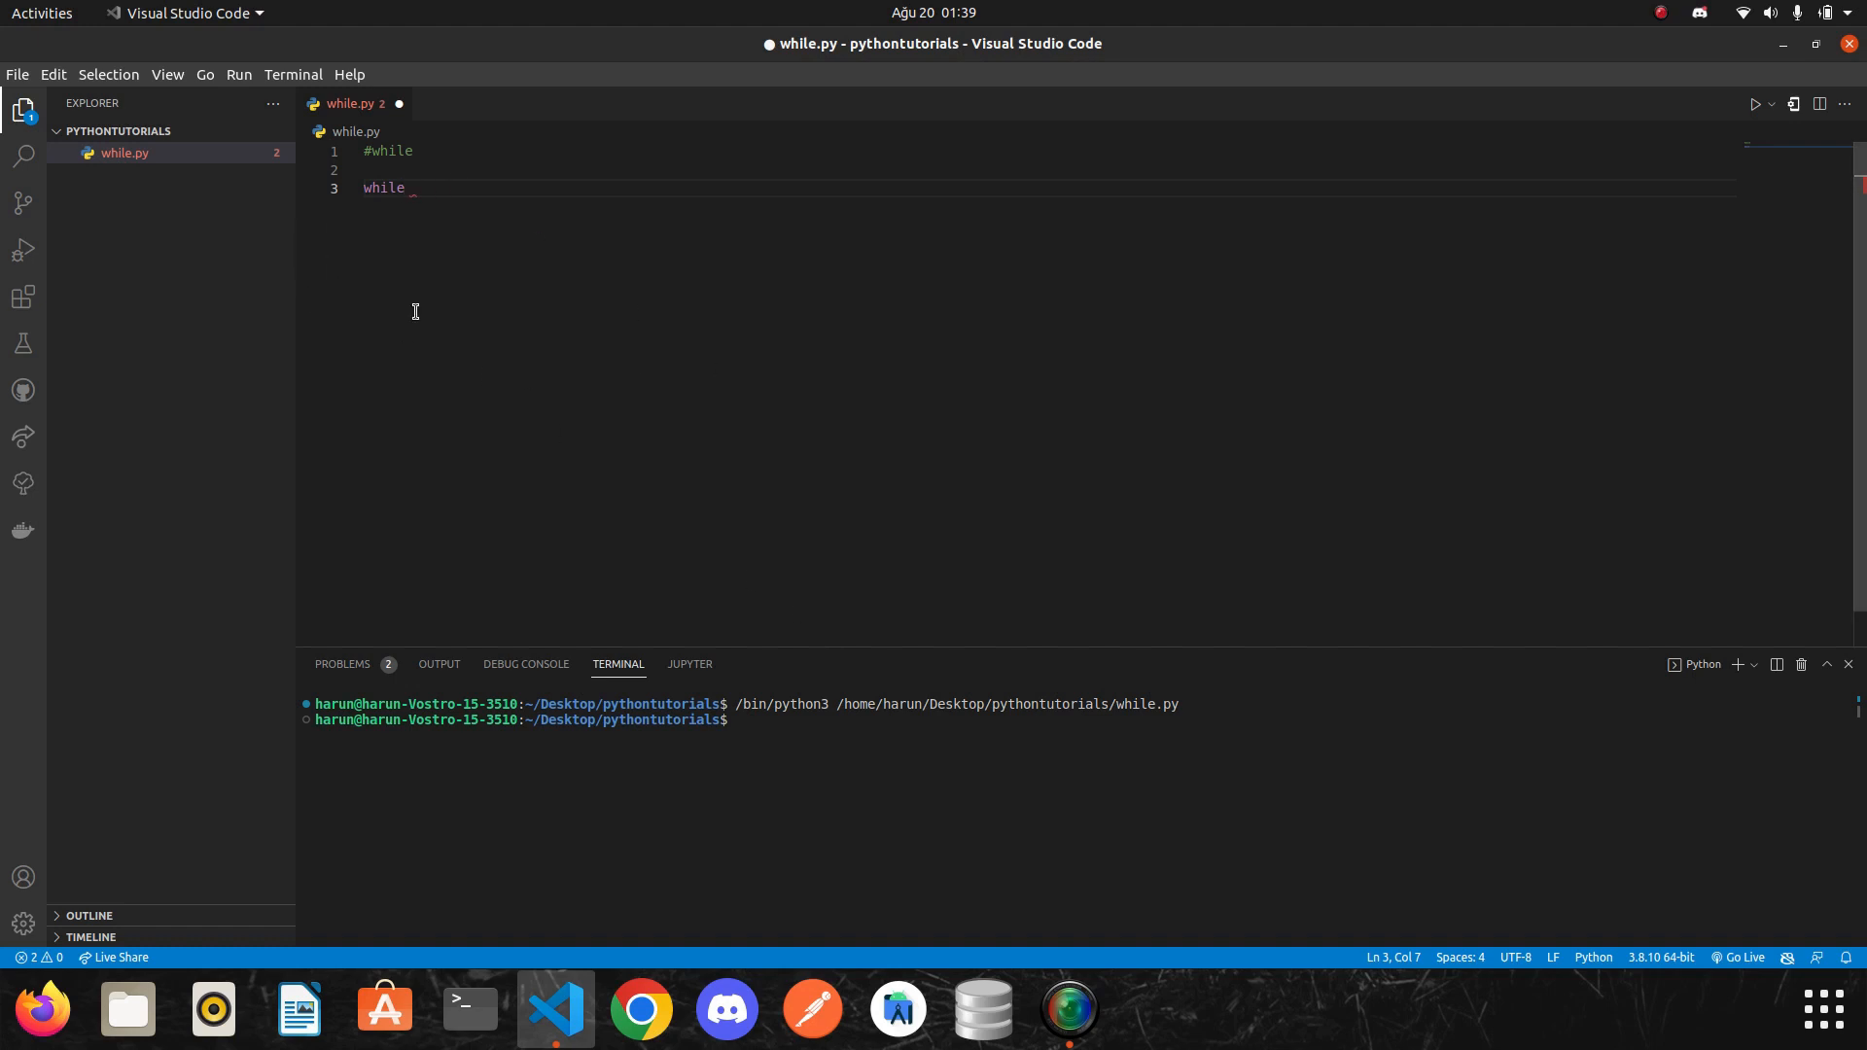
mouse_move(362, 191)
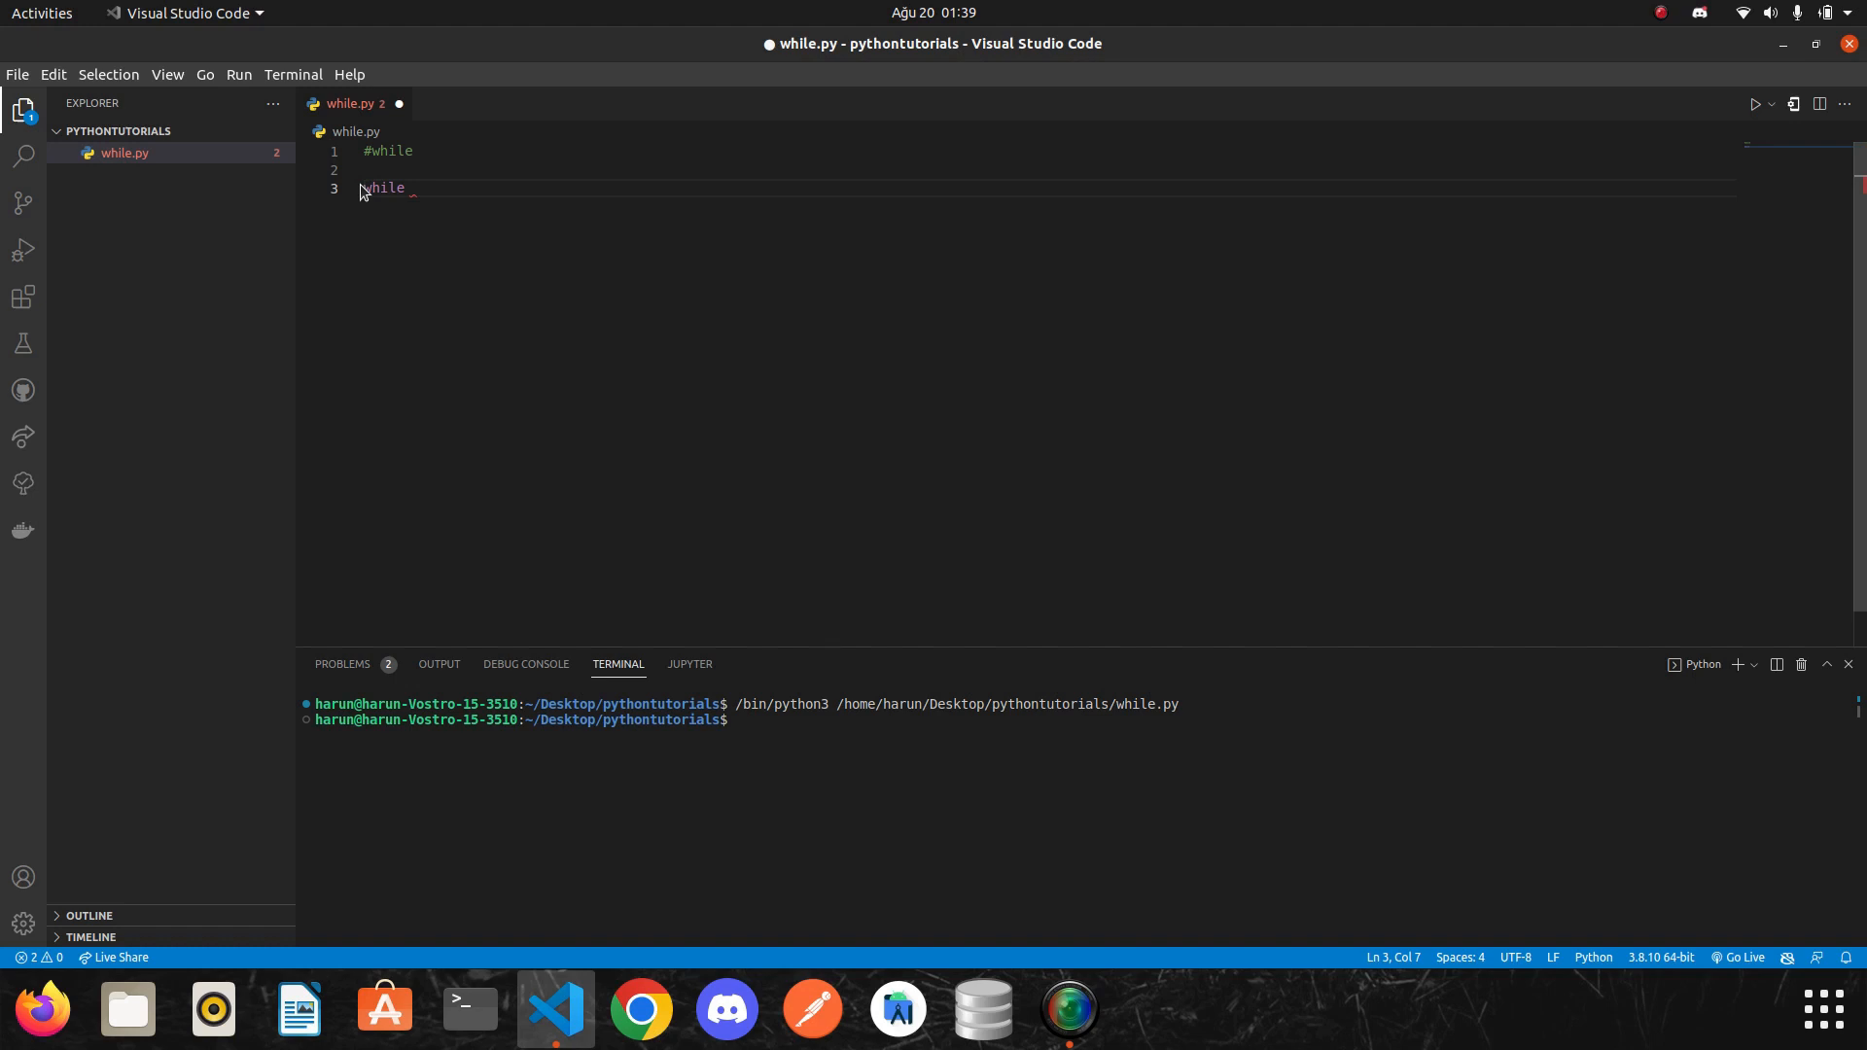
mouse_move(614, 381)
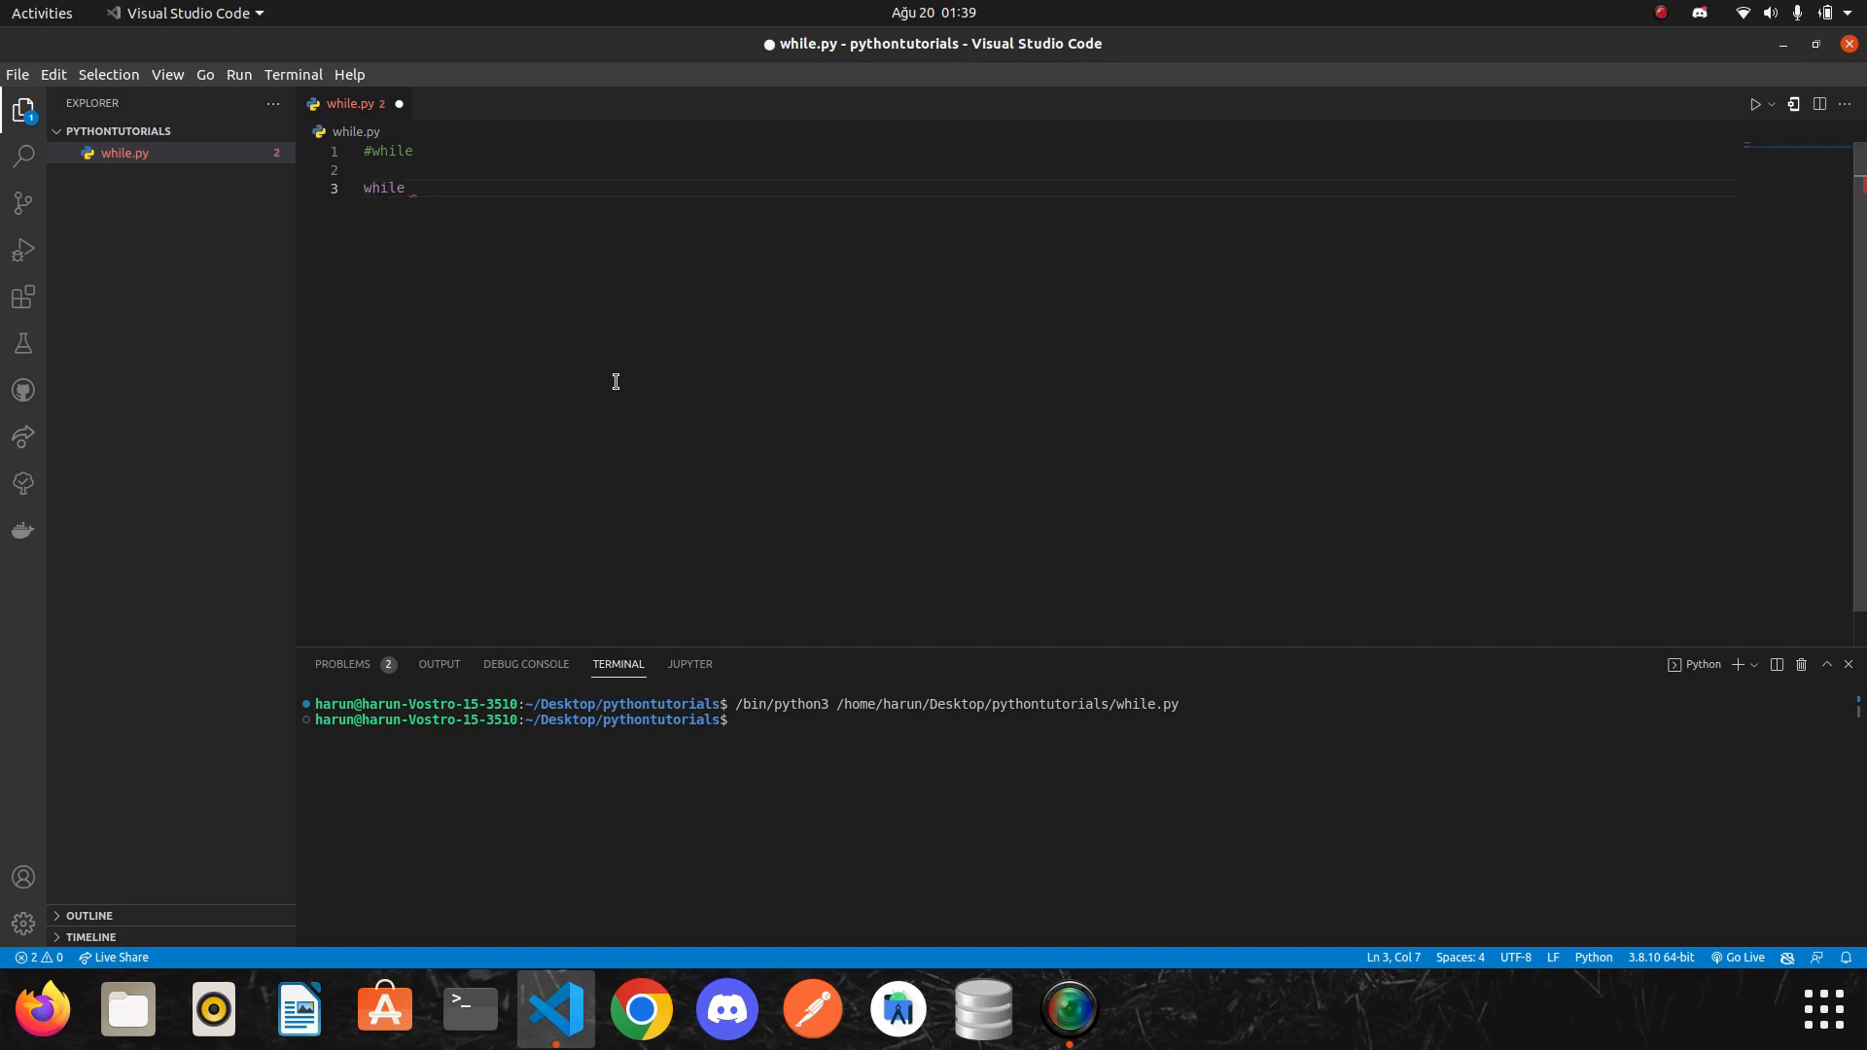
Add a condition = True assignment on its own line above the unfinished while statement.
key("Enter")
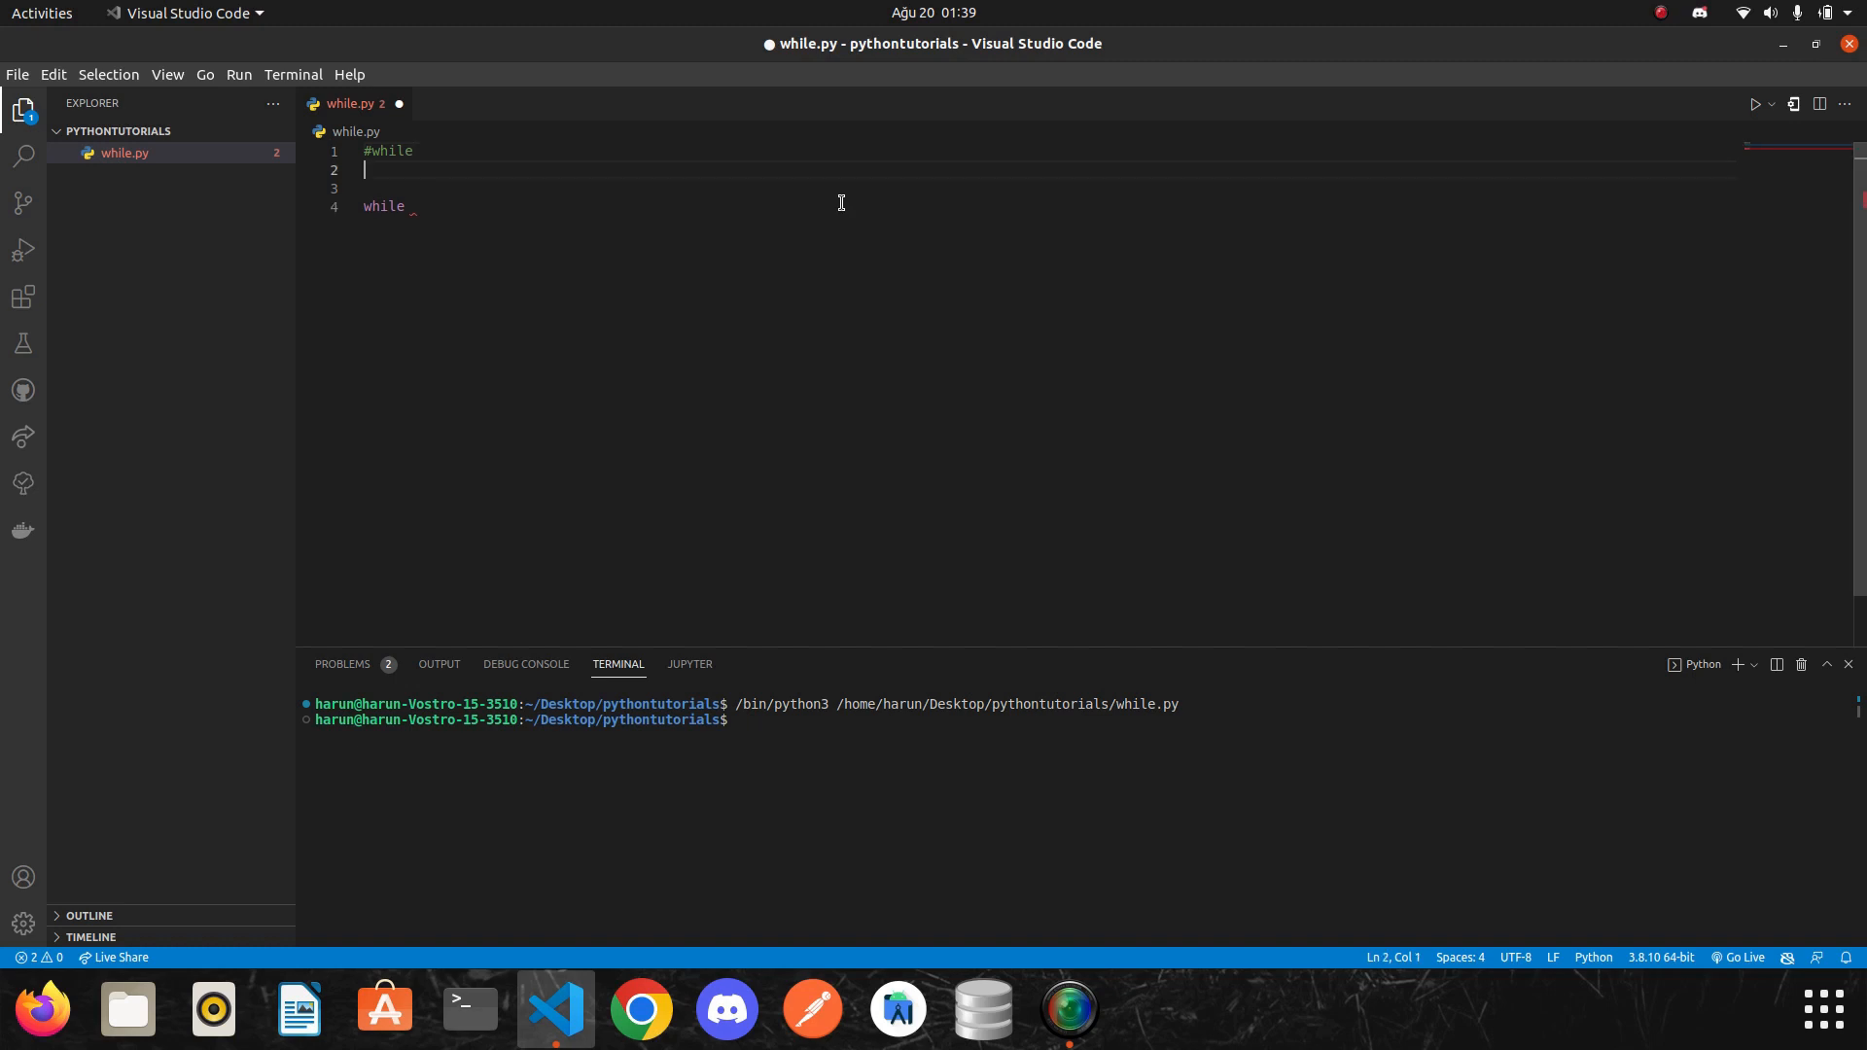
key("Enter")
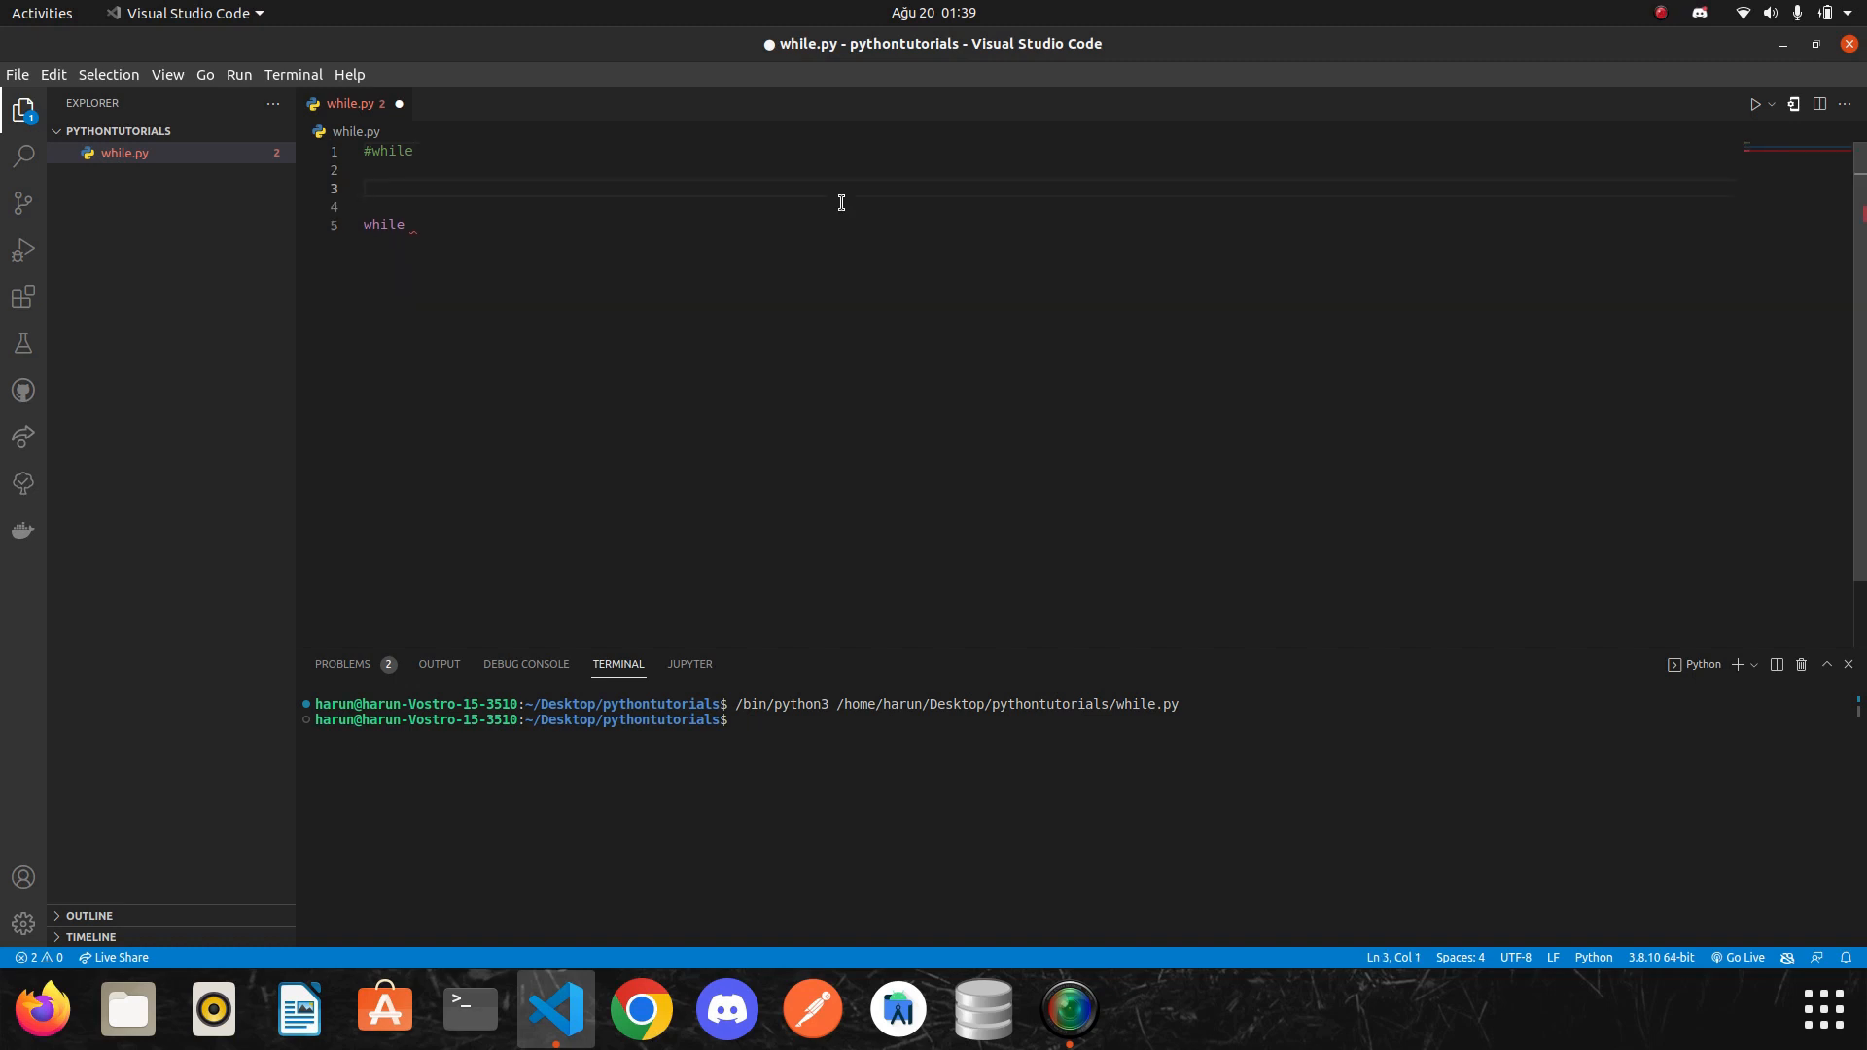
type("condition")
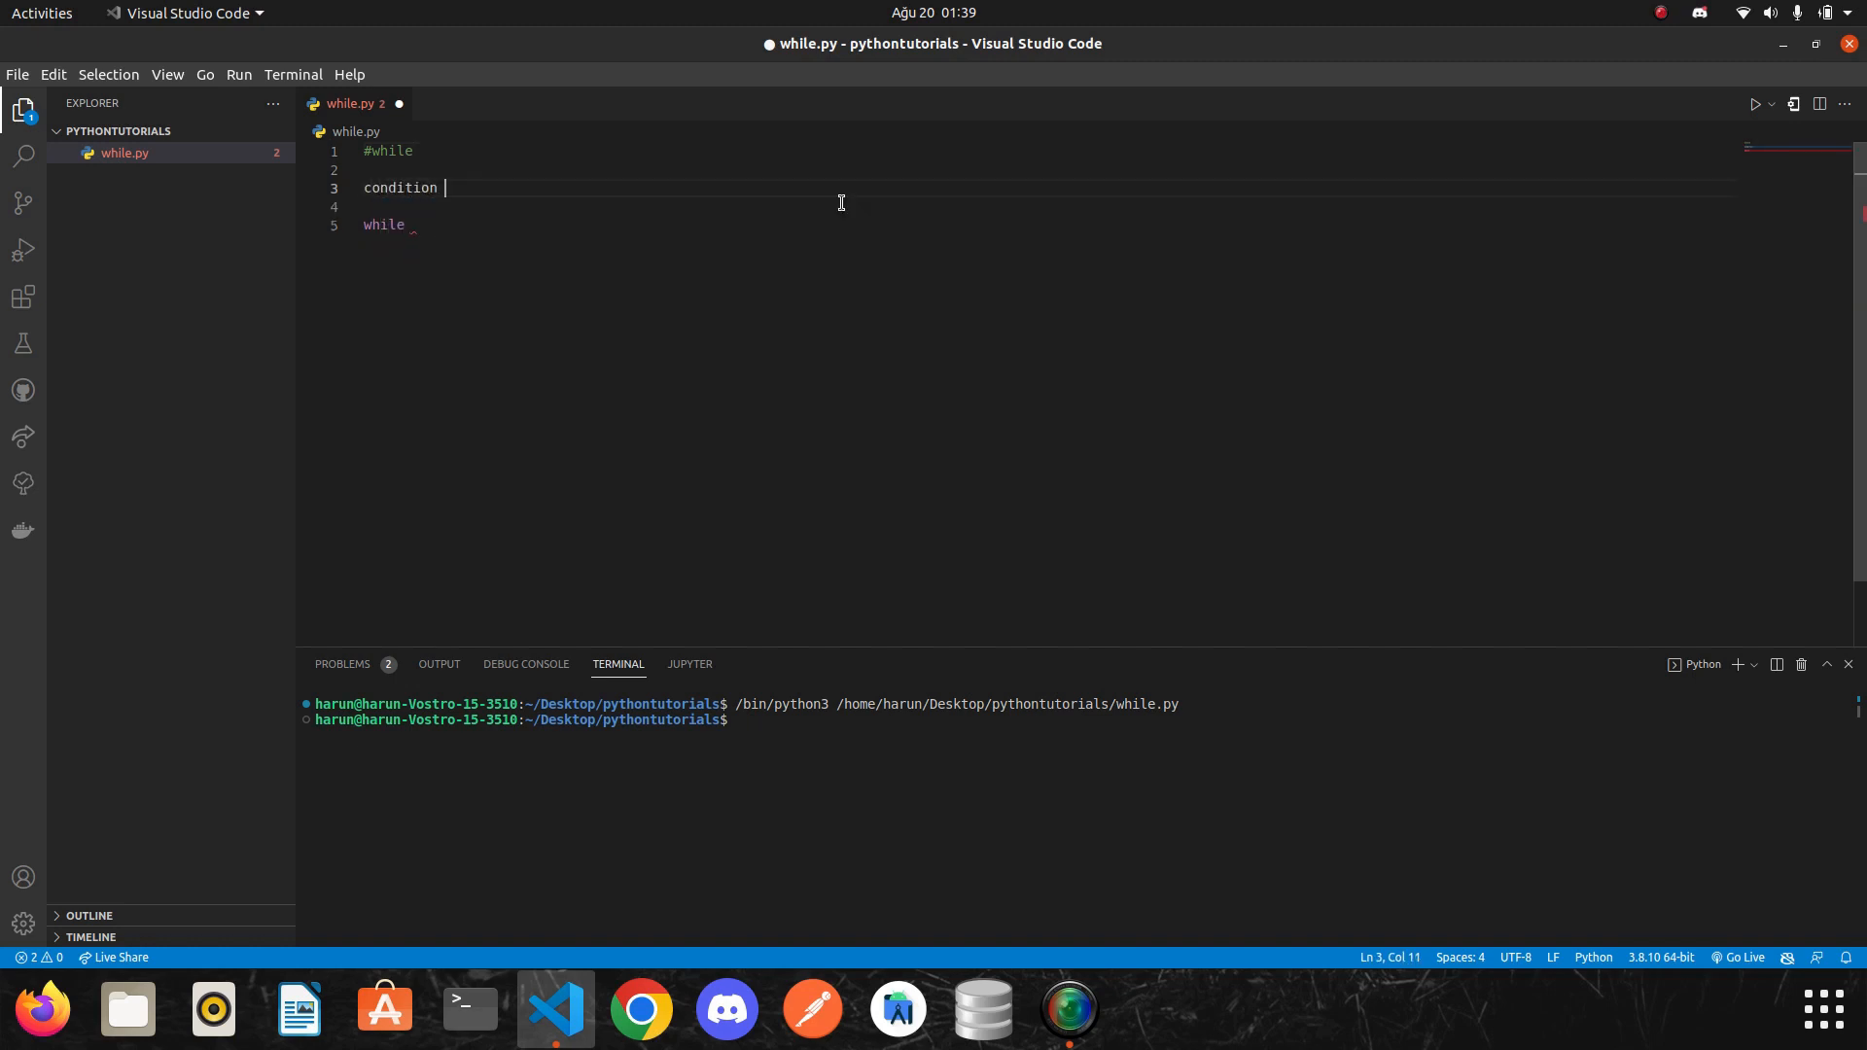
type("=")
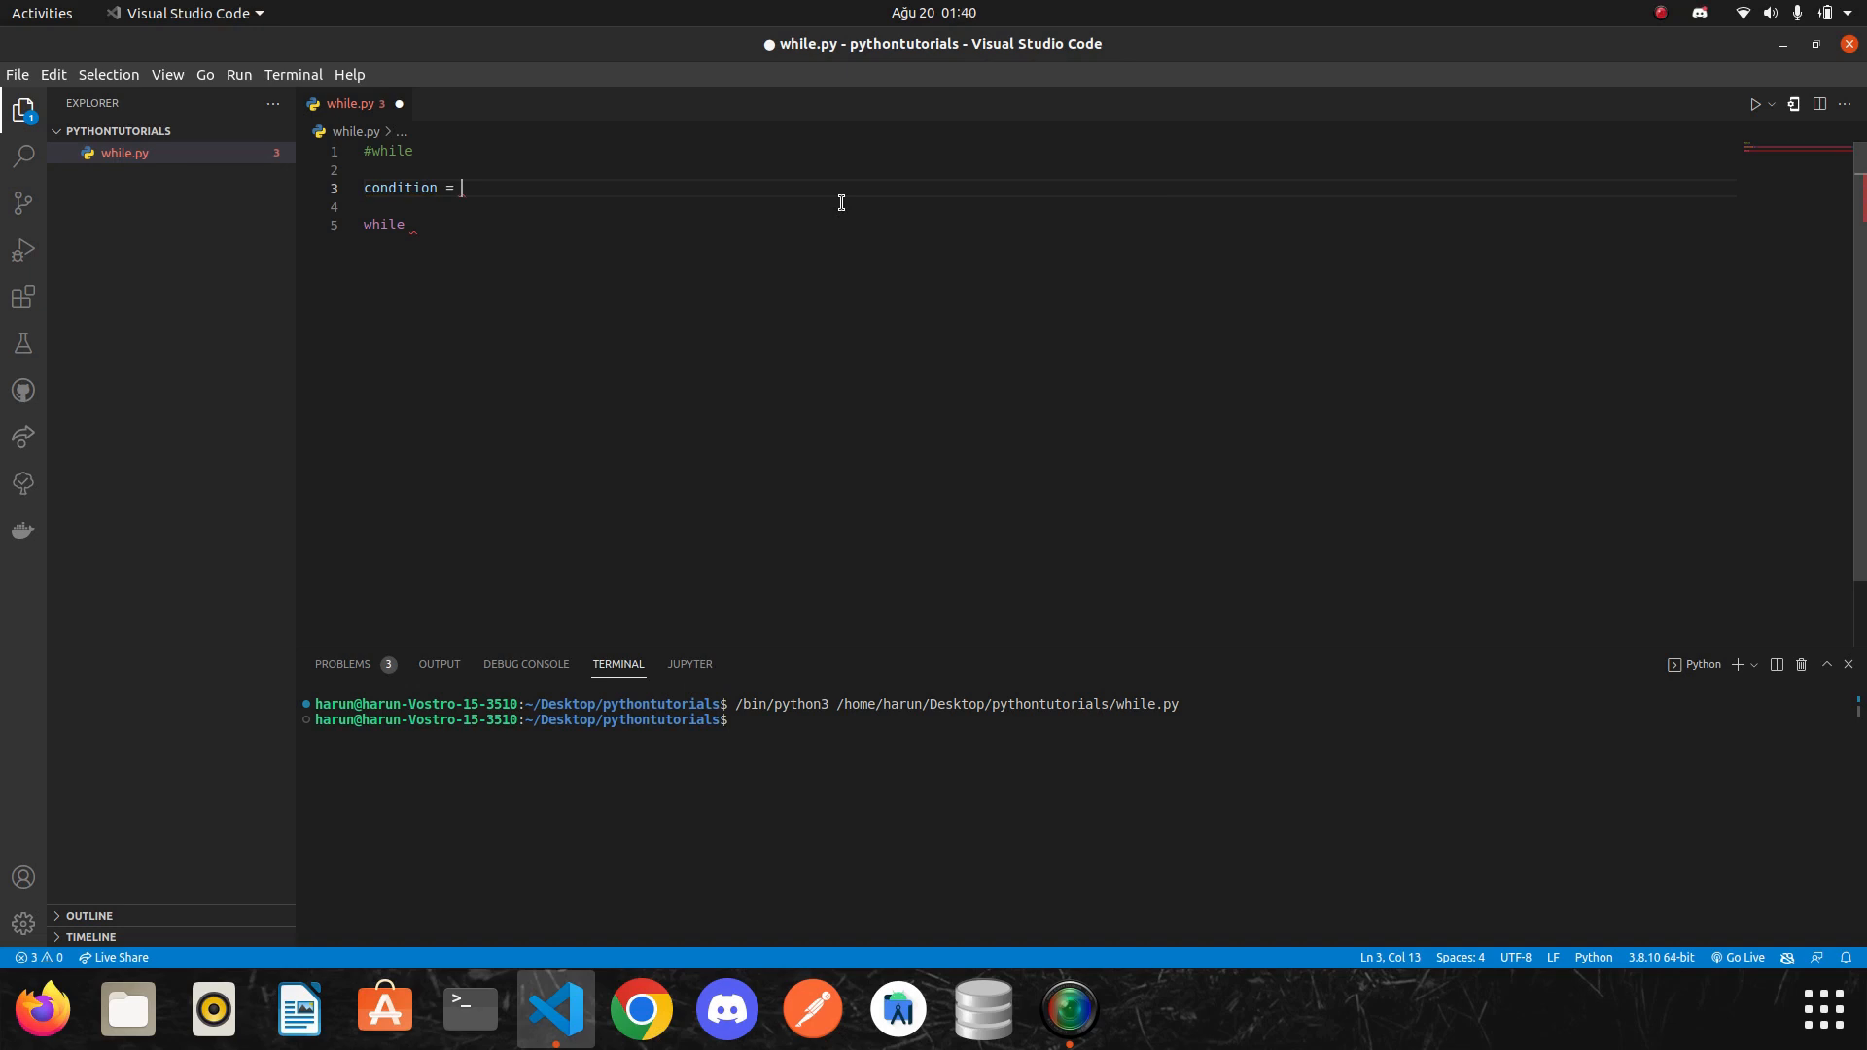
type("True")
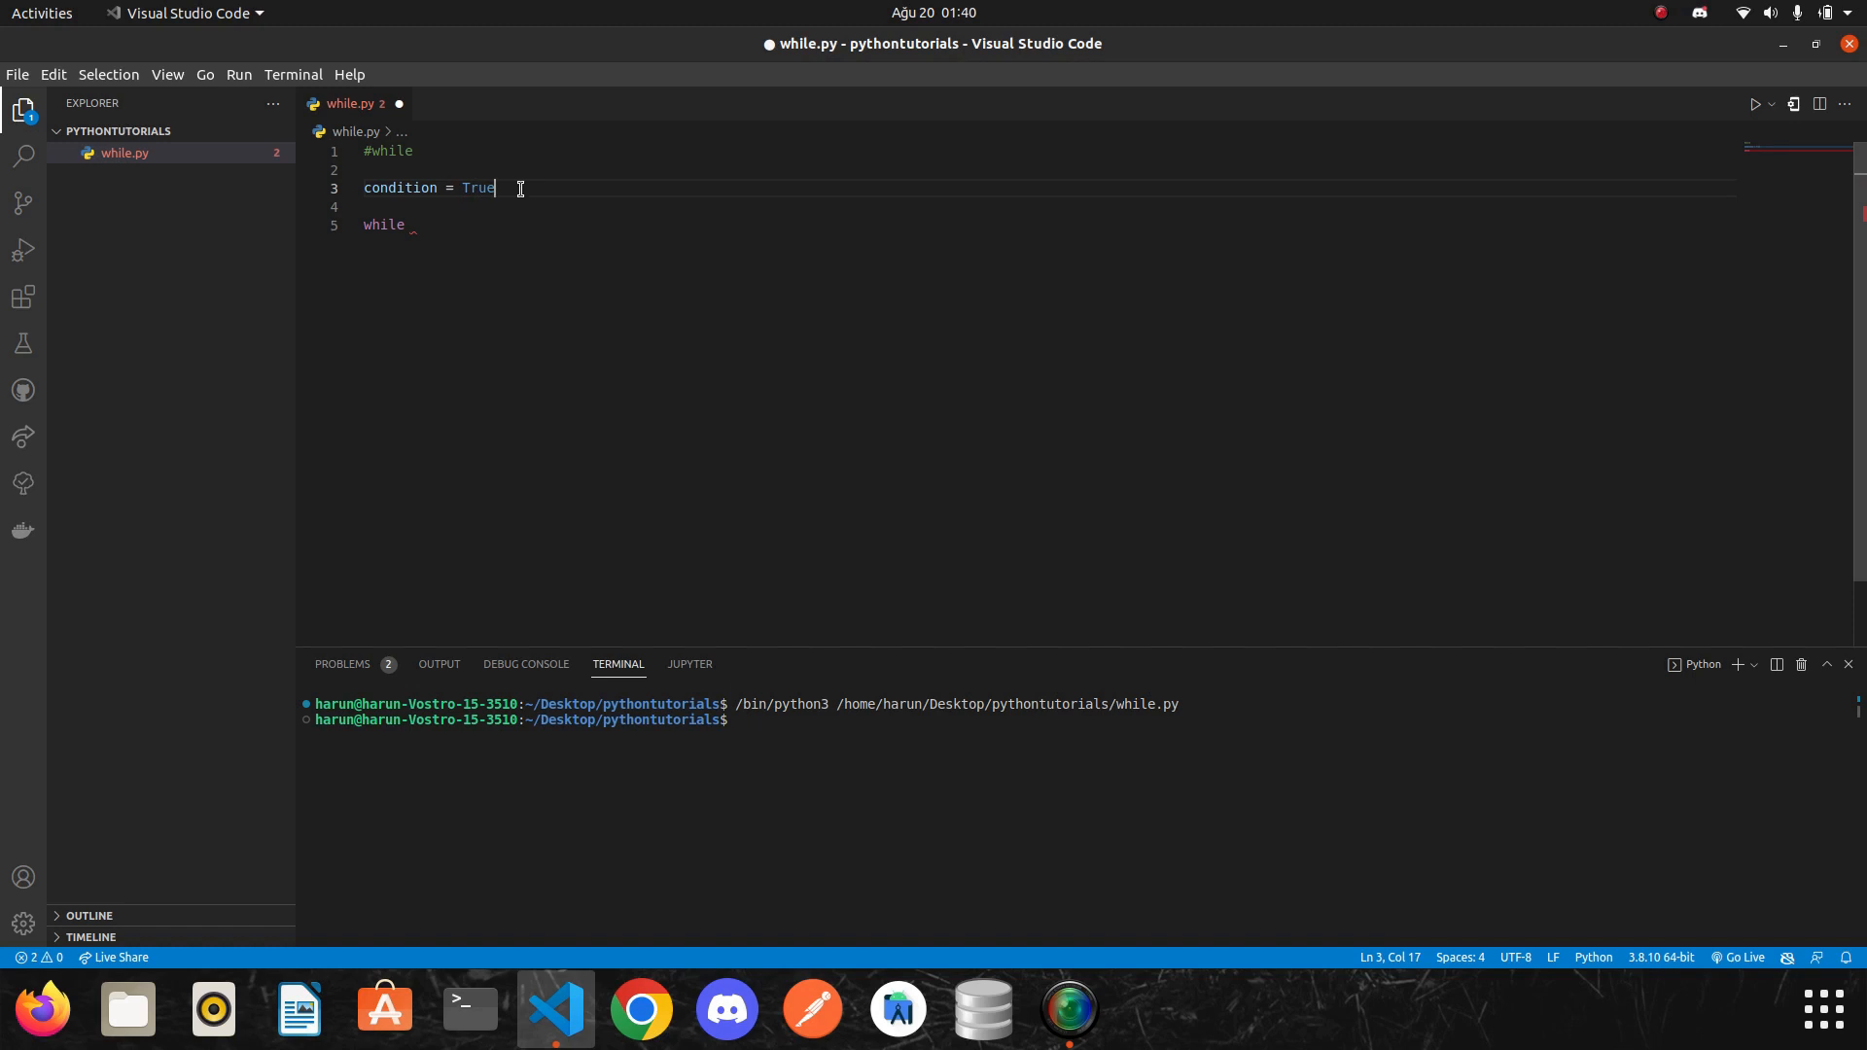
Complete the header as while condition: and highlight the condition flag it tests.
double_click(385, 225)
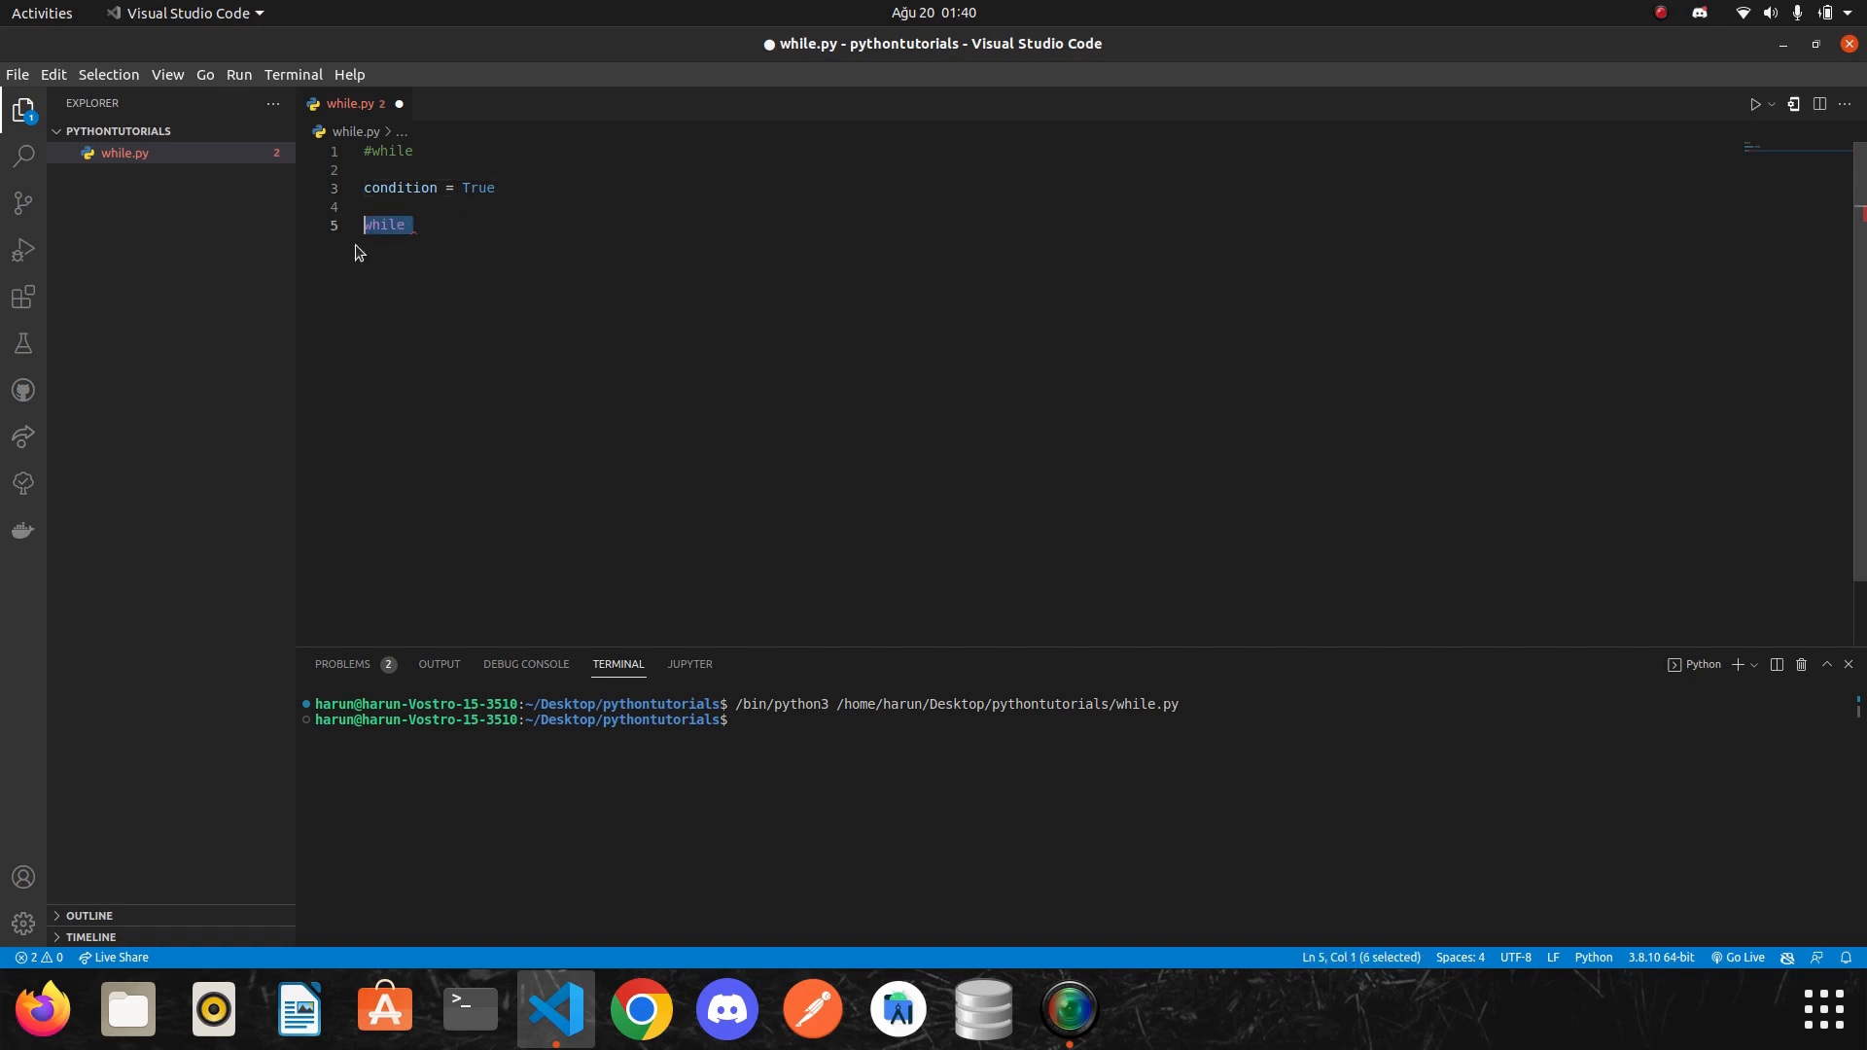
mouse_move(597, 328)
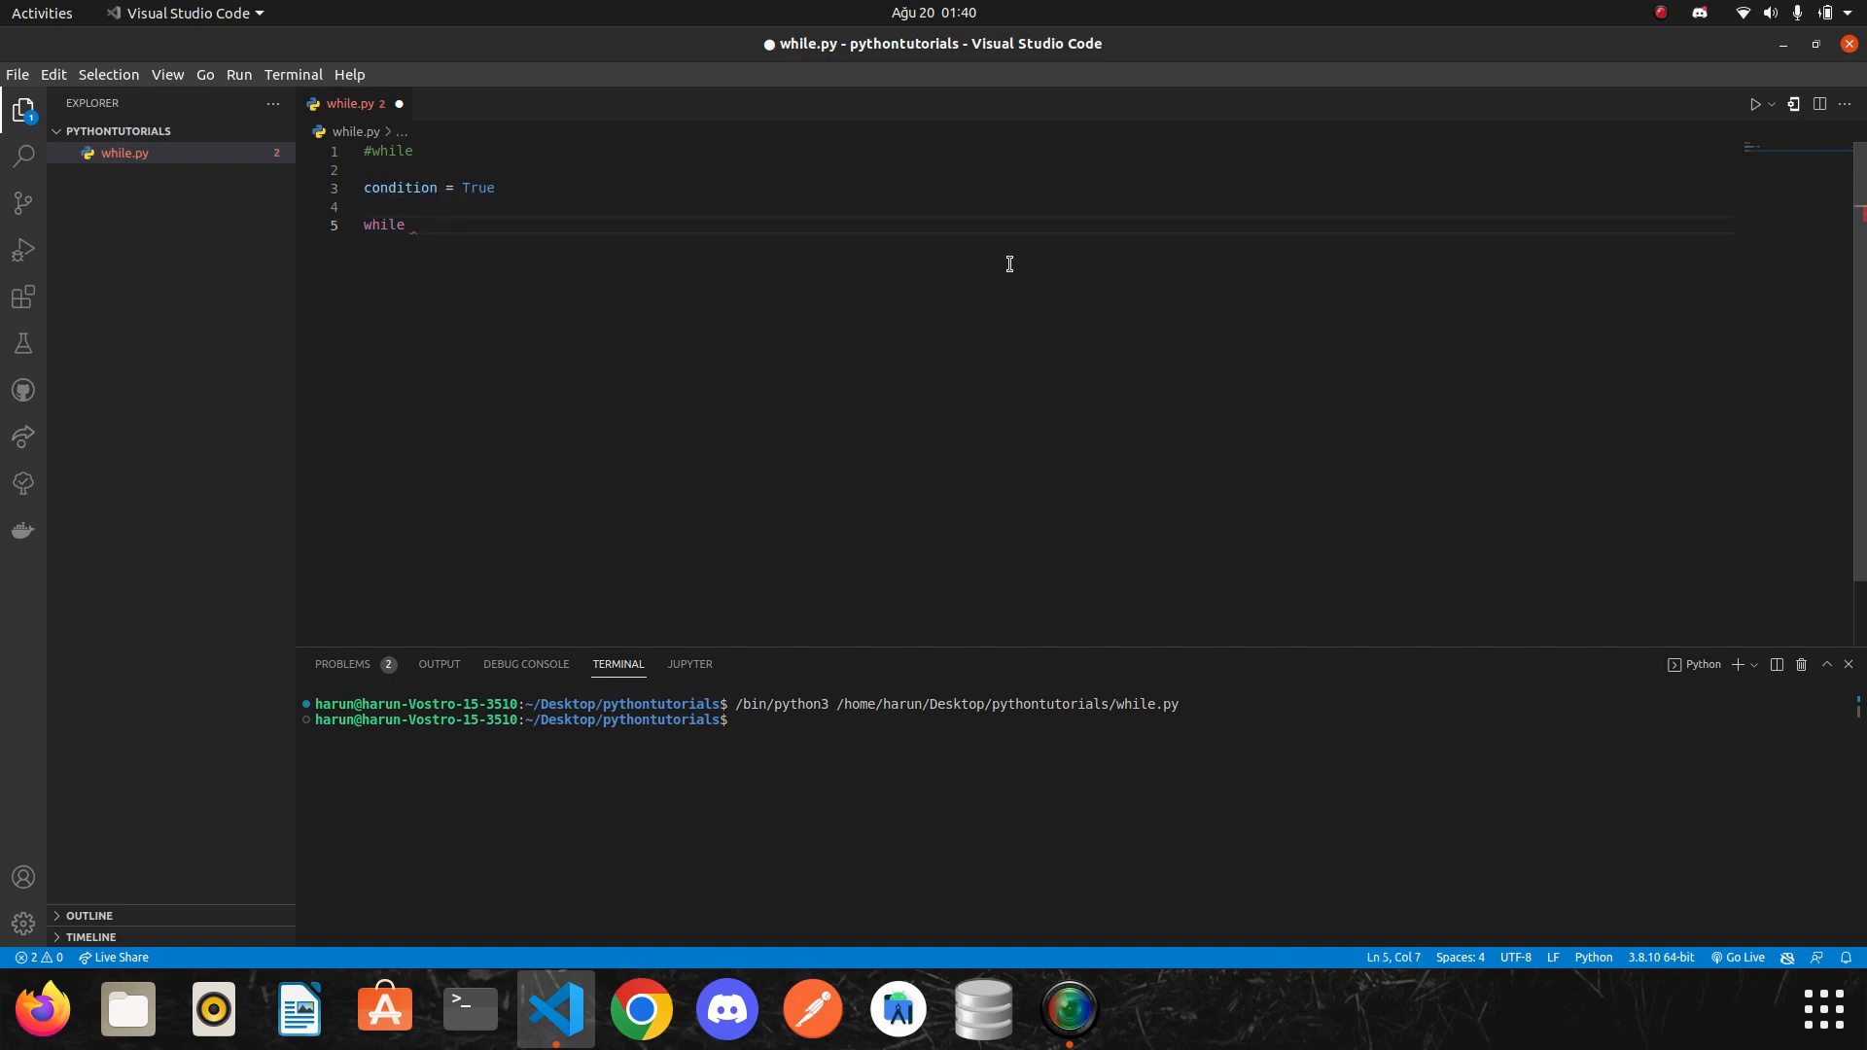
type("condition:")
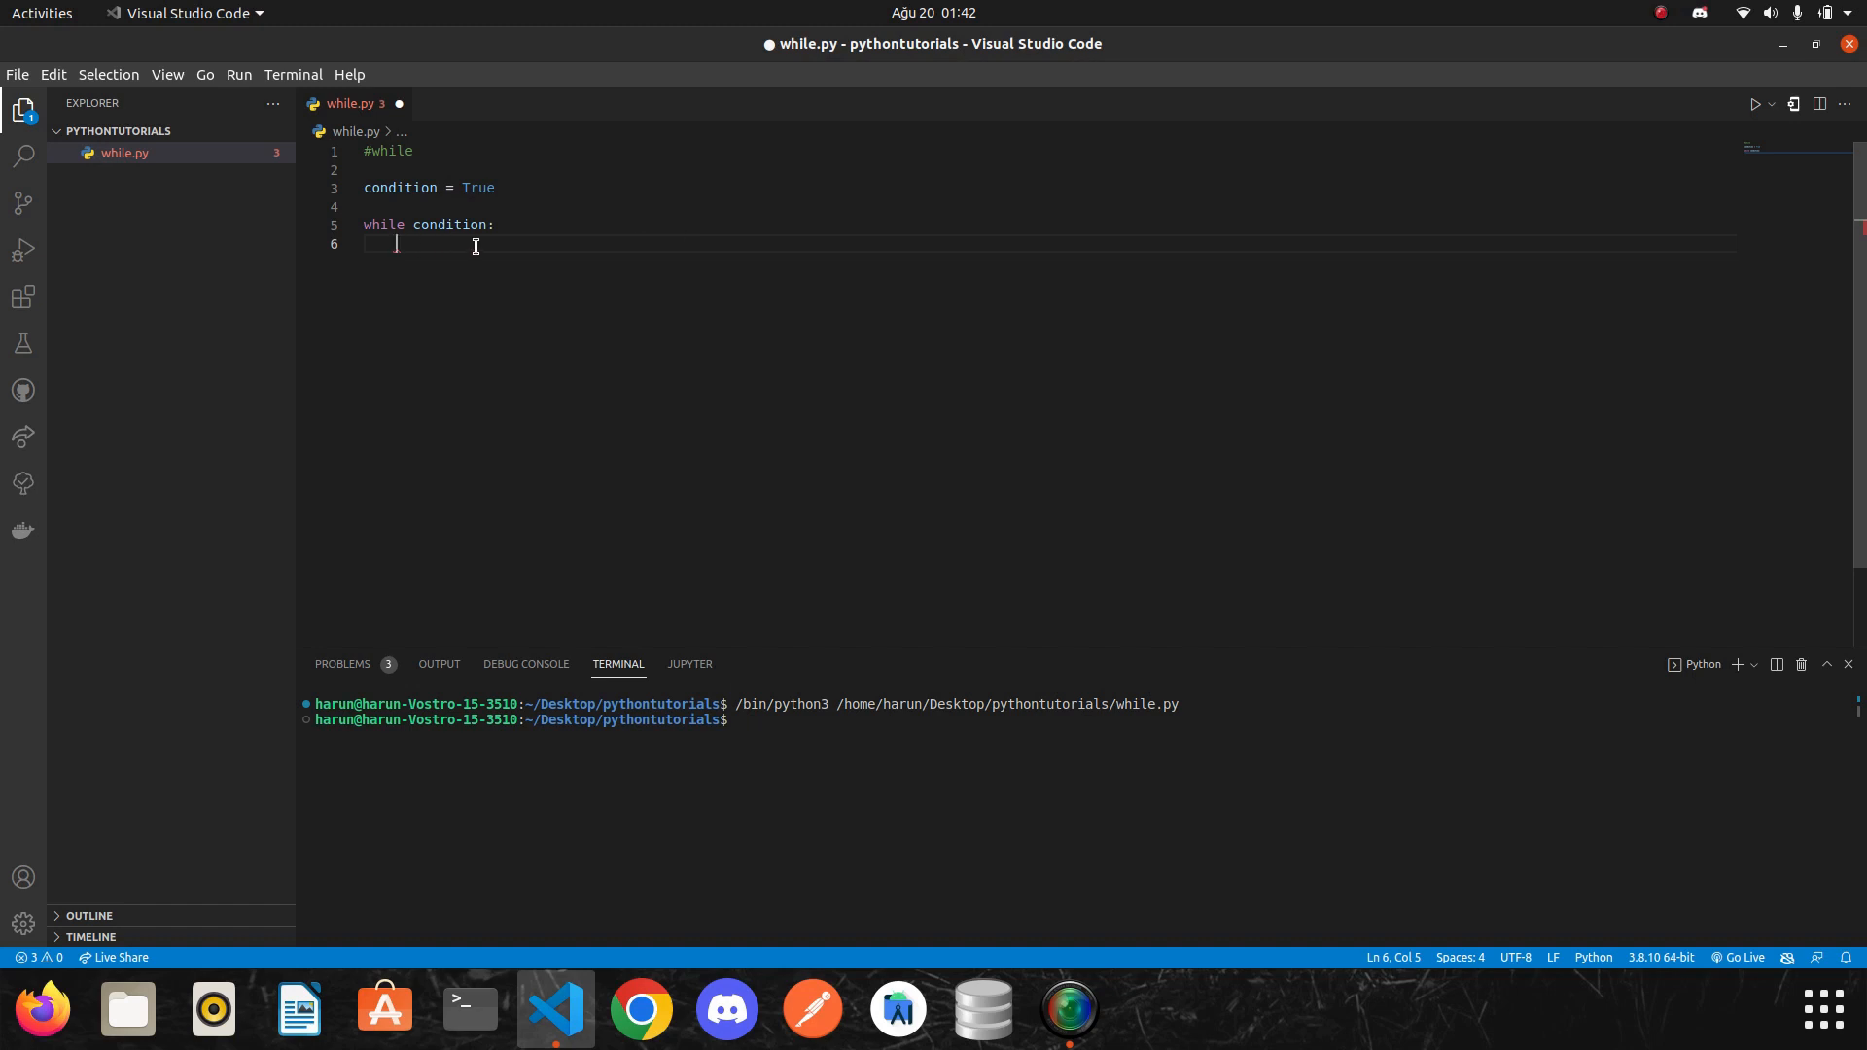
mouse_move(759, 352)
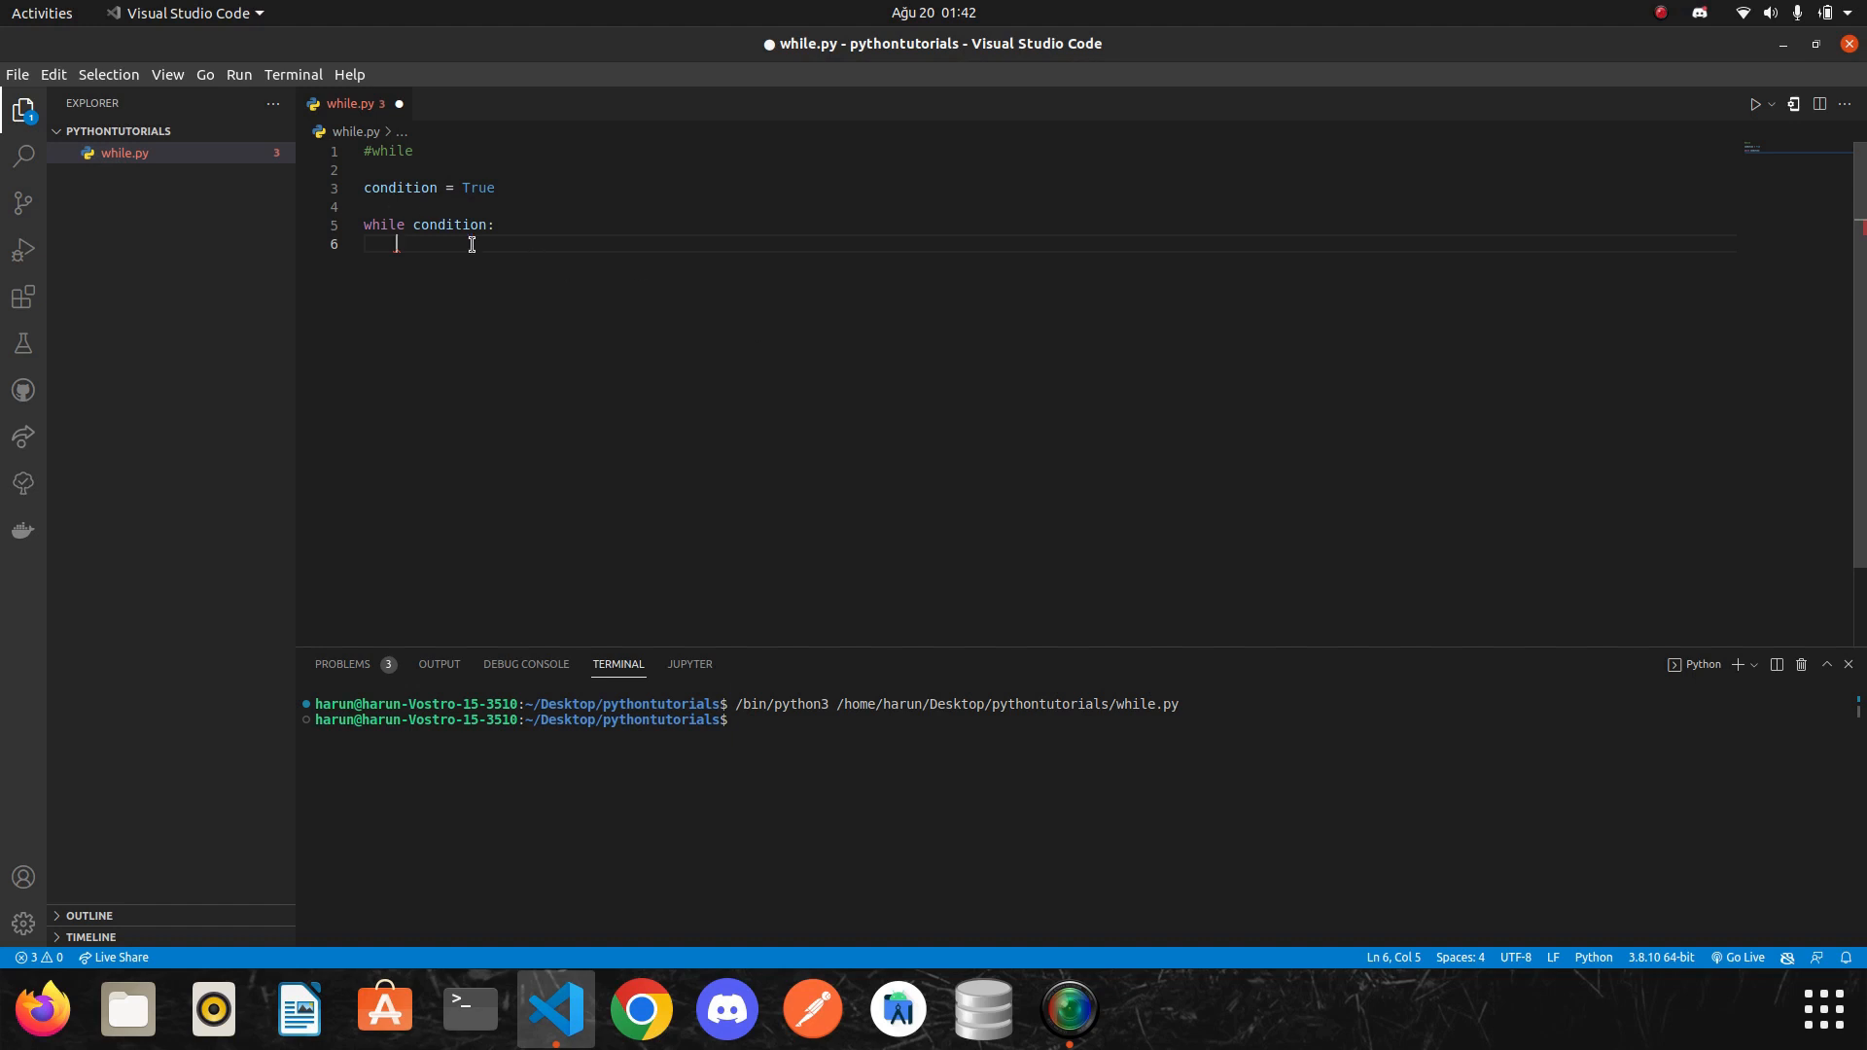
left_click(496, 226)
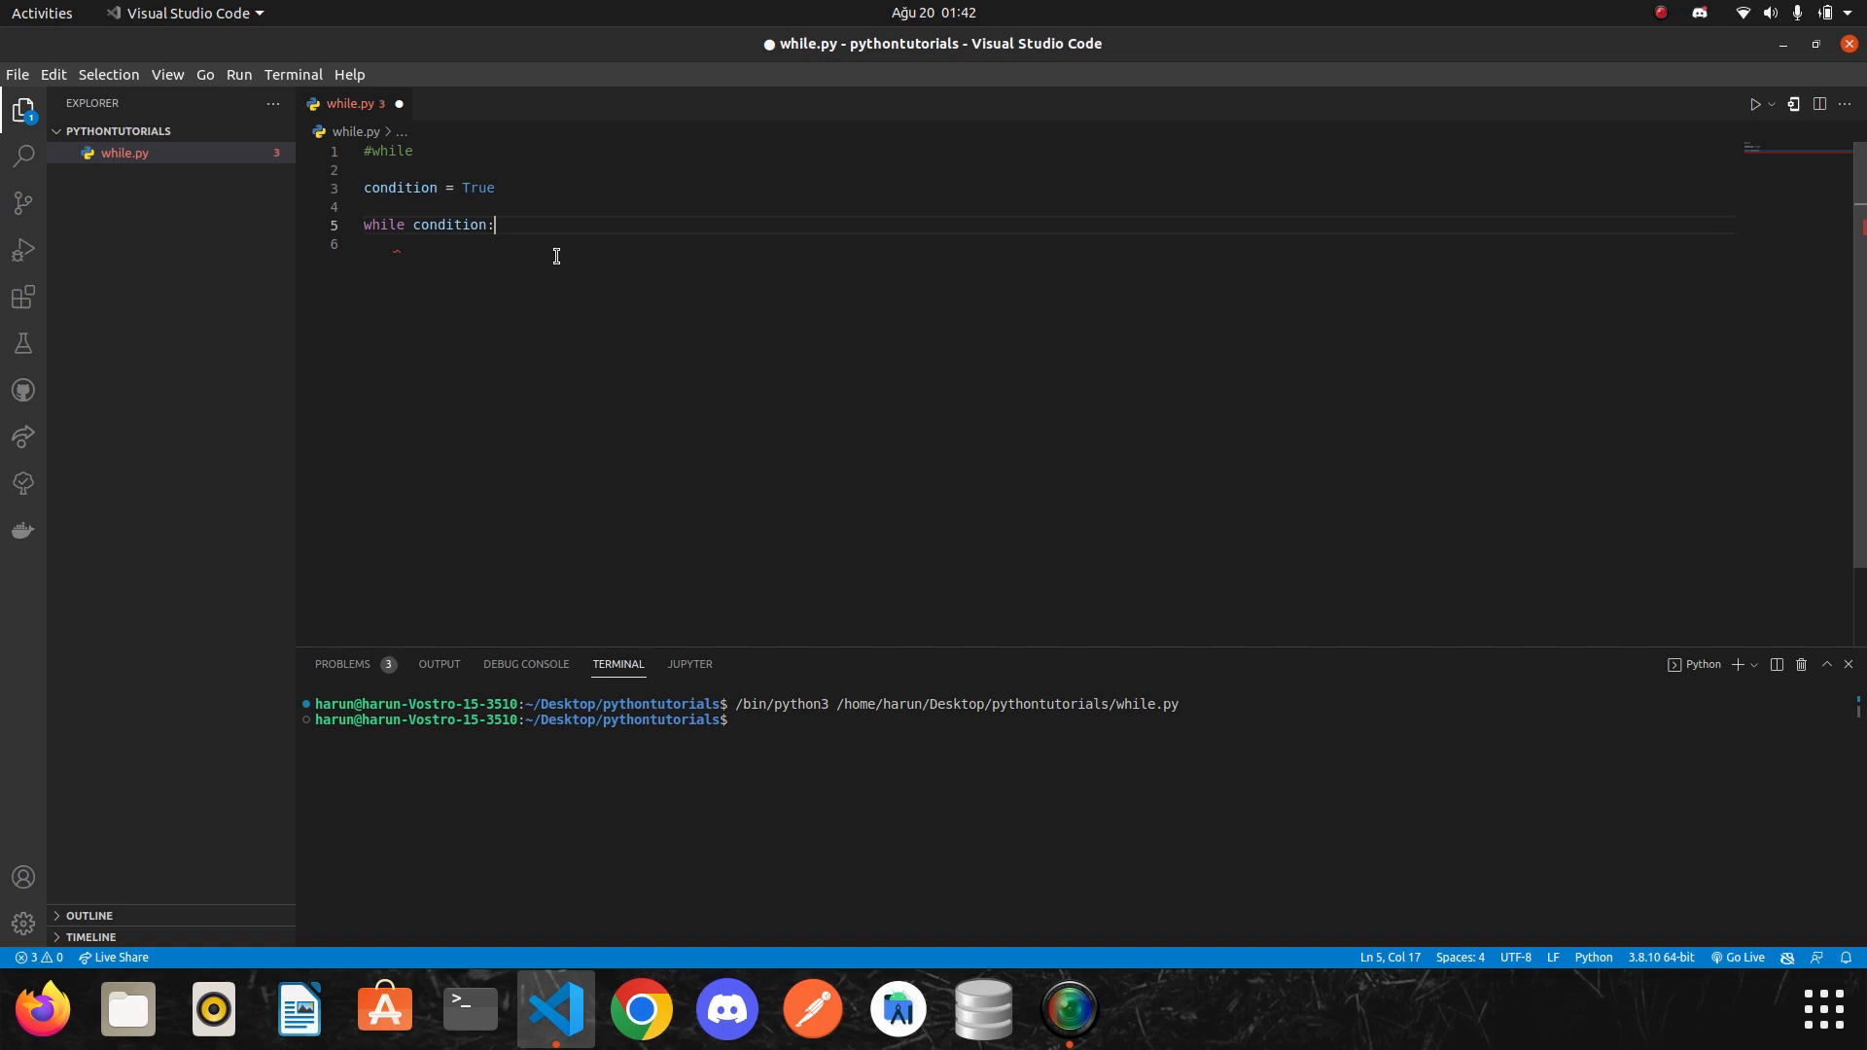
mouse_move(638, 323)
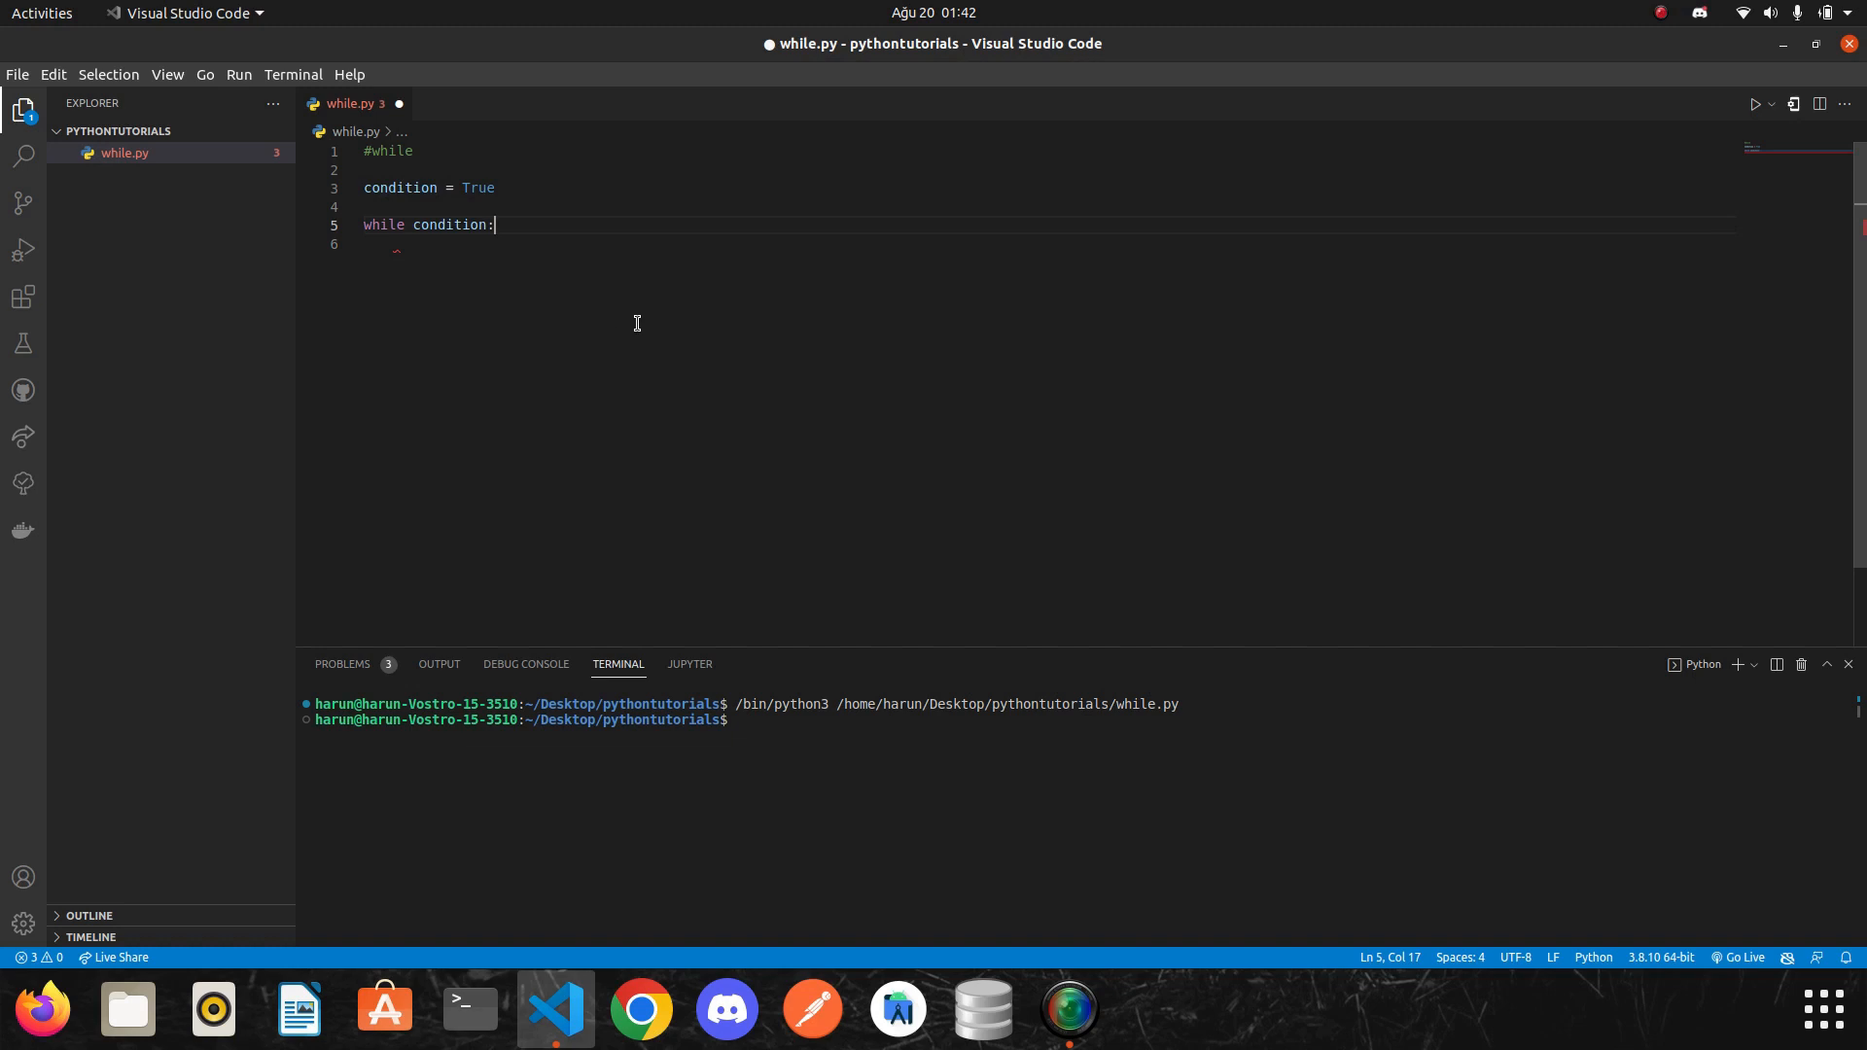
left_click_drag(496, 224, 393, 245)
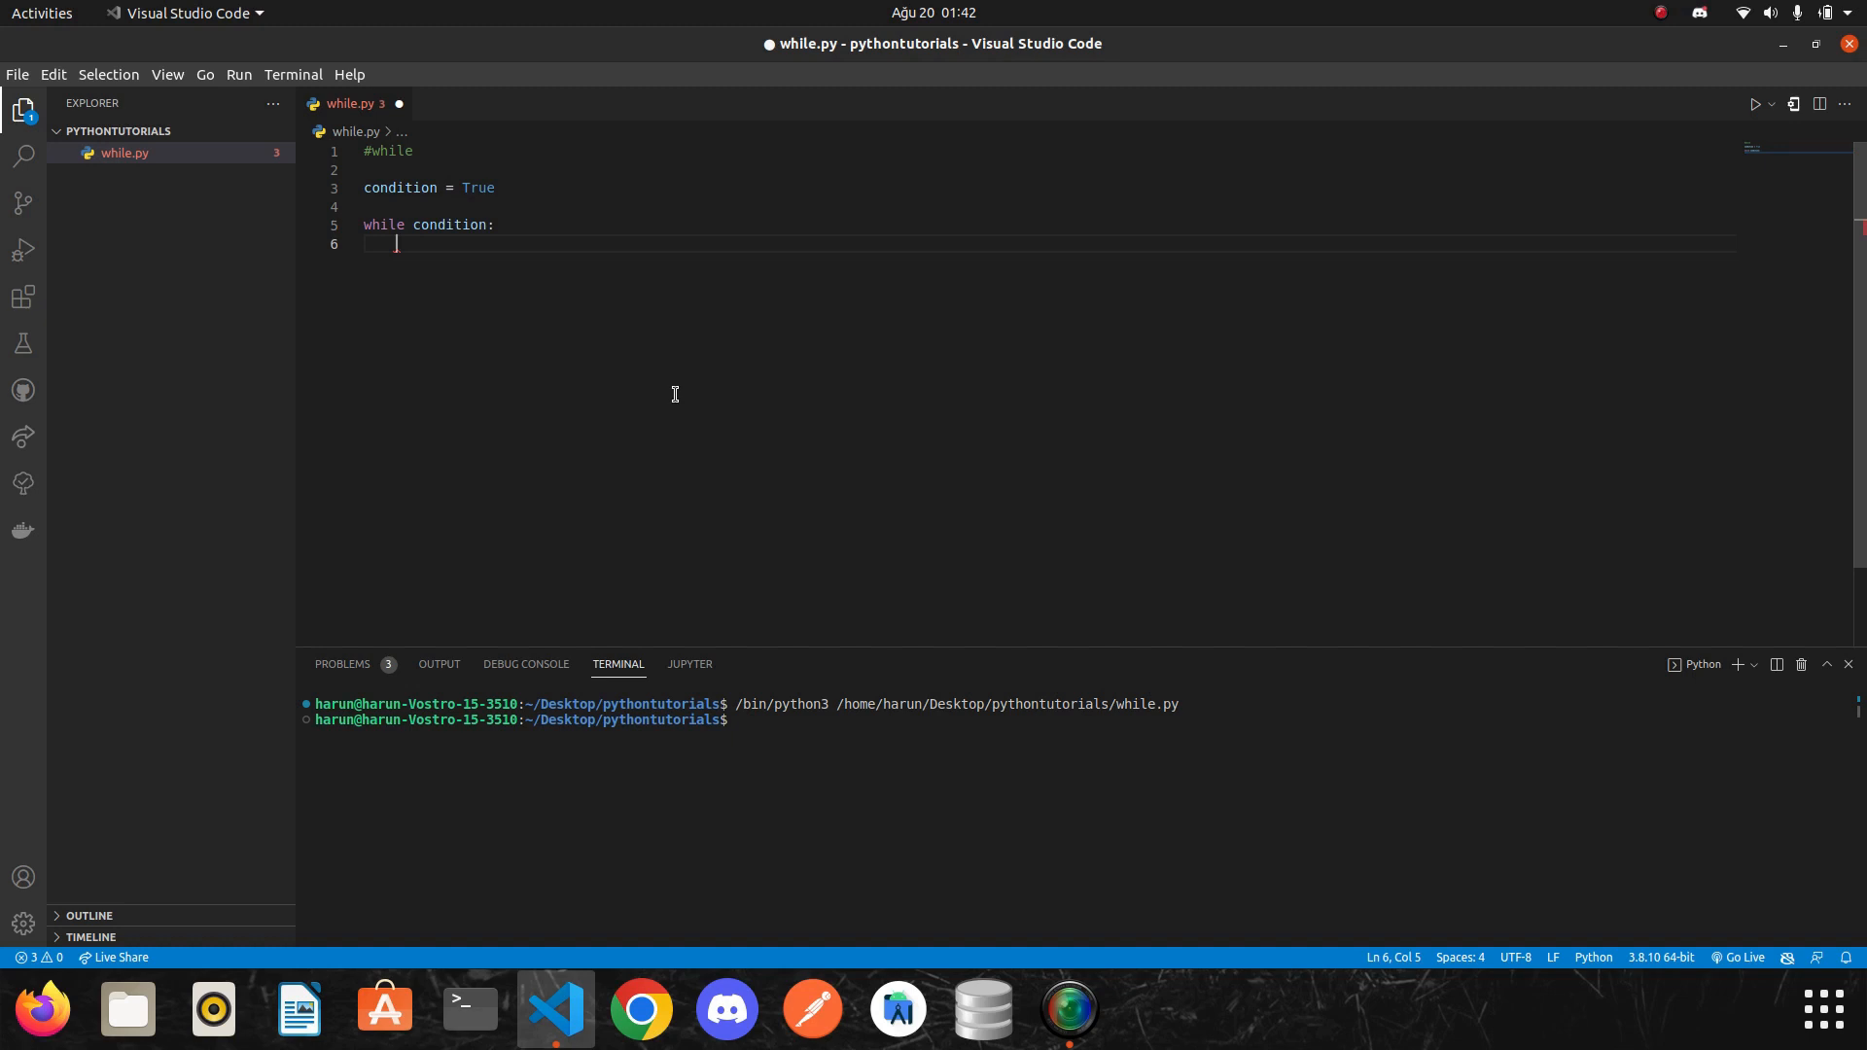
double_click(450, 226)
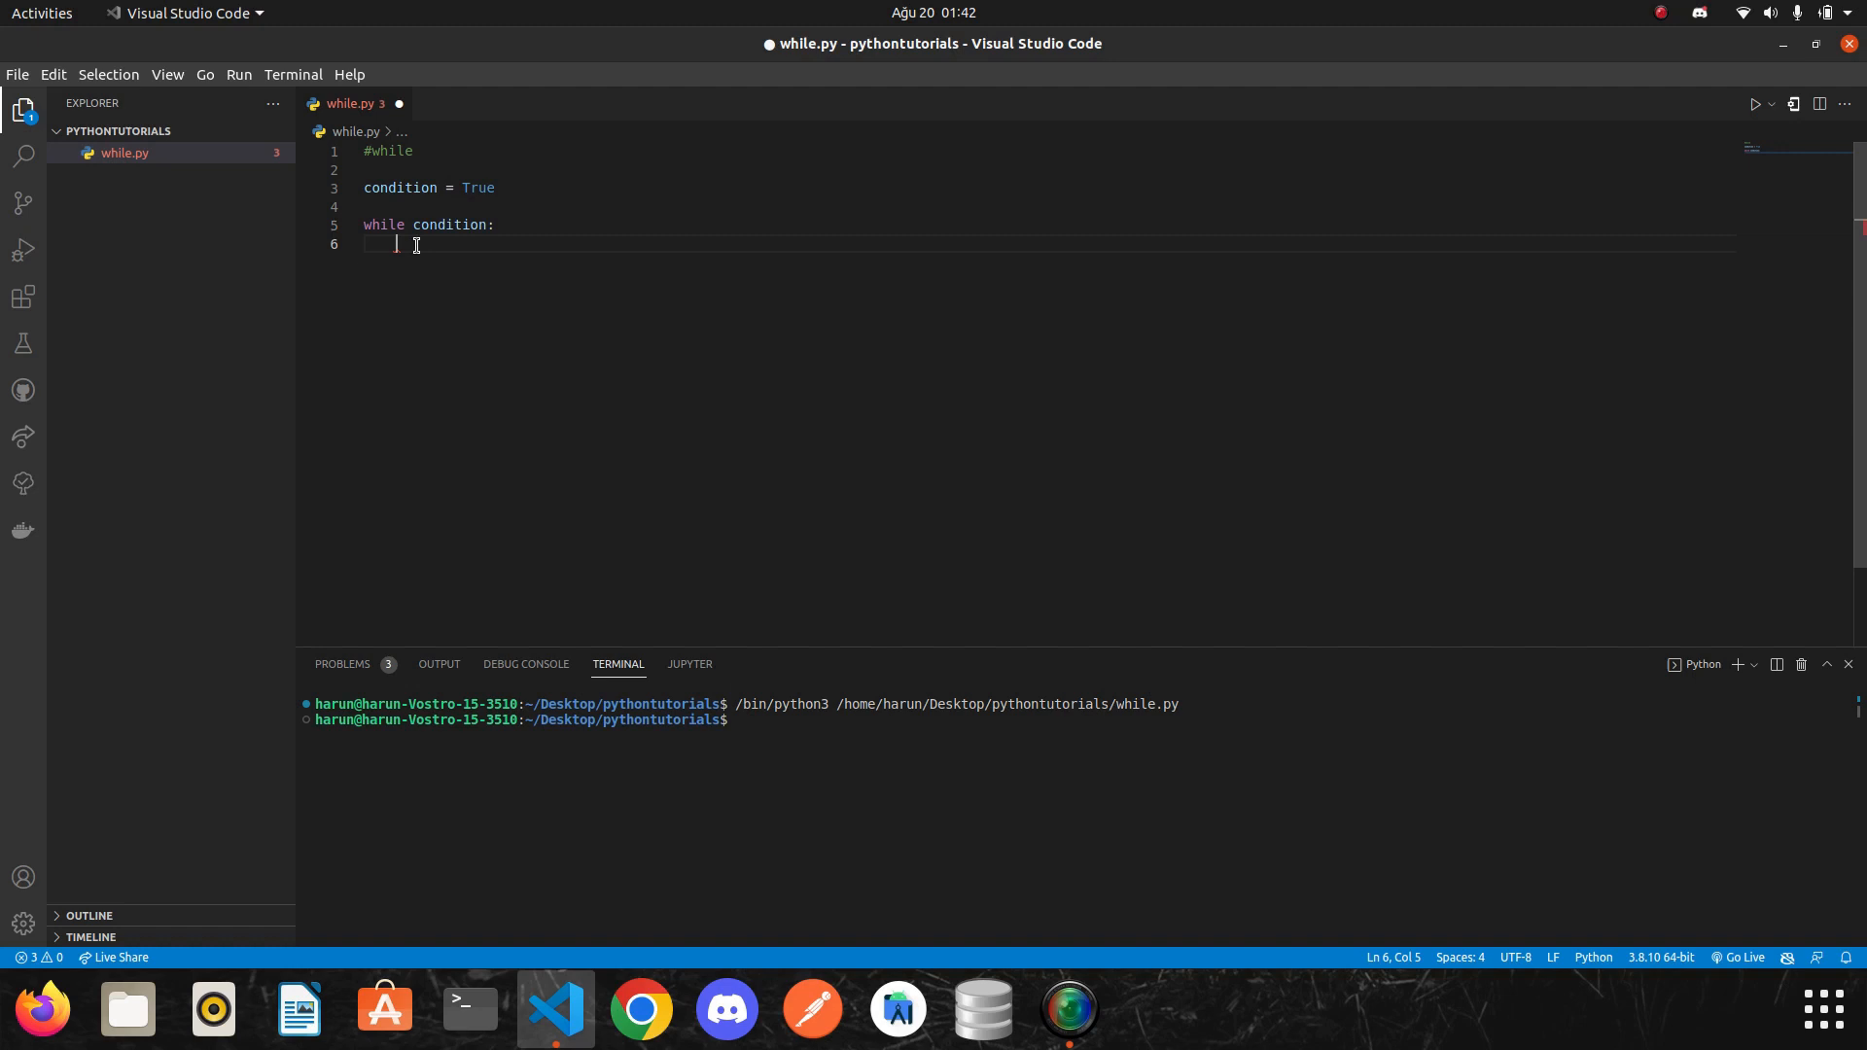
double_click(453, 225)
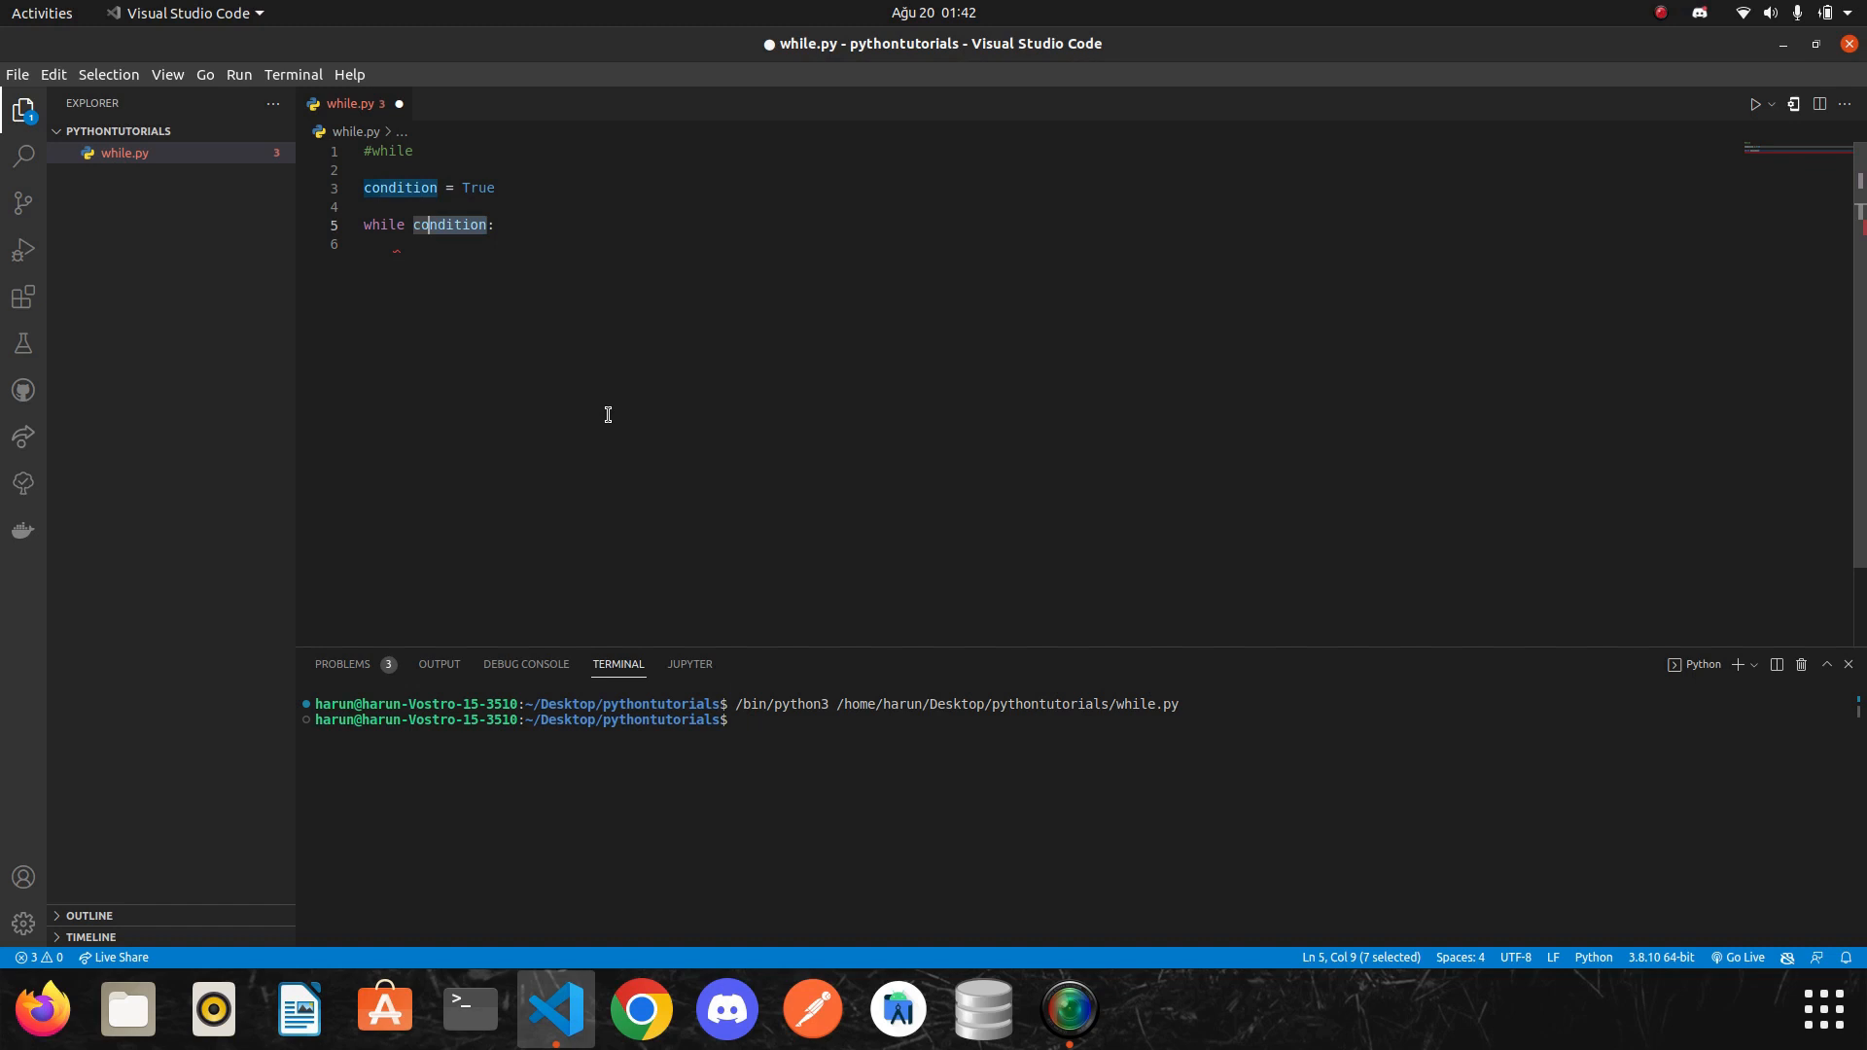
mouse_move(525, 436)
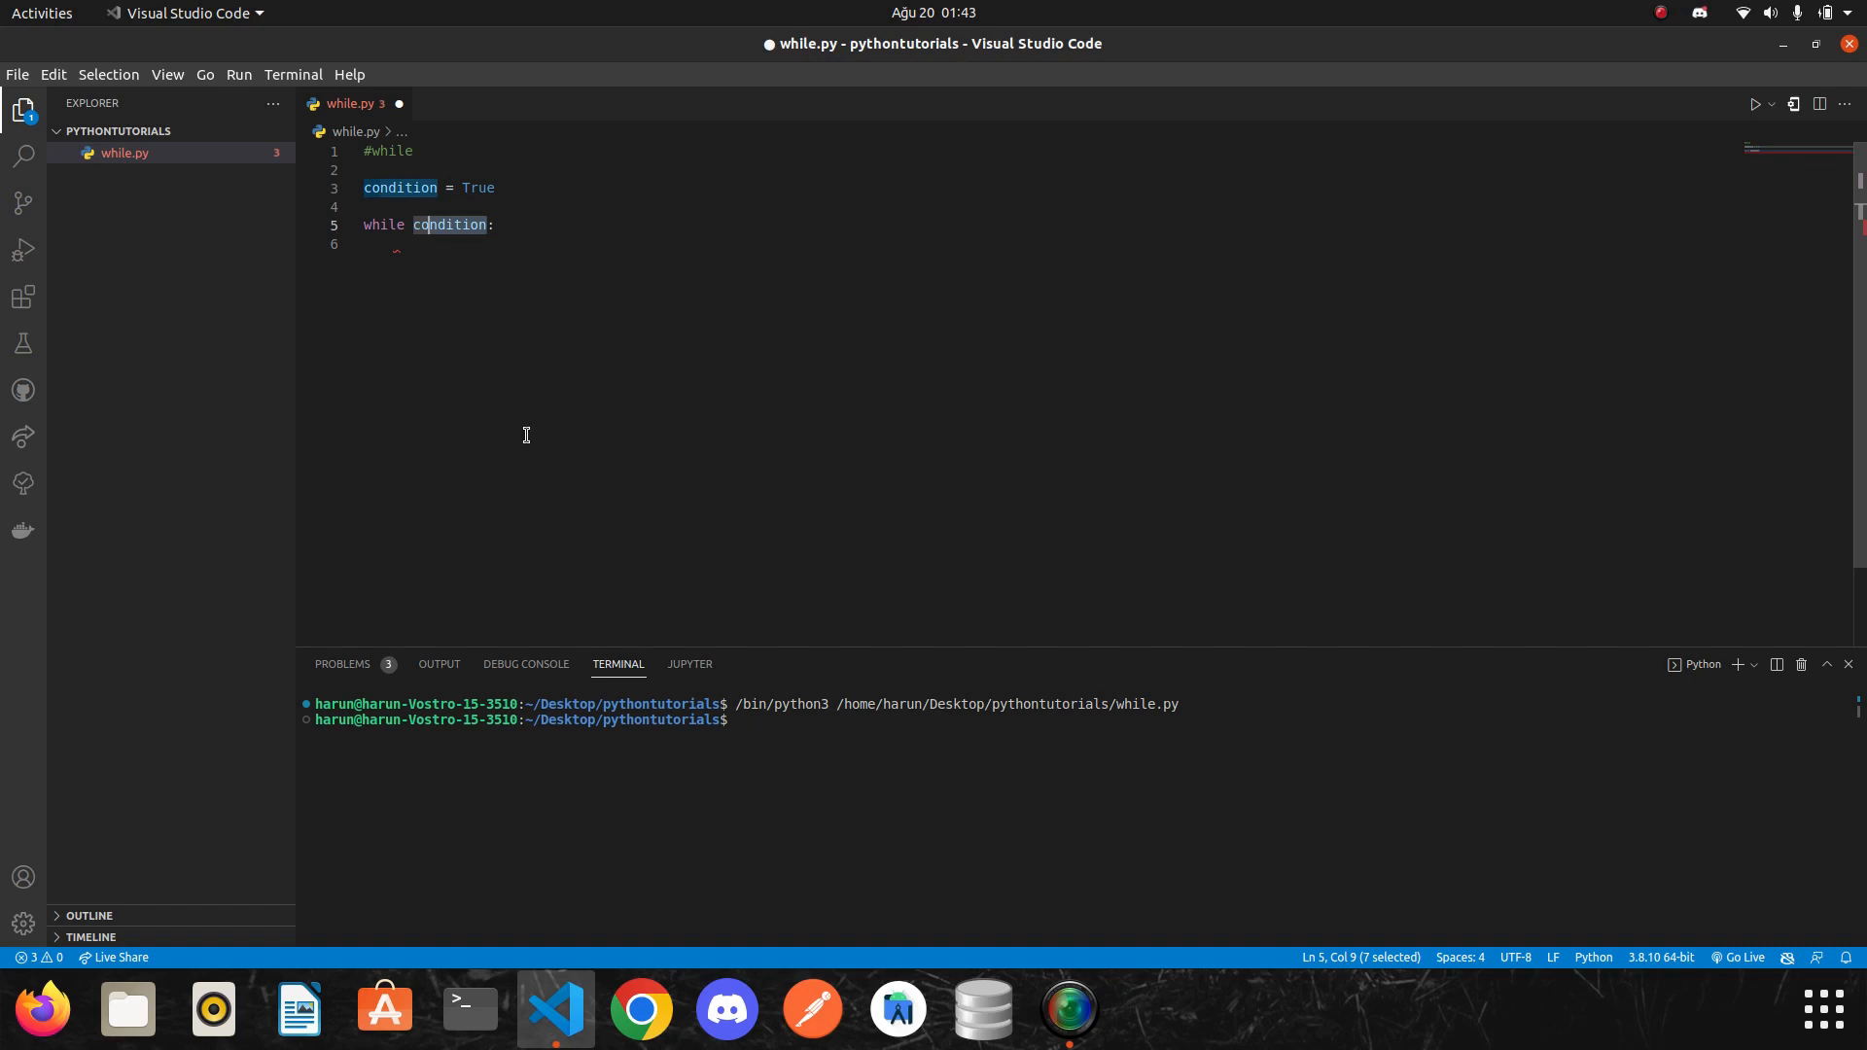
mouse_move(510, 389)
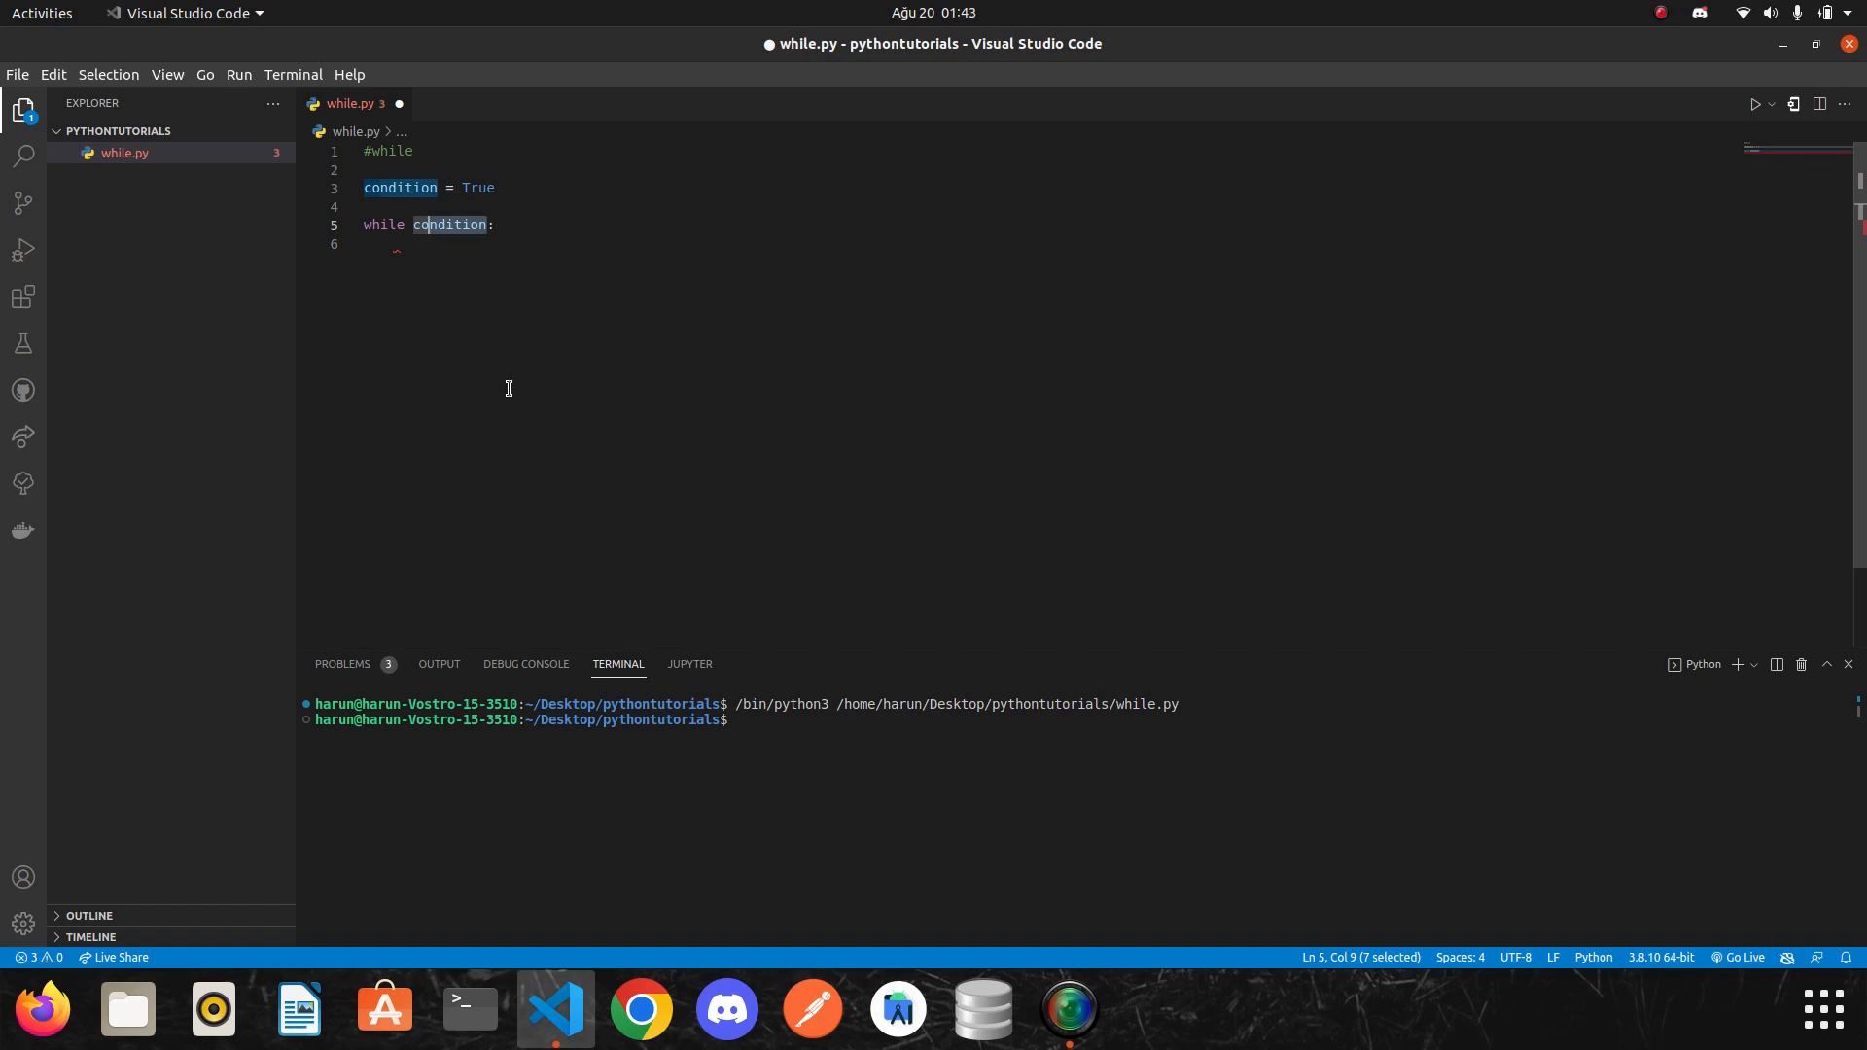
Make the loop body print('while loop is working') and run it, flooding the terminal.
type("print(\"")
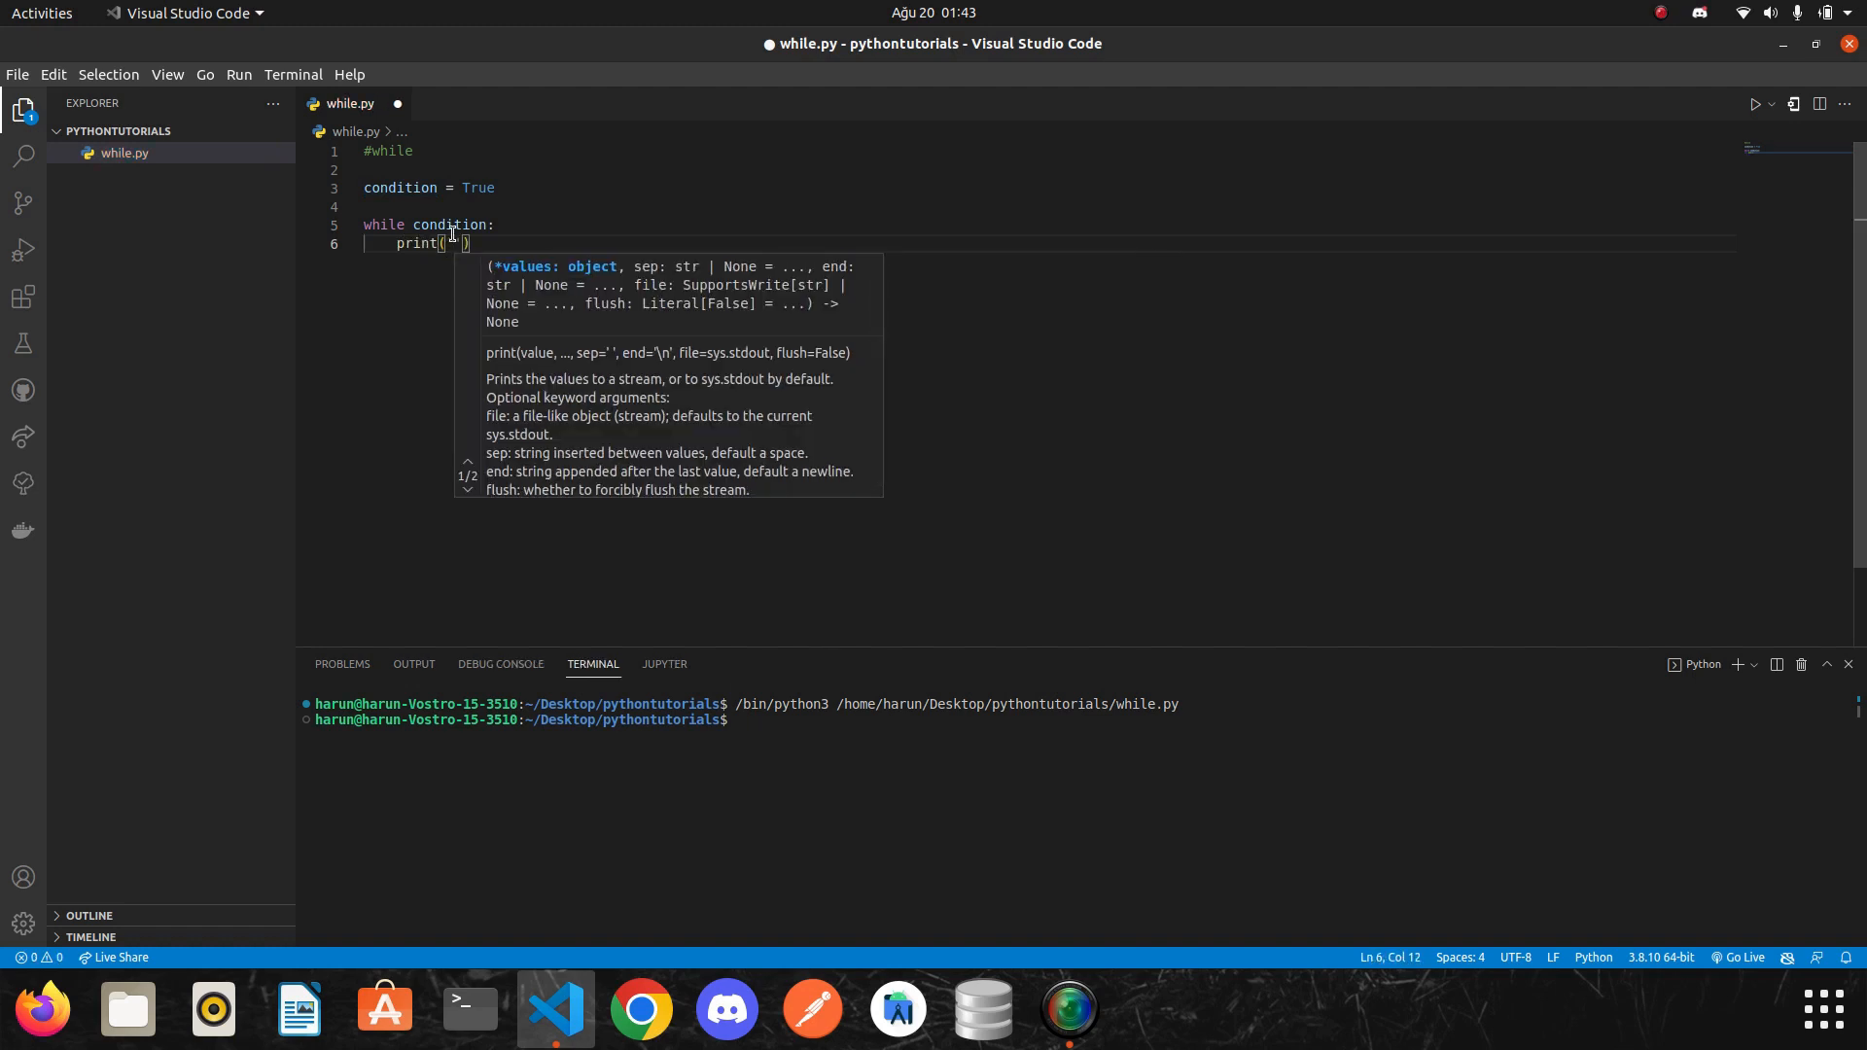
type("while loop is working")
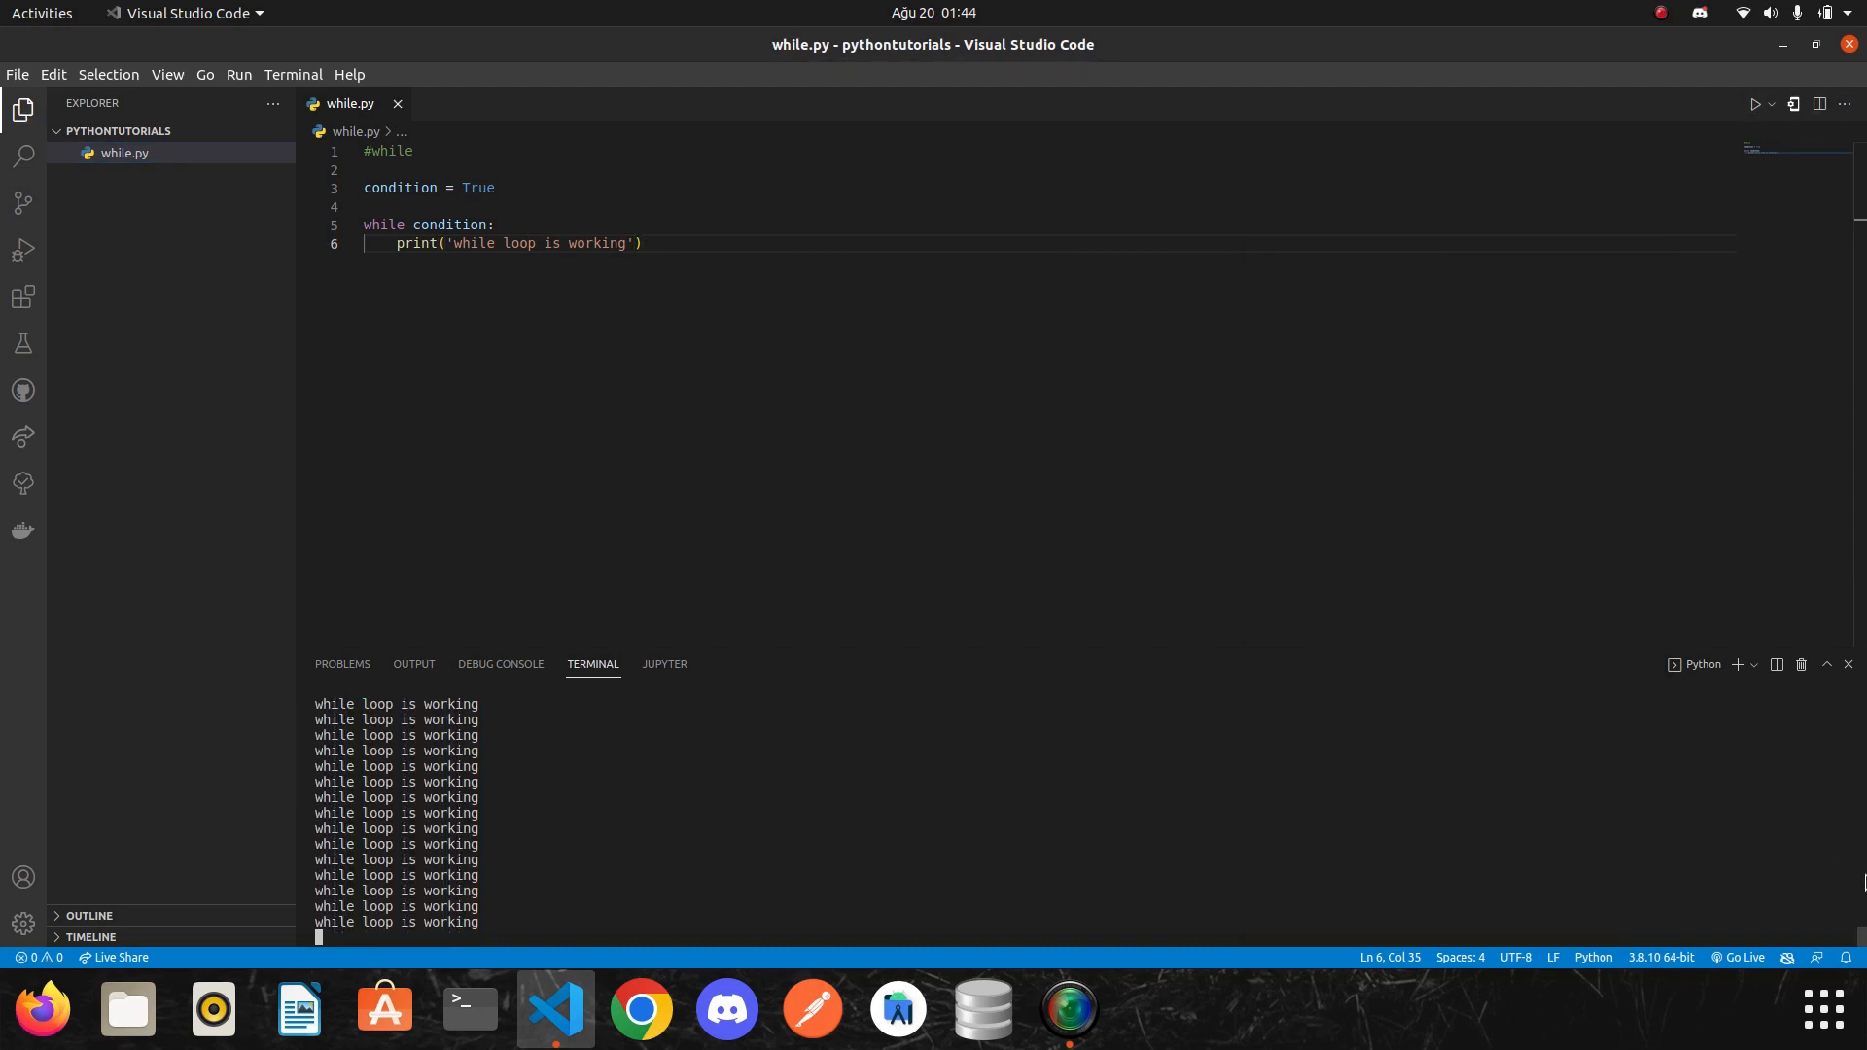
mouse_move(1408, 782)
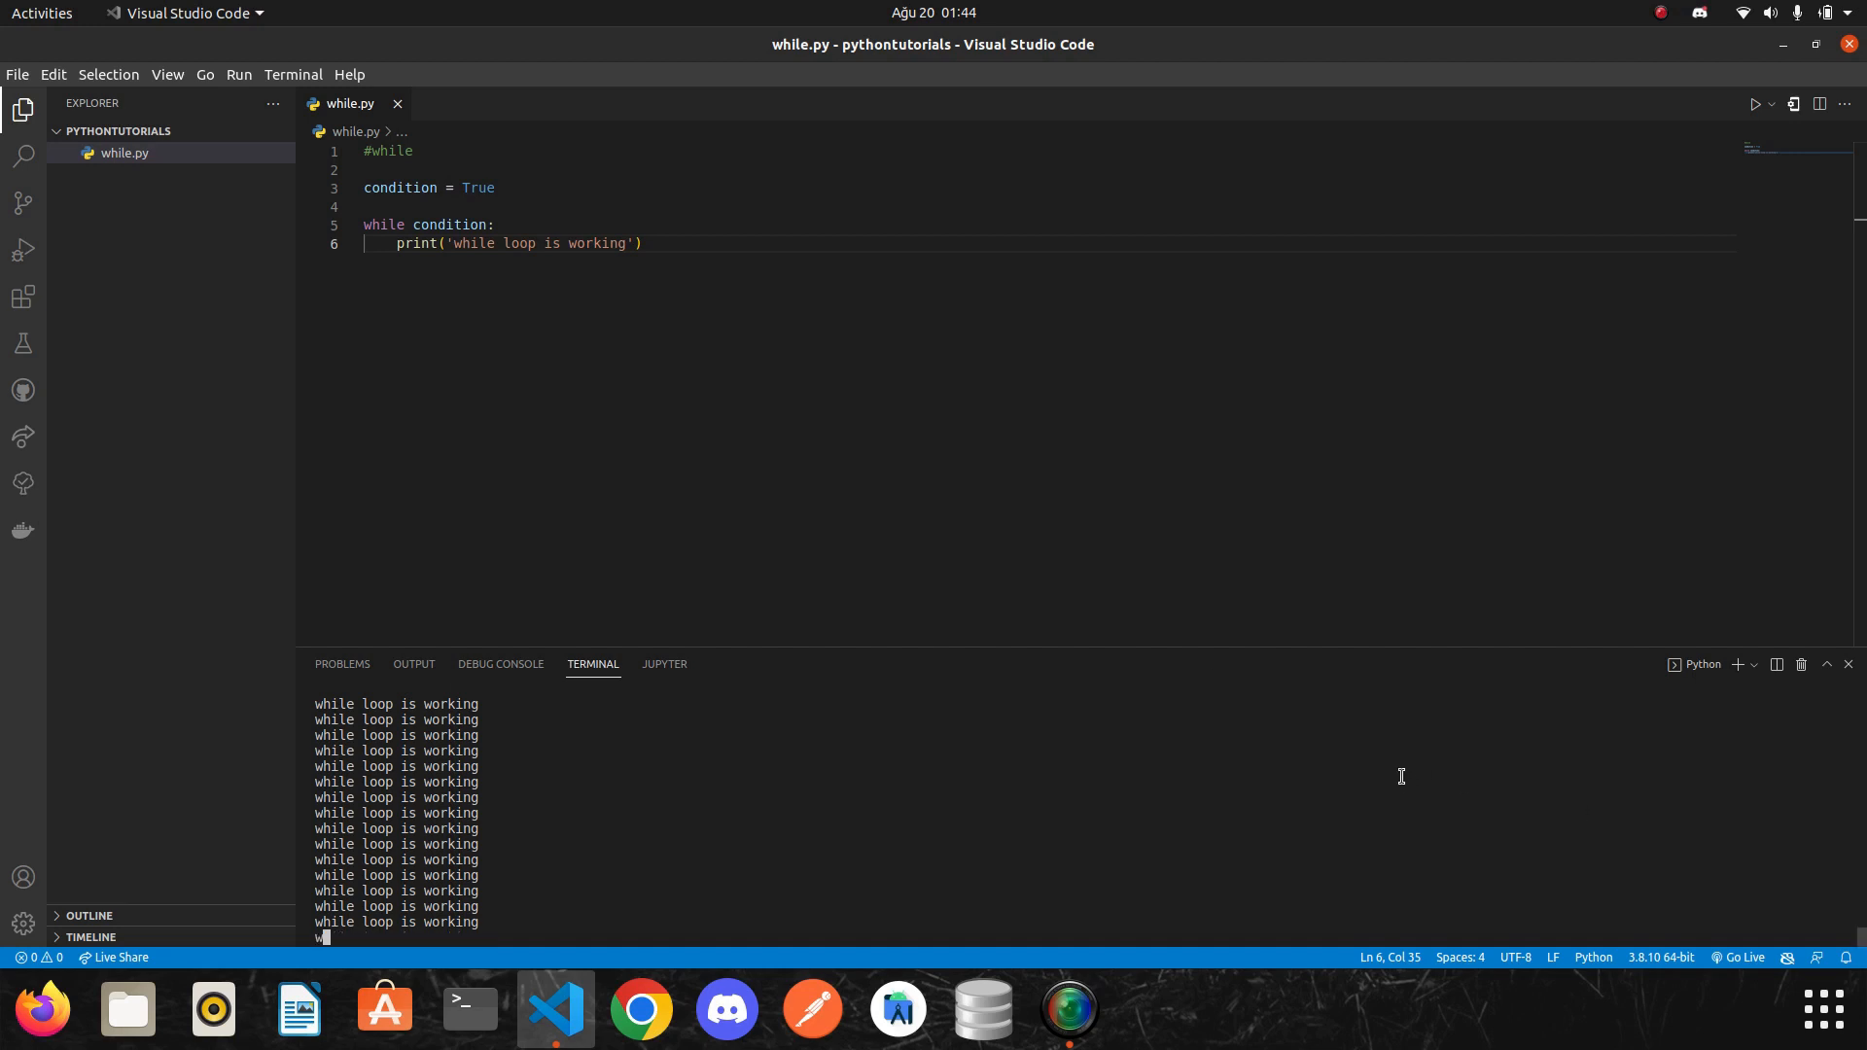
double_click(449, 226)
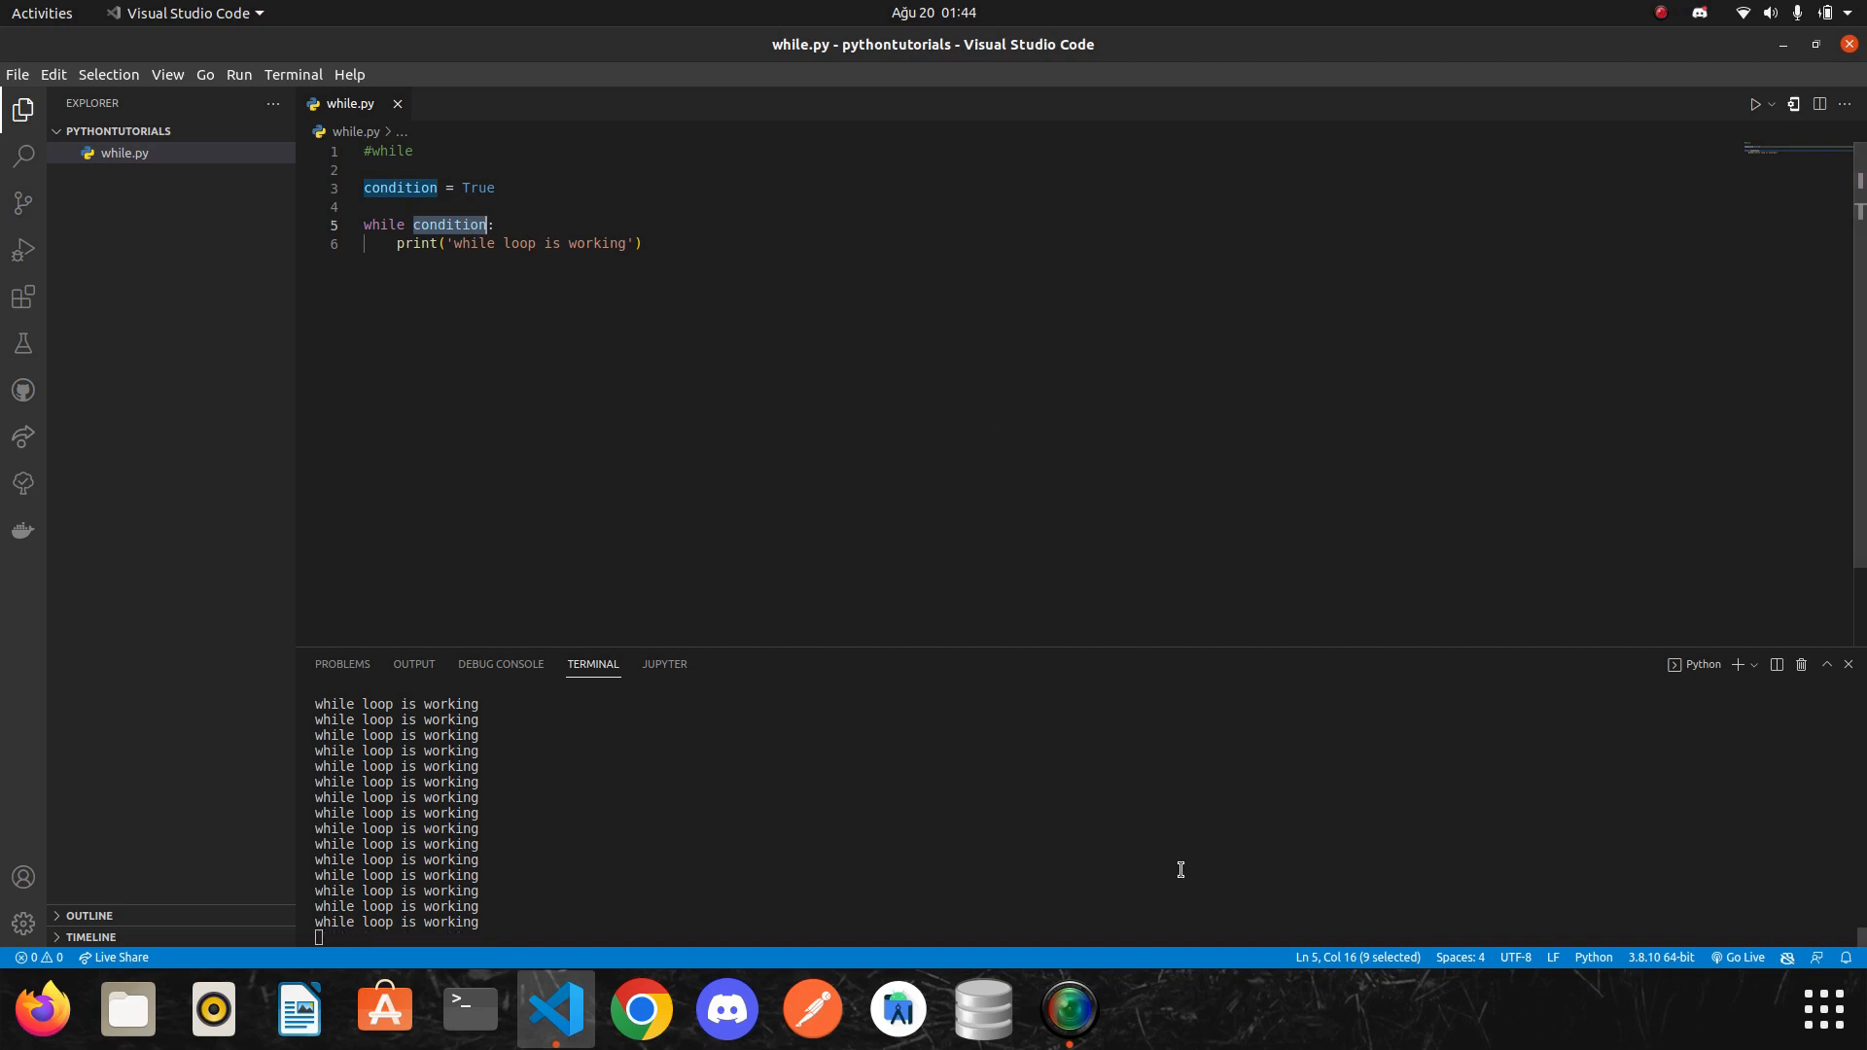
key("ctrl+c")
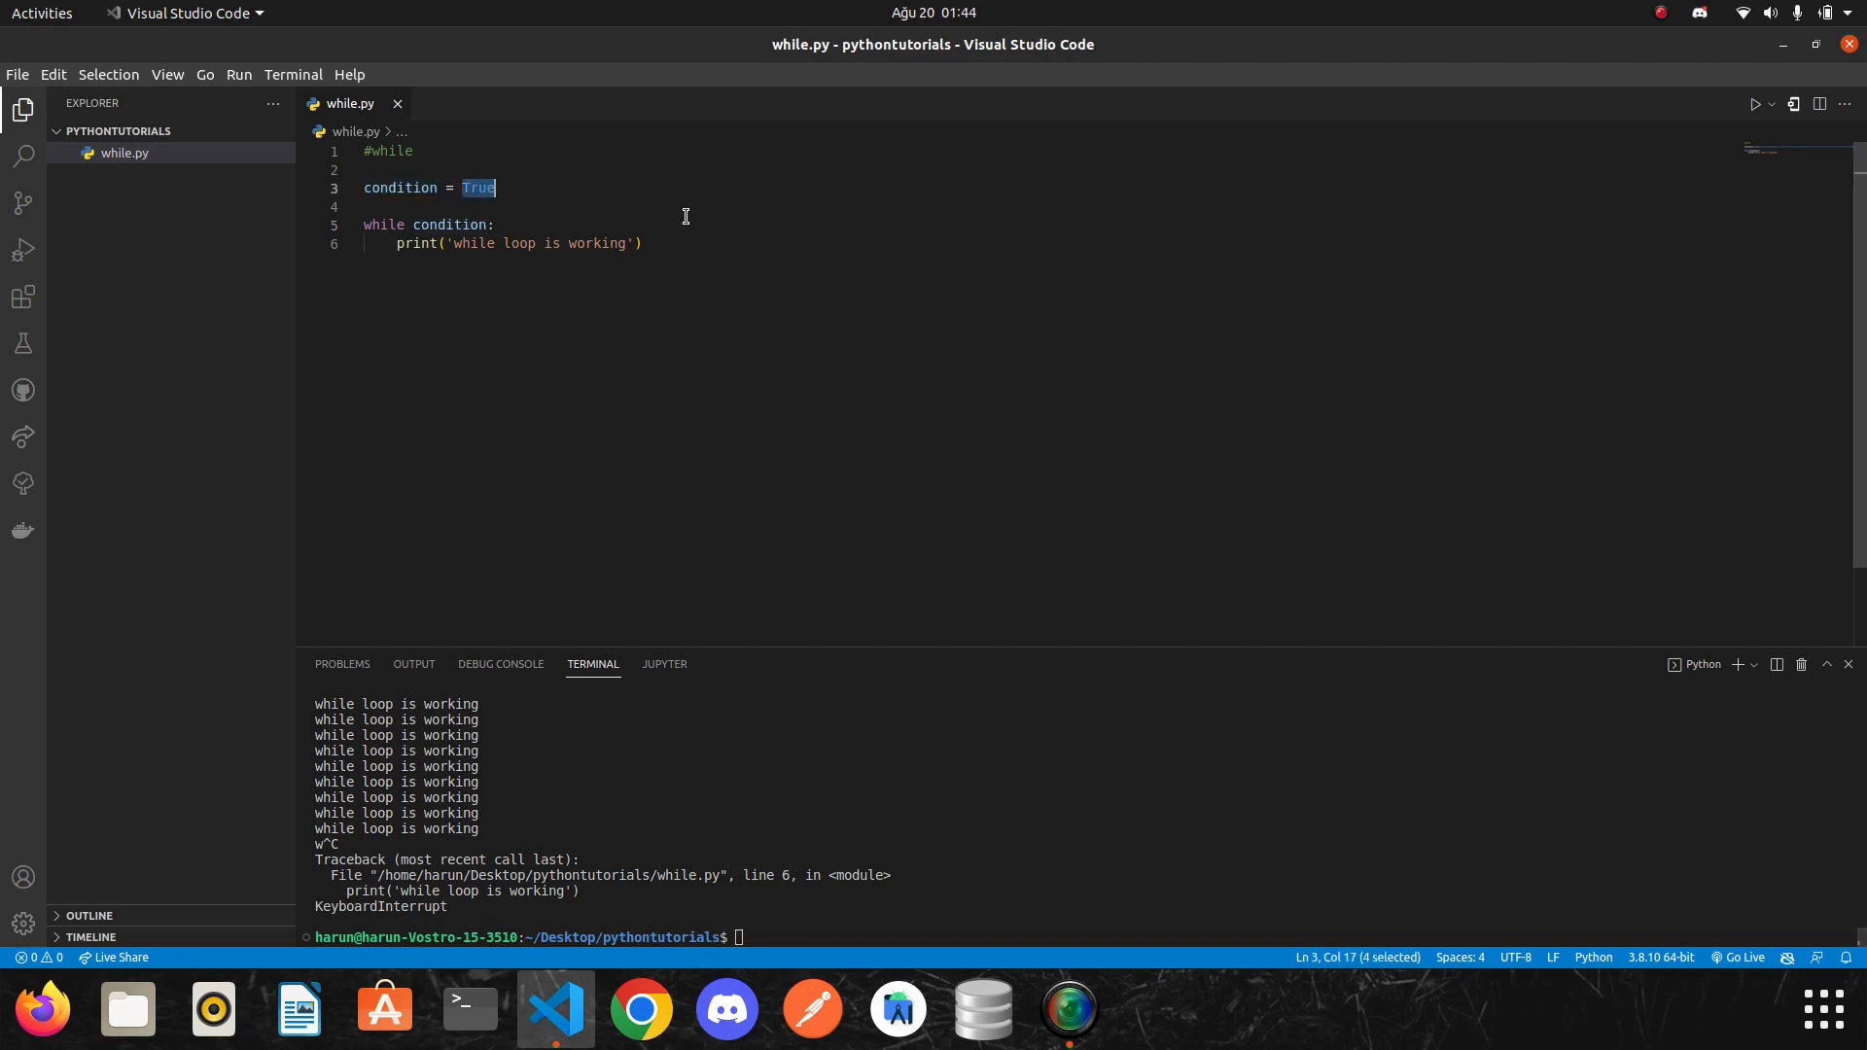
type("False")
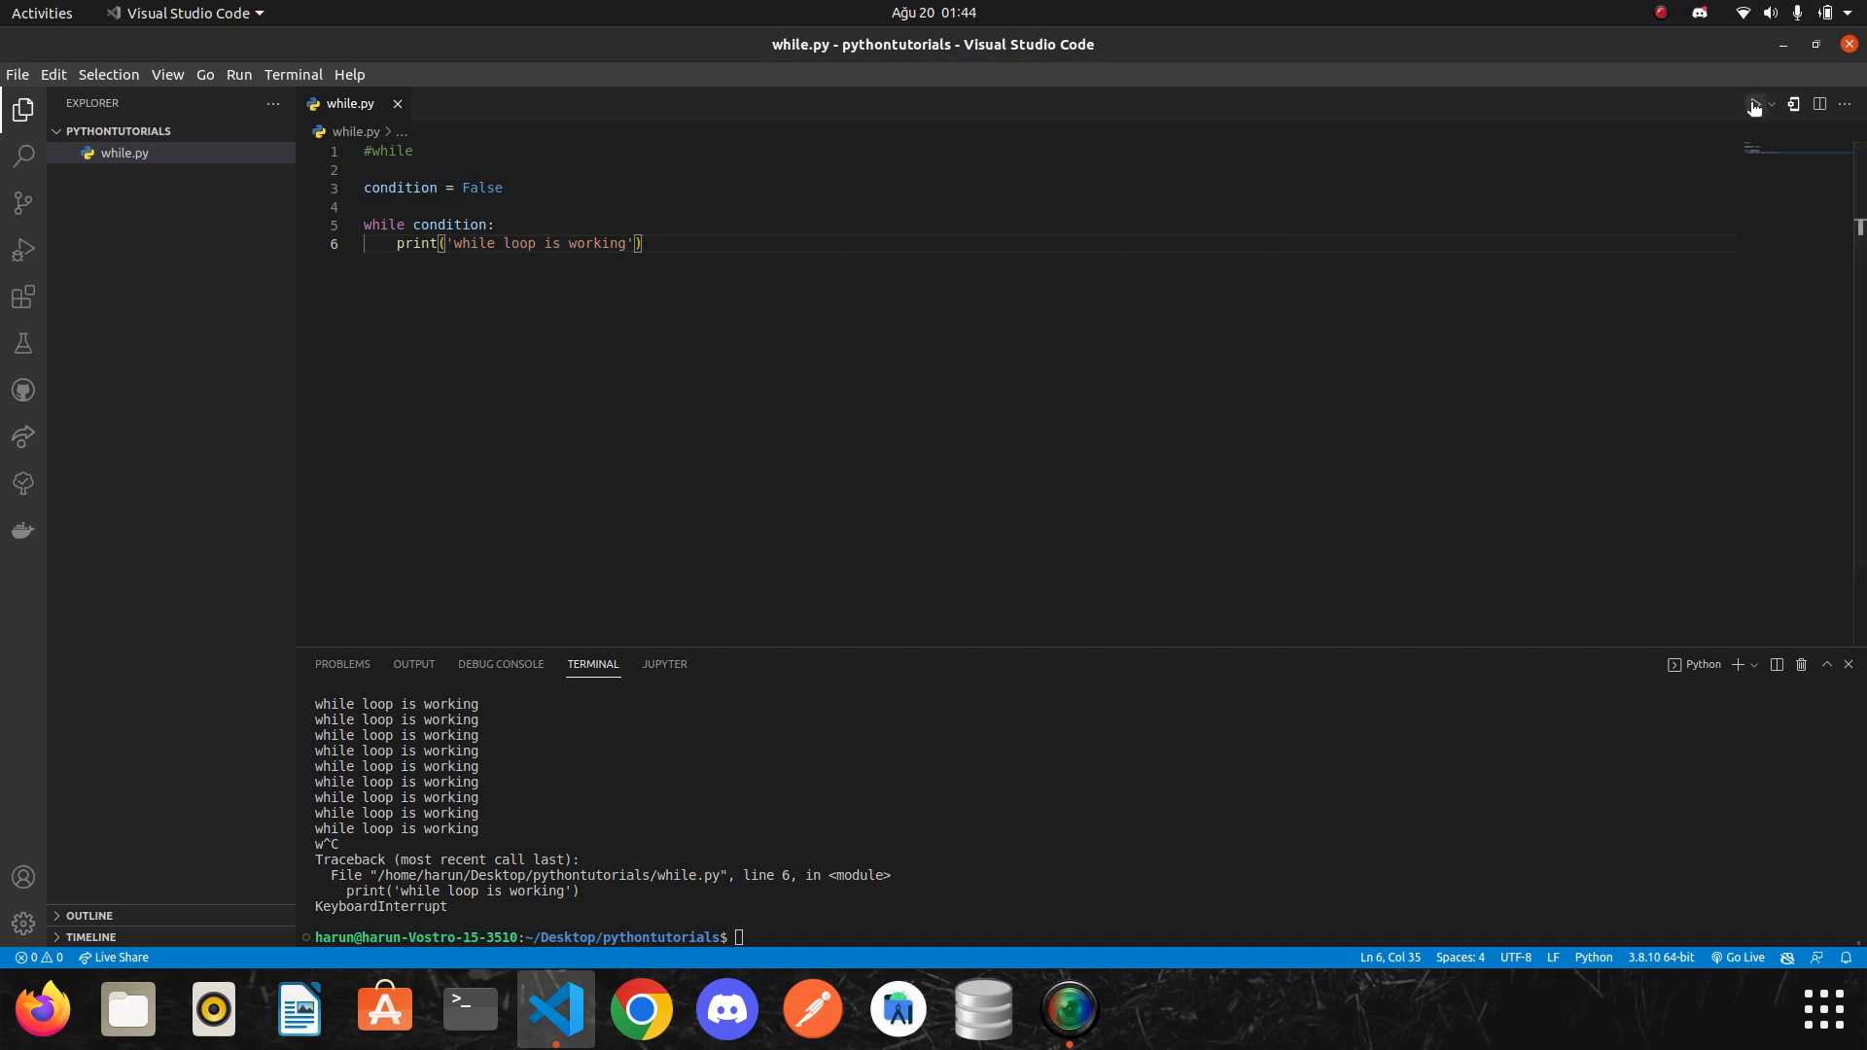
left_click(1754, 103)
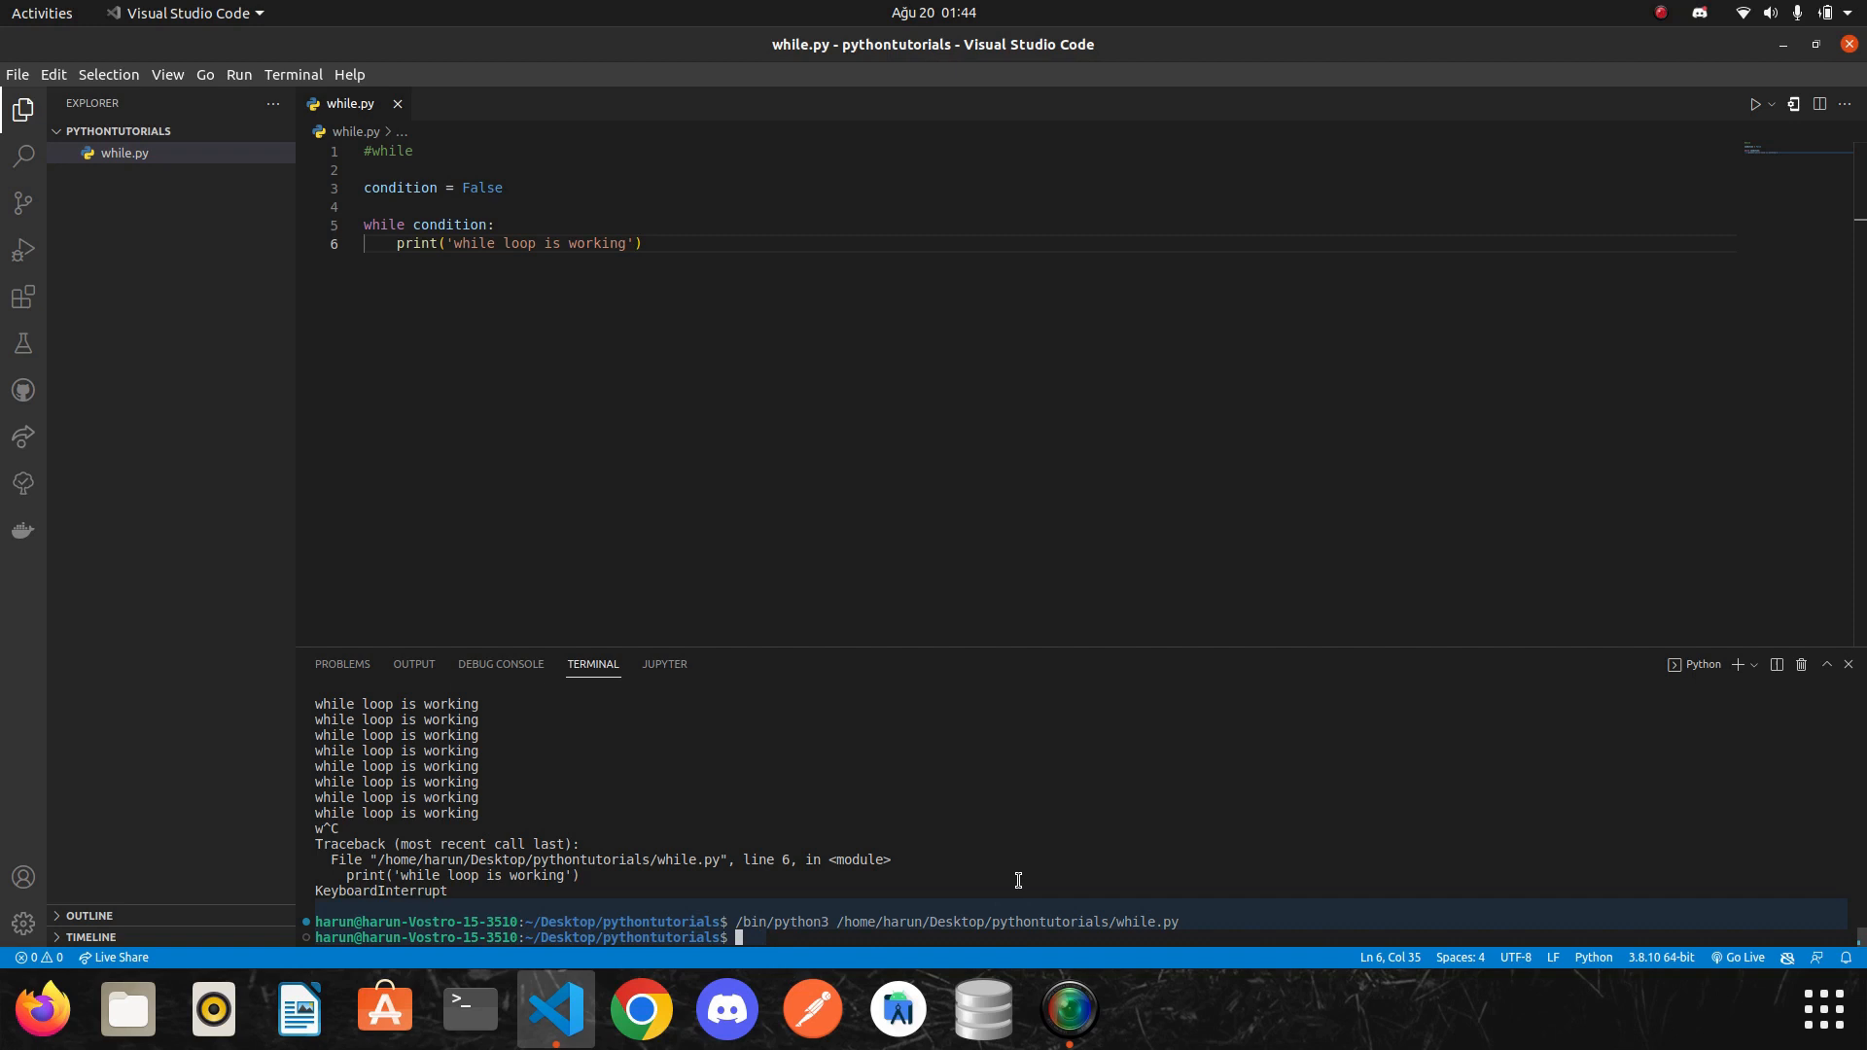
mouse_move(1066, 864)
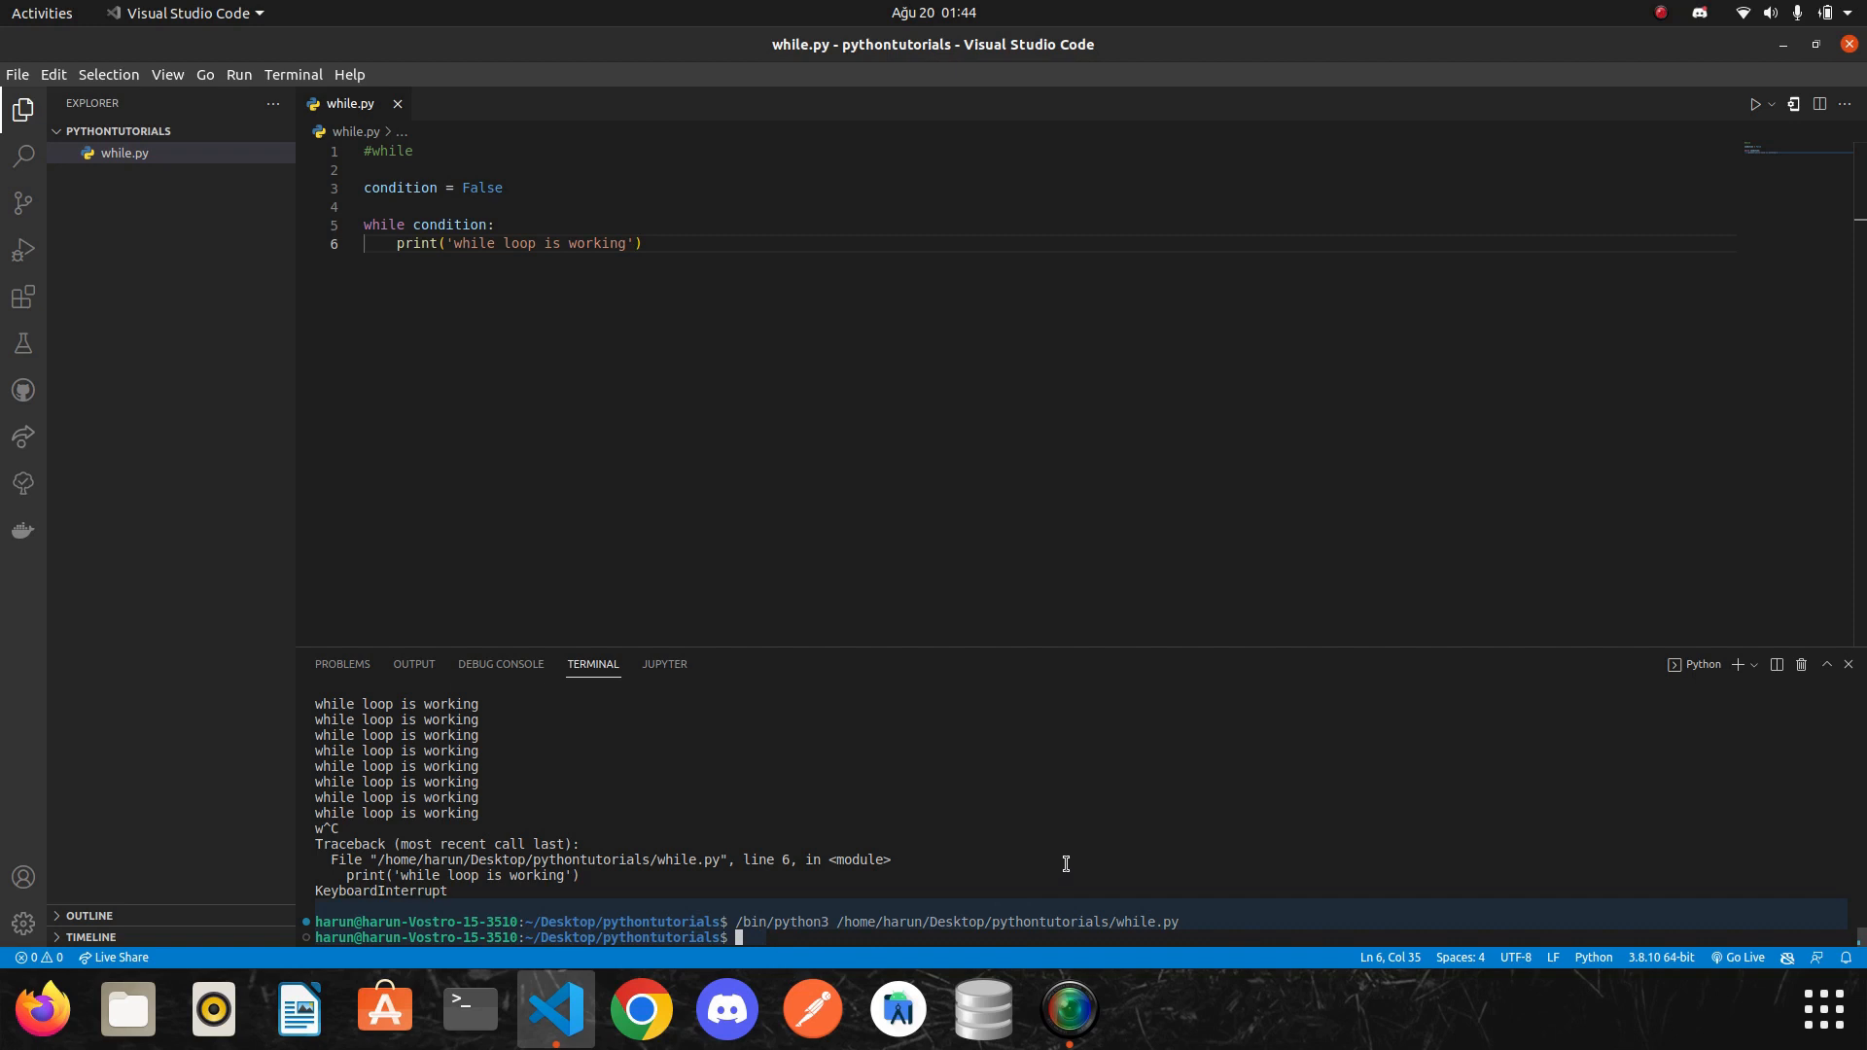
left_click_drag(365, 206, 644, 245)
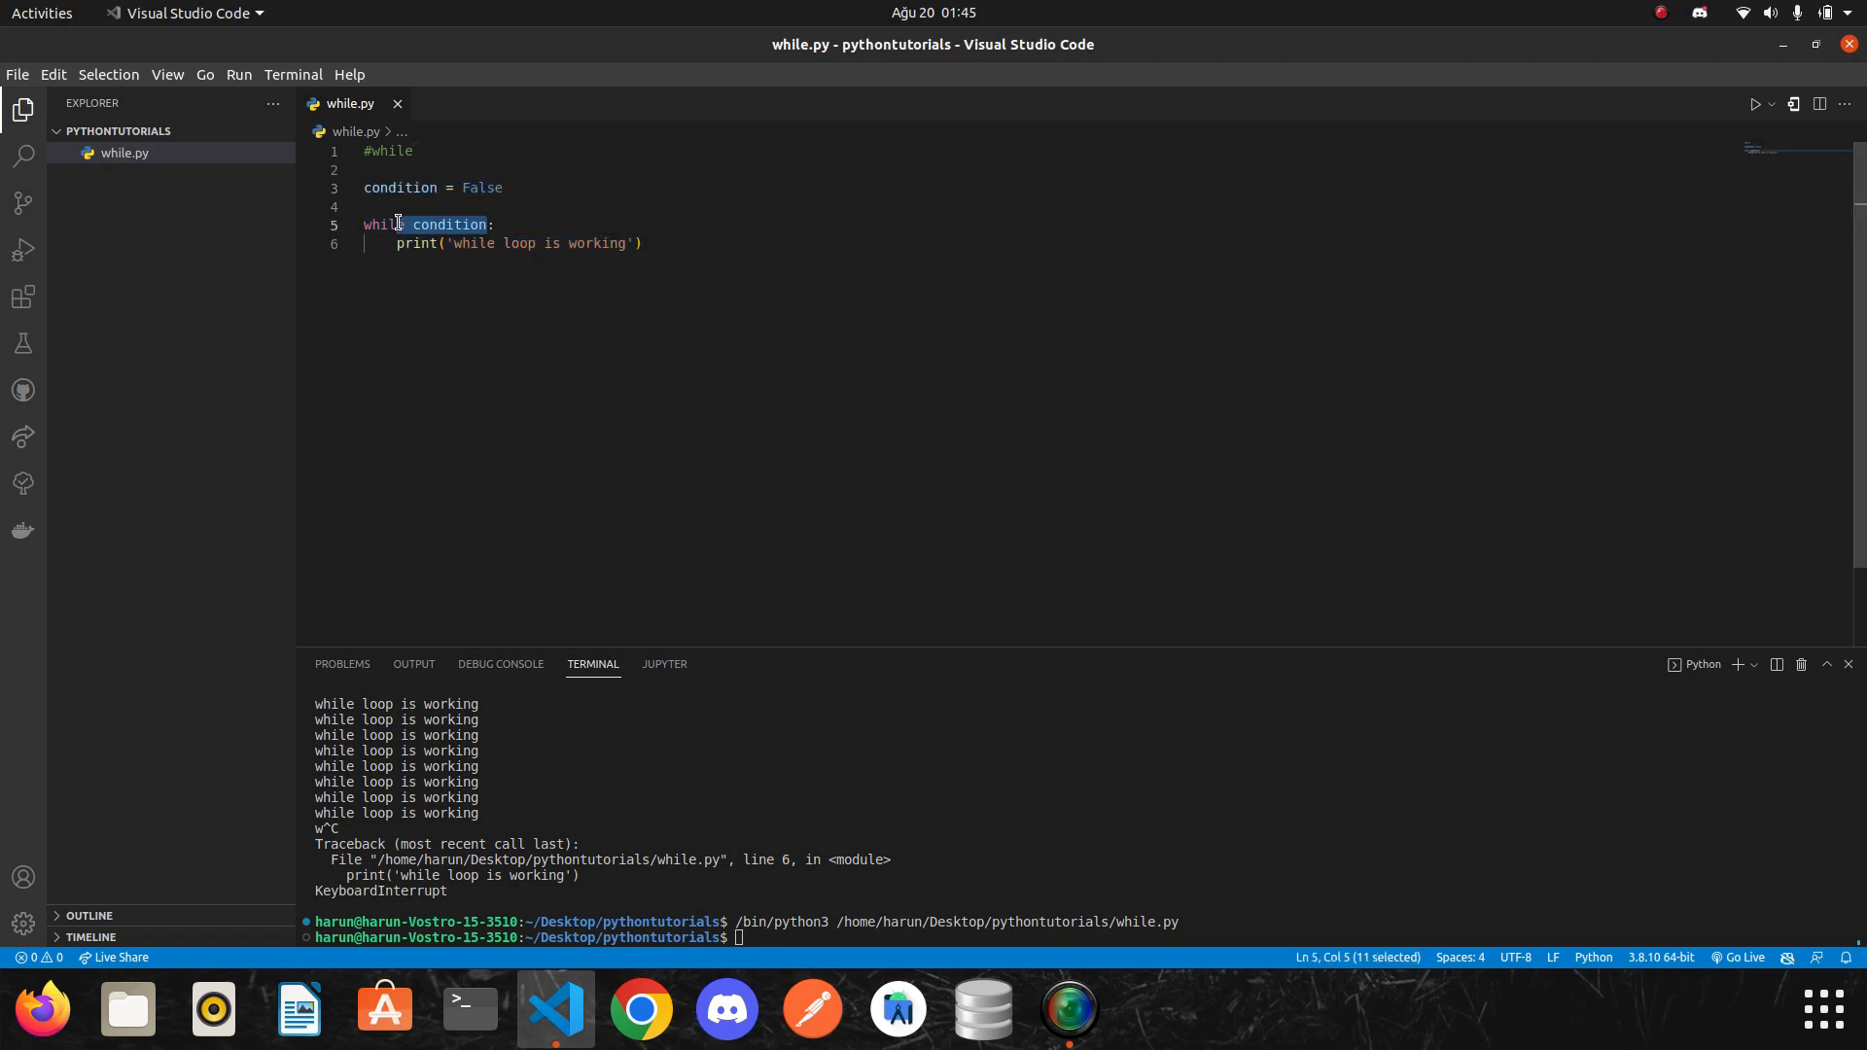
mouse_move(576, 249)
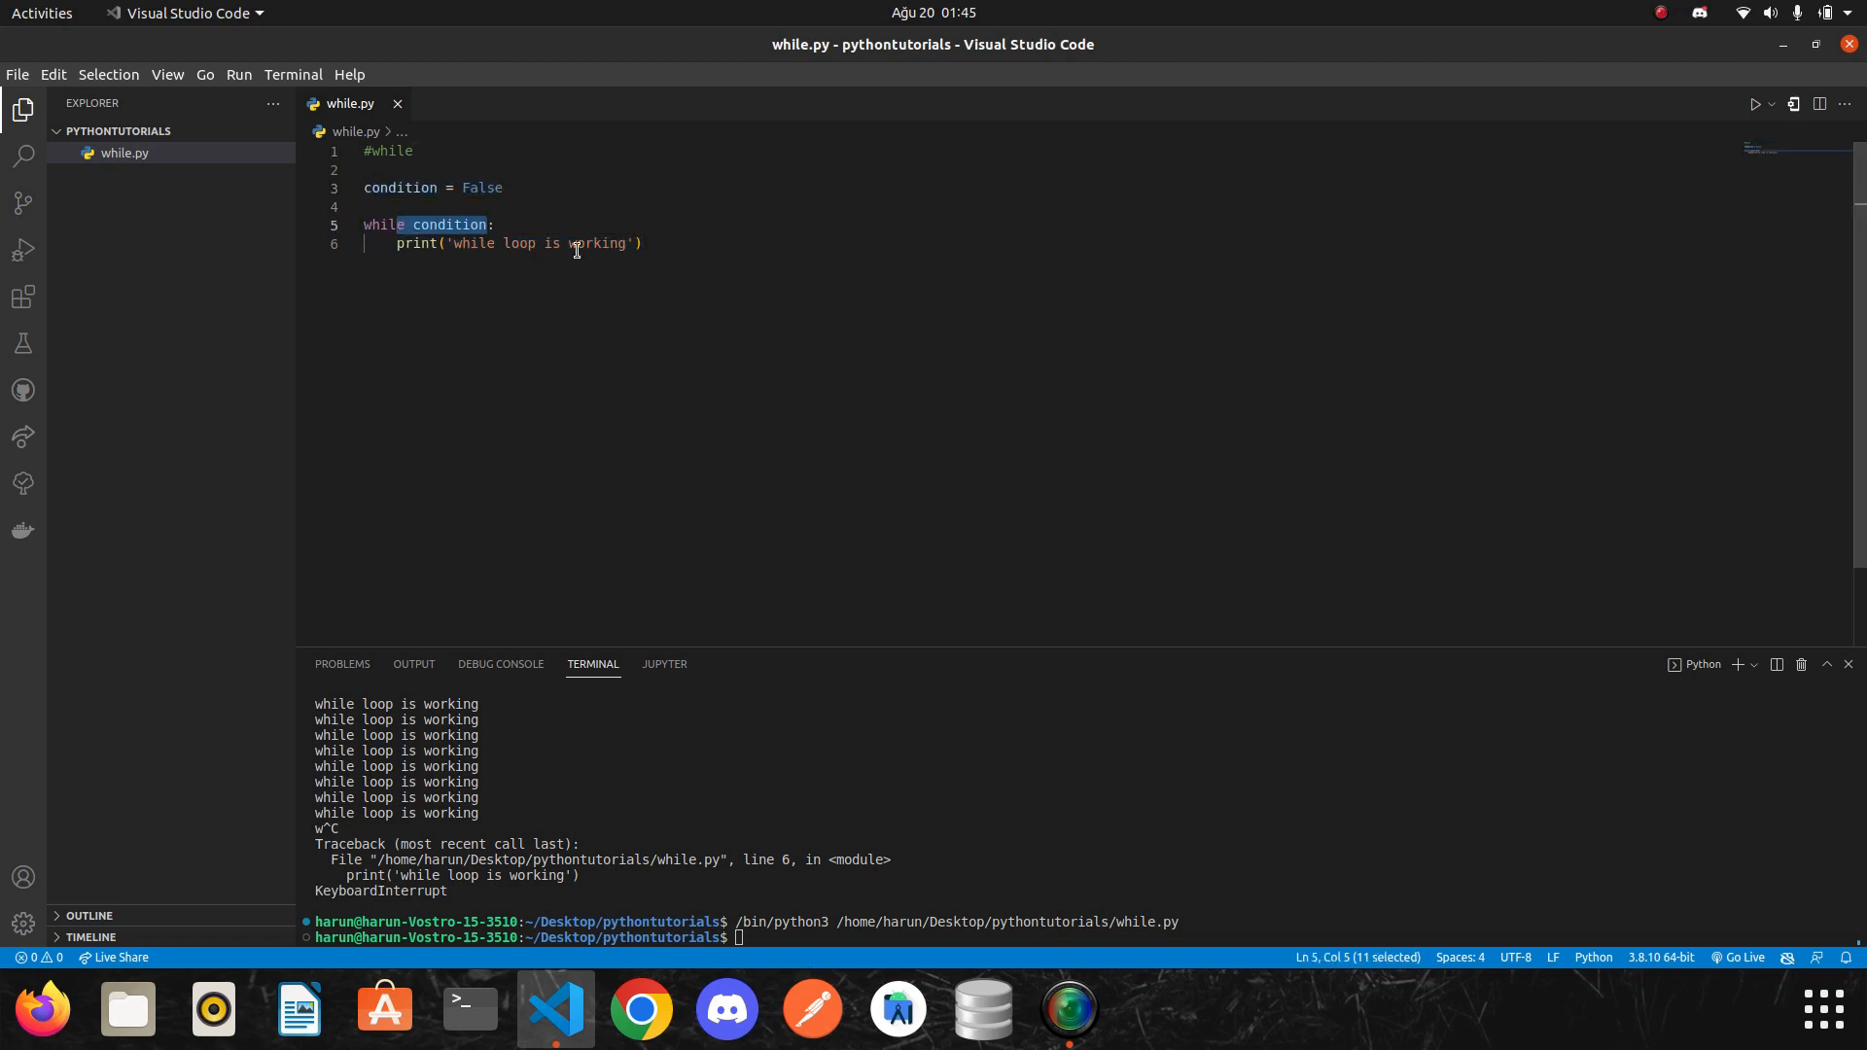
mouse_move(816, 272)
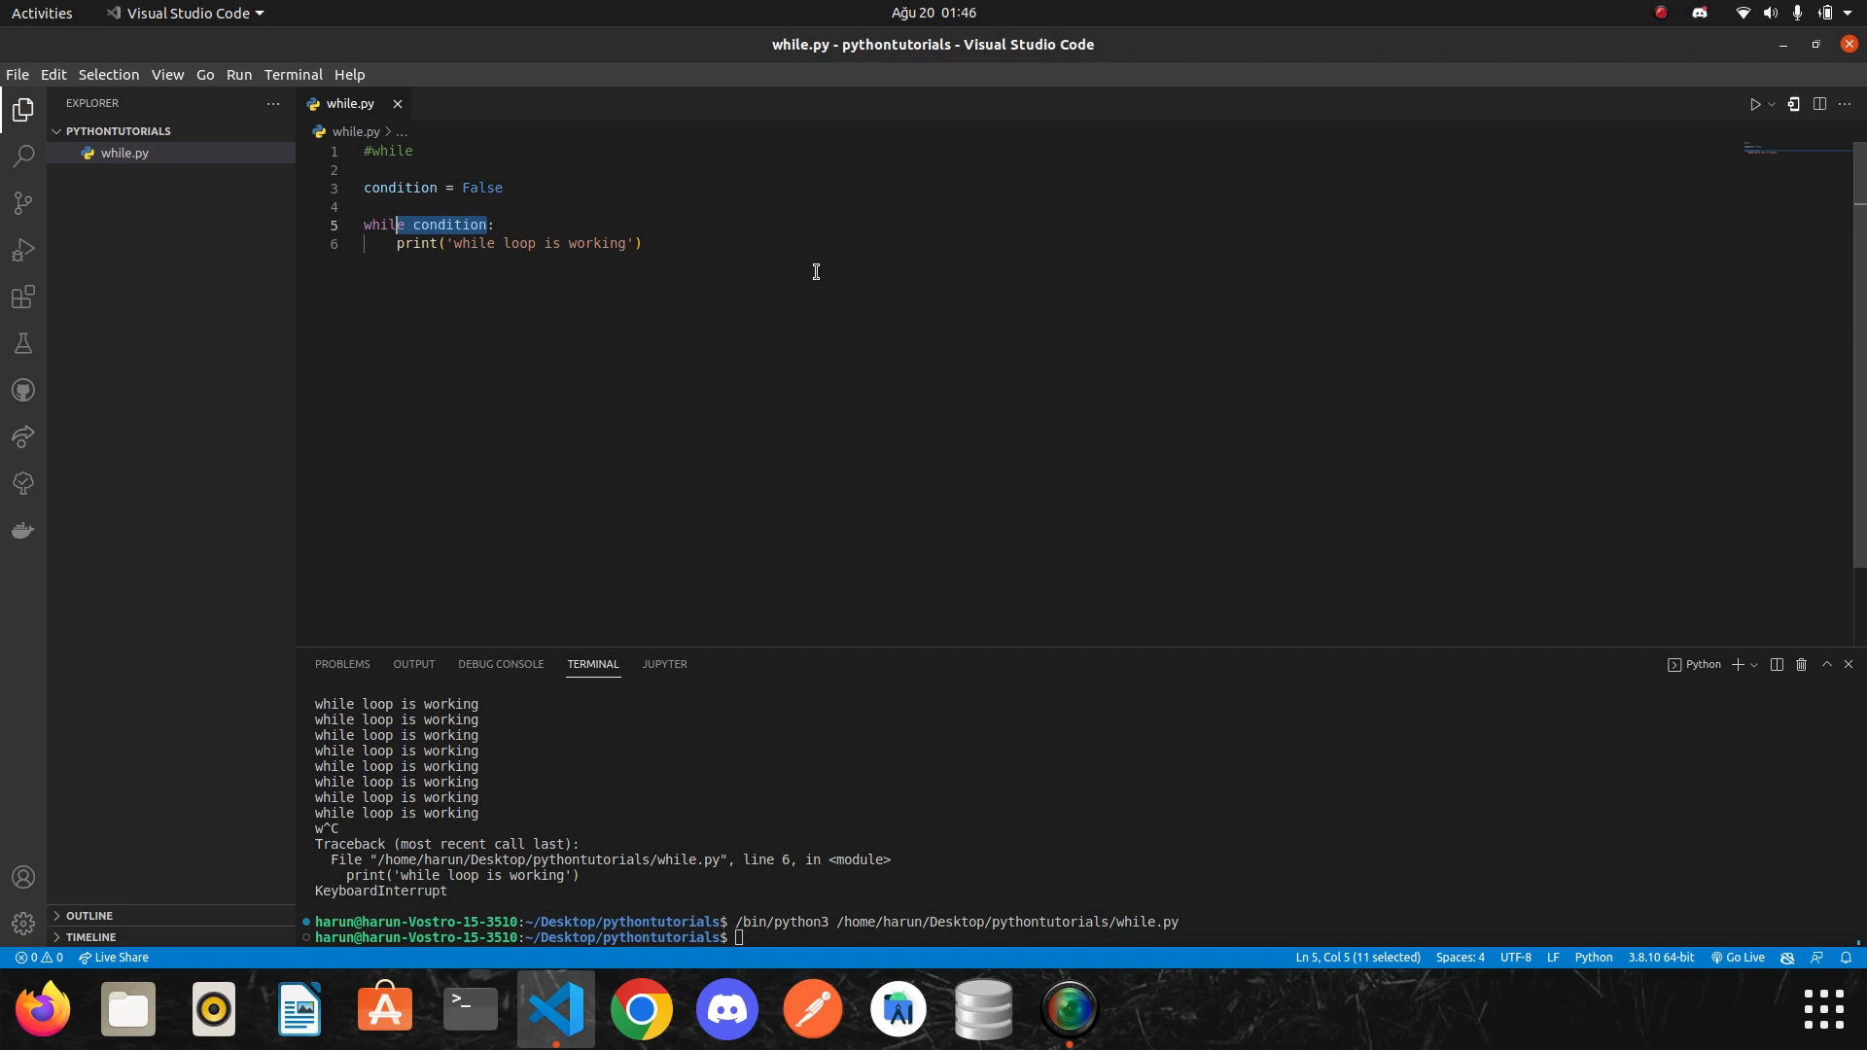
Set condition back to True and add a counter = 0 variable below it.
left_click(642, 243)
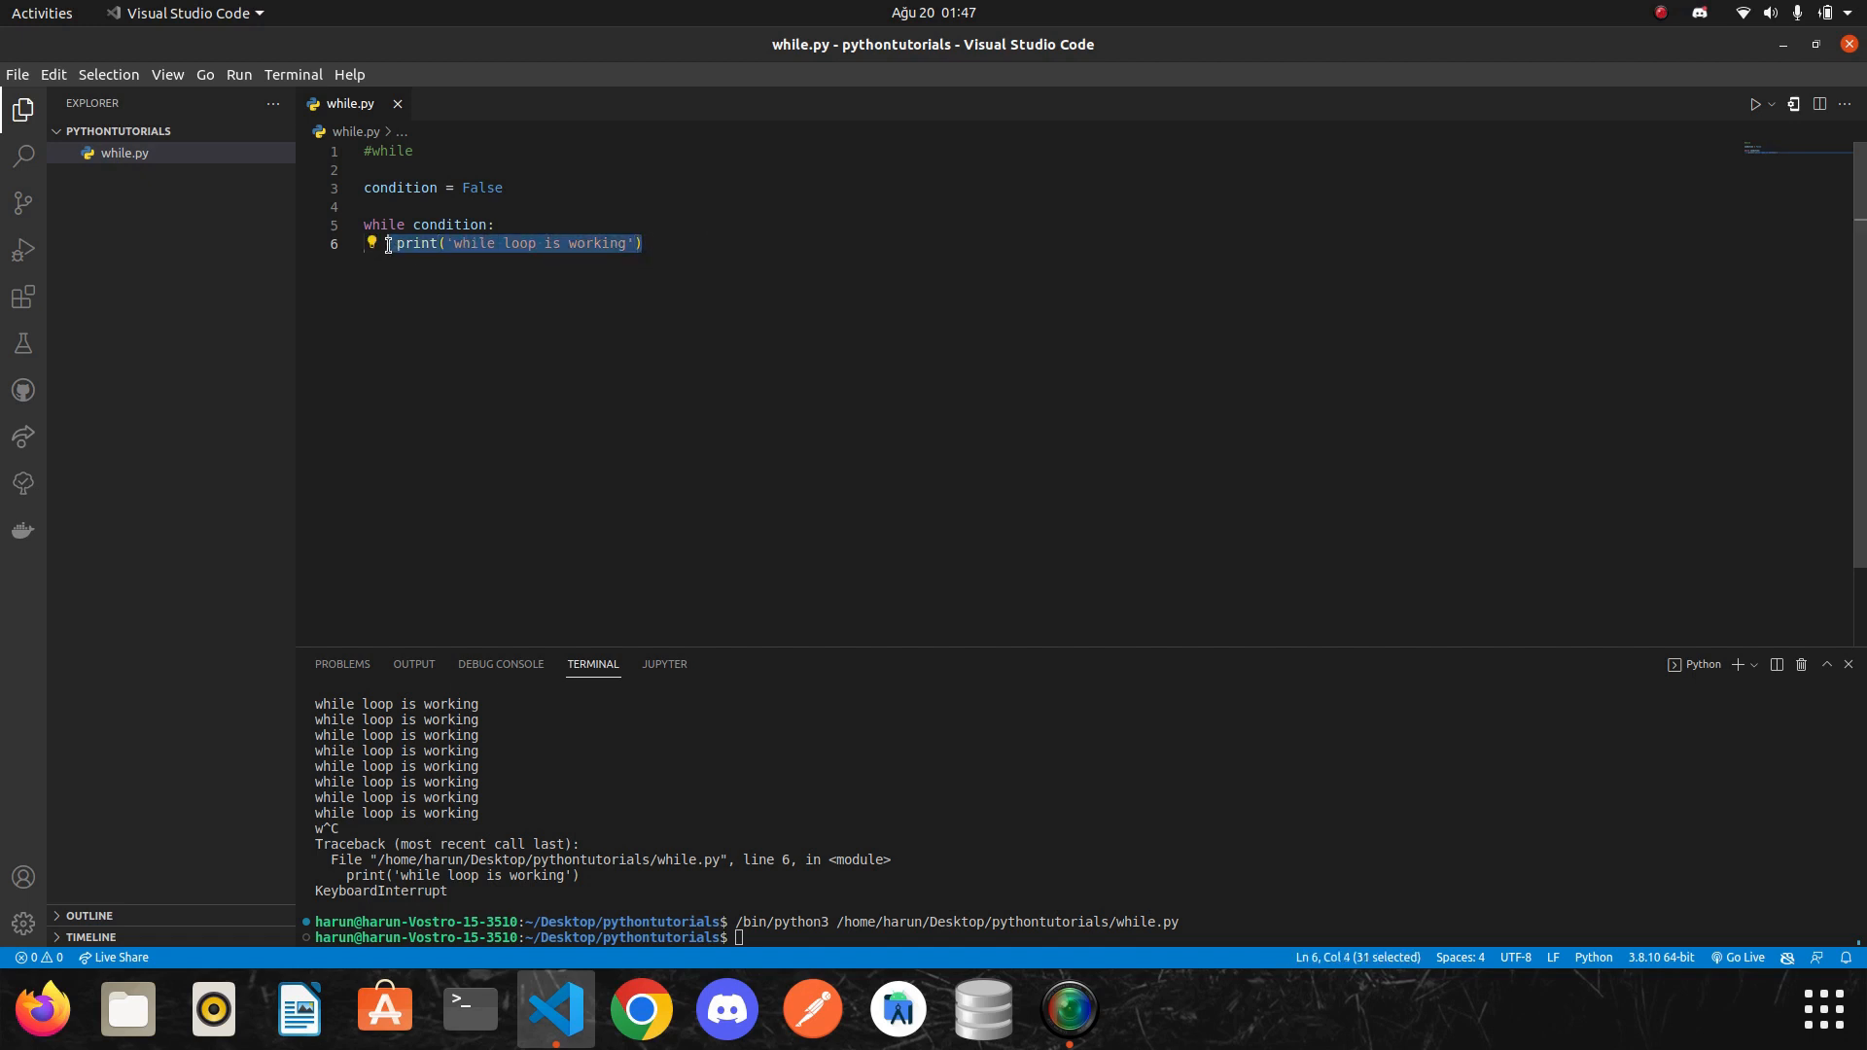
mouse_move(537, 321)
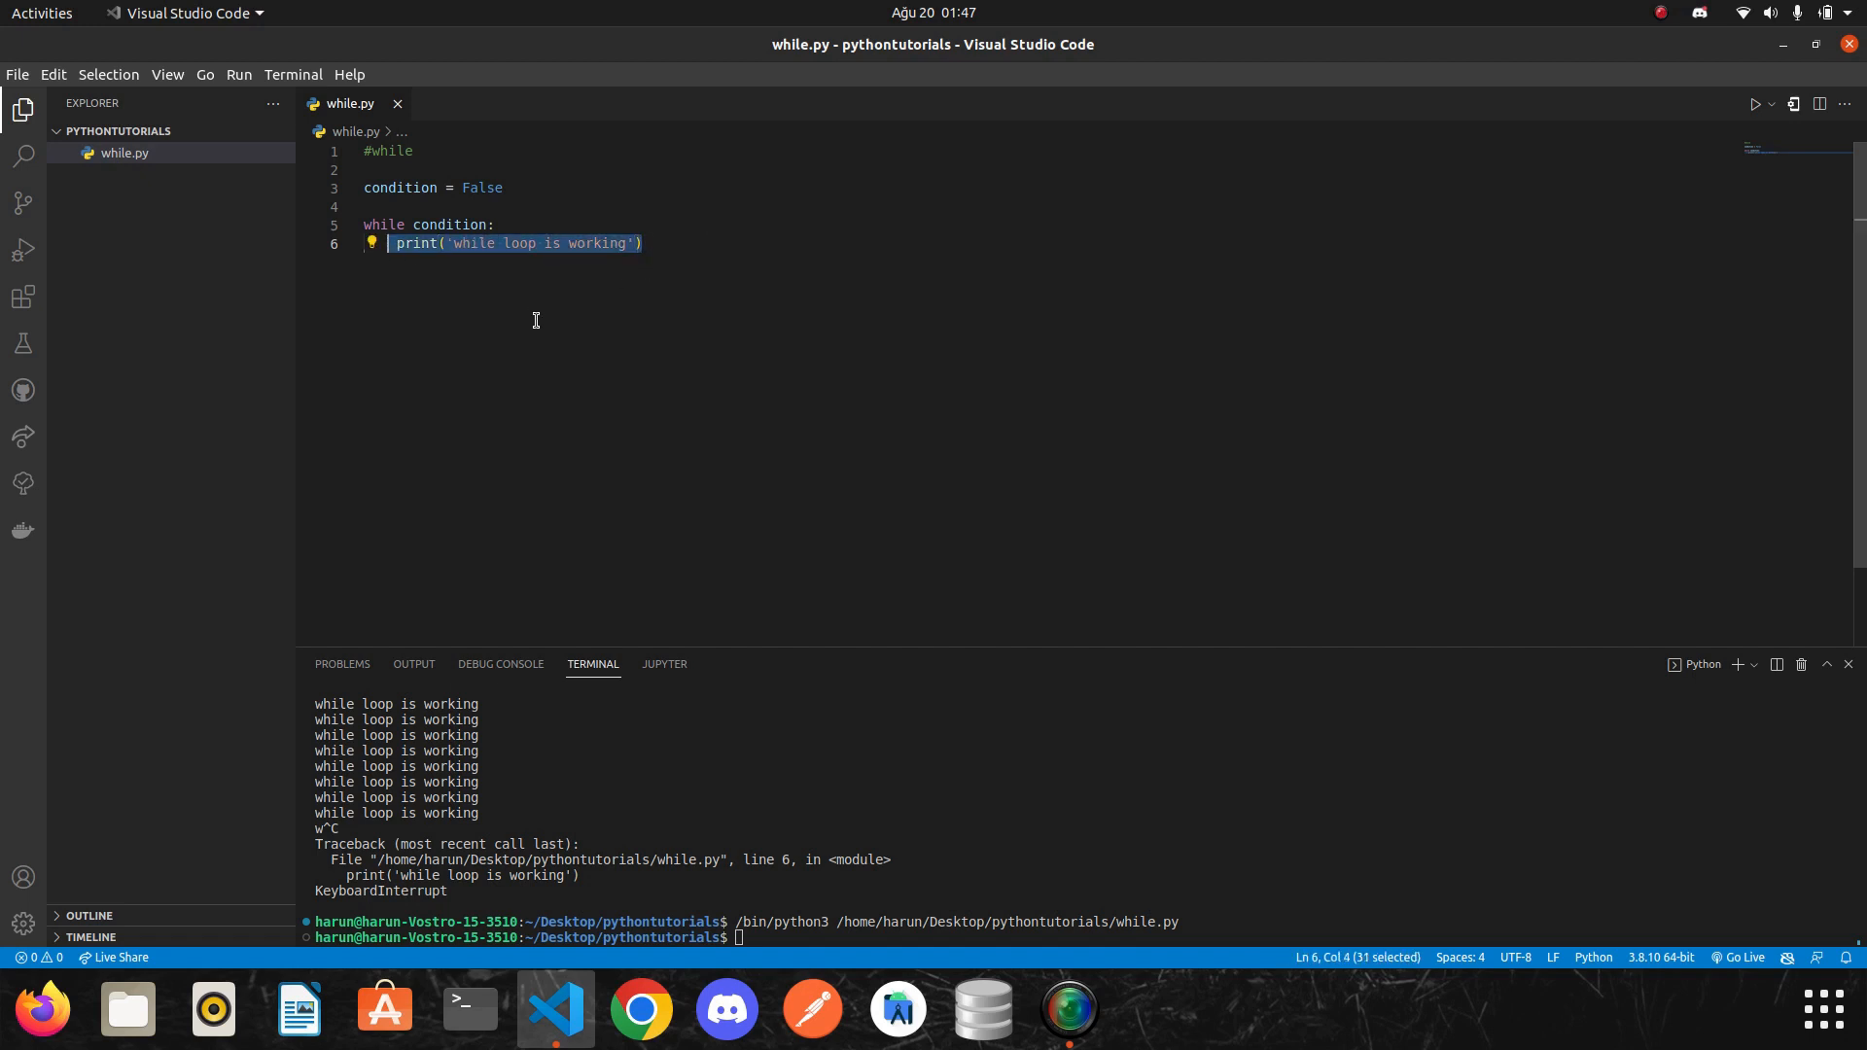
type("Tru")
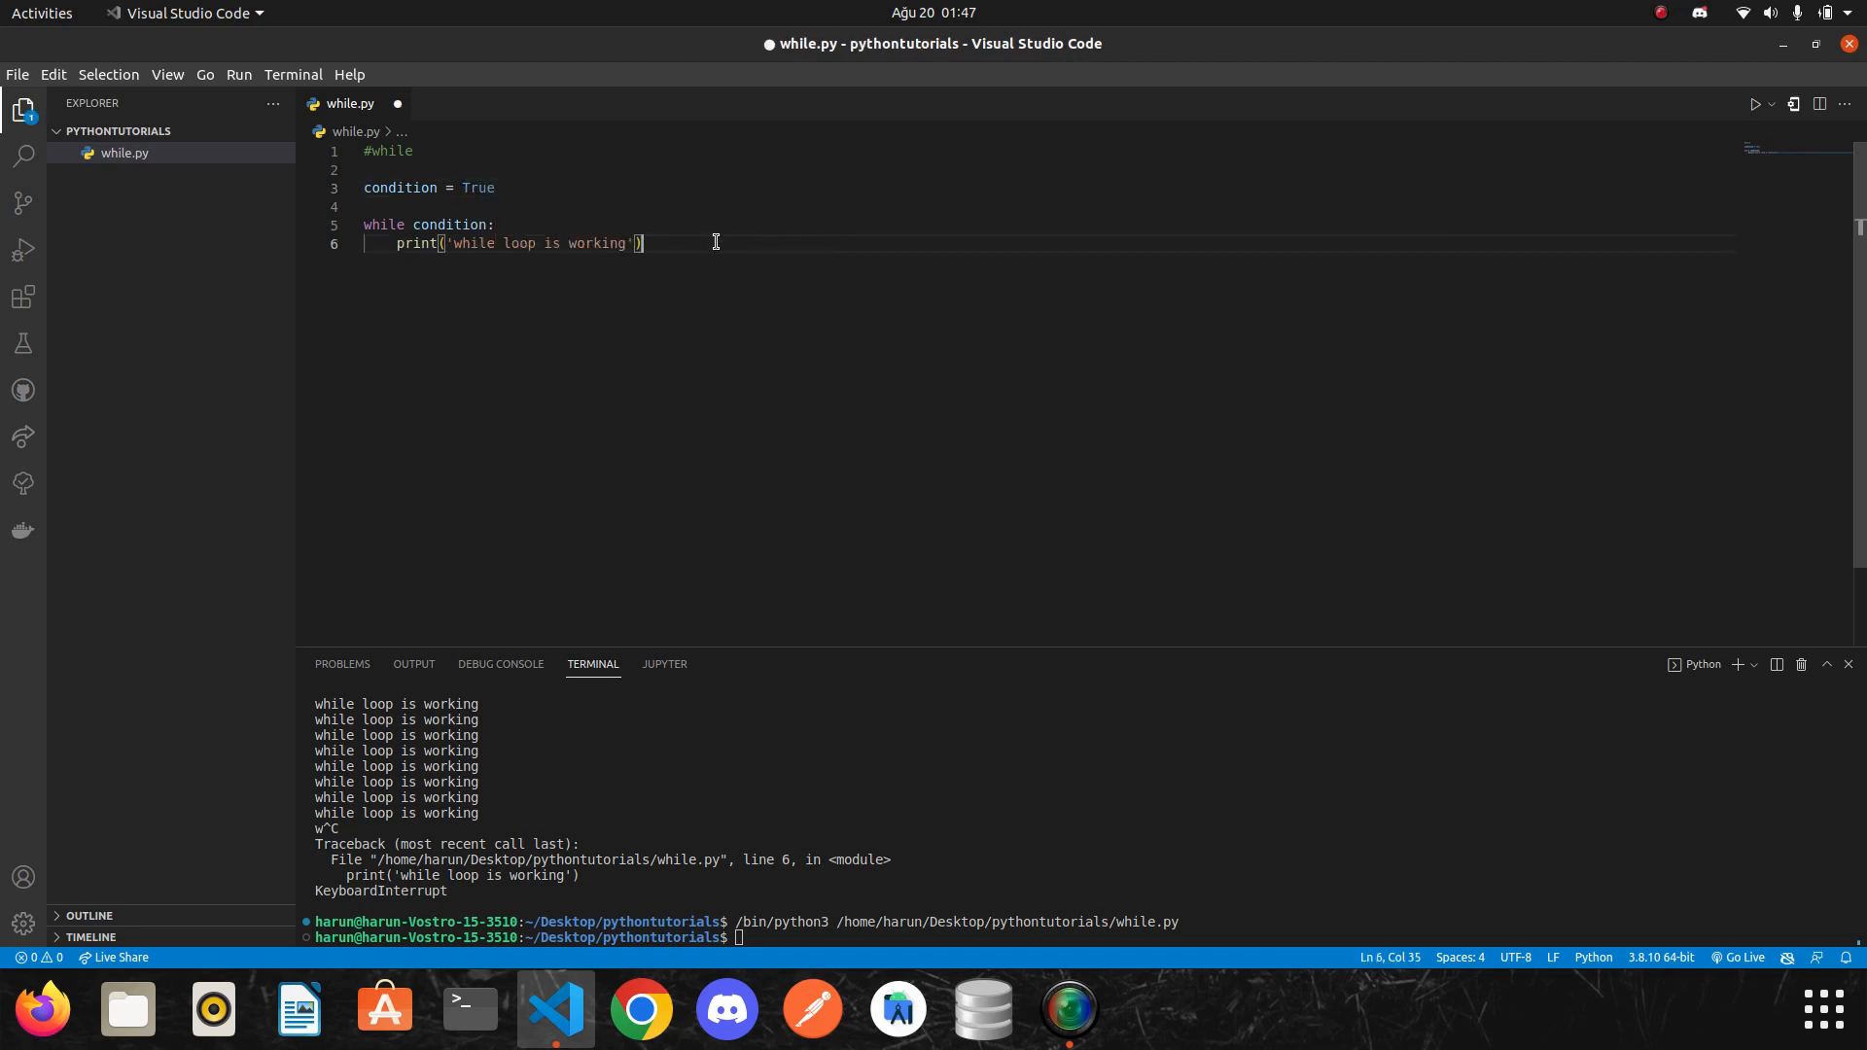
type("counter = 0")
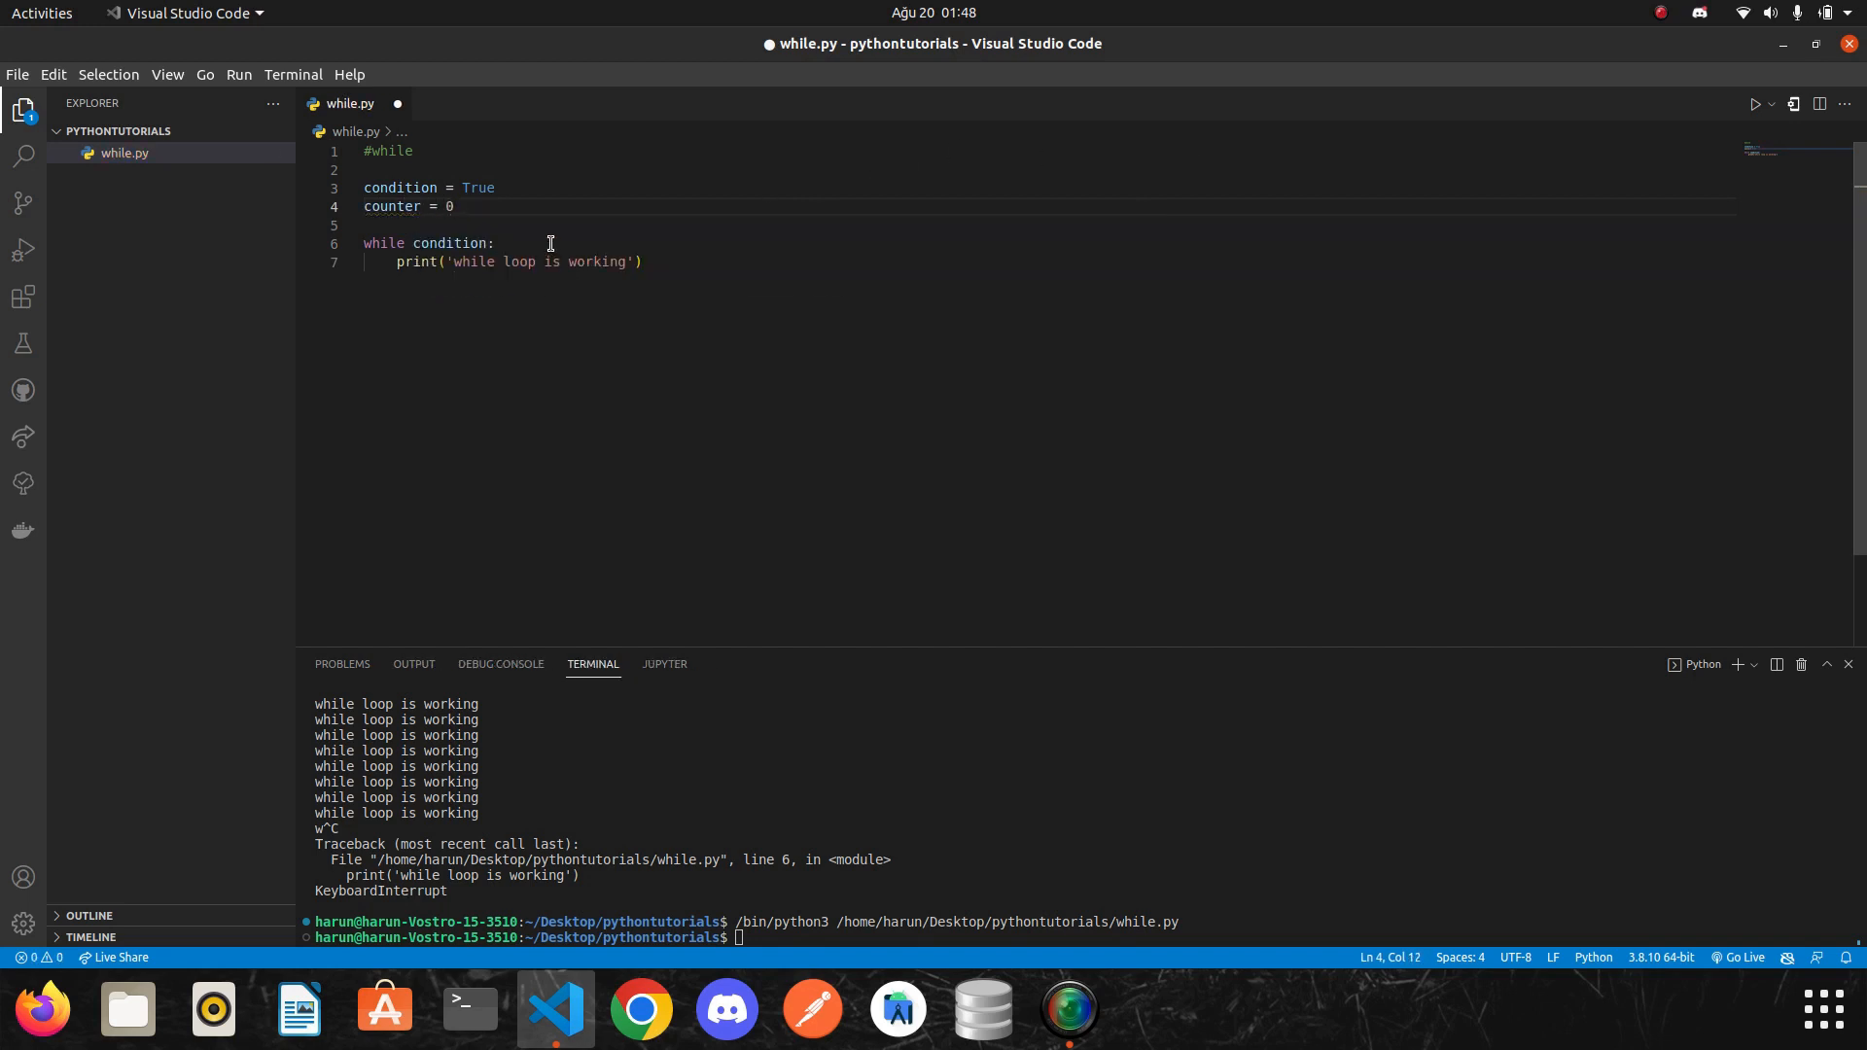
Make the loop increment counter +=1 each pass and highlight the while condition header.
type("counter")
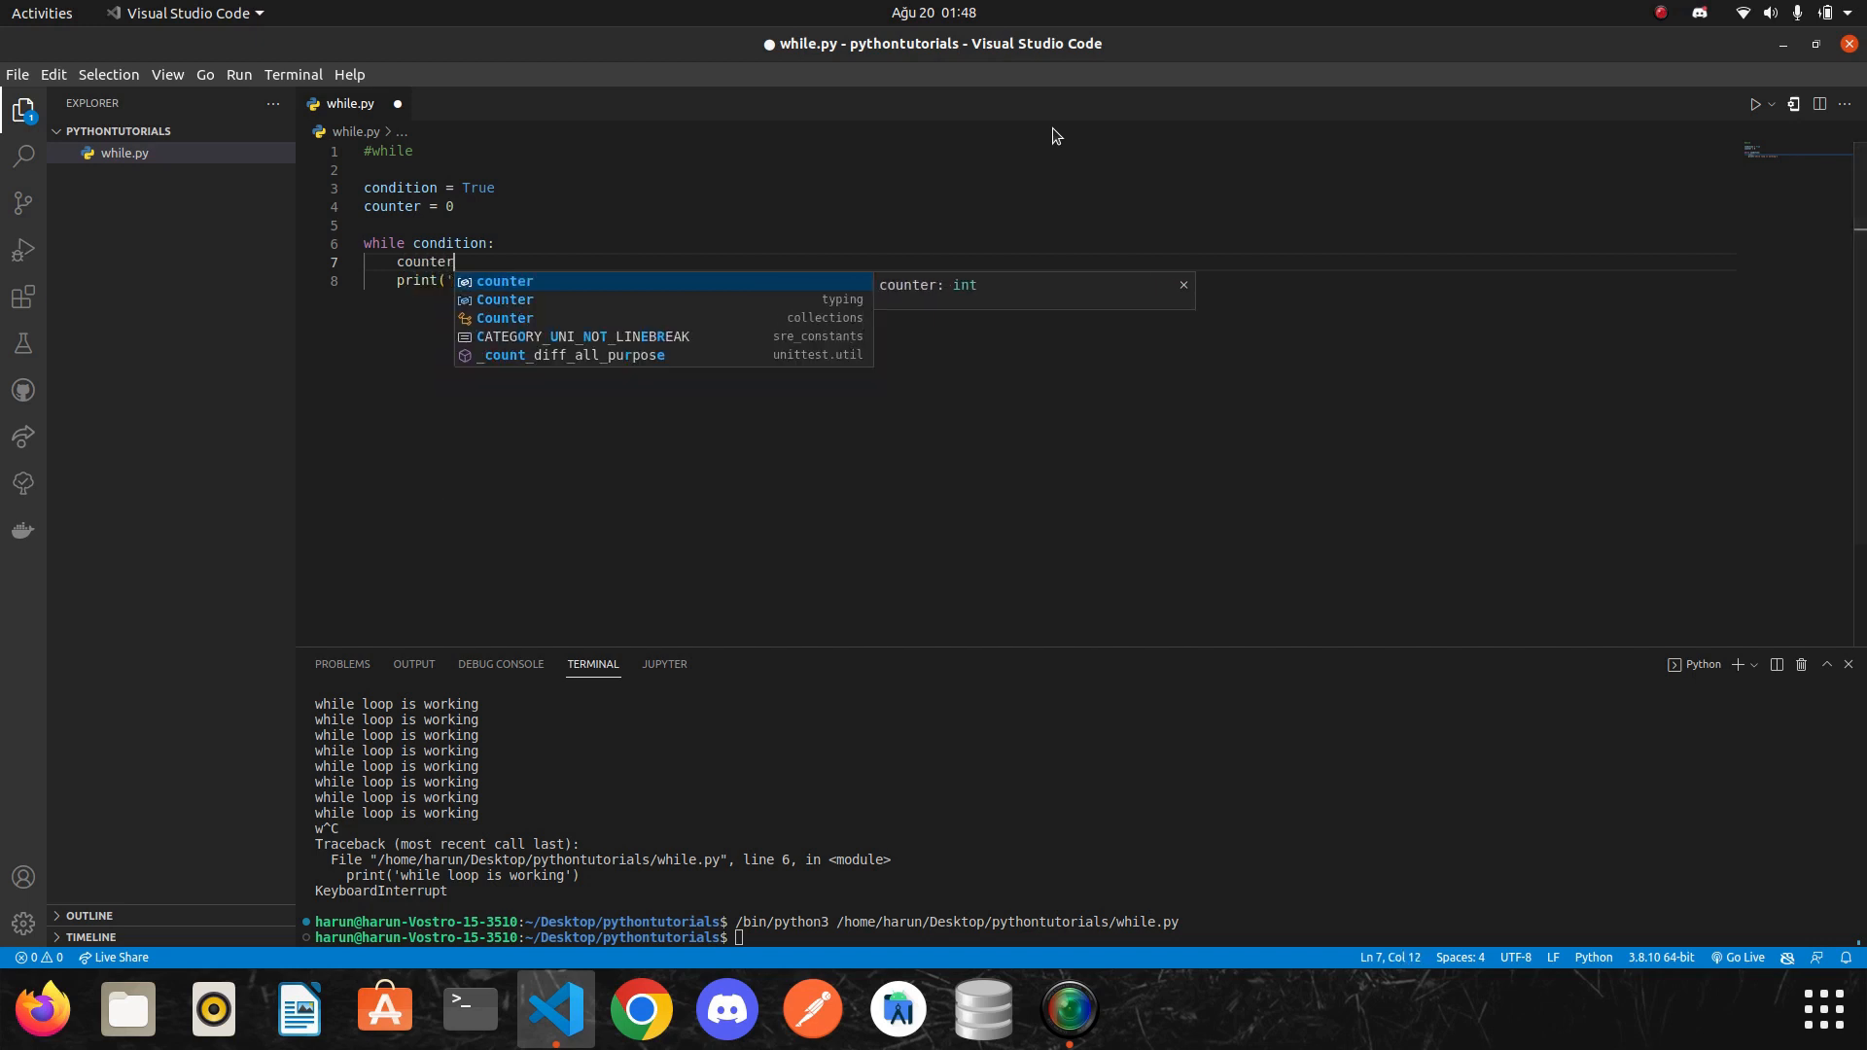
type("+=")
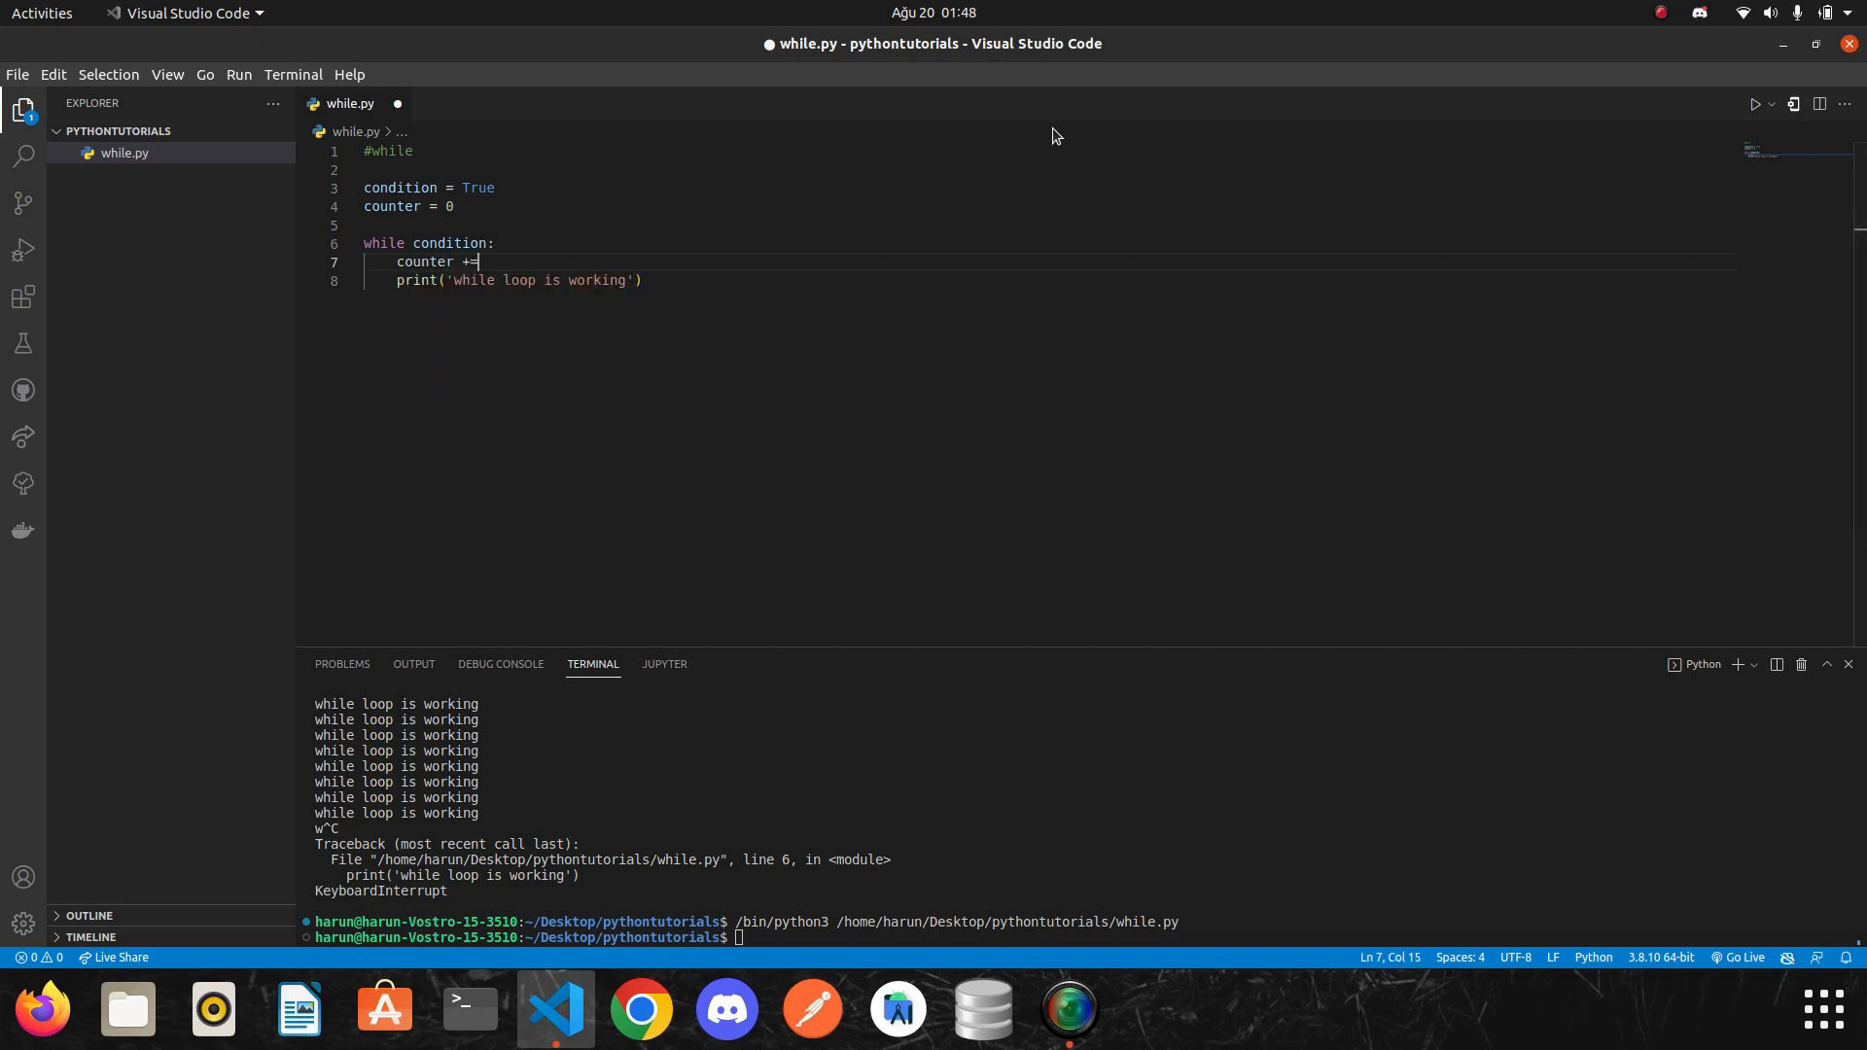
type("1")
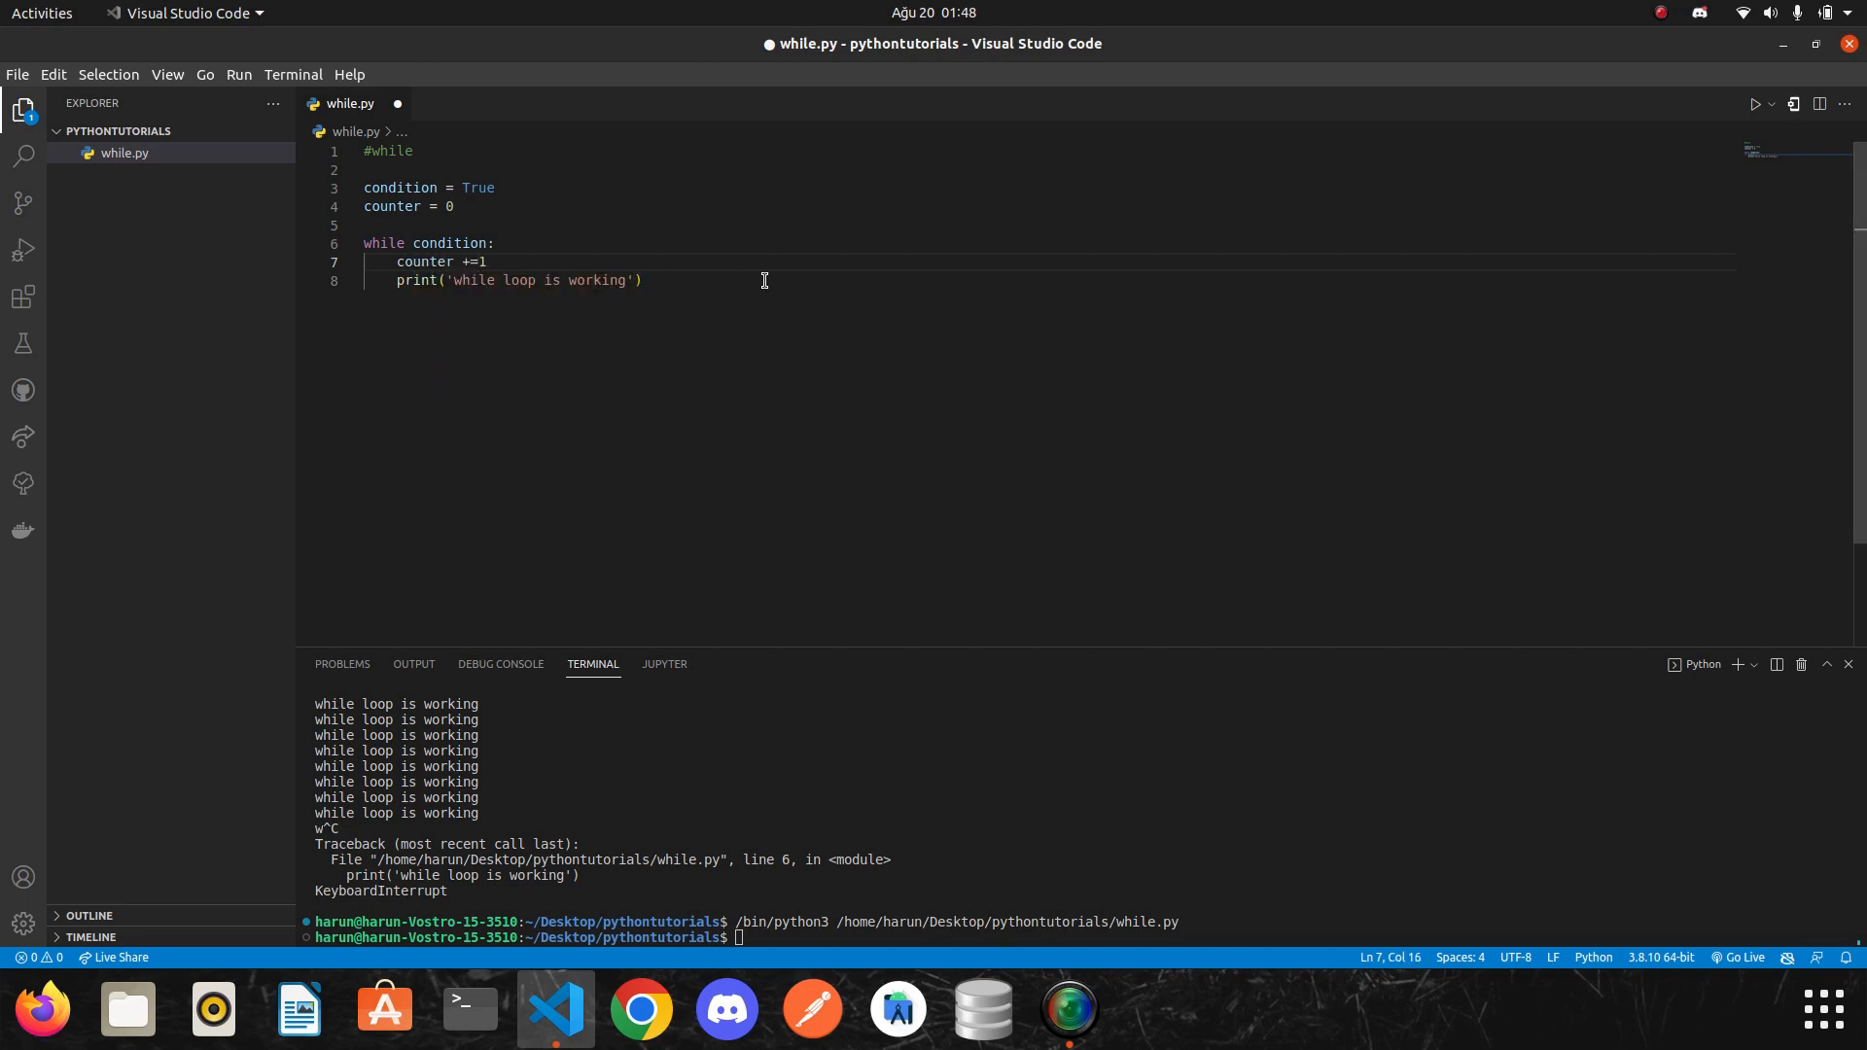
left_click_drag(366, 243, 644, 280)
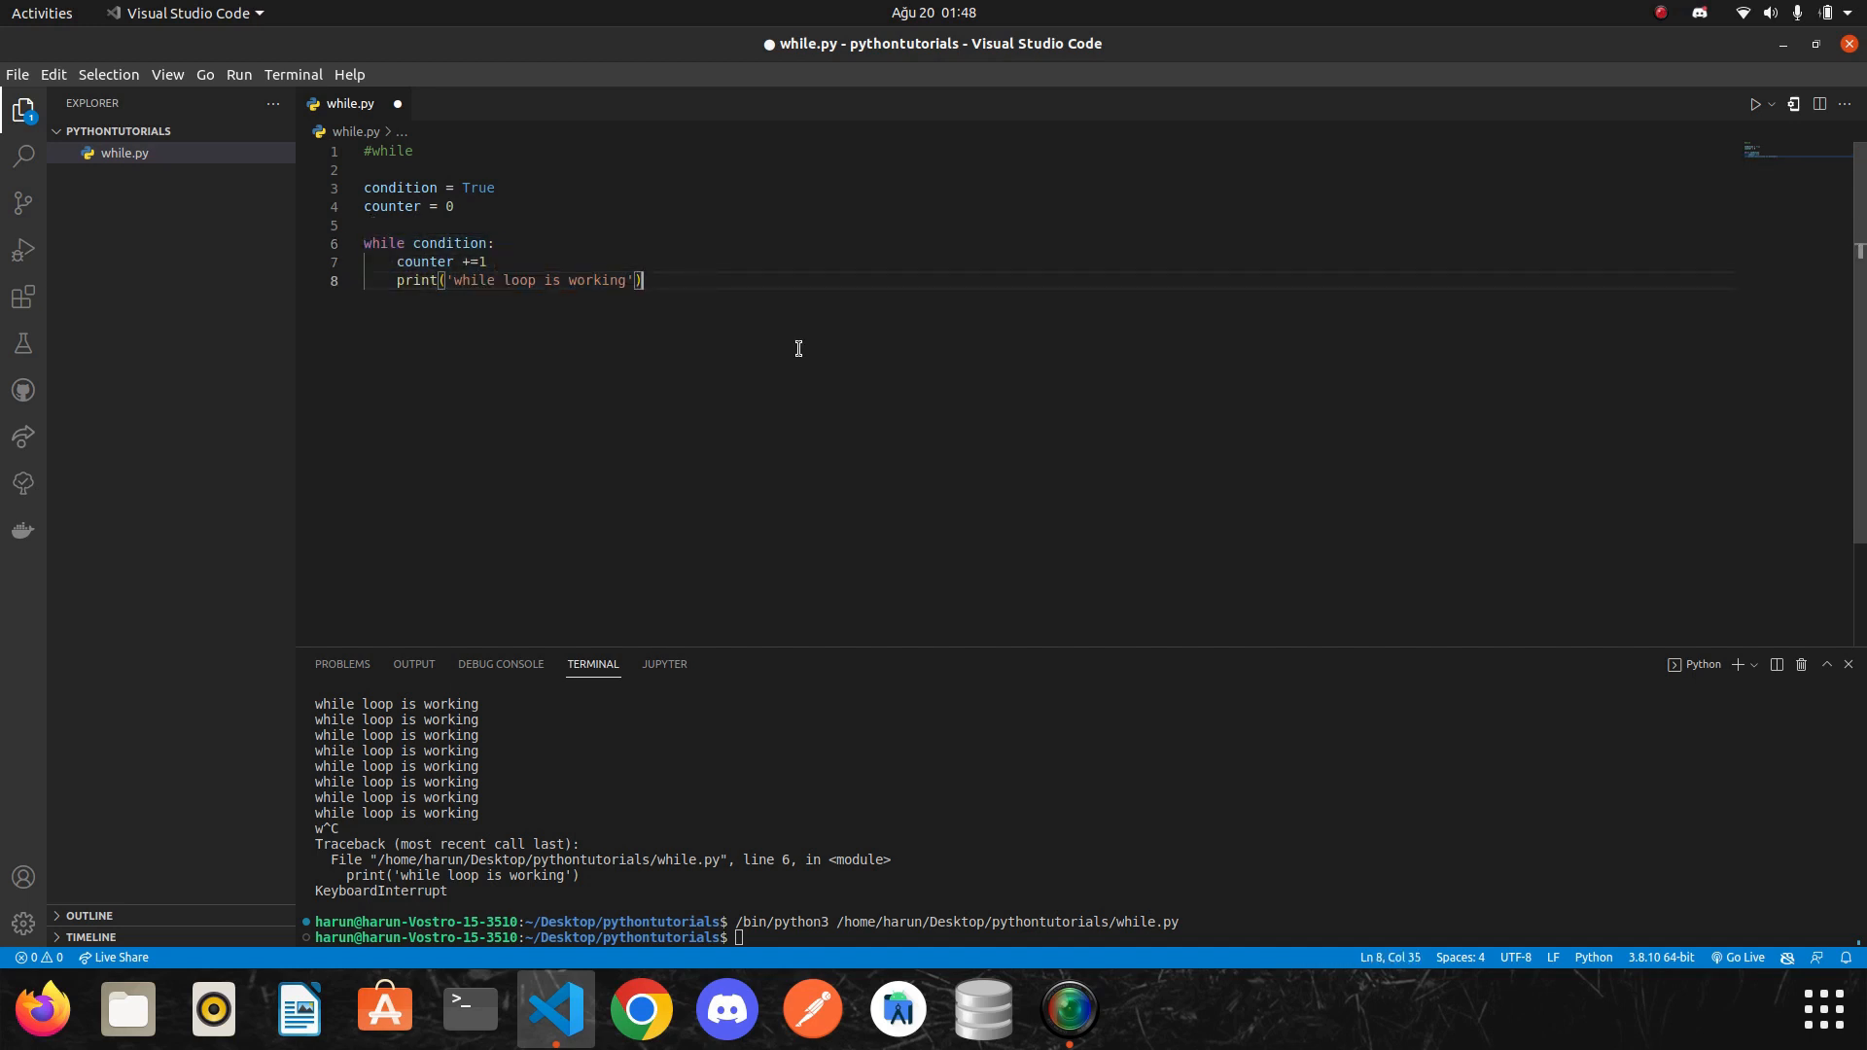
double_click(449, 243)
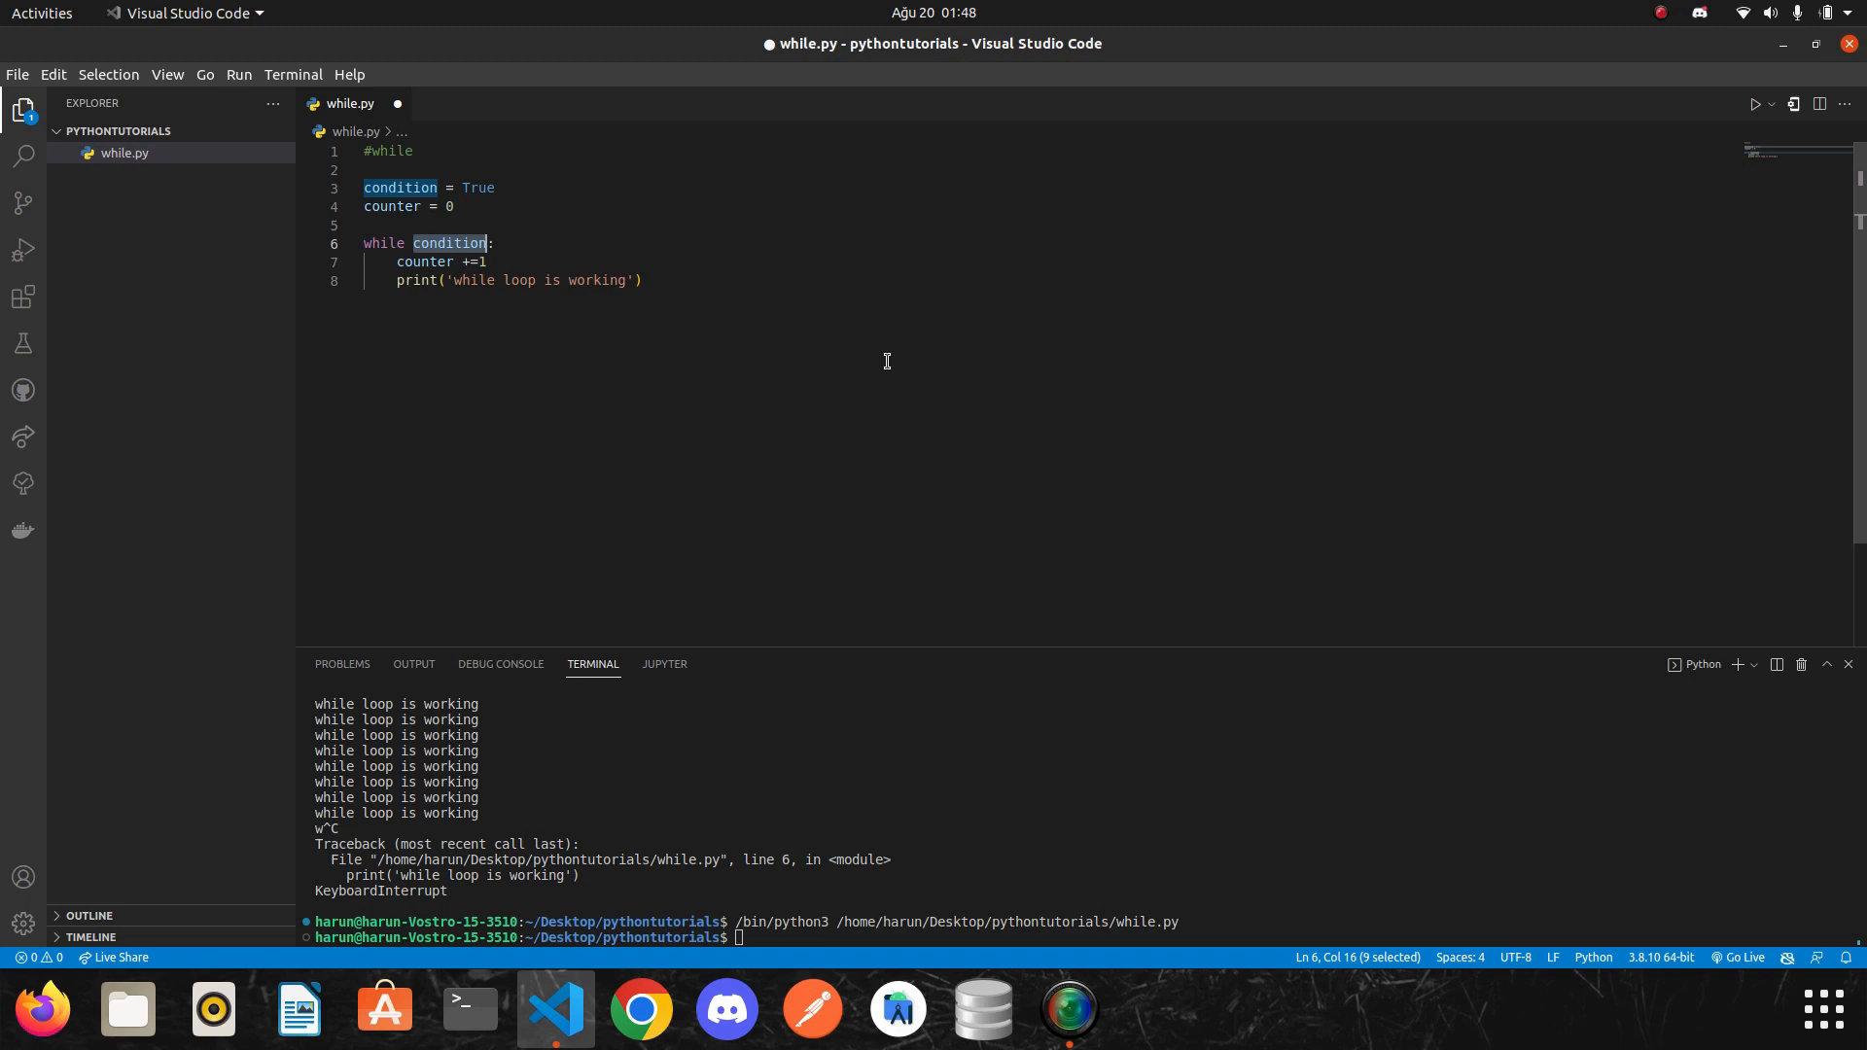
mouse_move(679, 362)
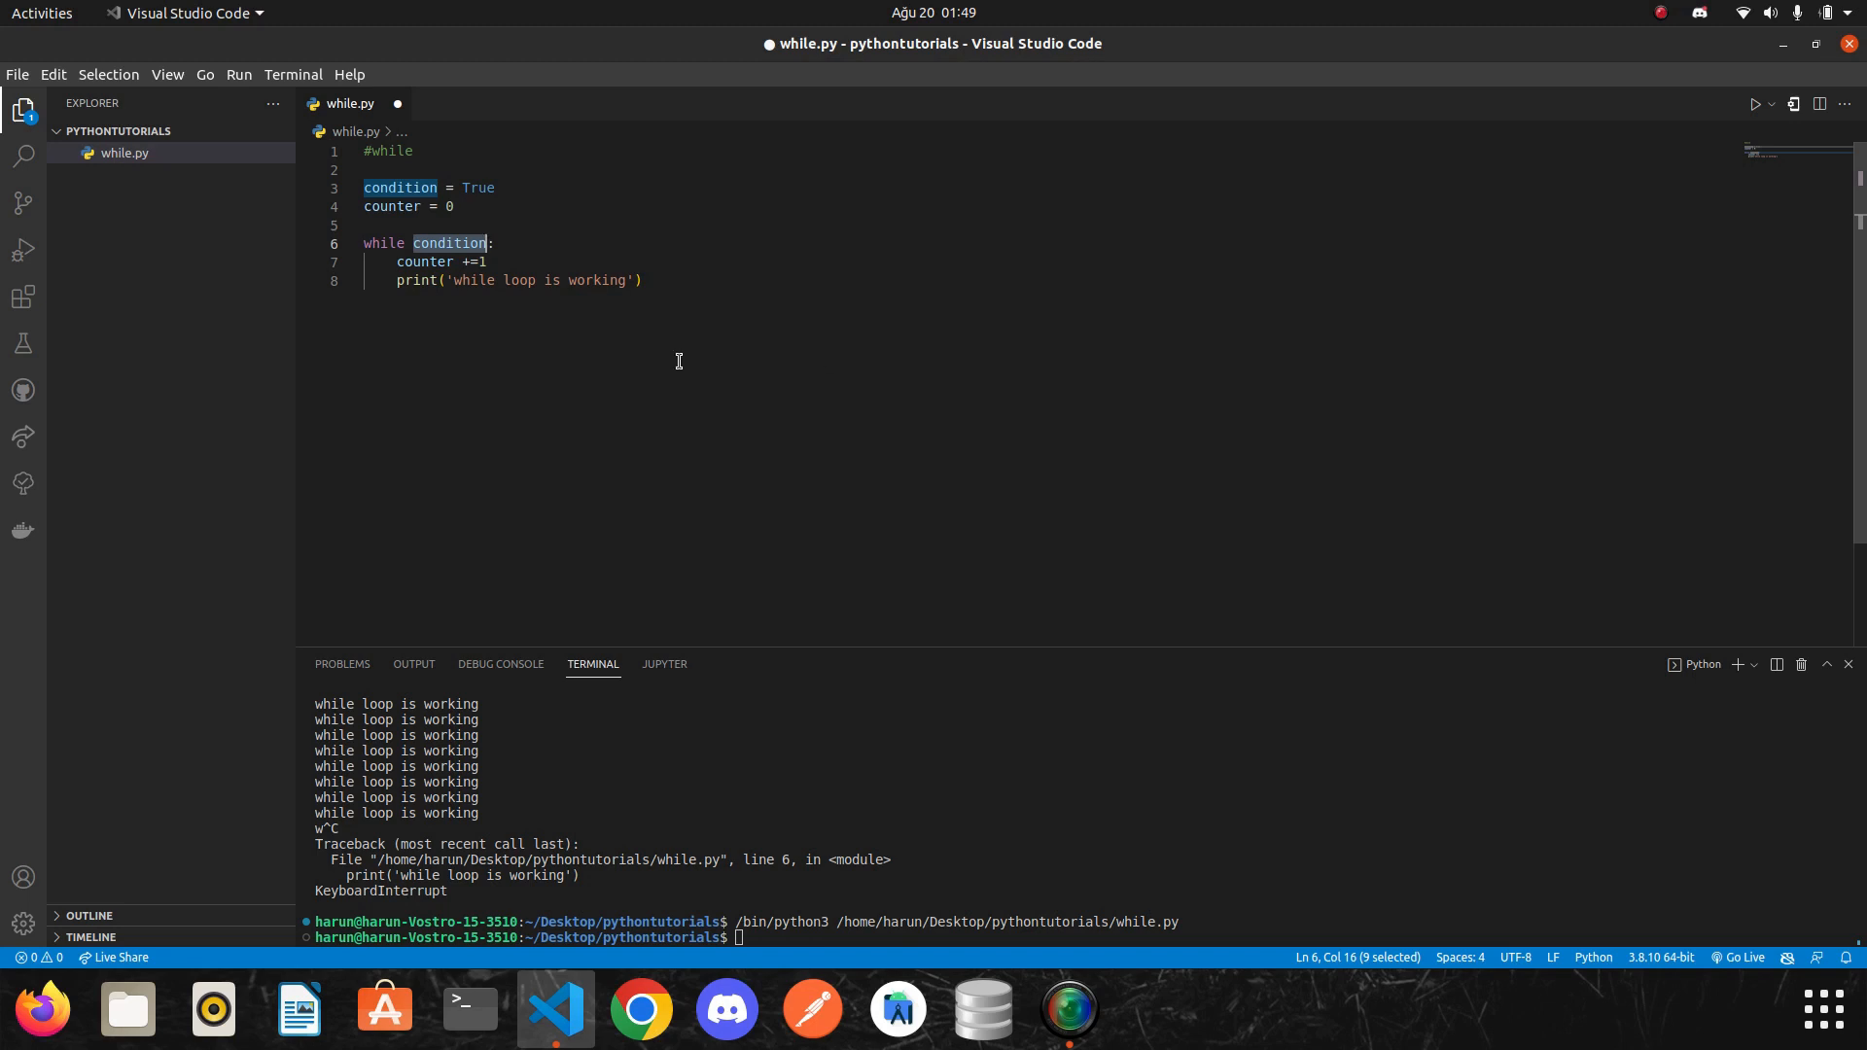
Add an if counter == 5: check inside the loop that sets condition = False.
left_click(492, 243)
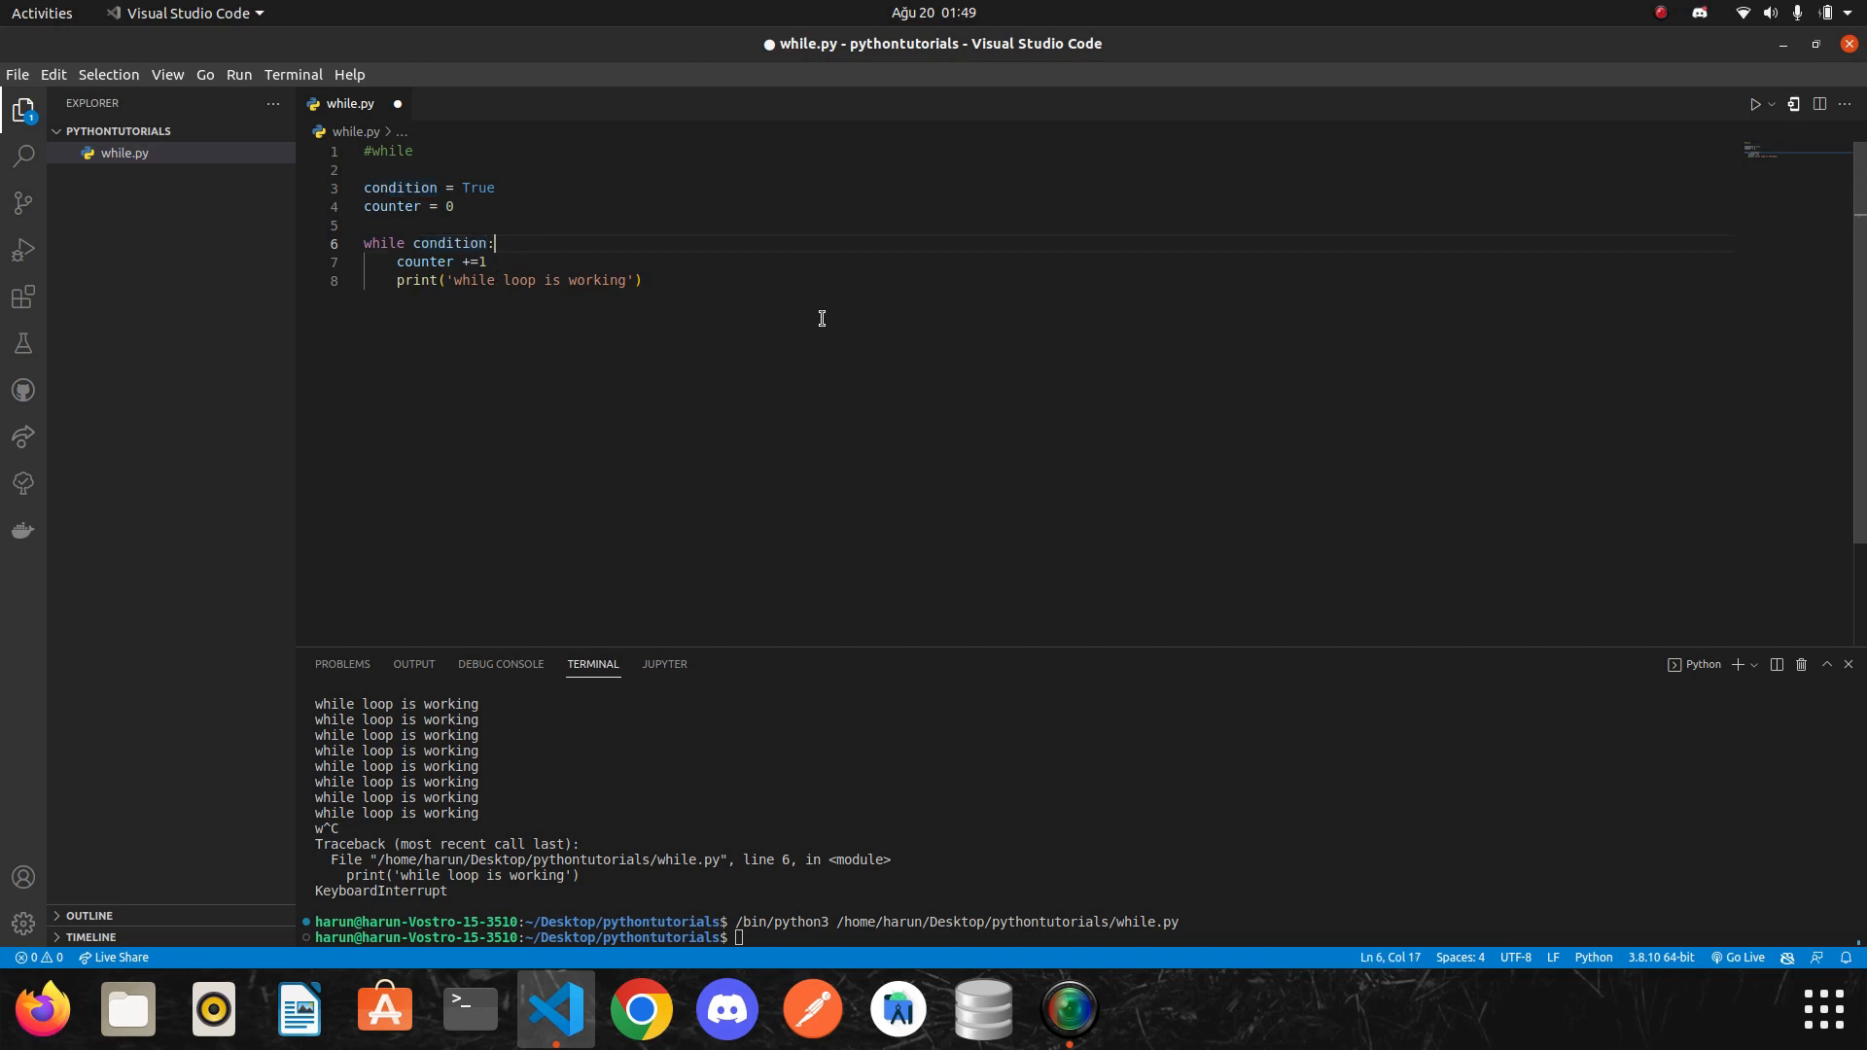
key("Enter")
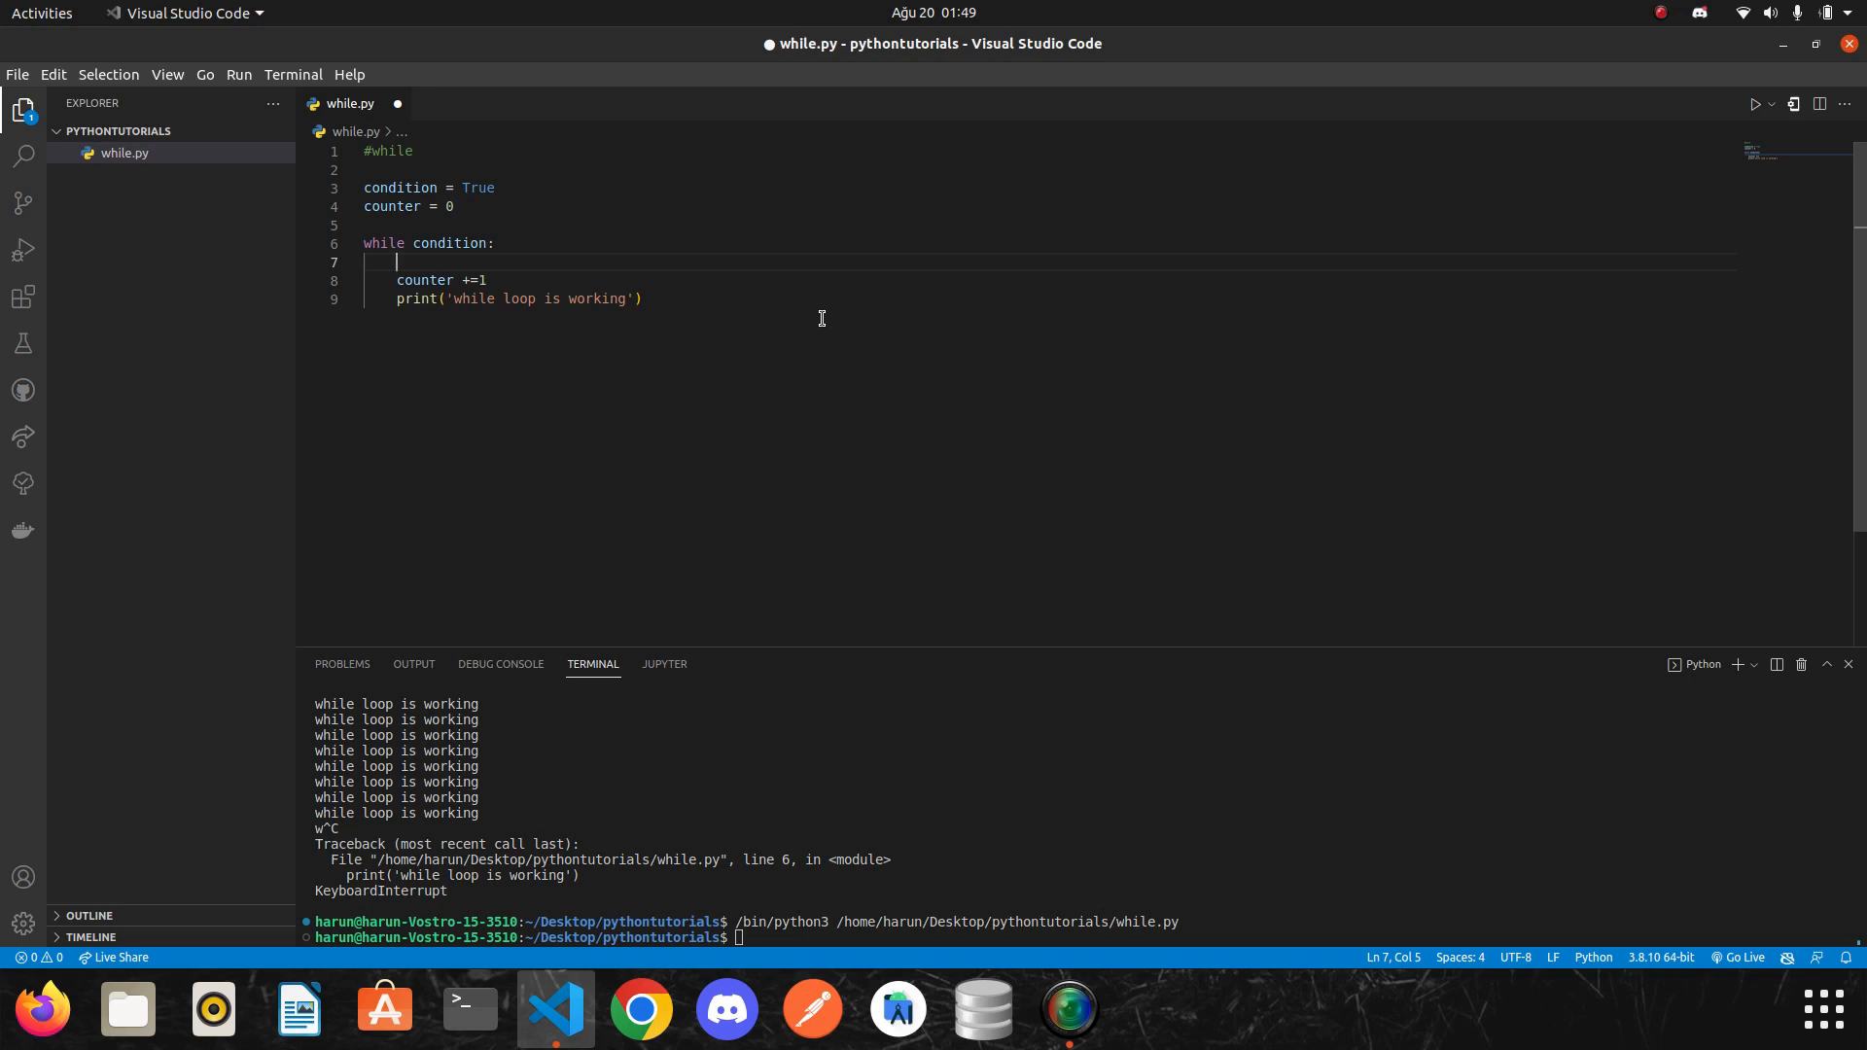
type("if(")
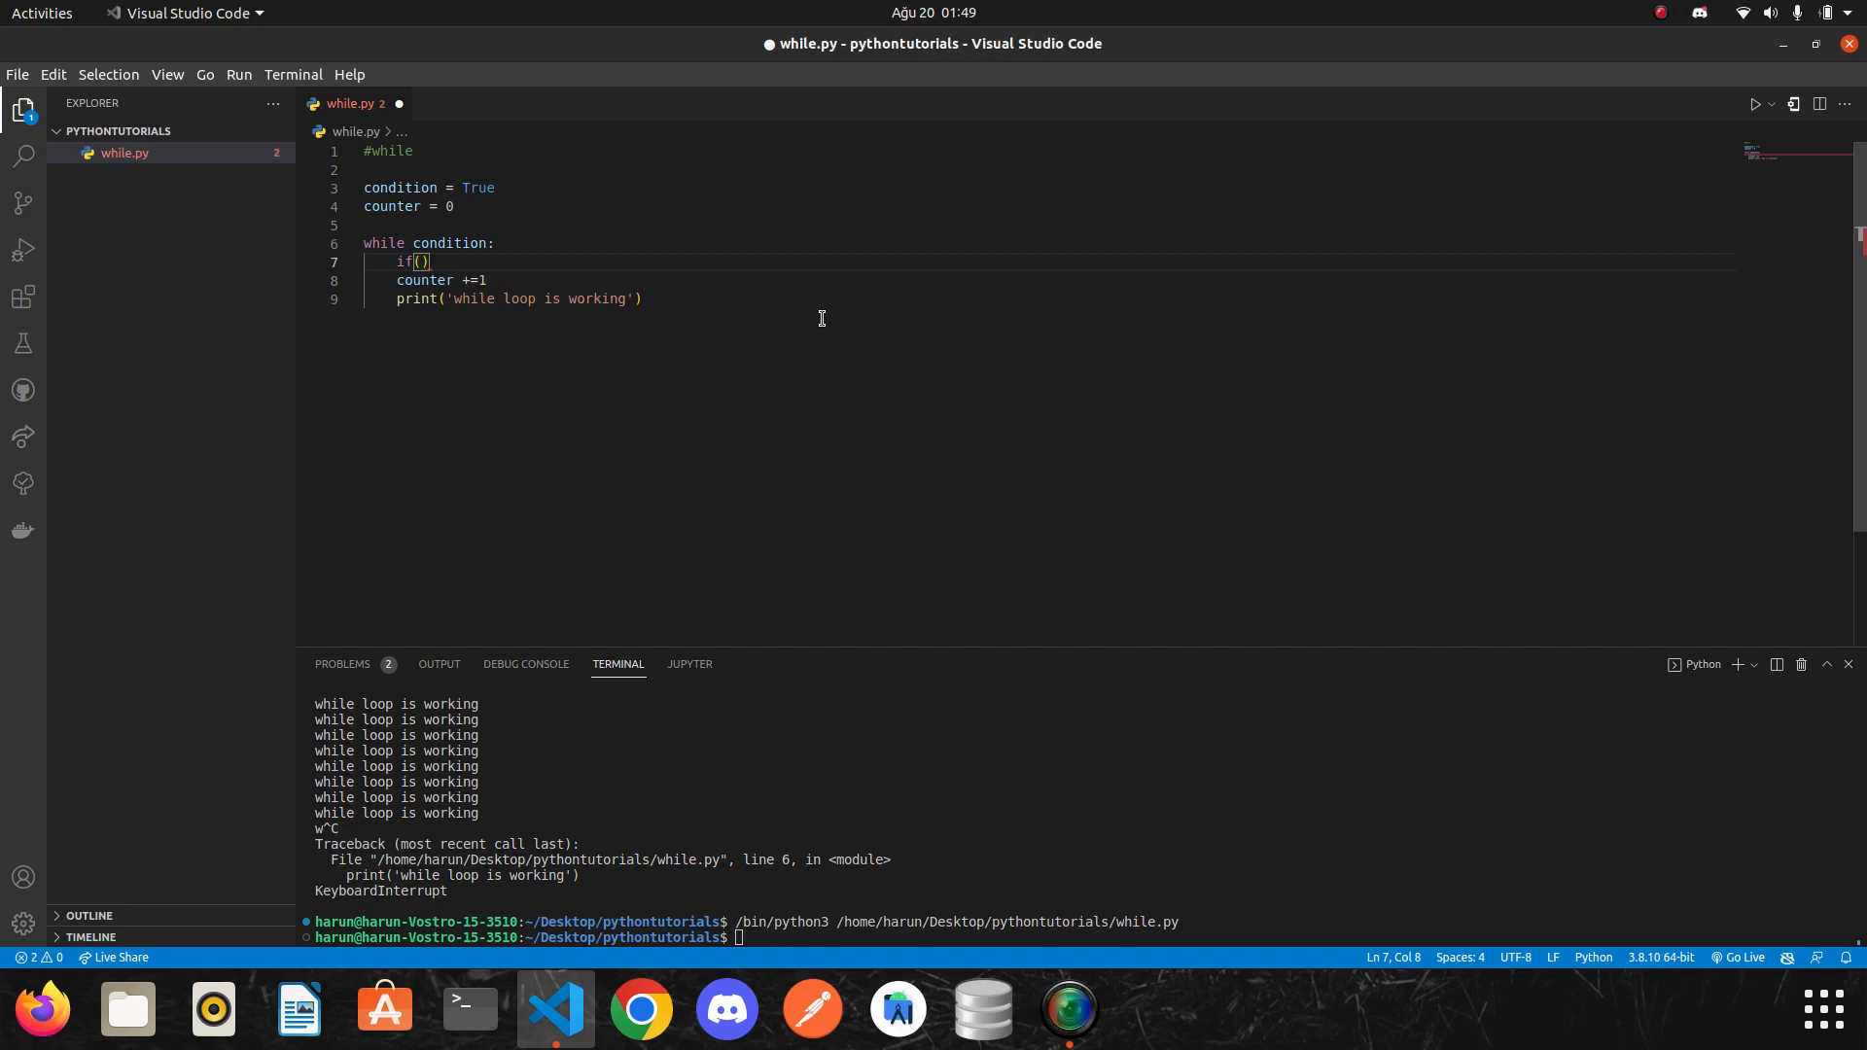
type("counter == 5:")
type("condition = False")
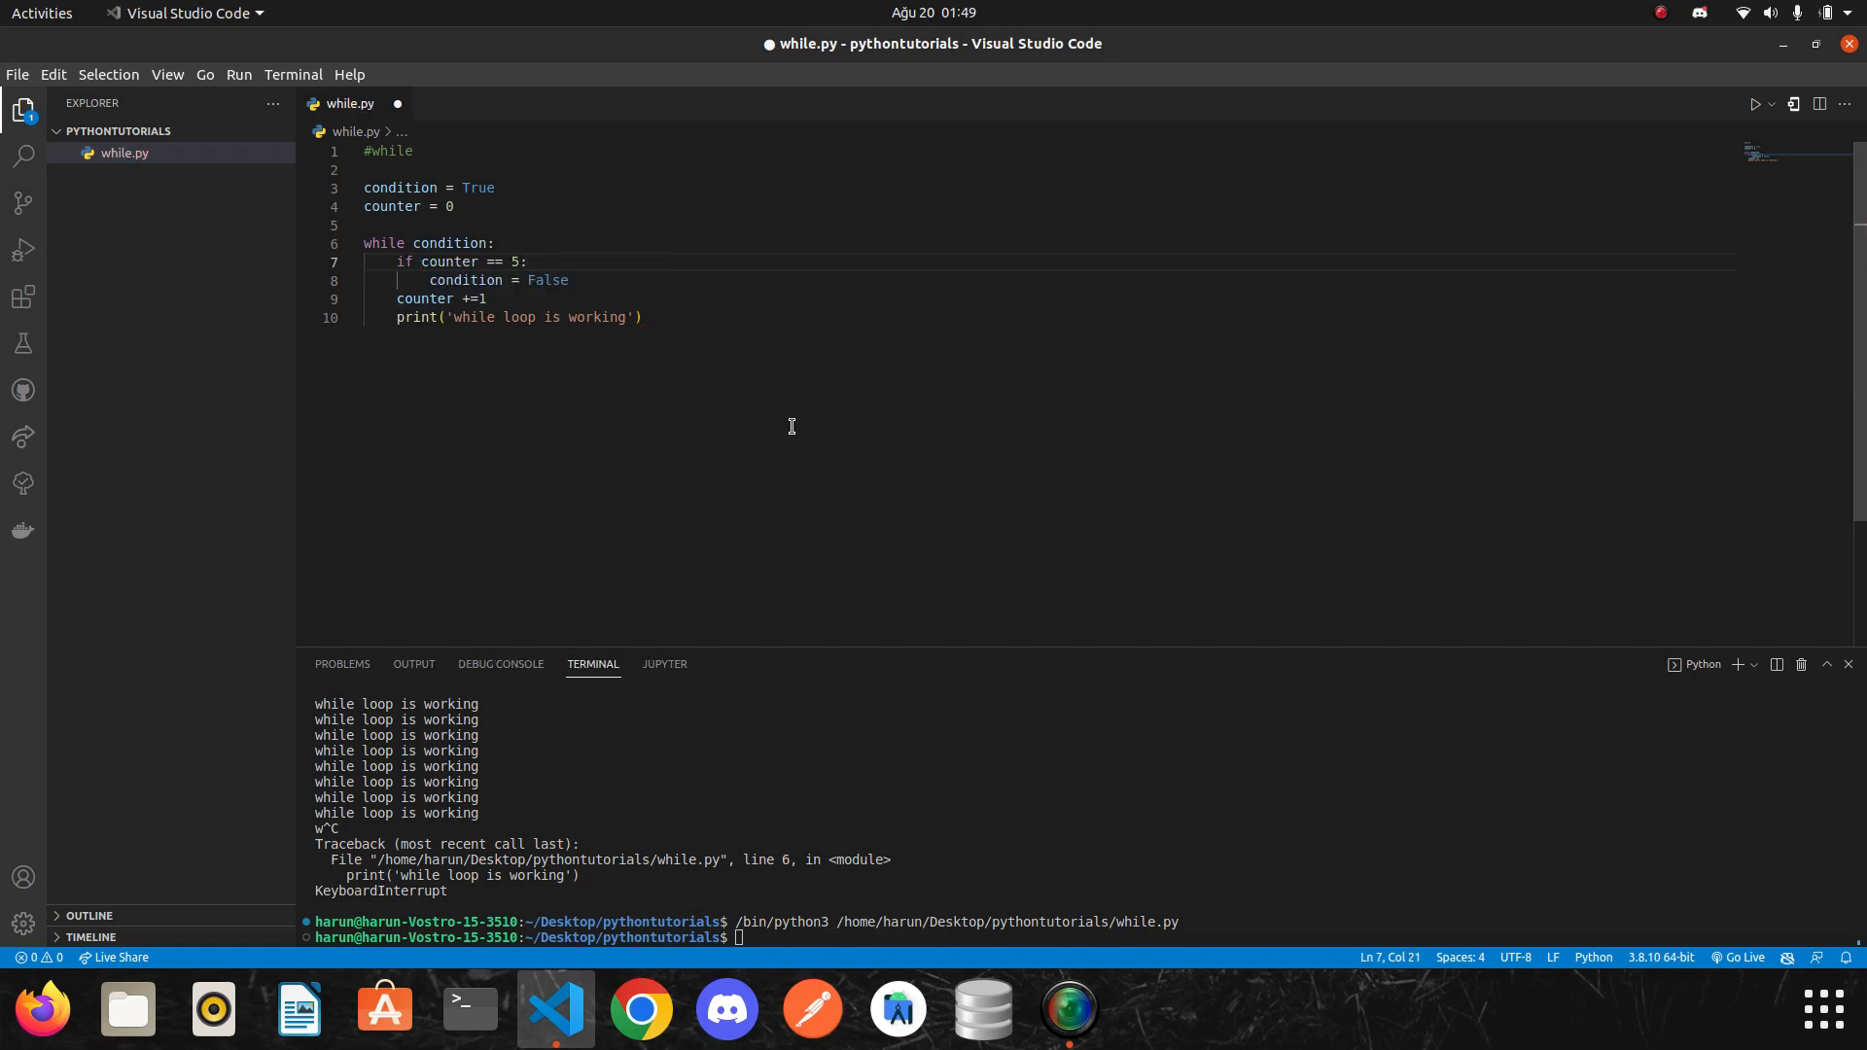
mouse_move(1007, 420)
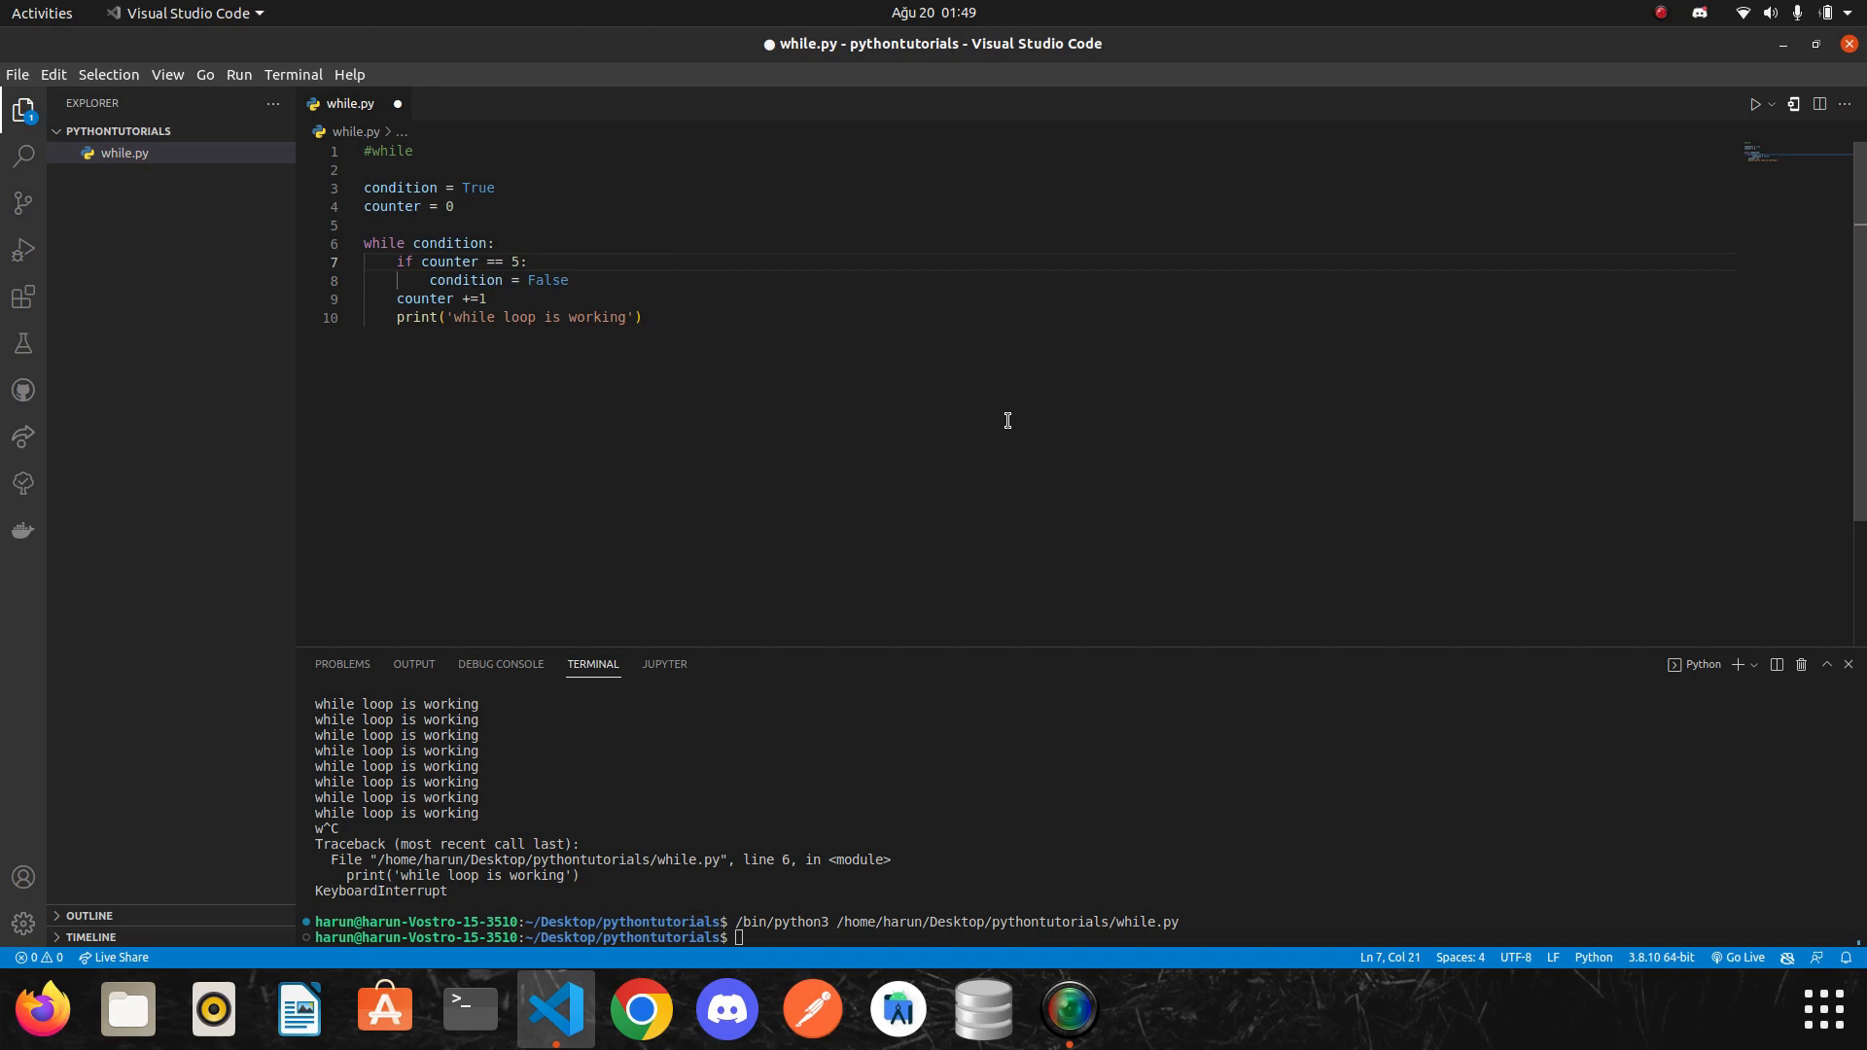
Replace the working-message print with print(counter).
left_click(642, 317)
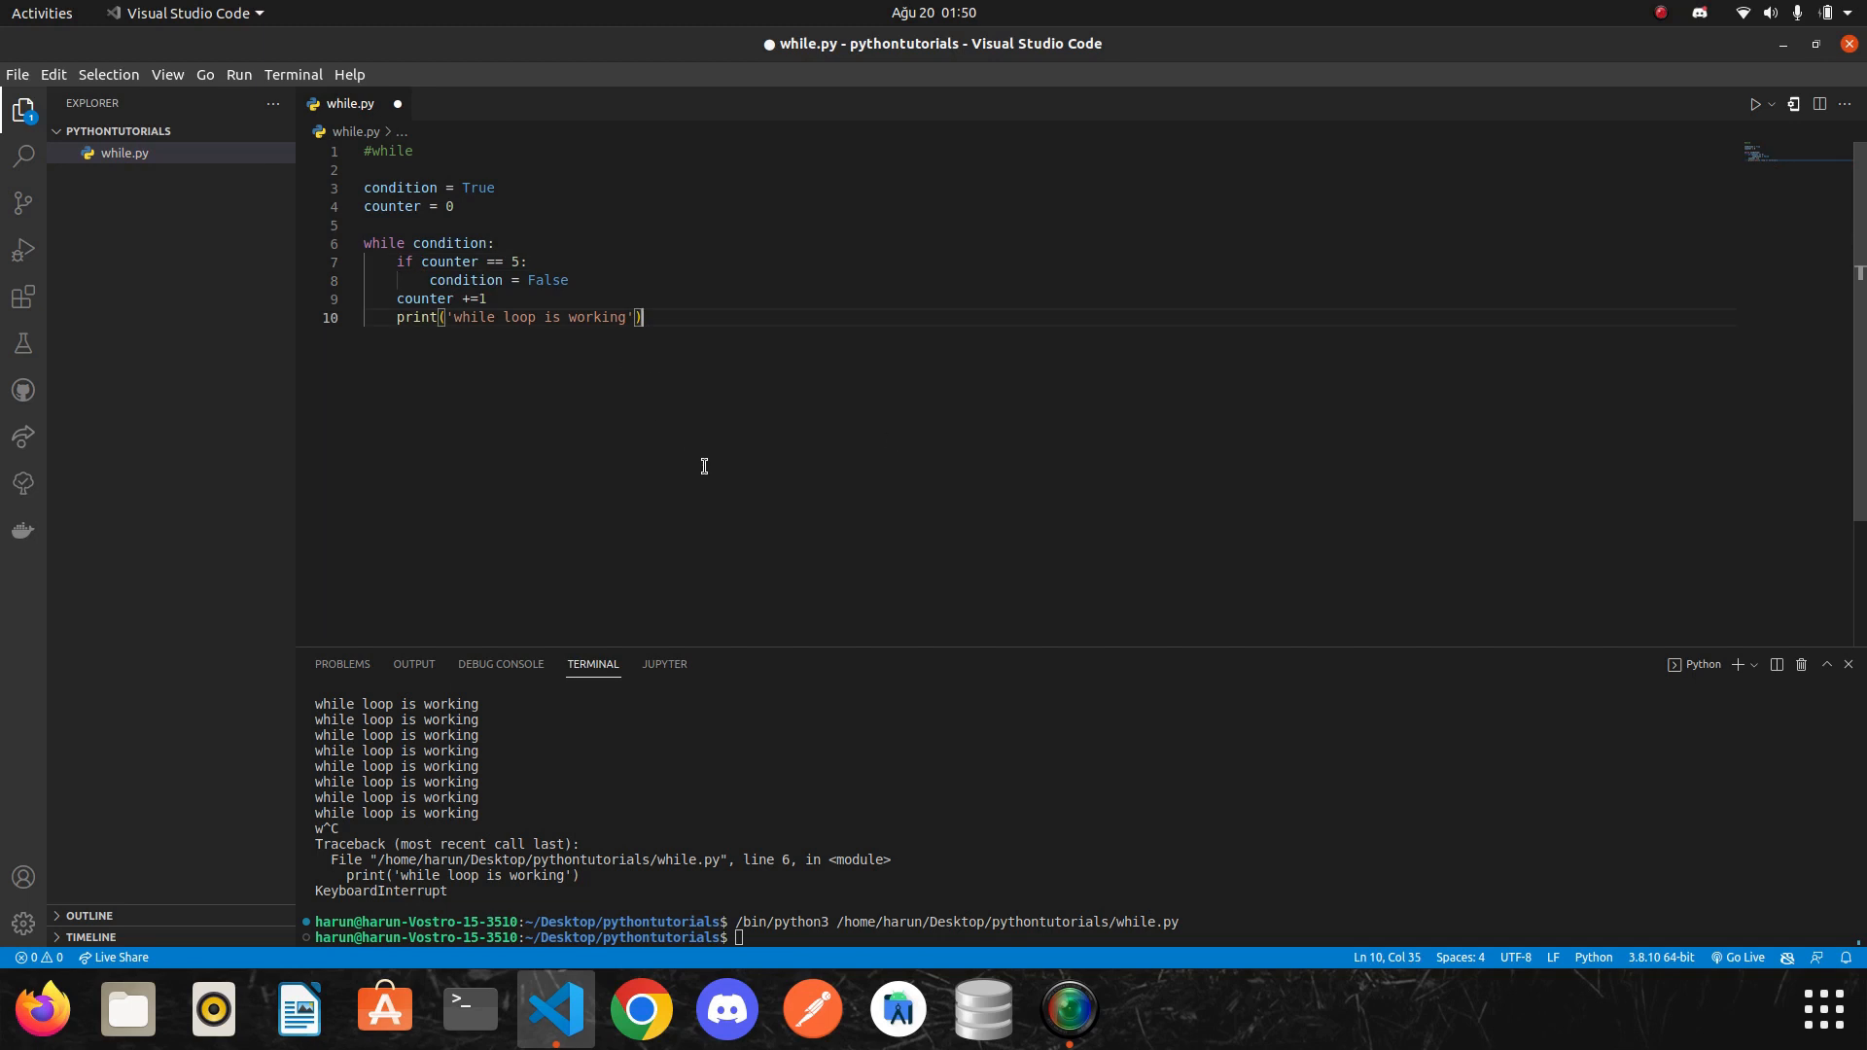
mouse_move(681, 321)
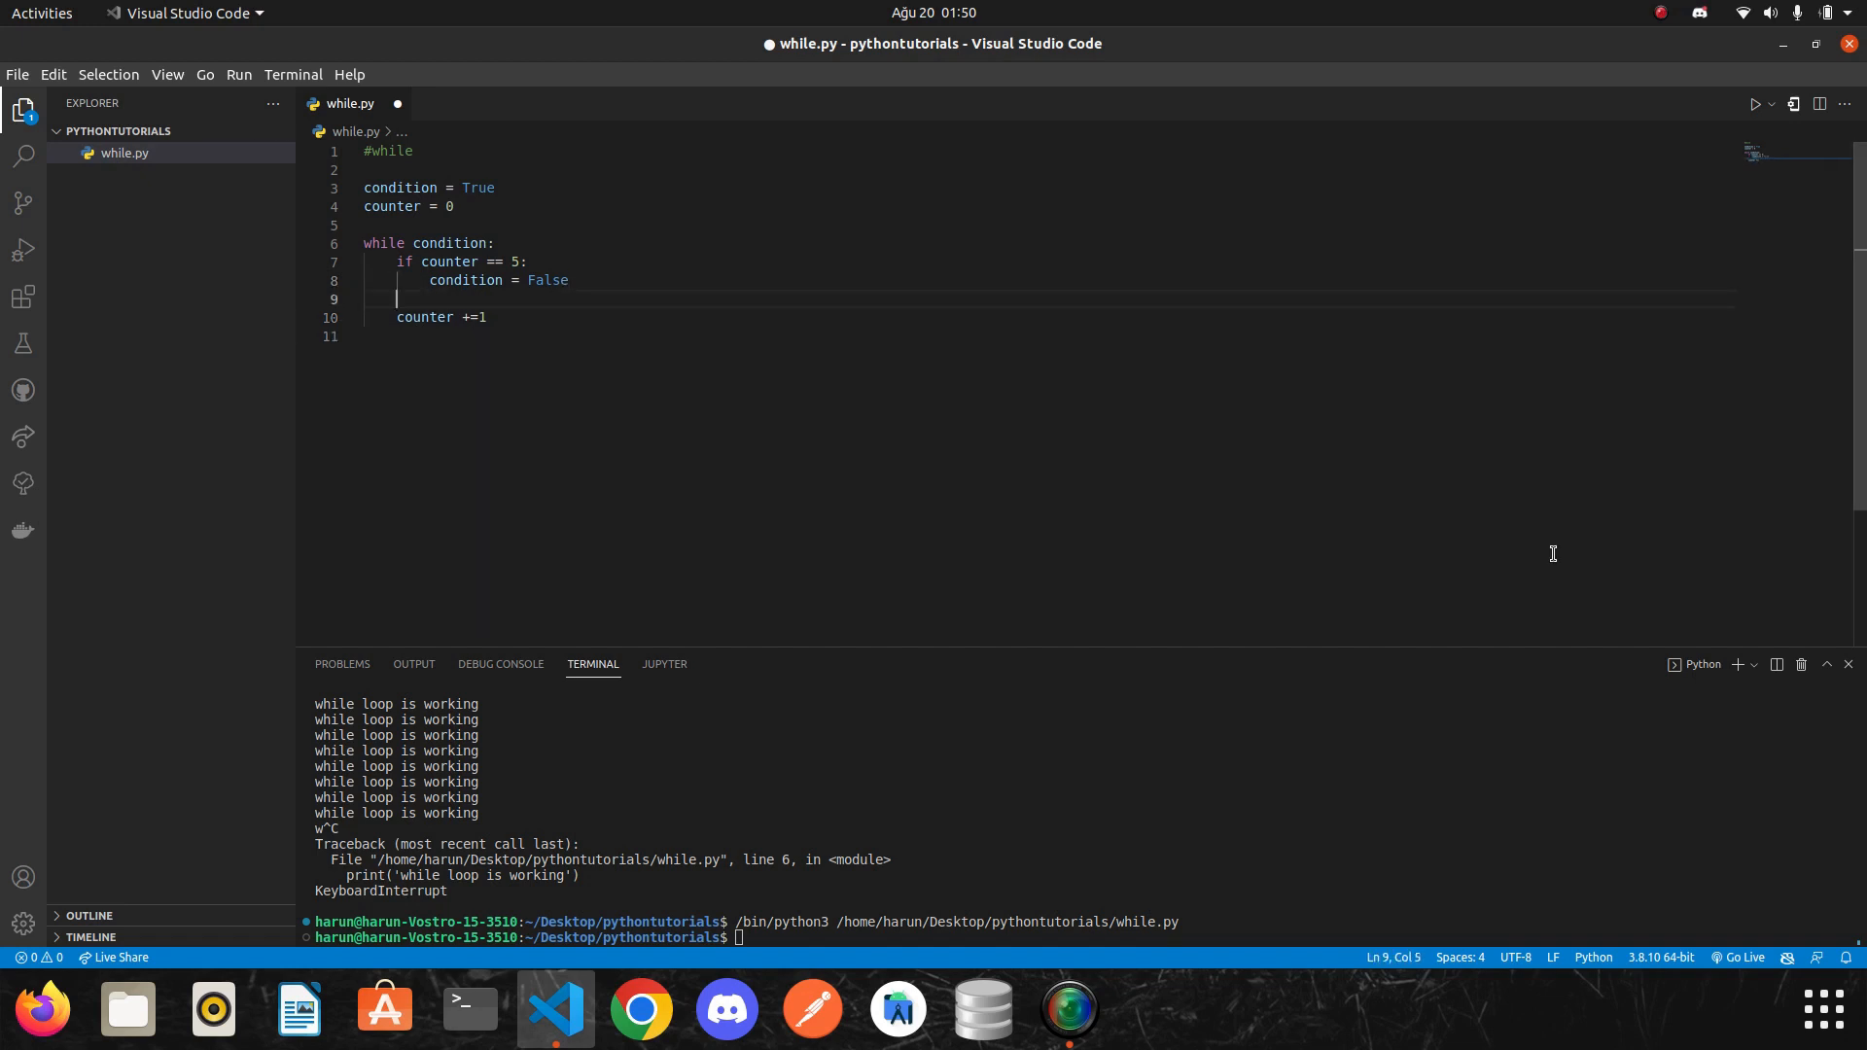
type("print(counter)")
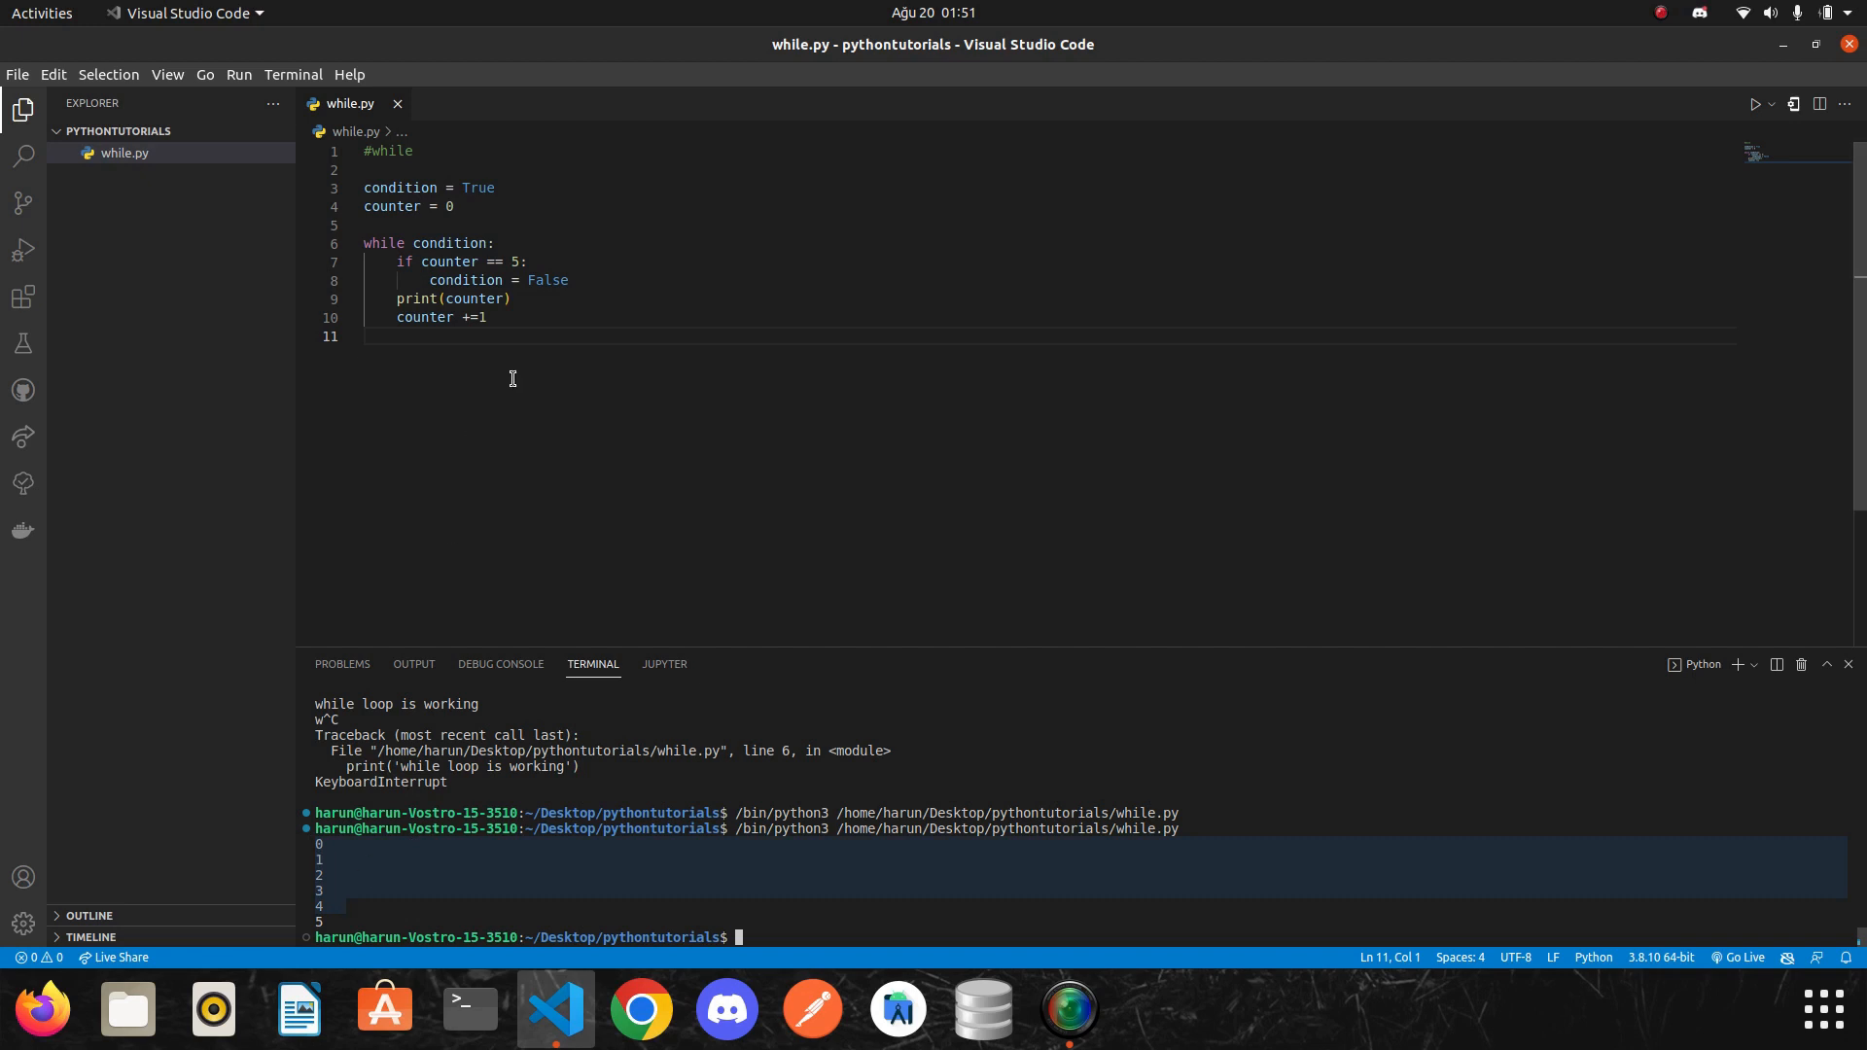
Run while.py printing 0 through 5, then highlight the if counter == 5 check and its flag assignment.
left_click_drag(365, 261, 527, 260)
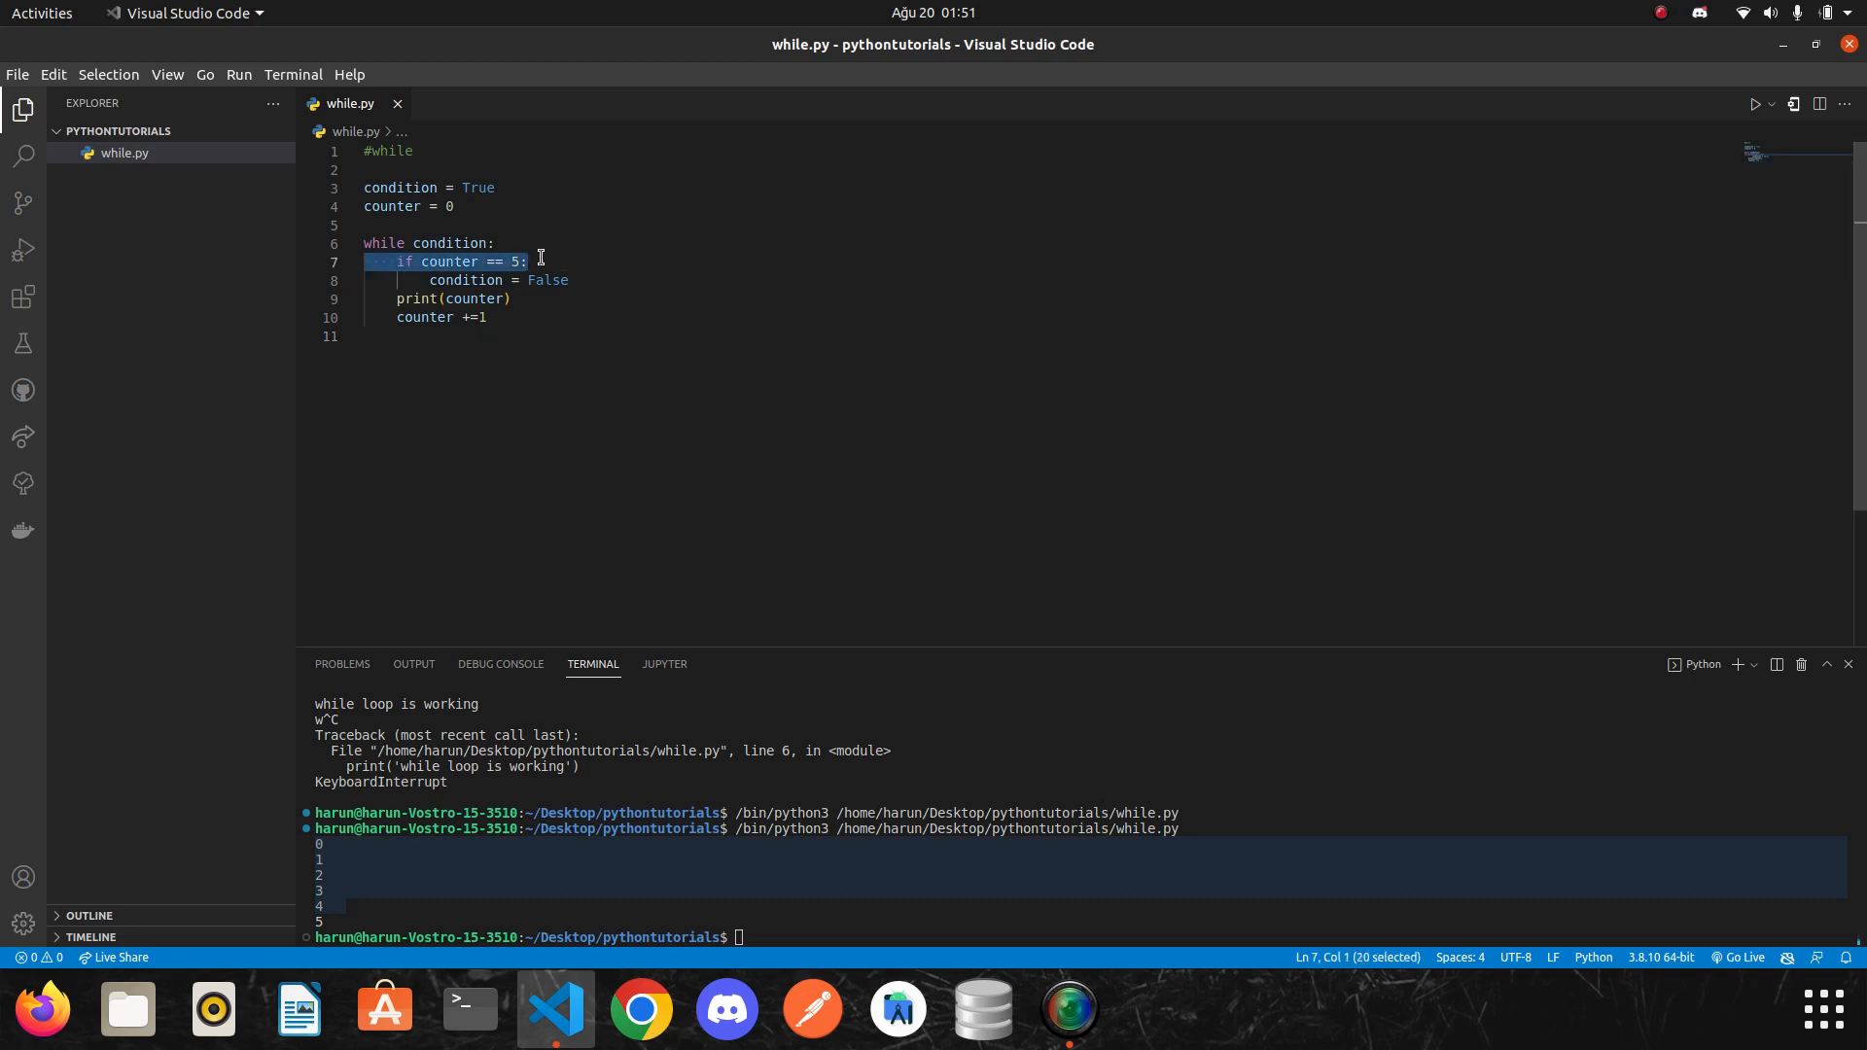
mouse_move(596, 256)
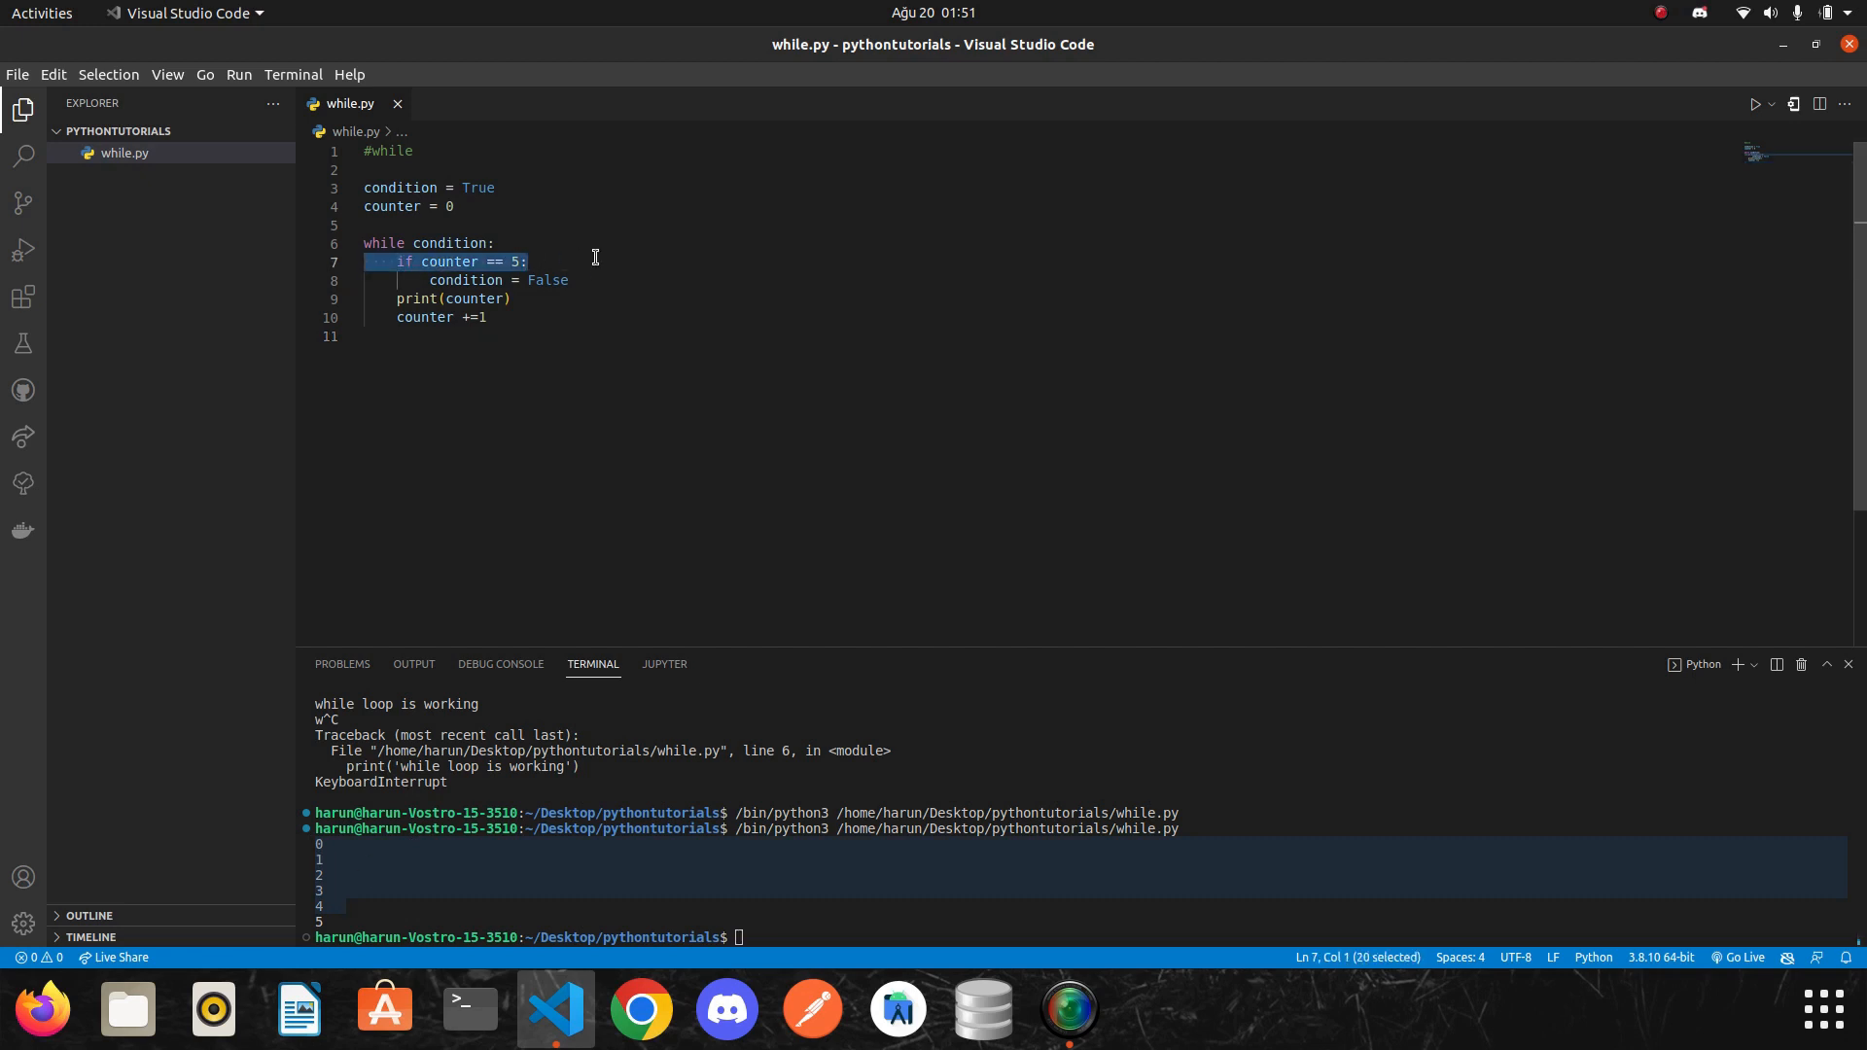
double_click(467, 280)
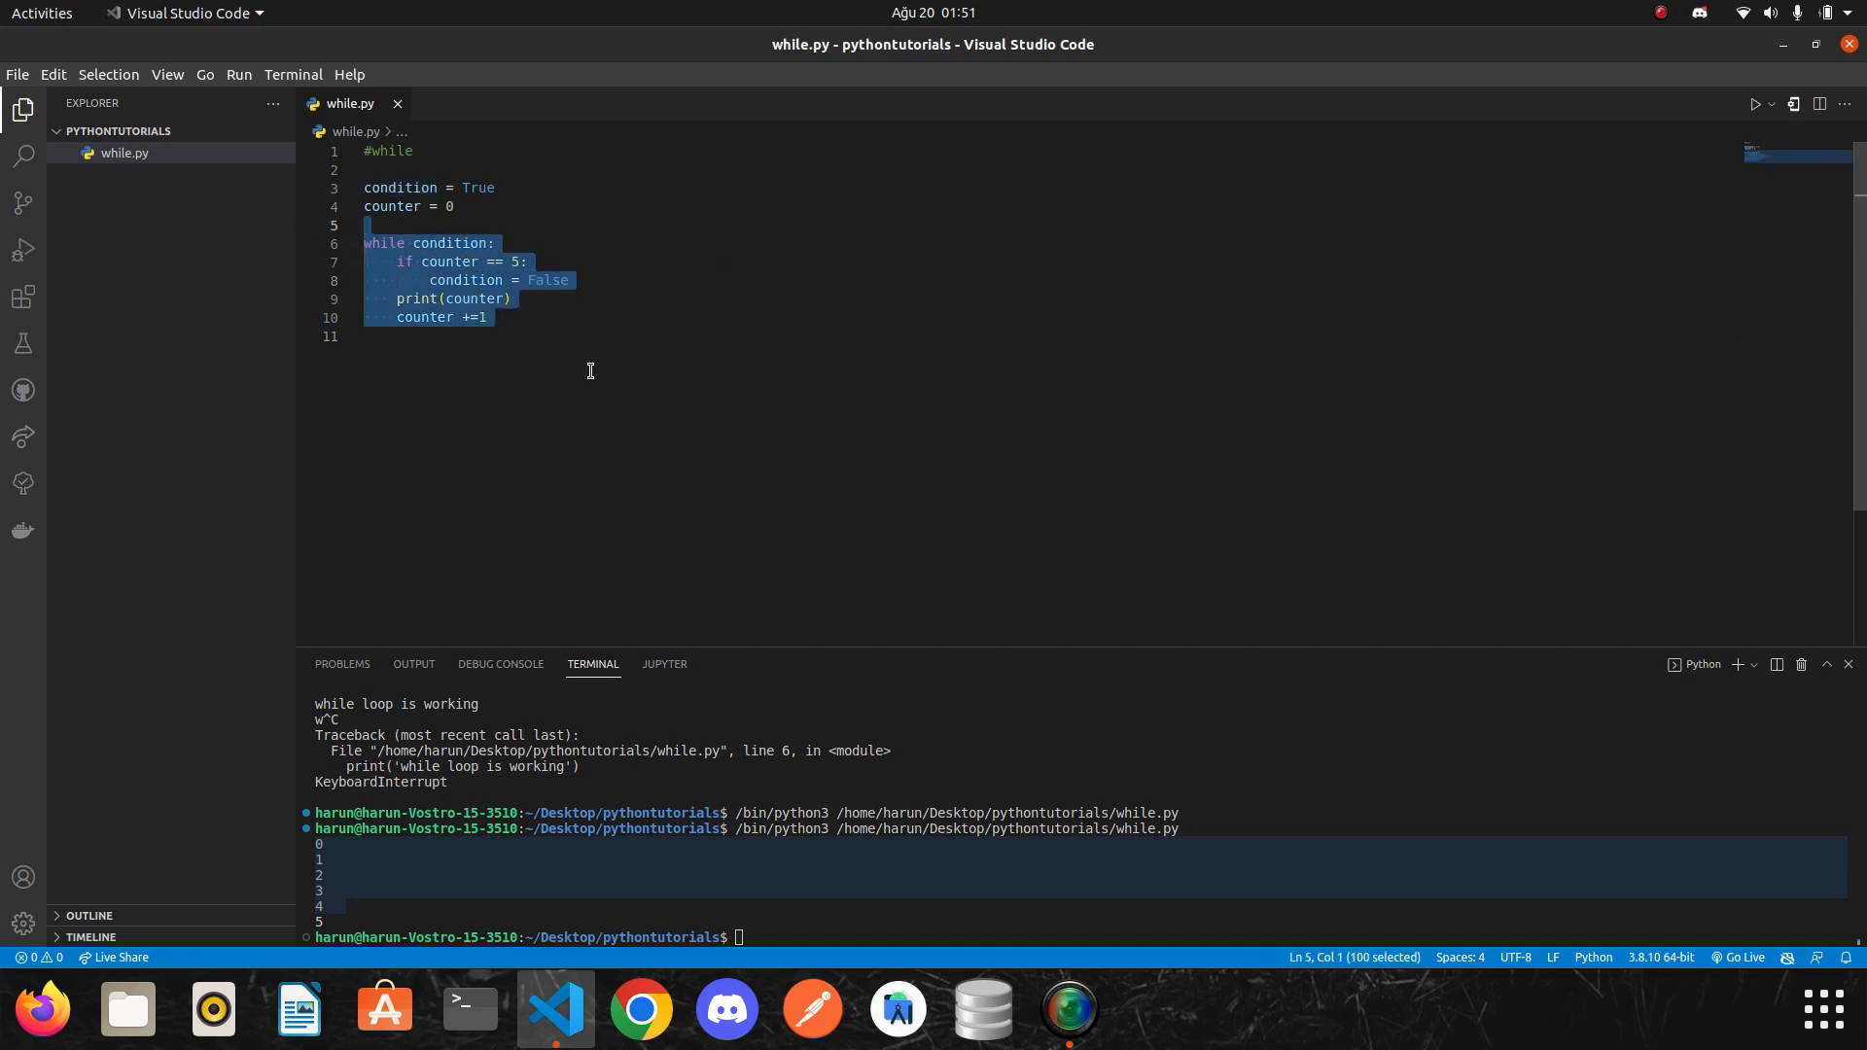
Replace condition = False in the if block with break; rerunning prints only 0 through 4.
left_click(597, 280)
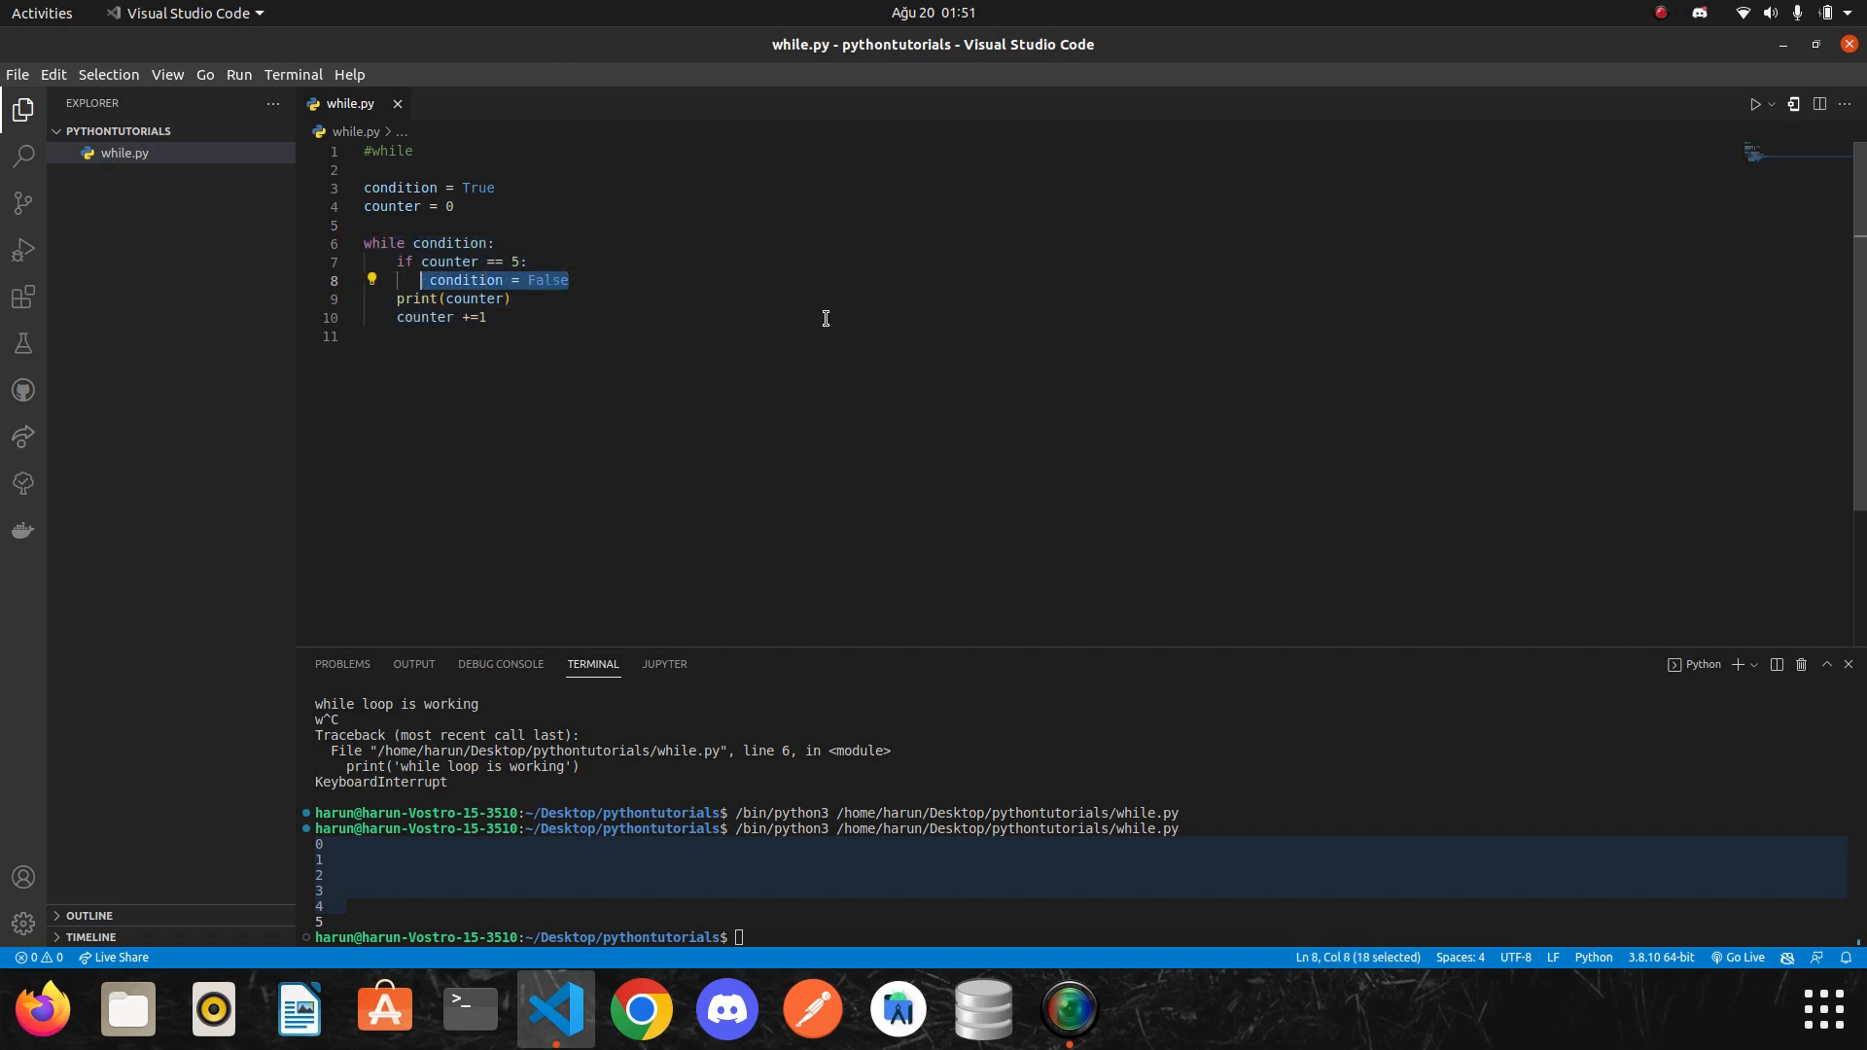
type("b")
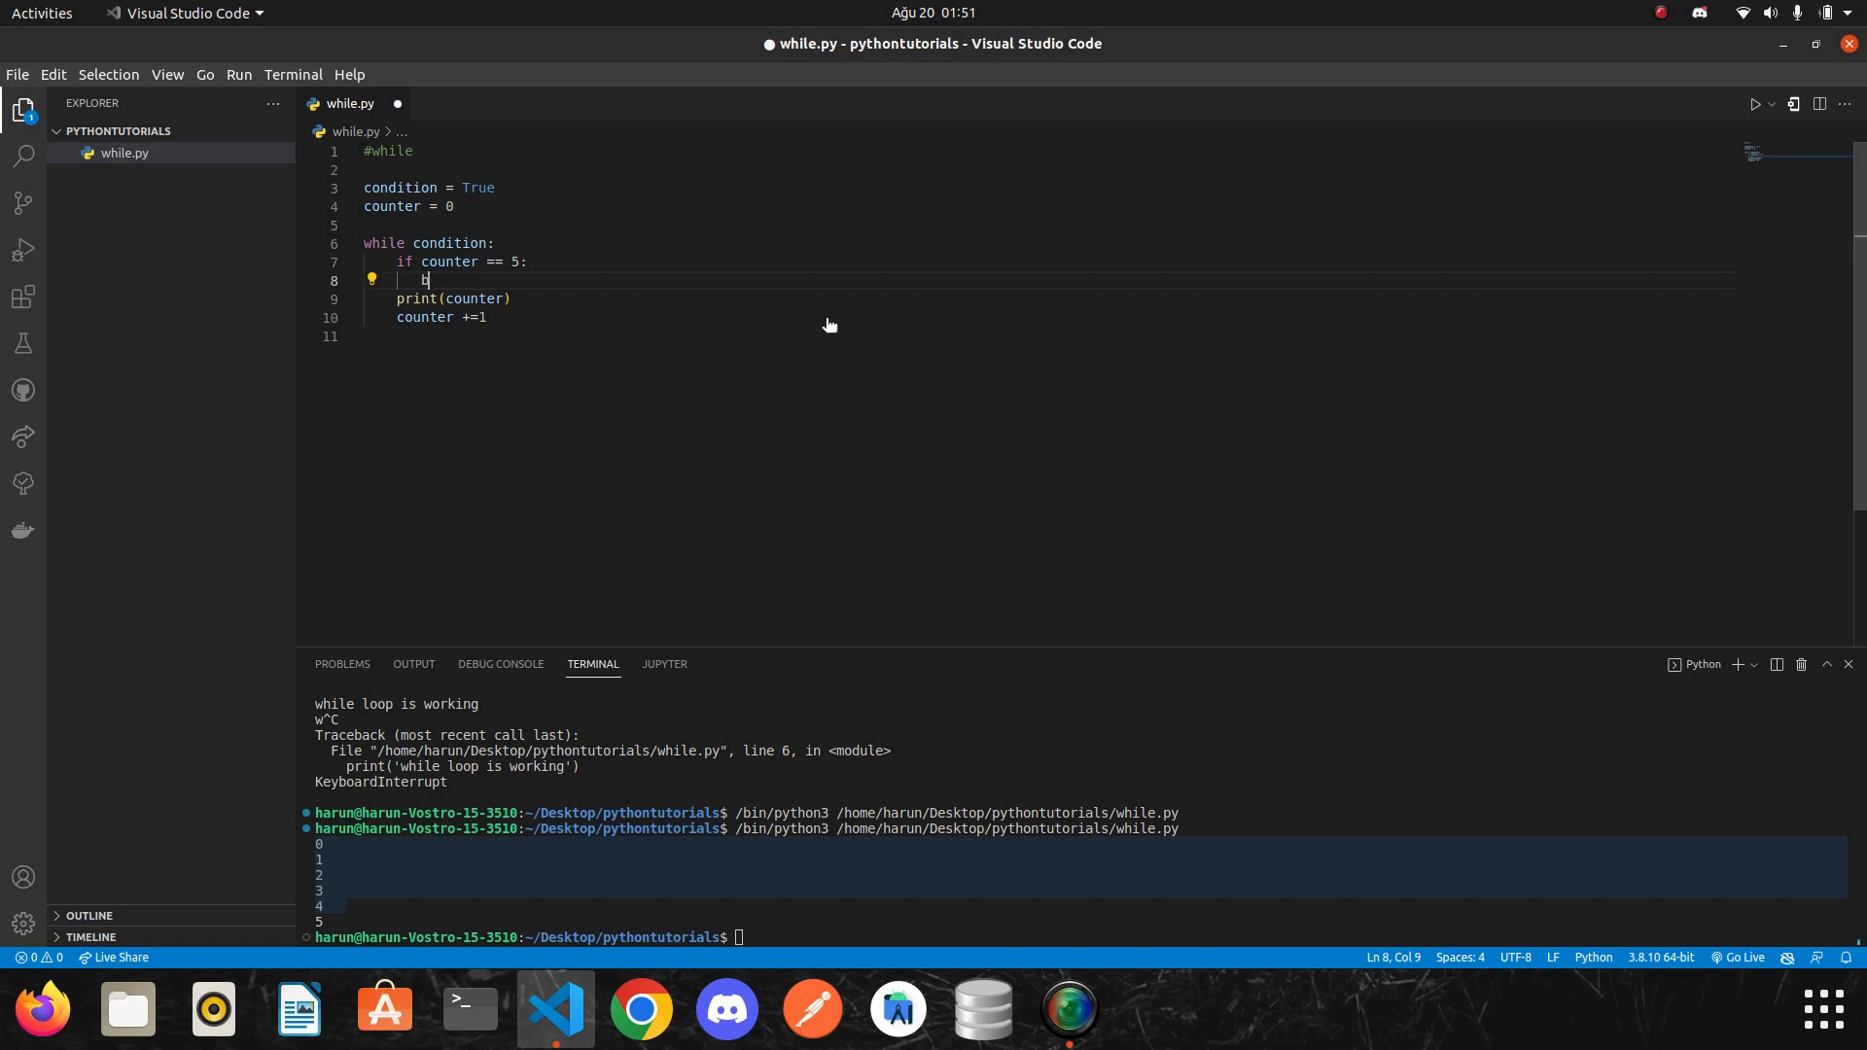
type("reak")
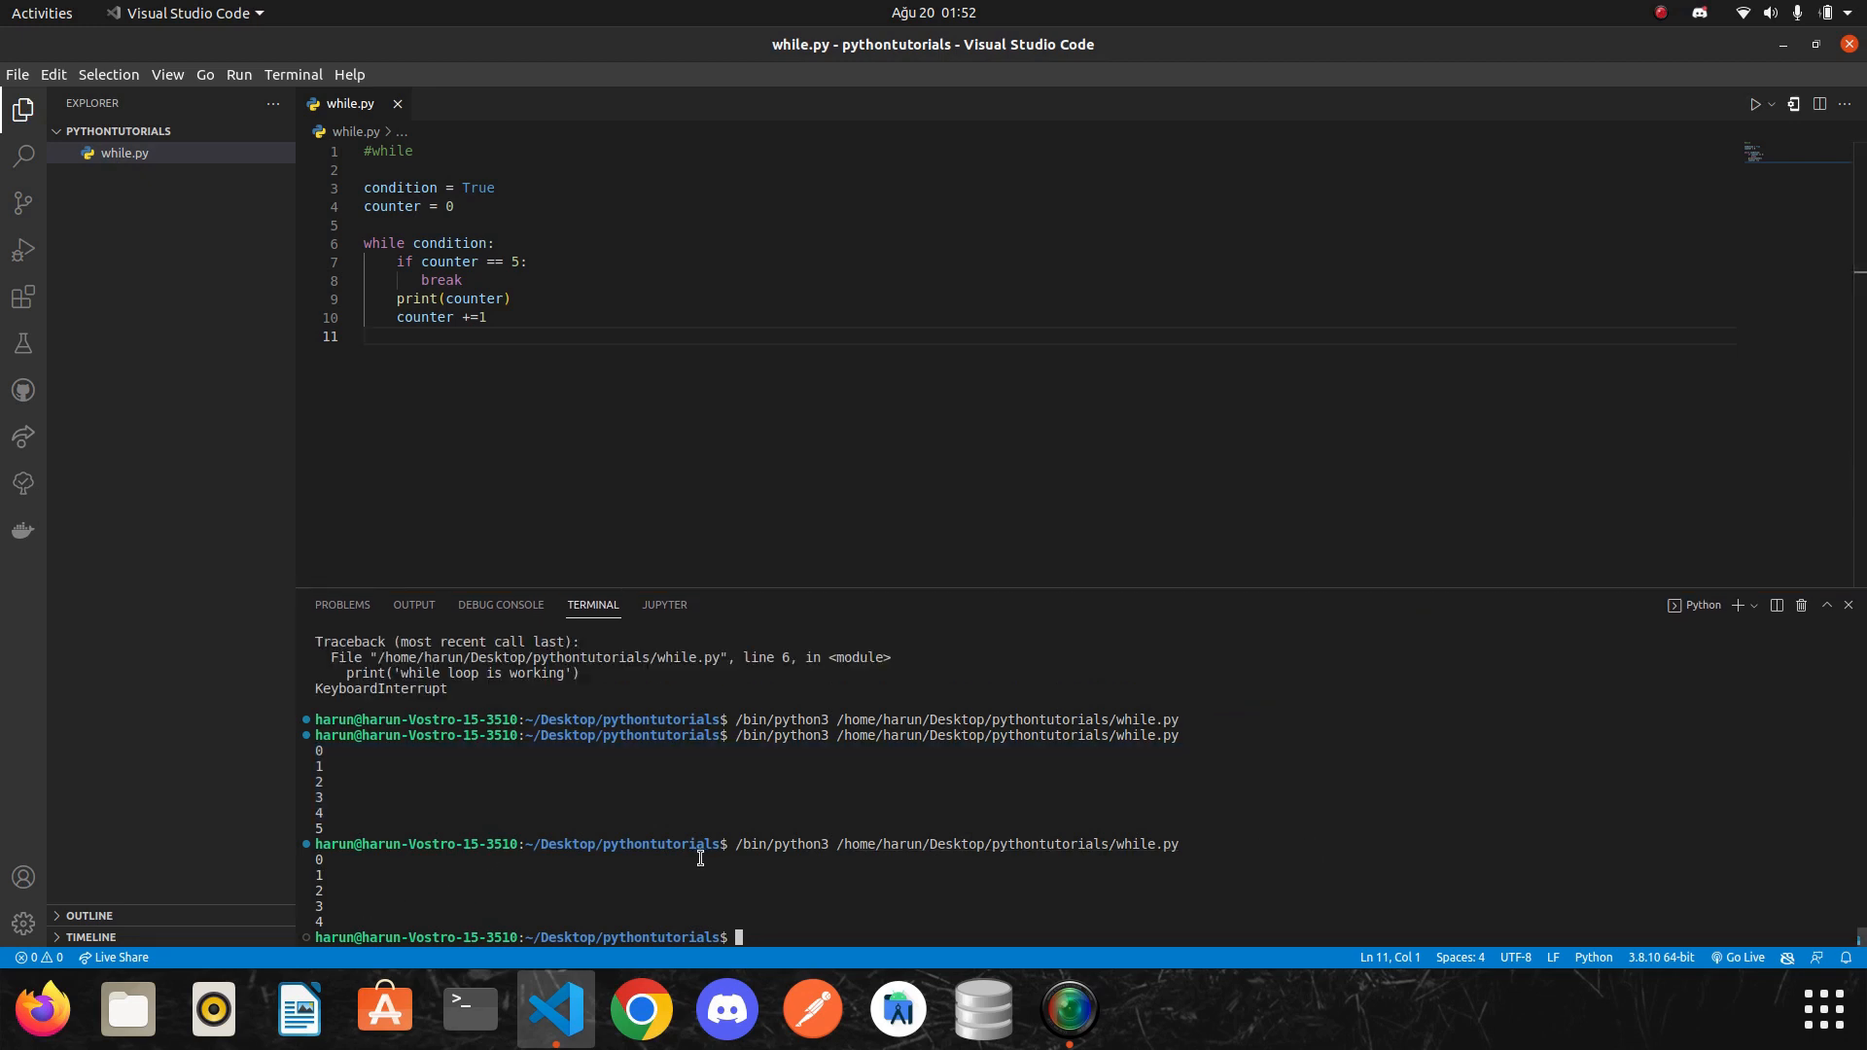
mouse_move(428, 752)
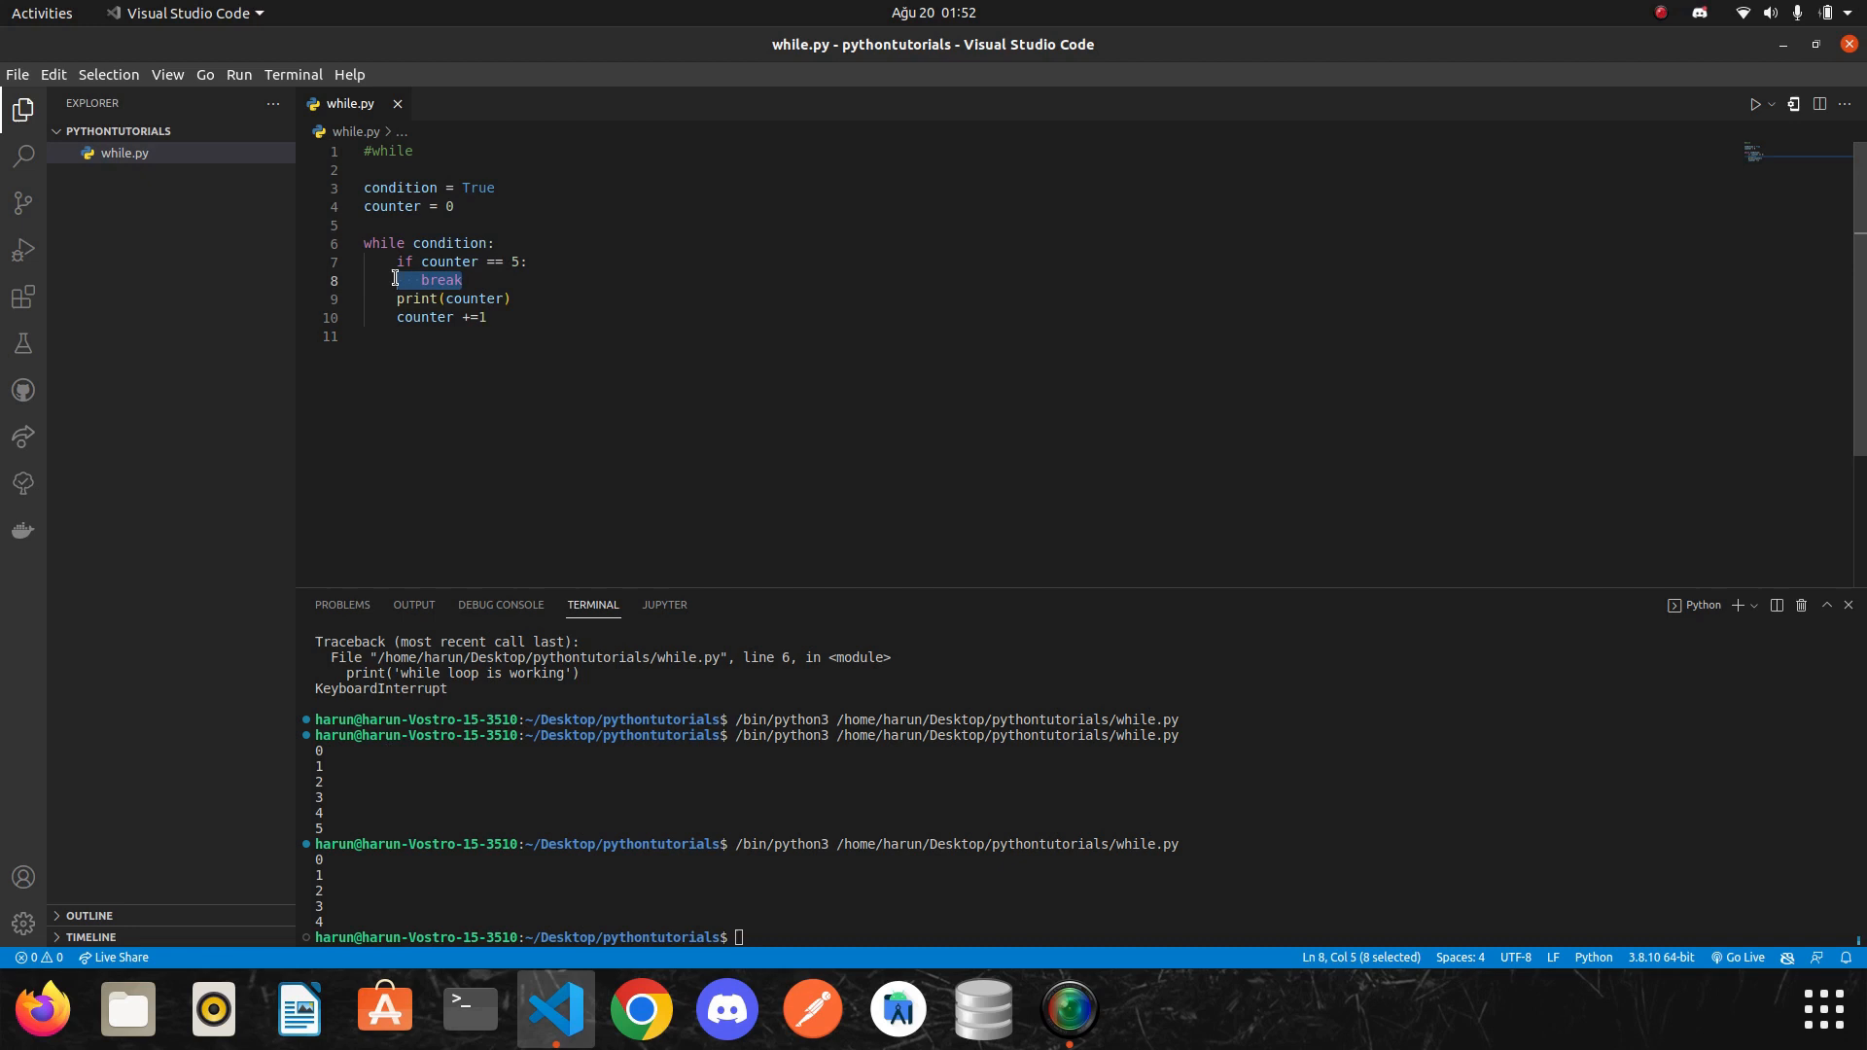
left_click(469, 280)
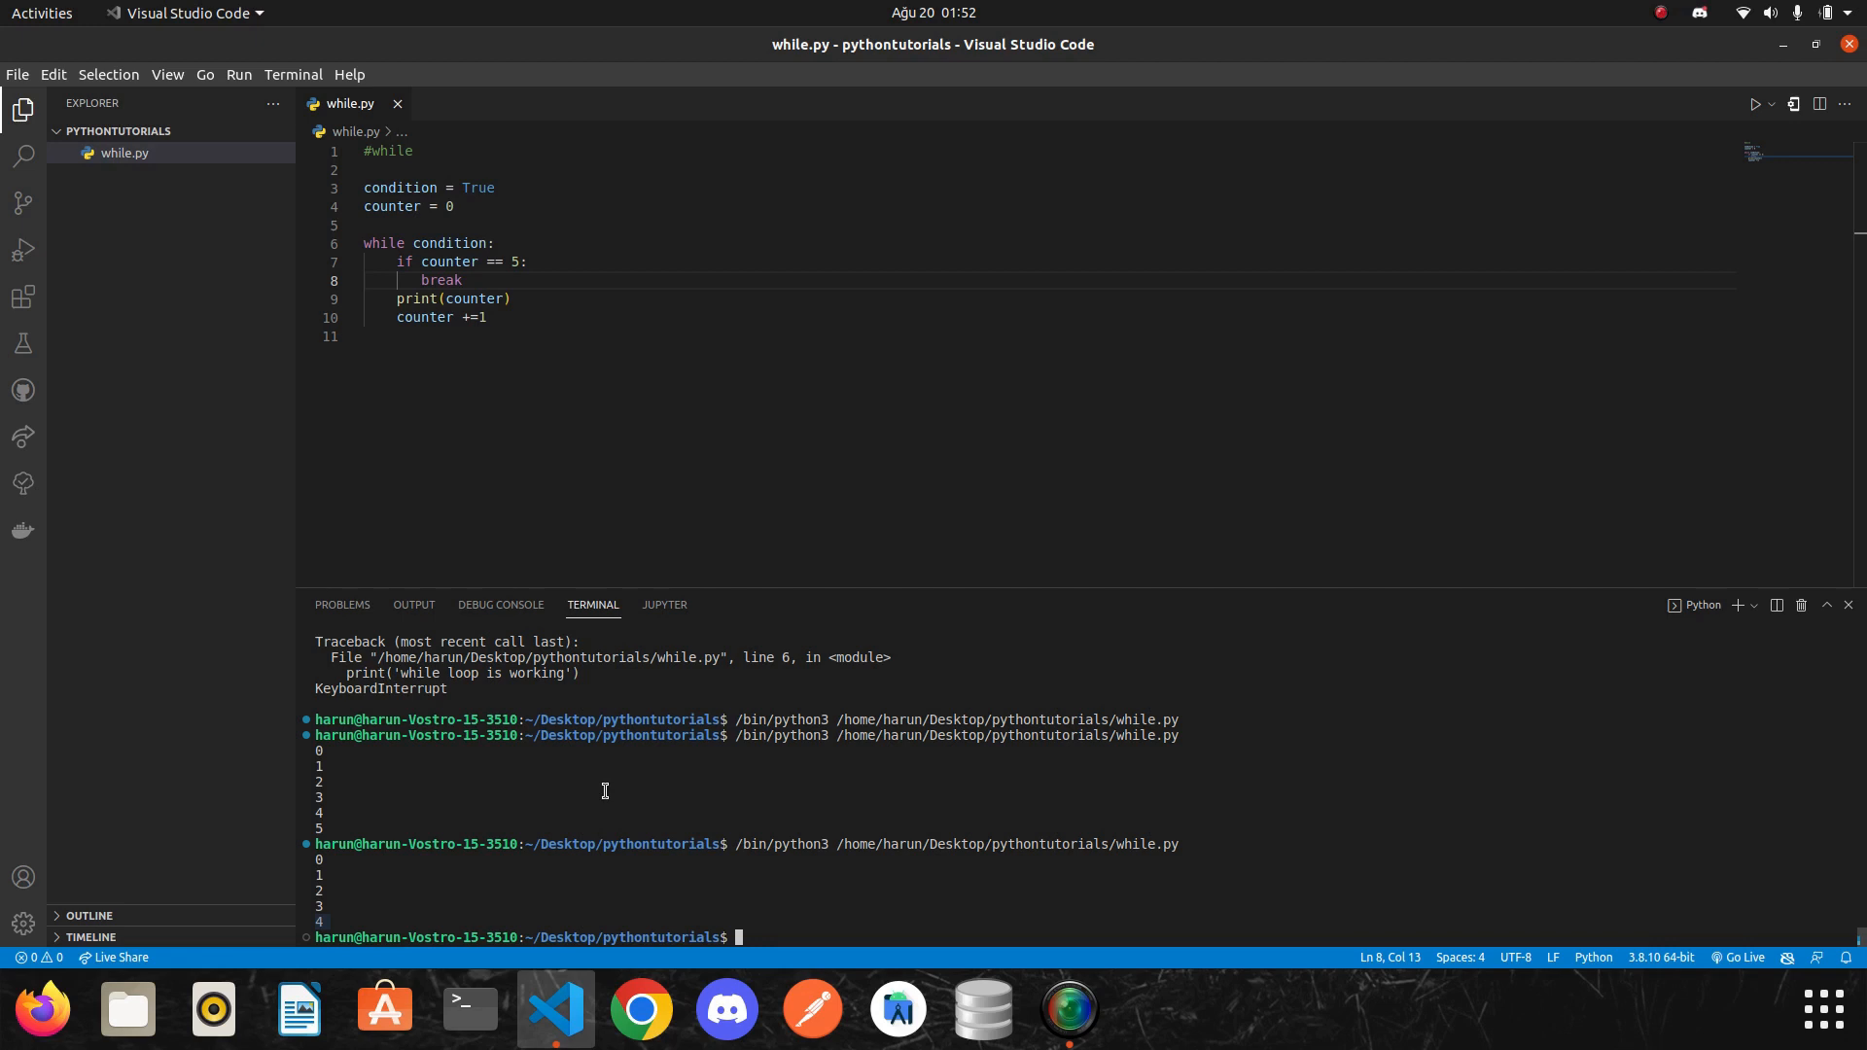
Change break in the if block back to condition = False.
double_click(442, 280)
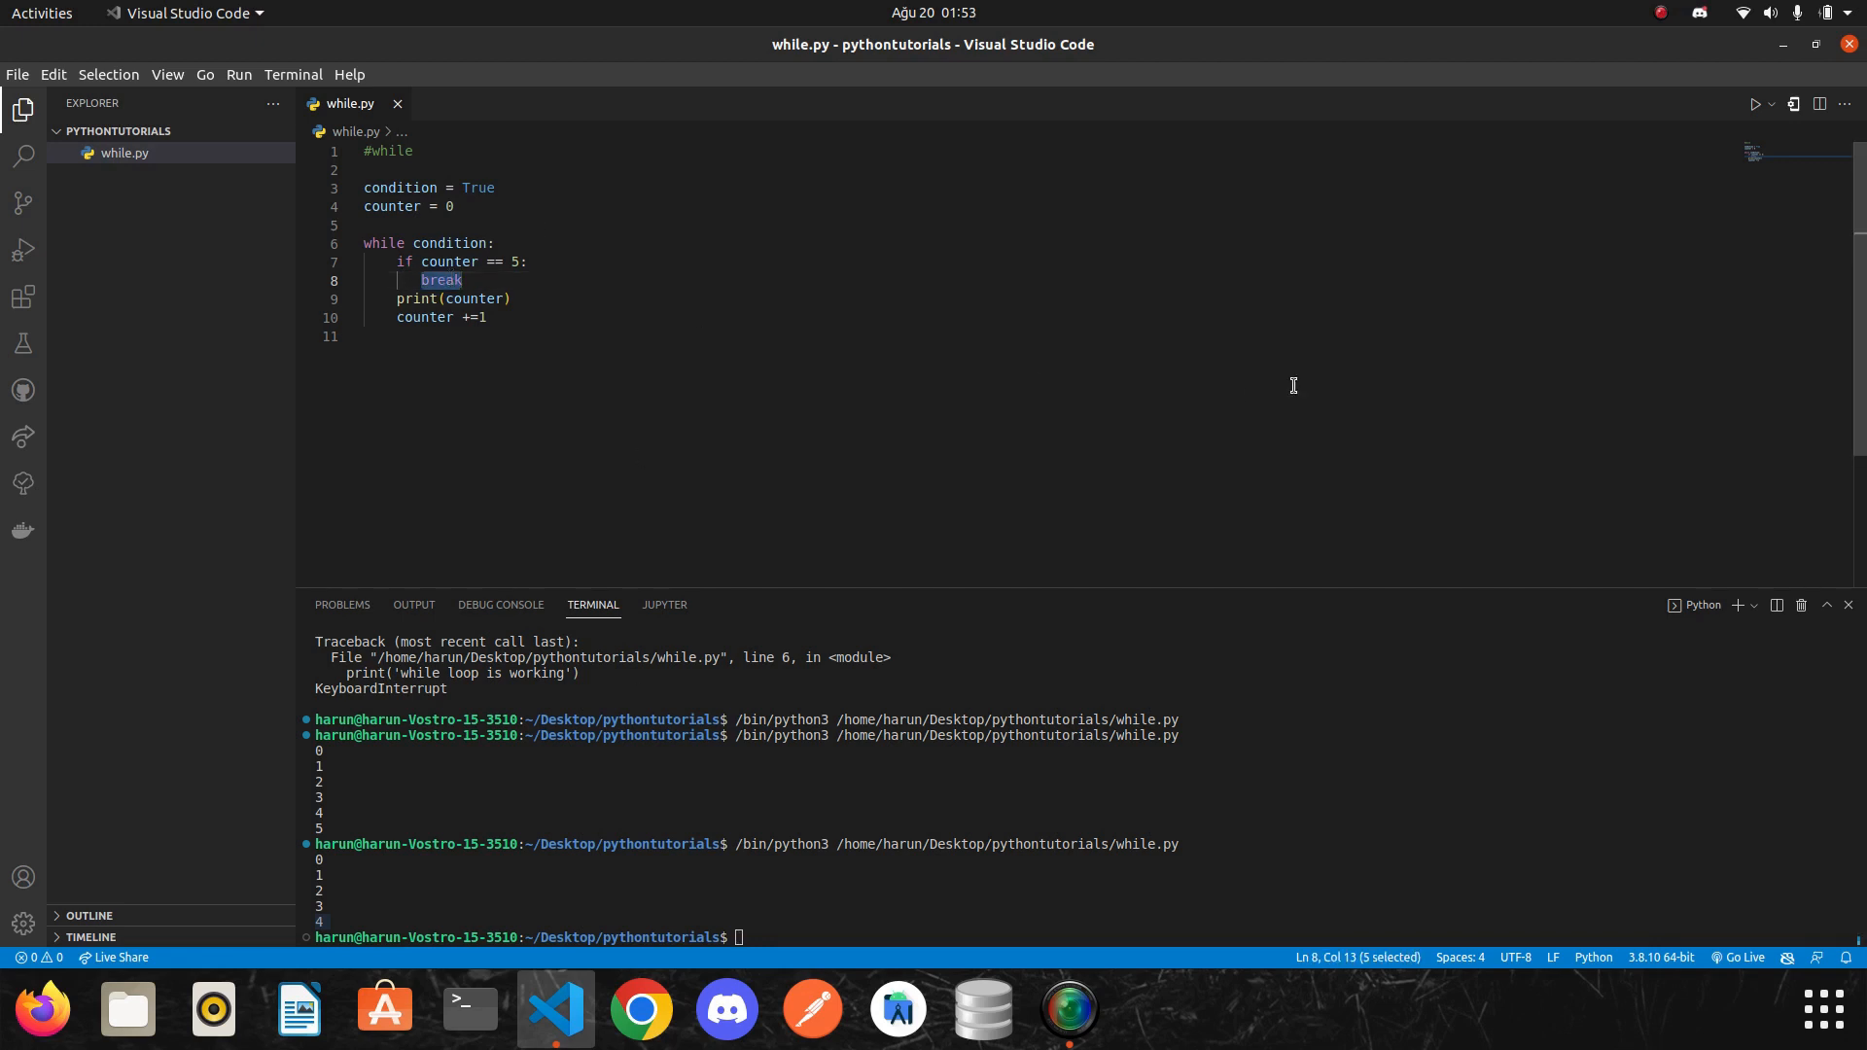
type("co")
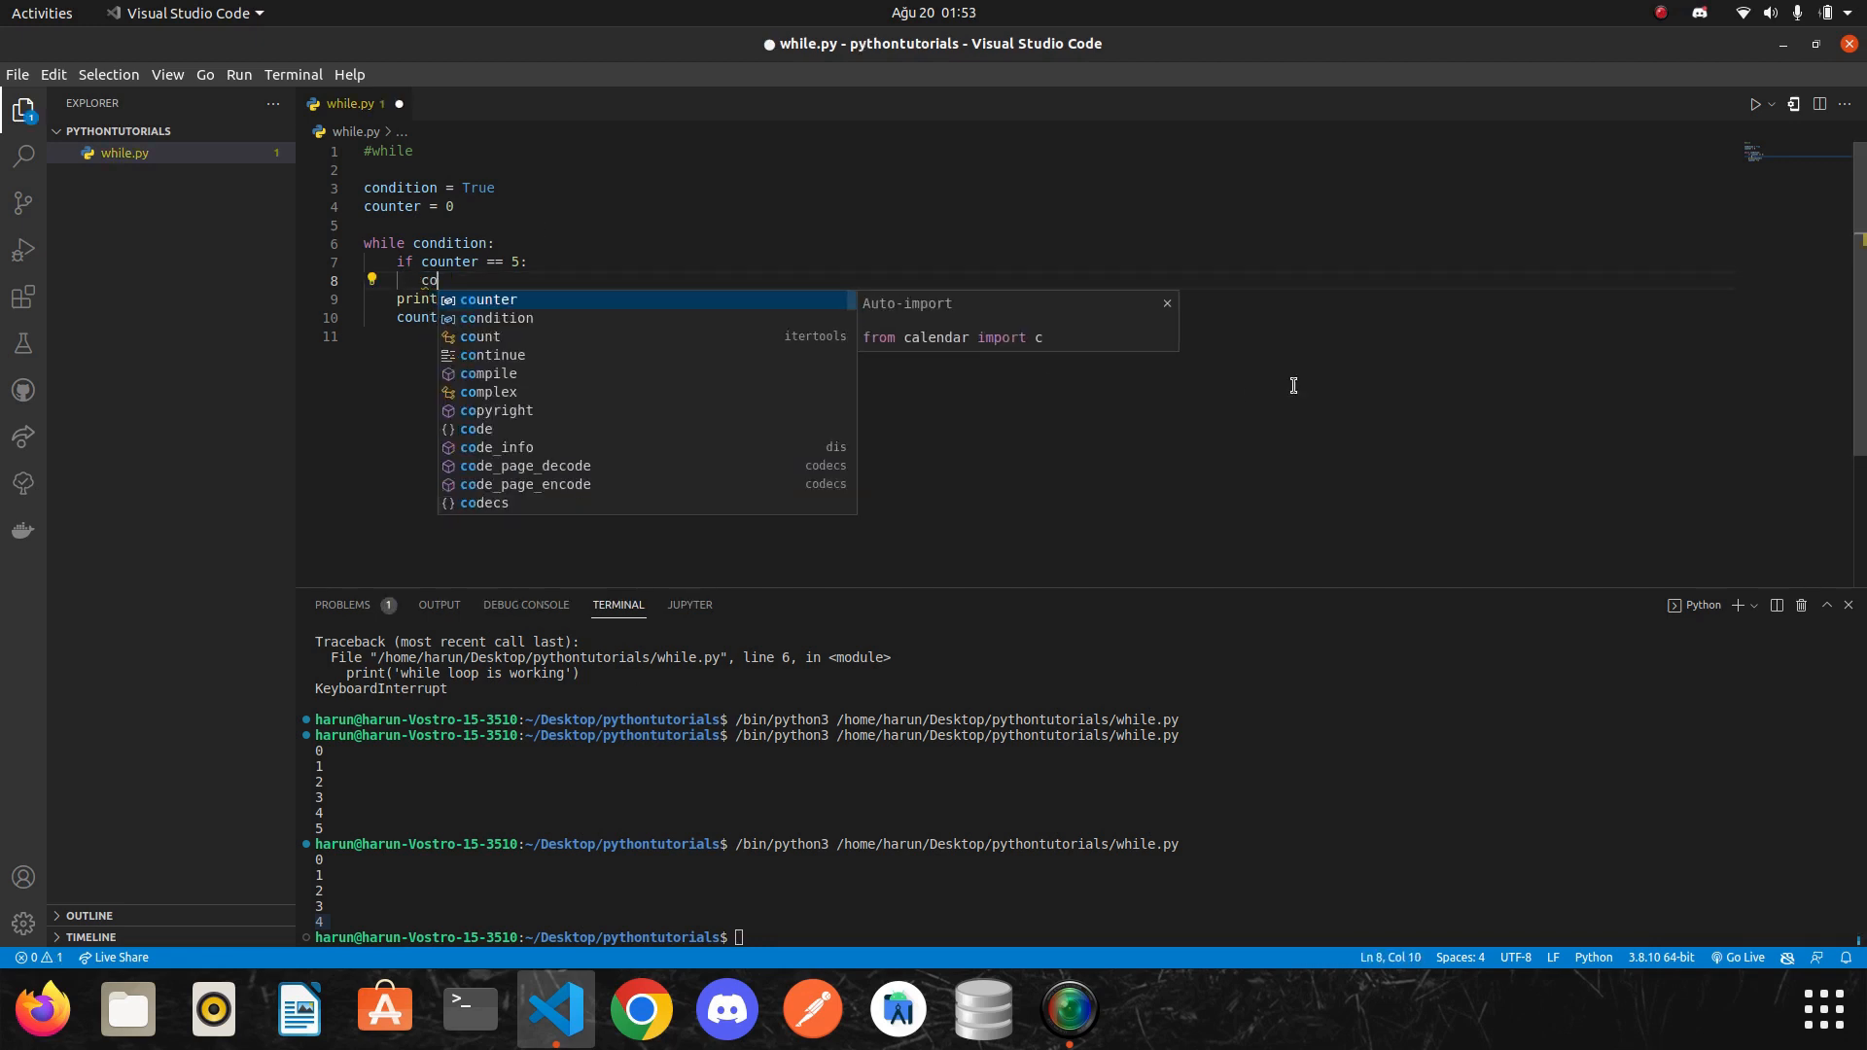
type("ondition = False")
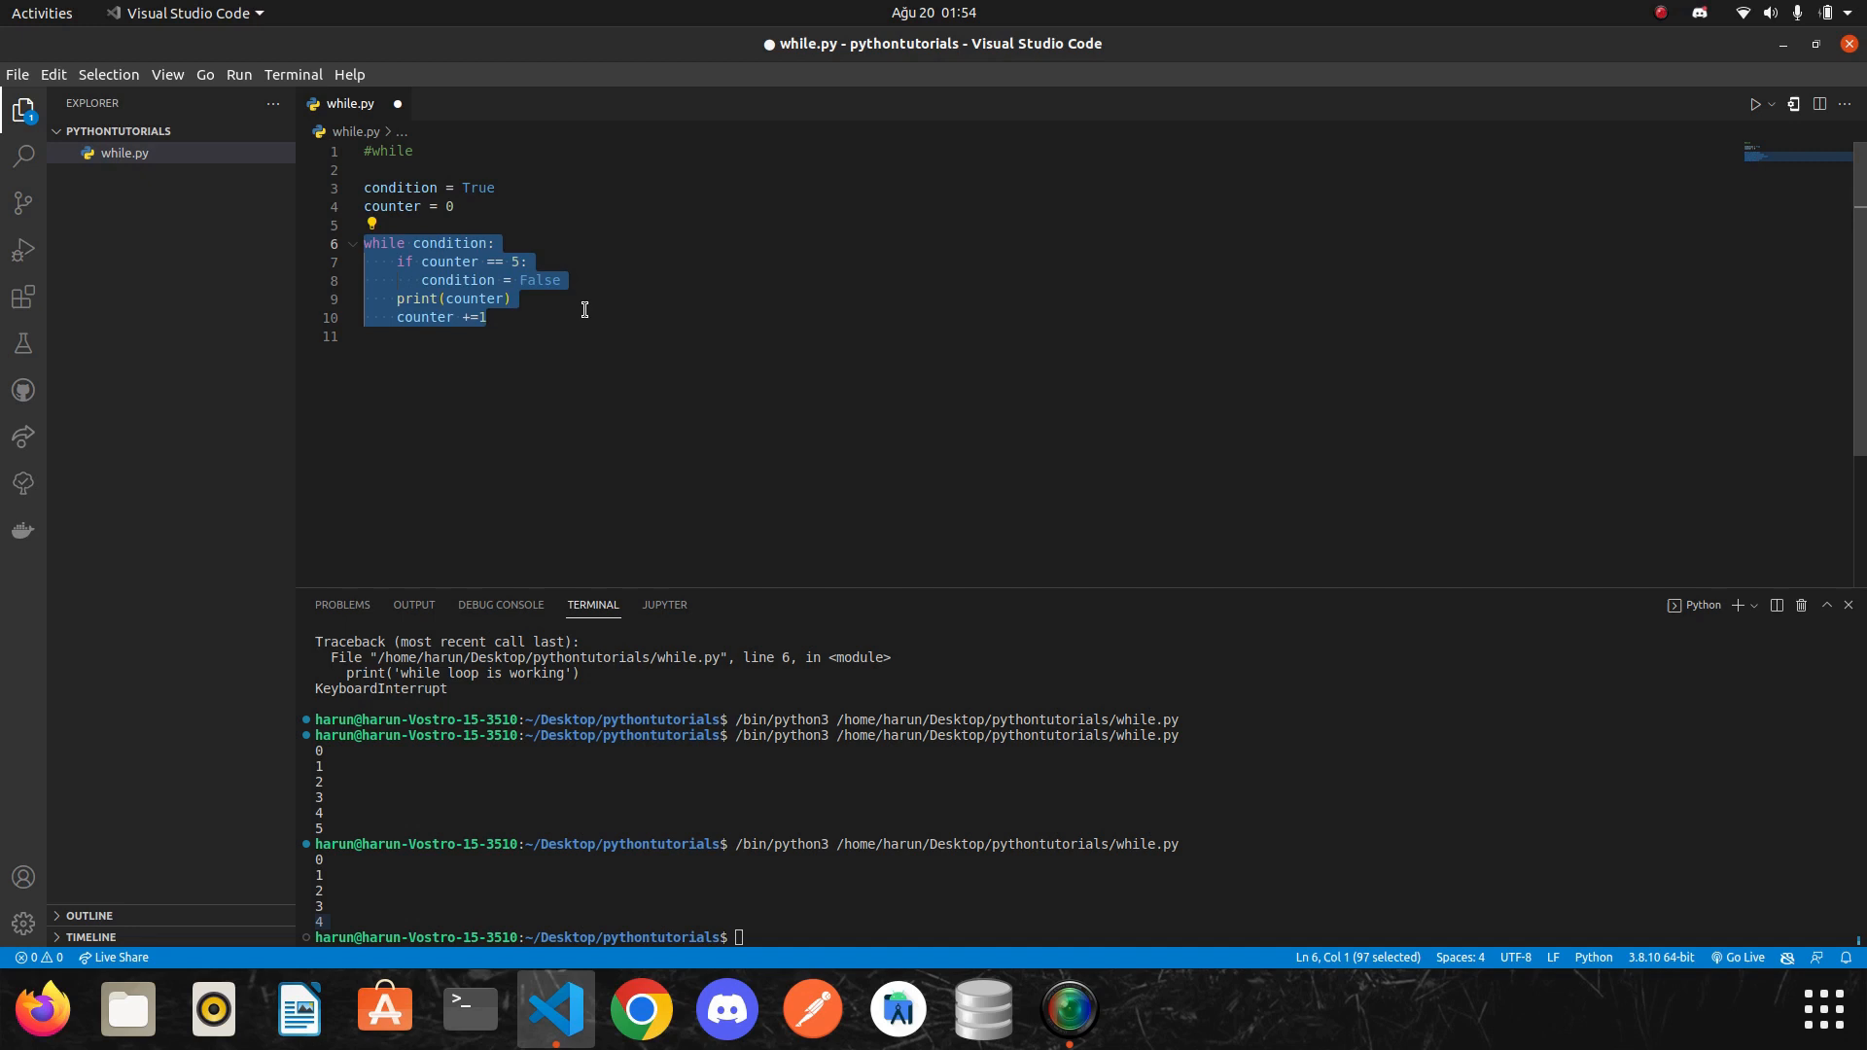
left_click(510, 317)
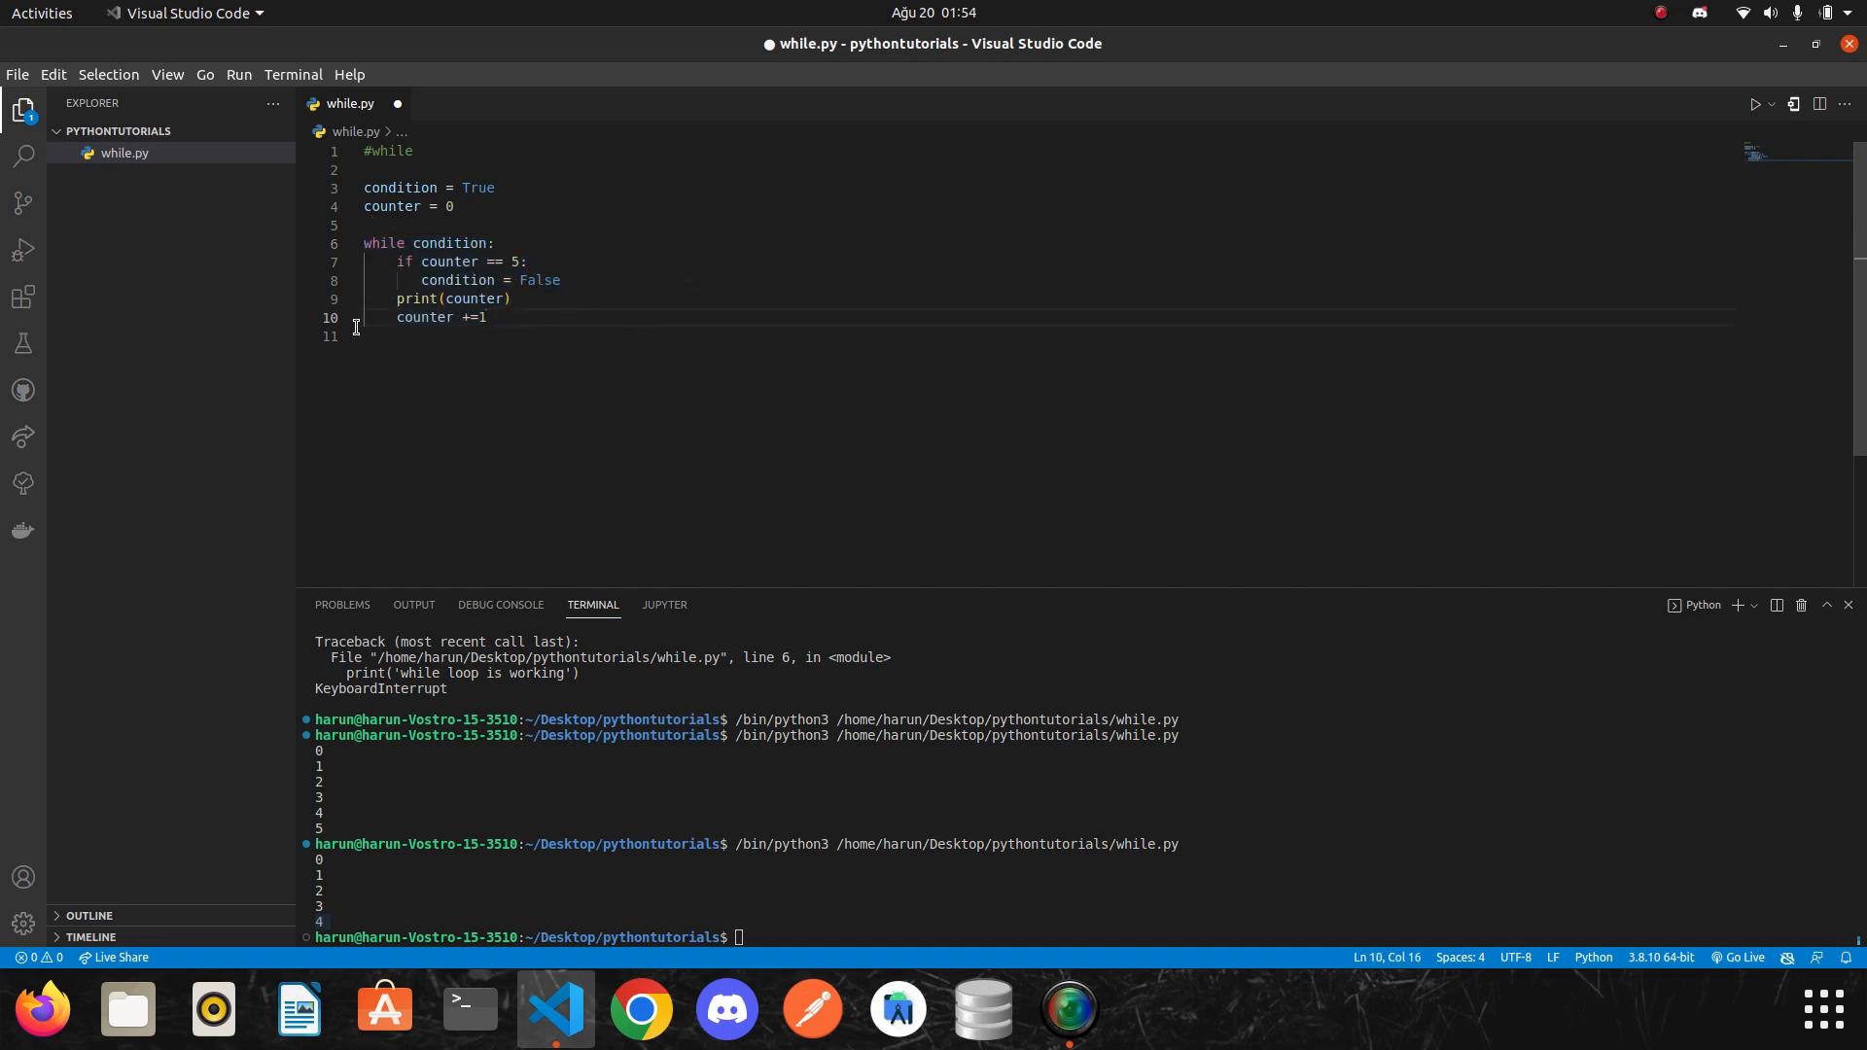
Highlight the if counter check, the counter +=1 increment and the while header while explaining.
left_click_drag(397, 260, 484, 260)
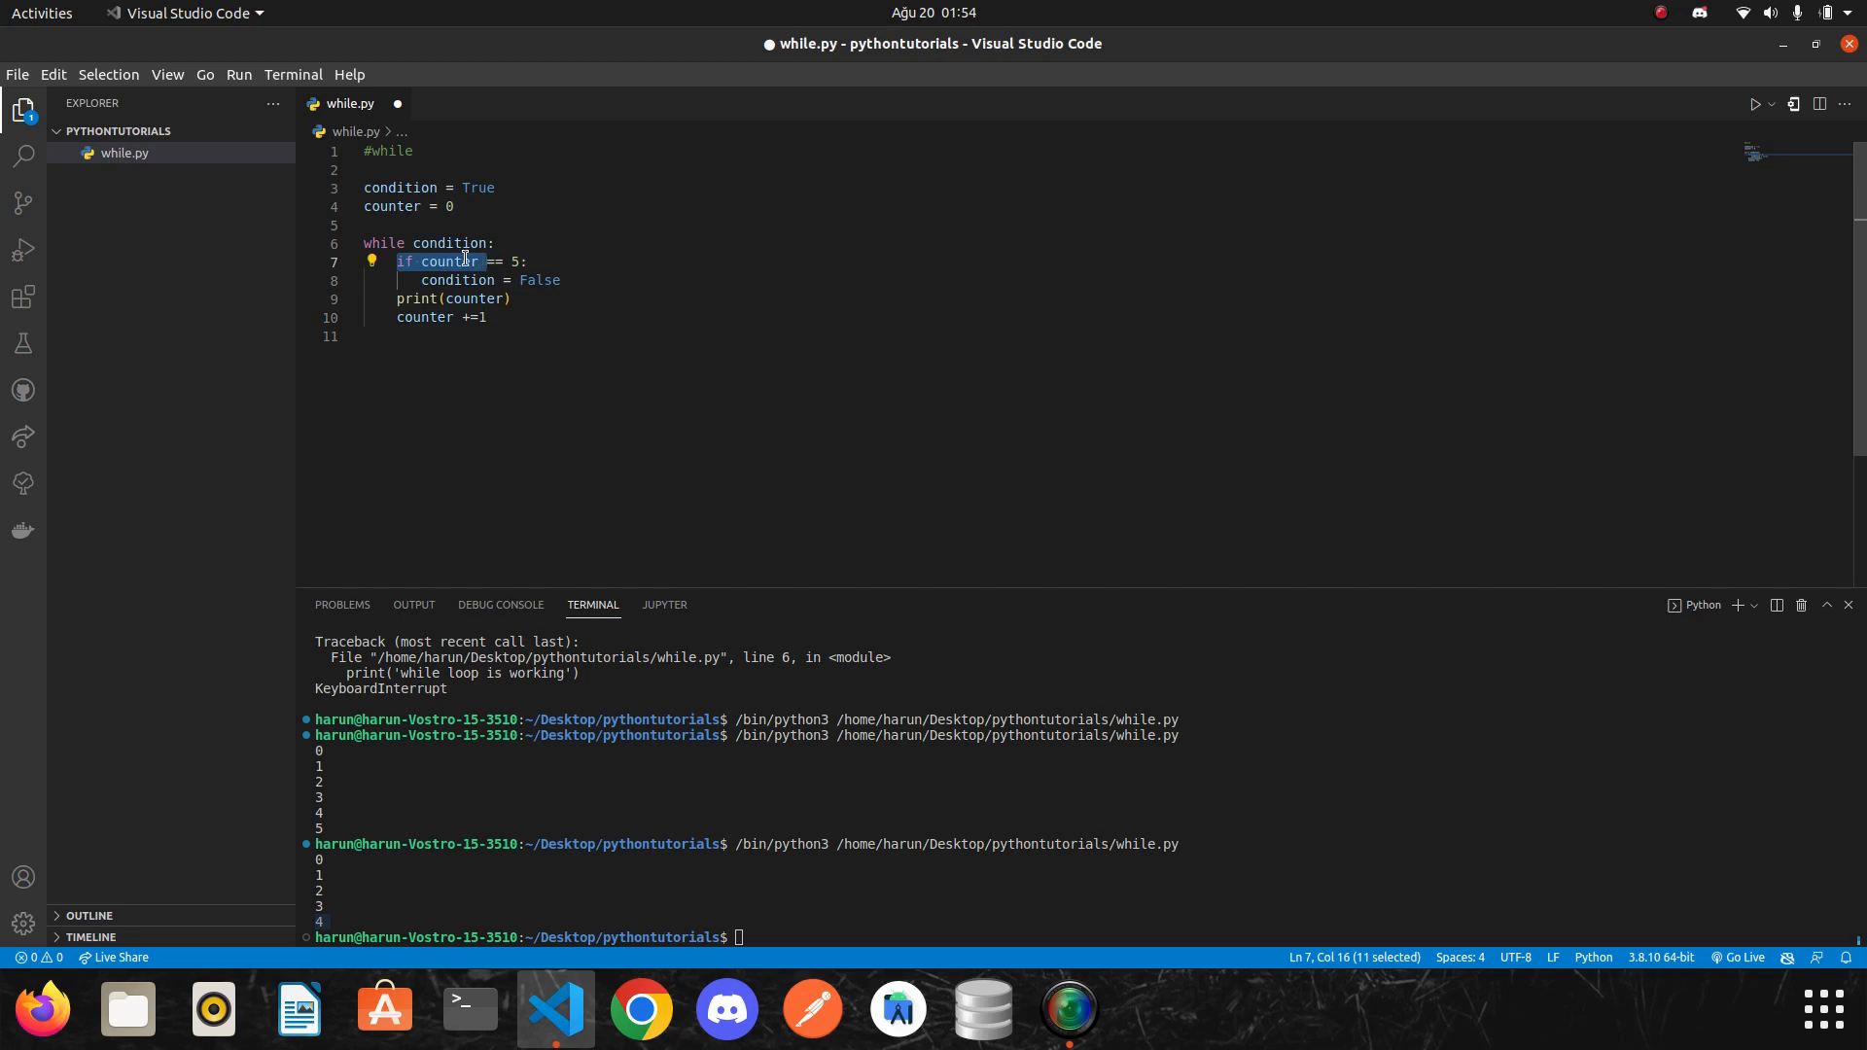
mouse_move(450, 261)
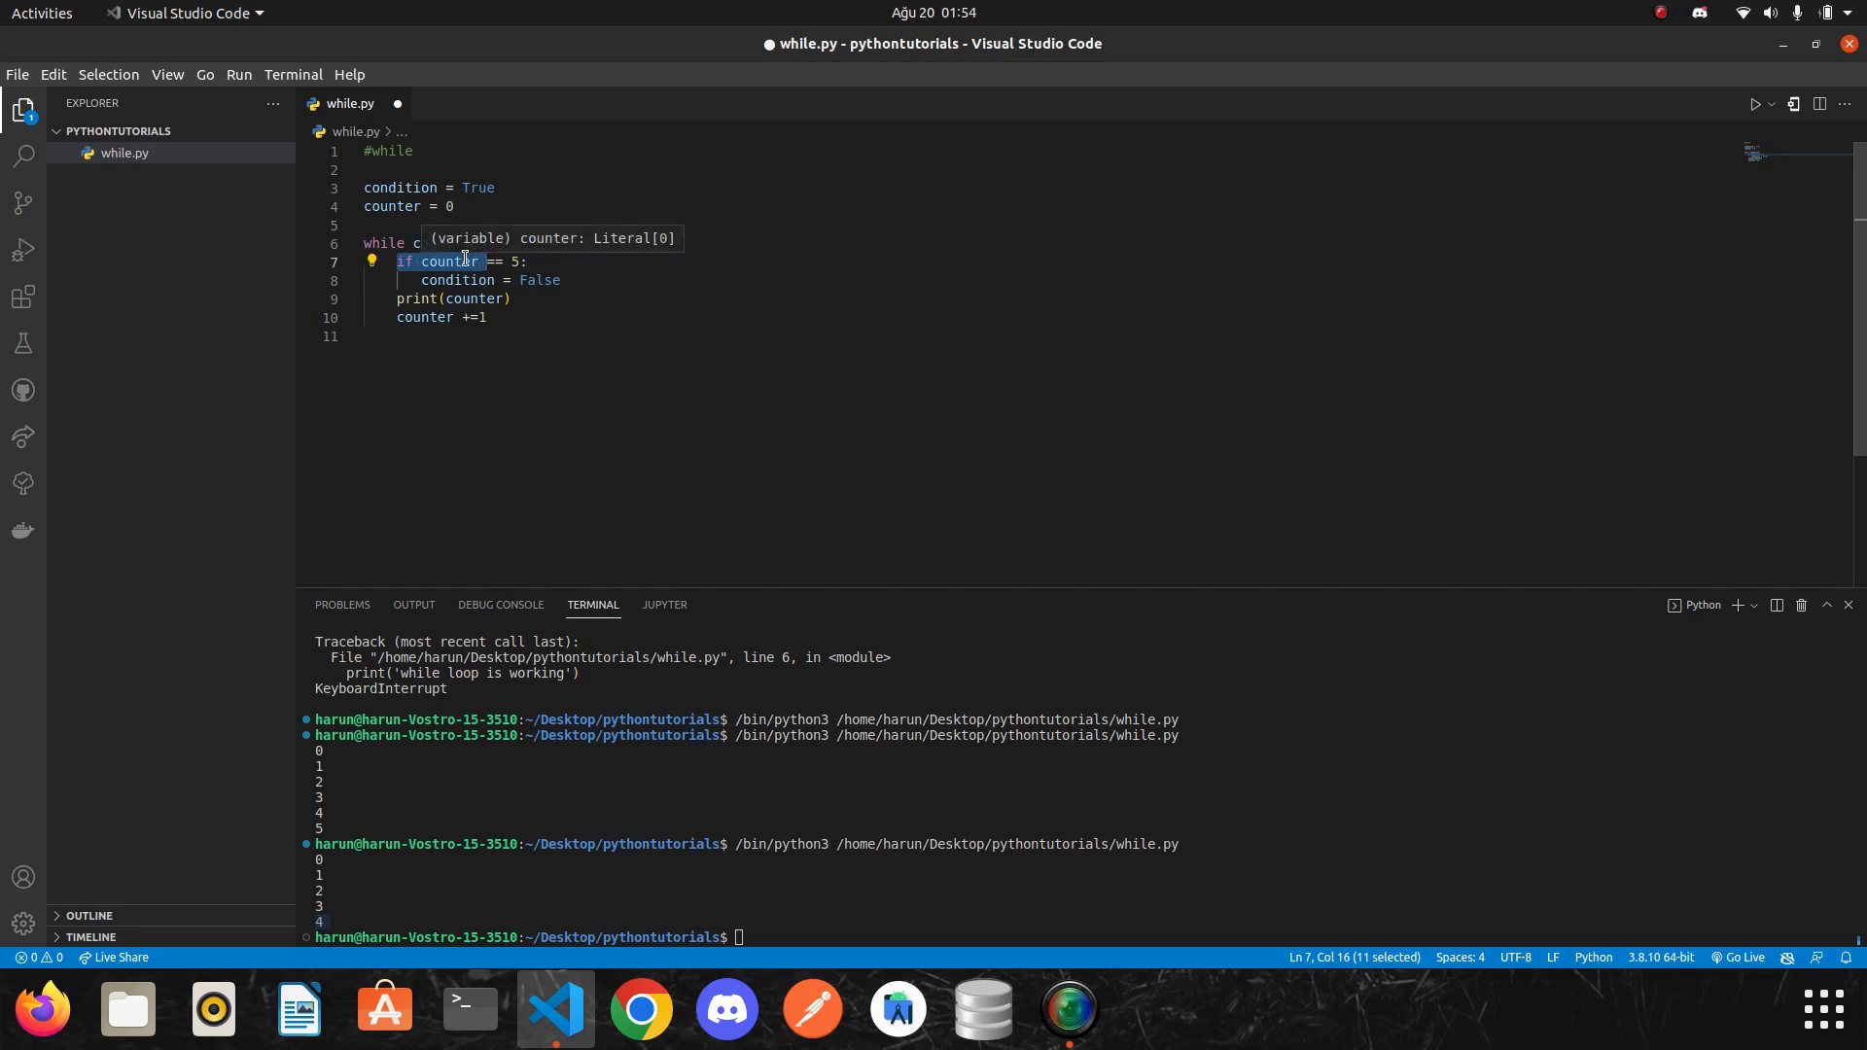
mouse_move(591, 361)
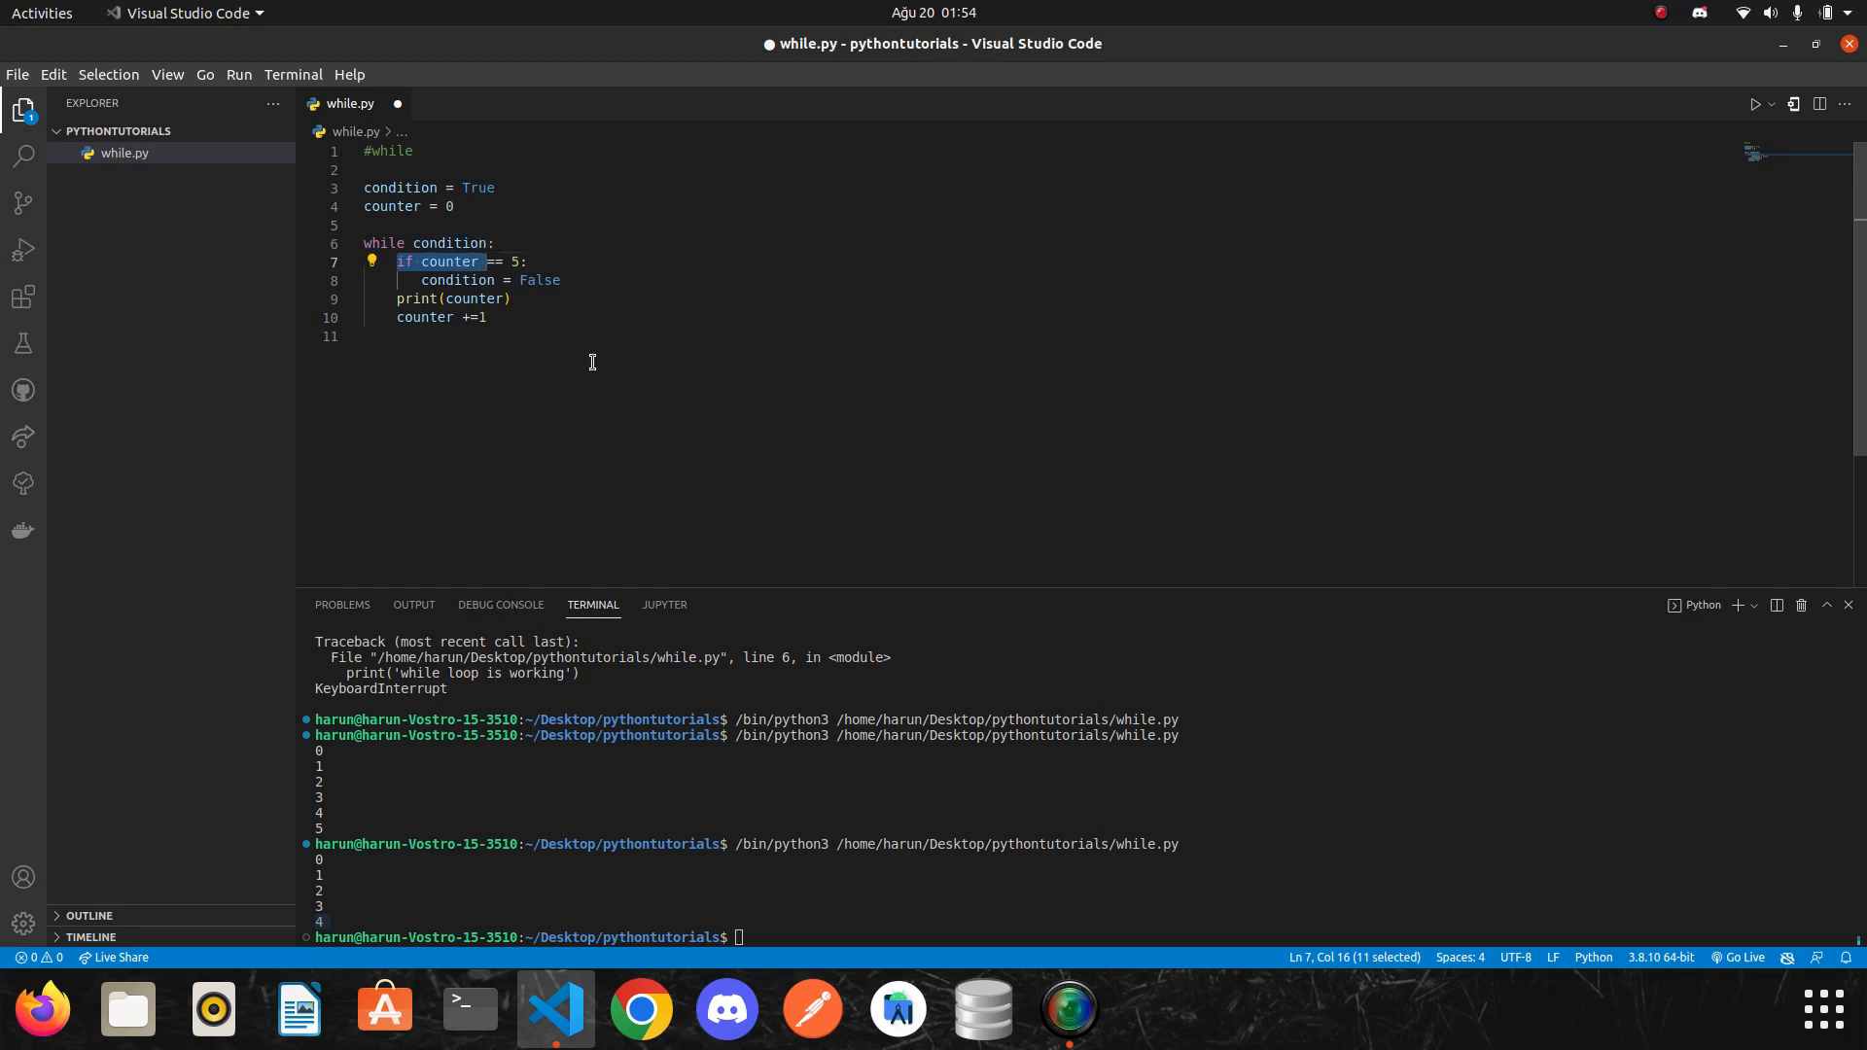
double_click(474, 300)
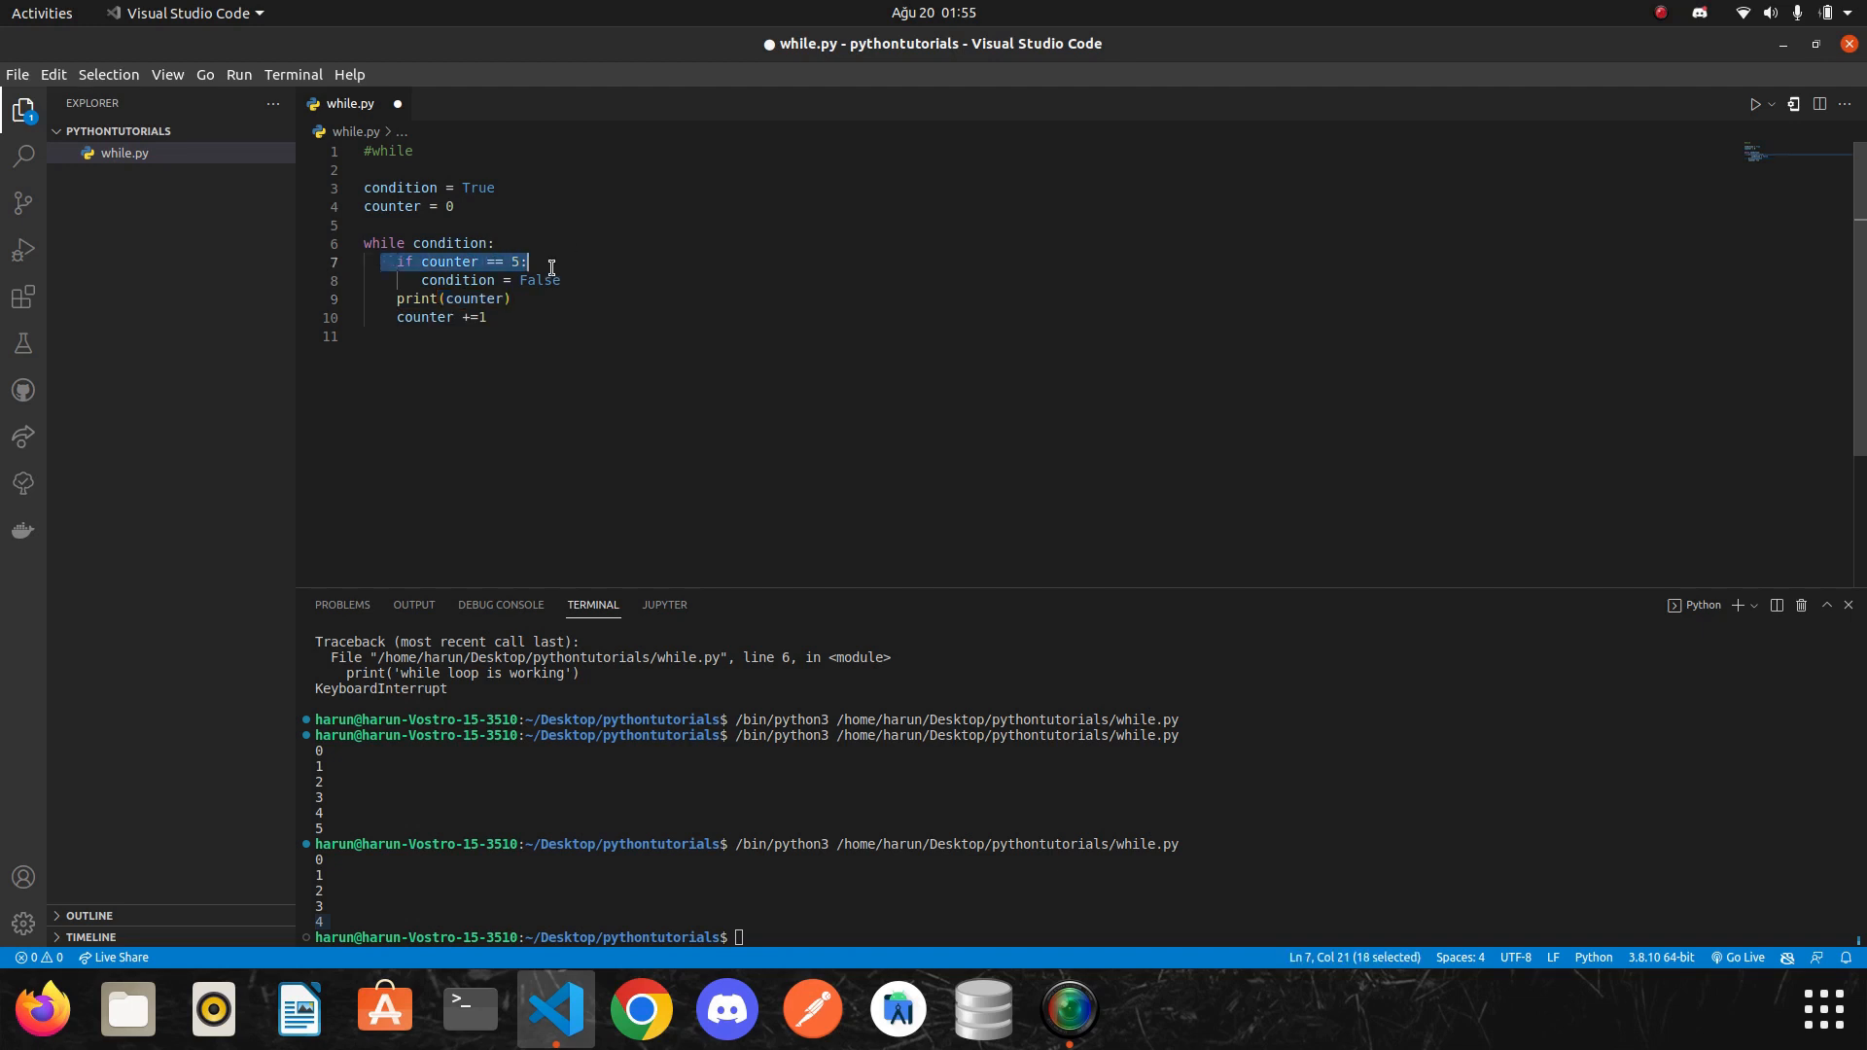
left_click(471, 263)
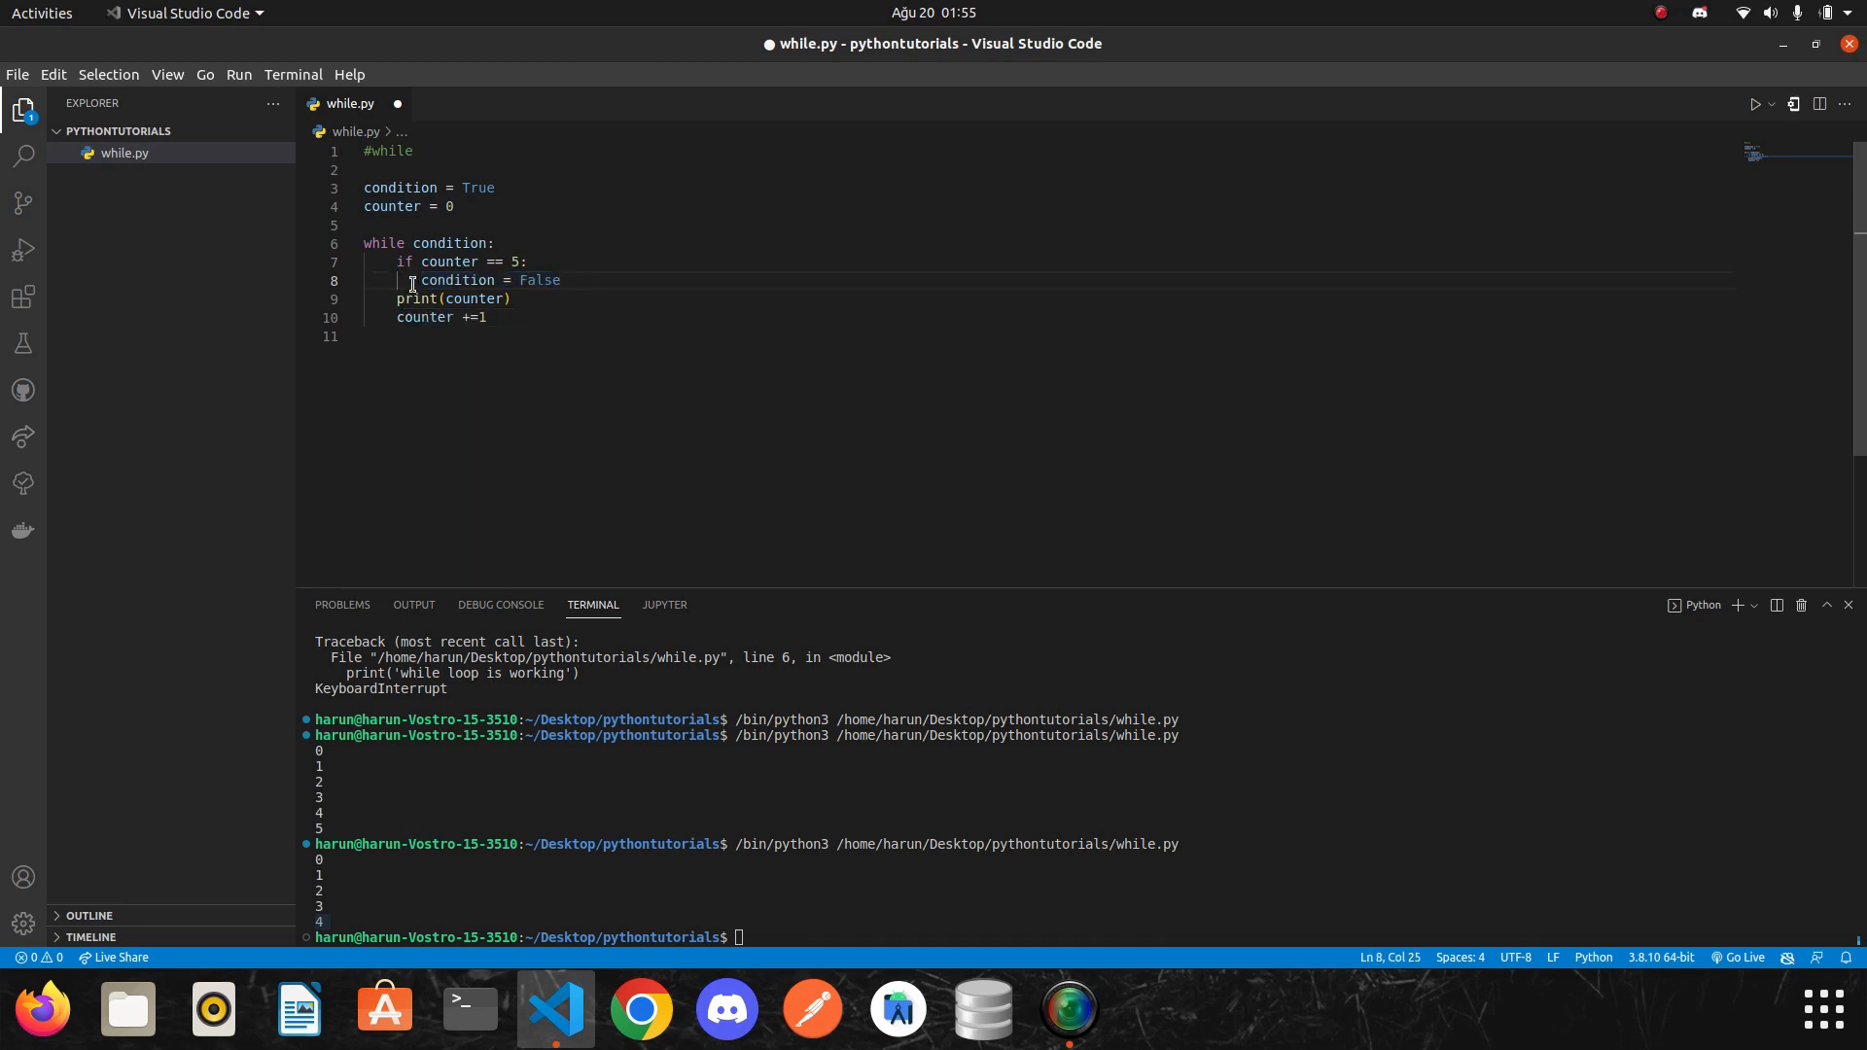
left_click_drag(412, 280, 560, 280)
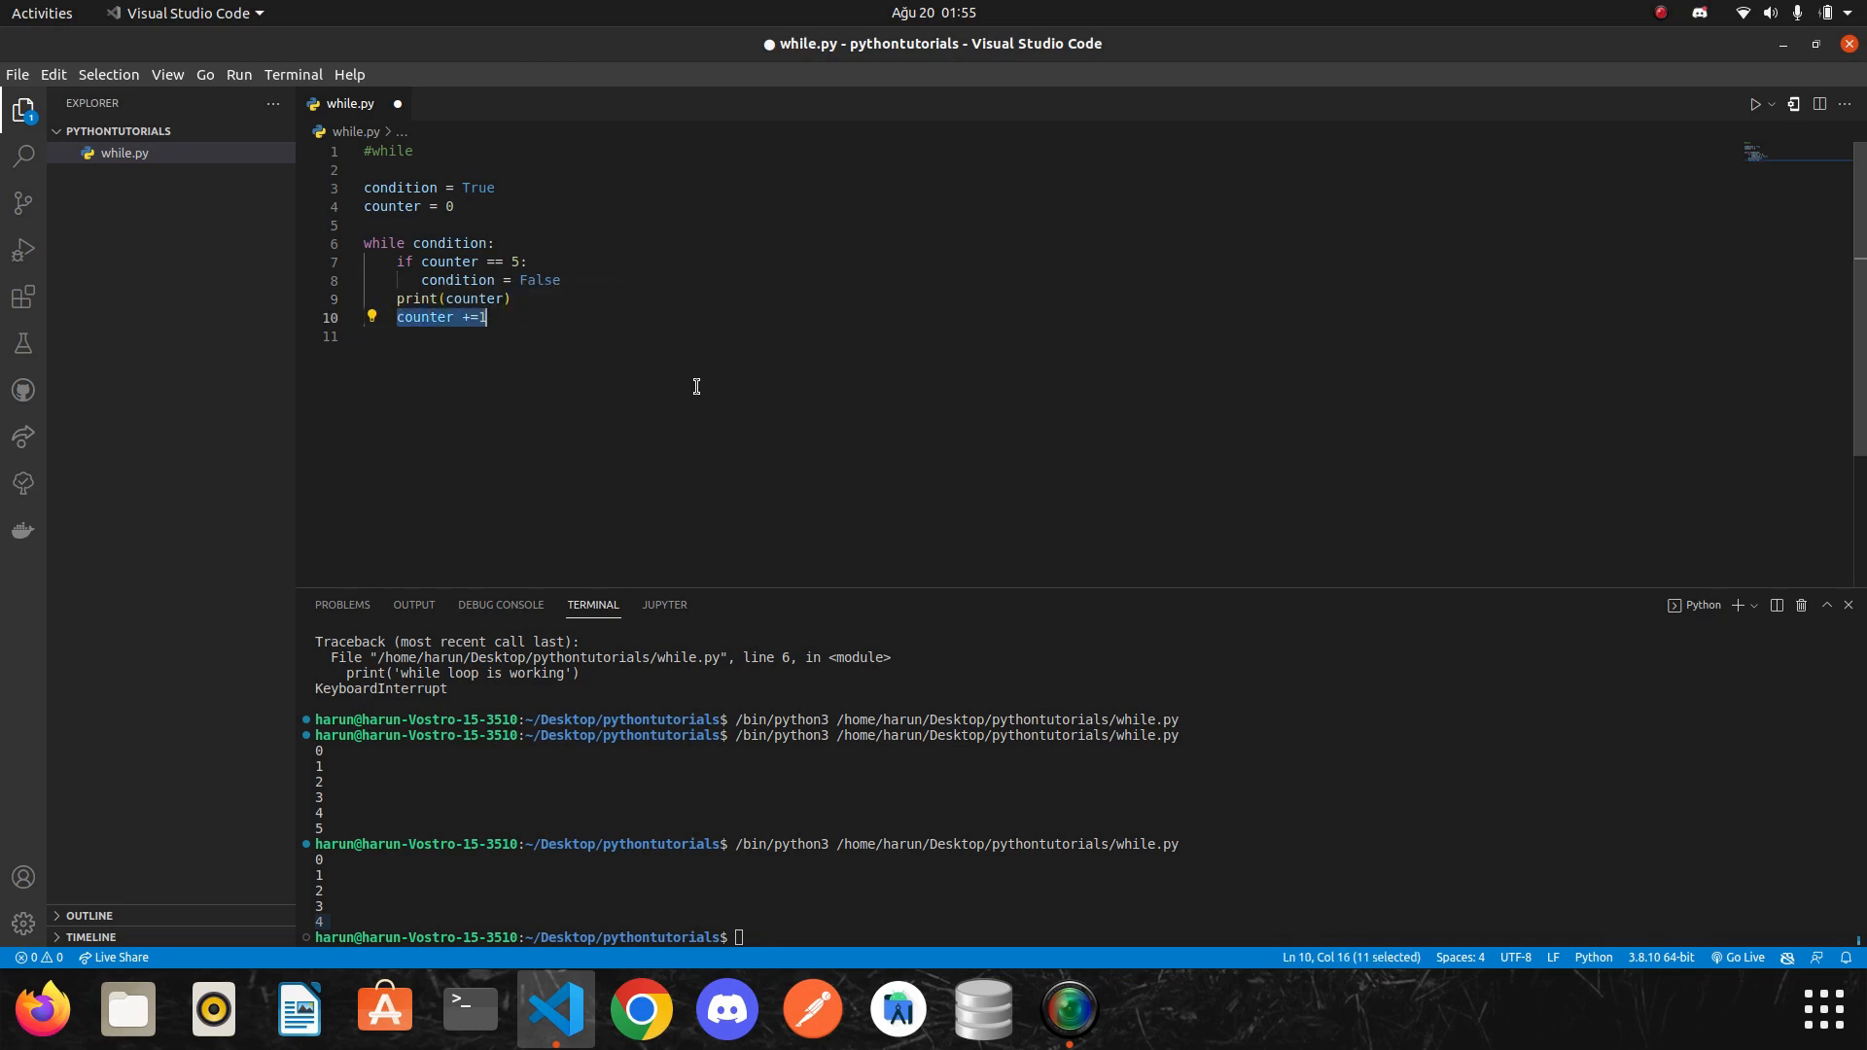
mouse_move(550, 321)
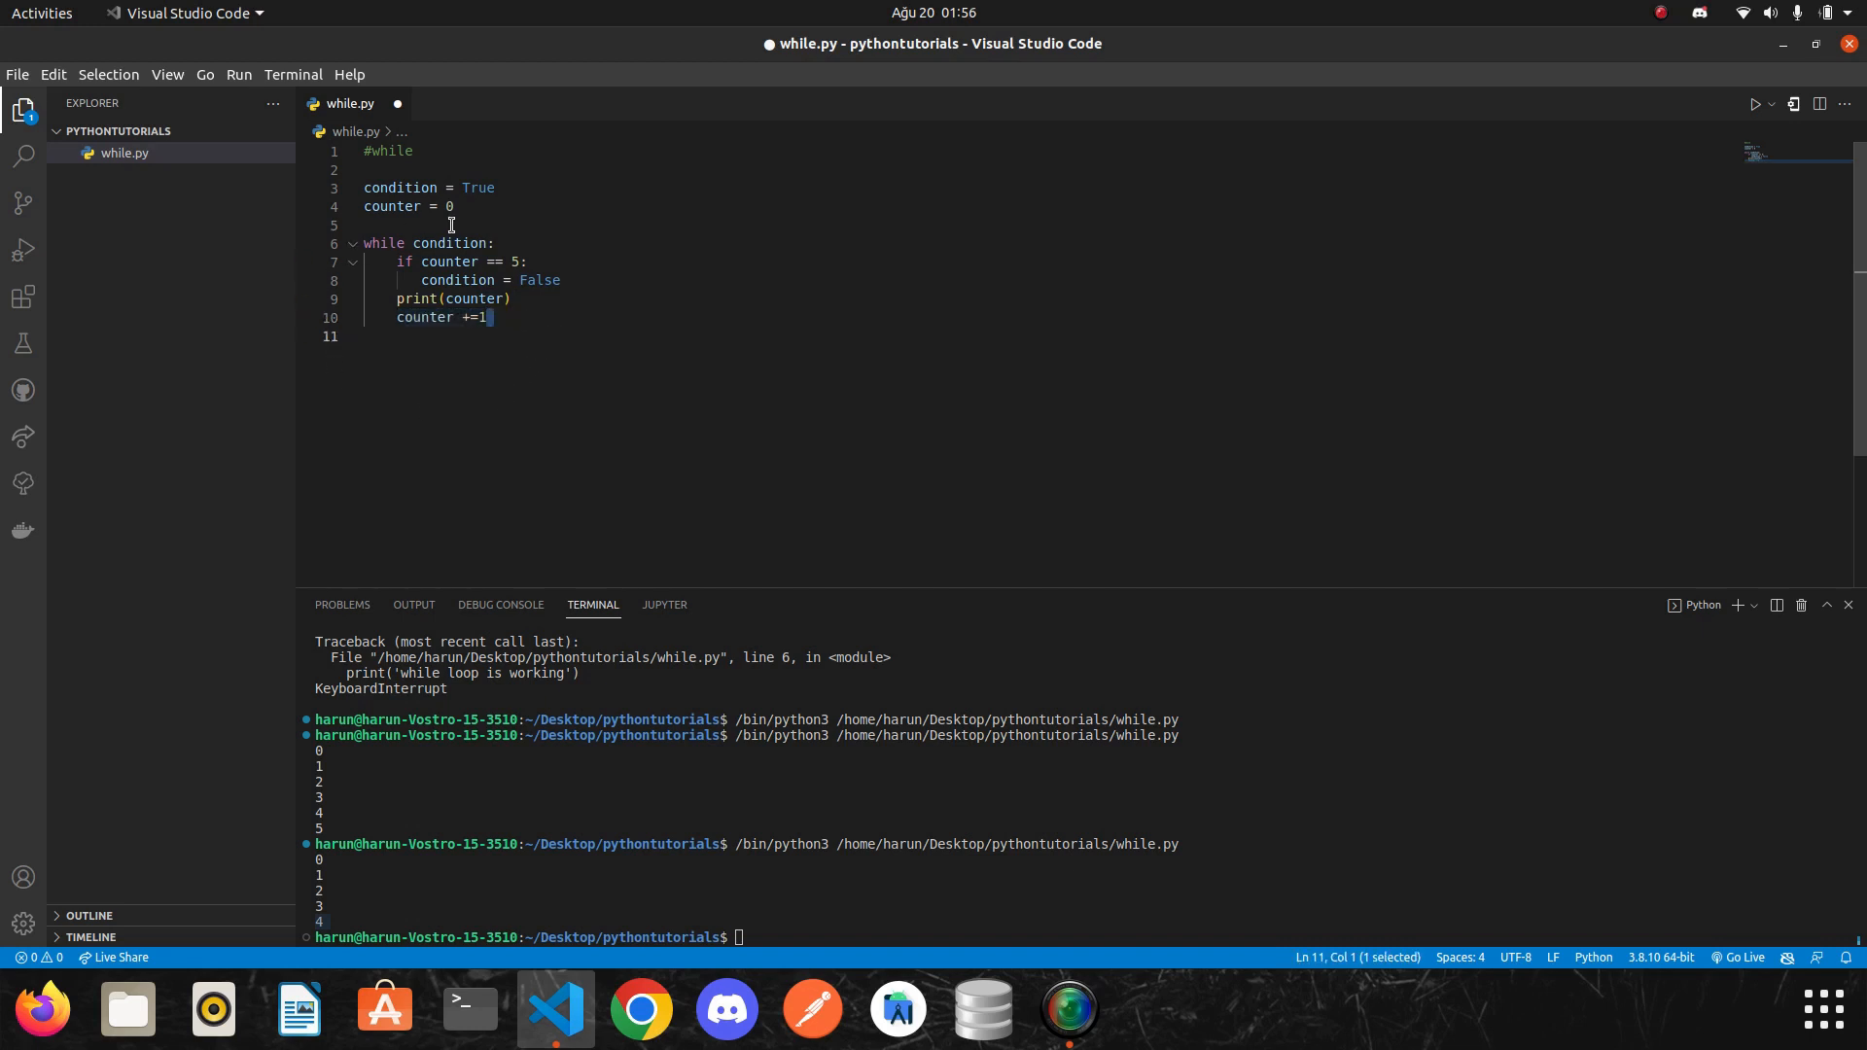
double_click(457, 280)
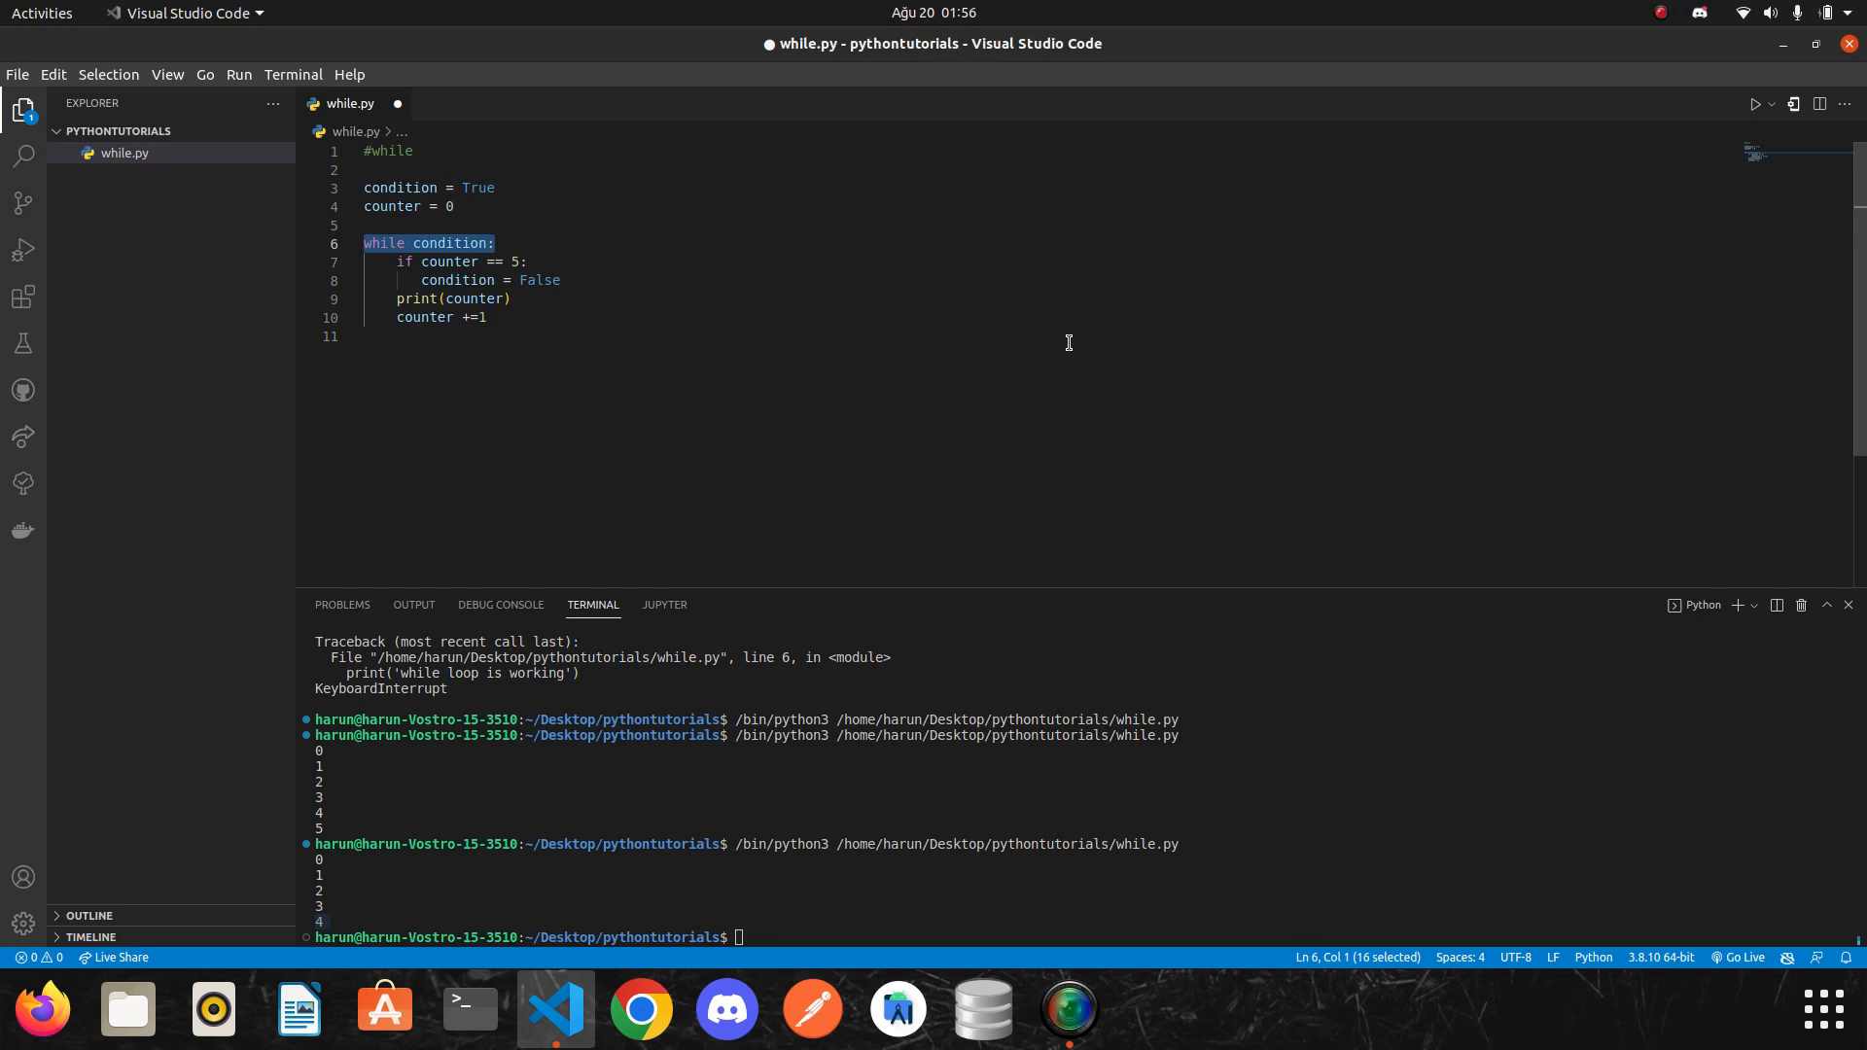
mouse_move(574, 280)
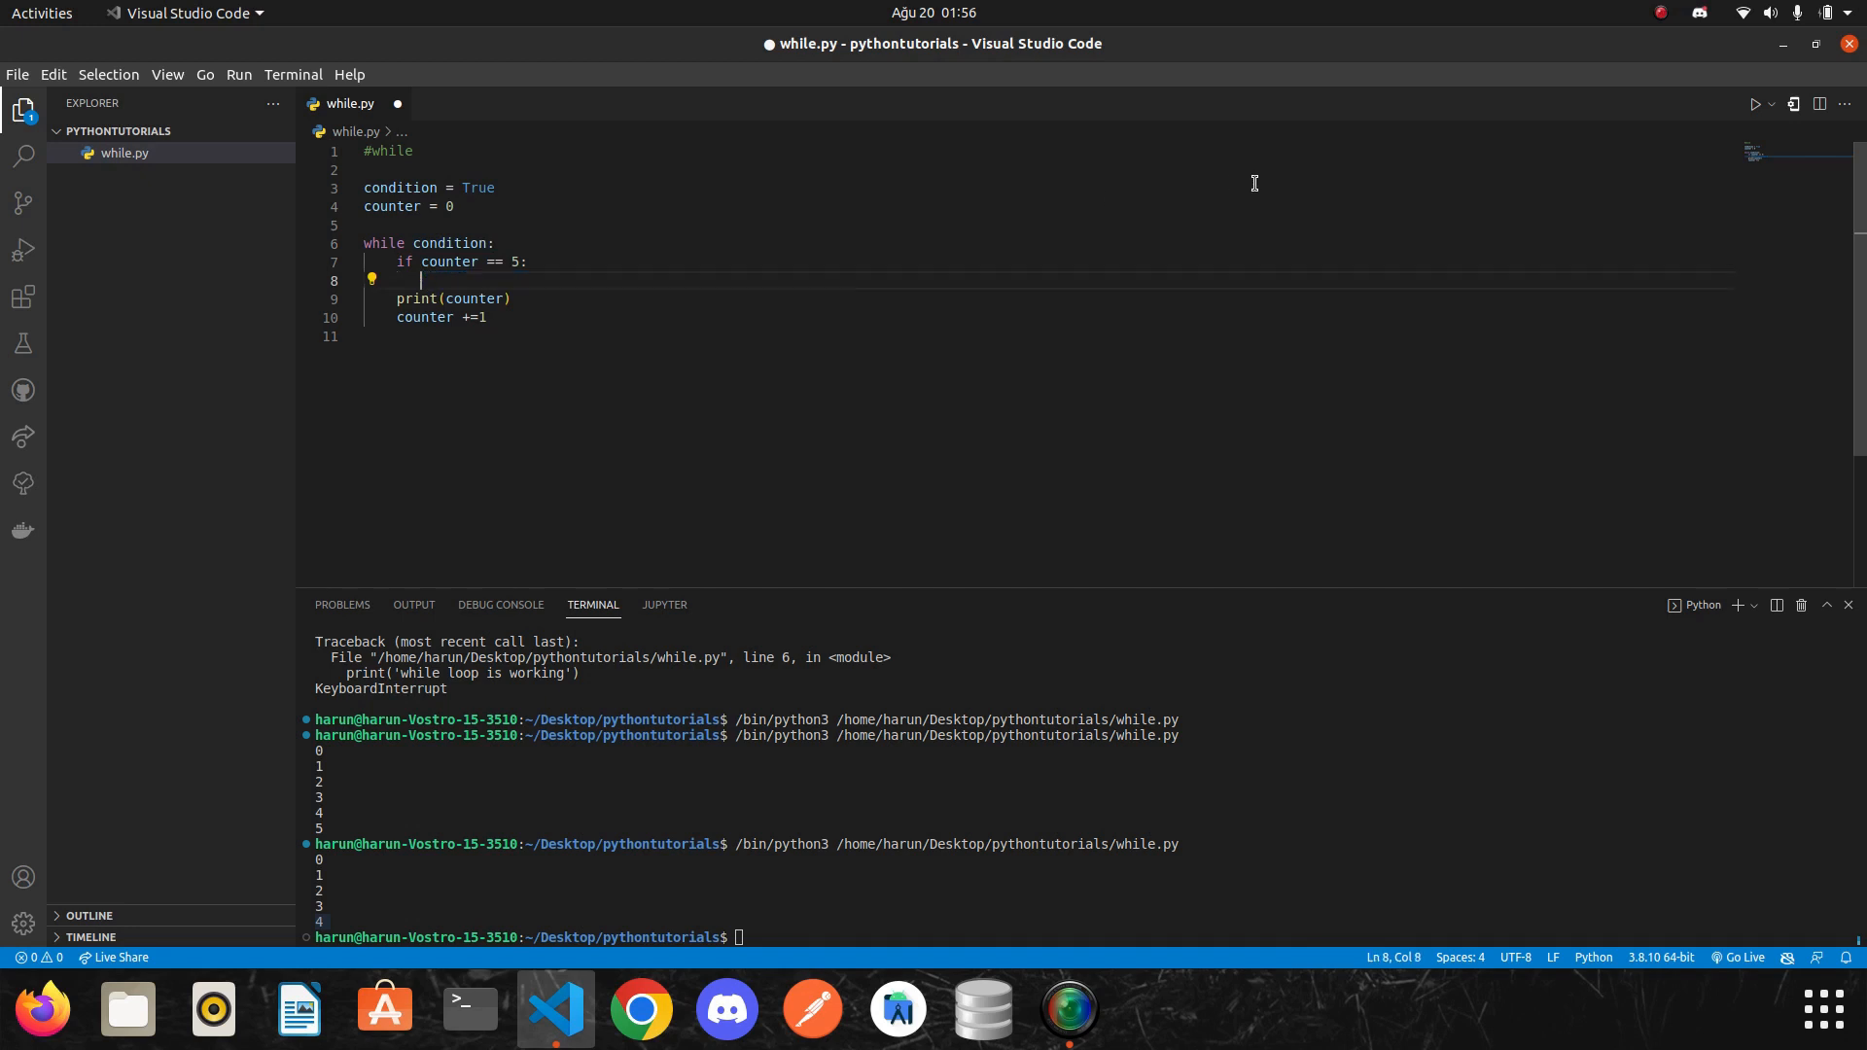
Swap condition = False inside the if block for break again.
type("break")
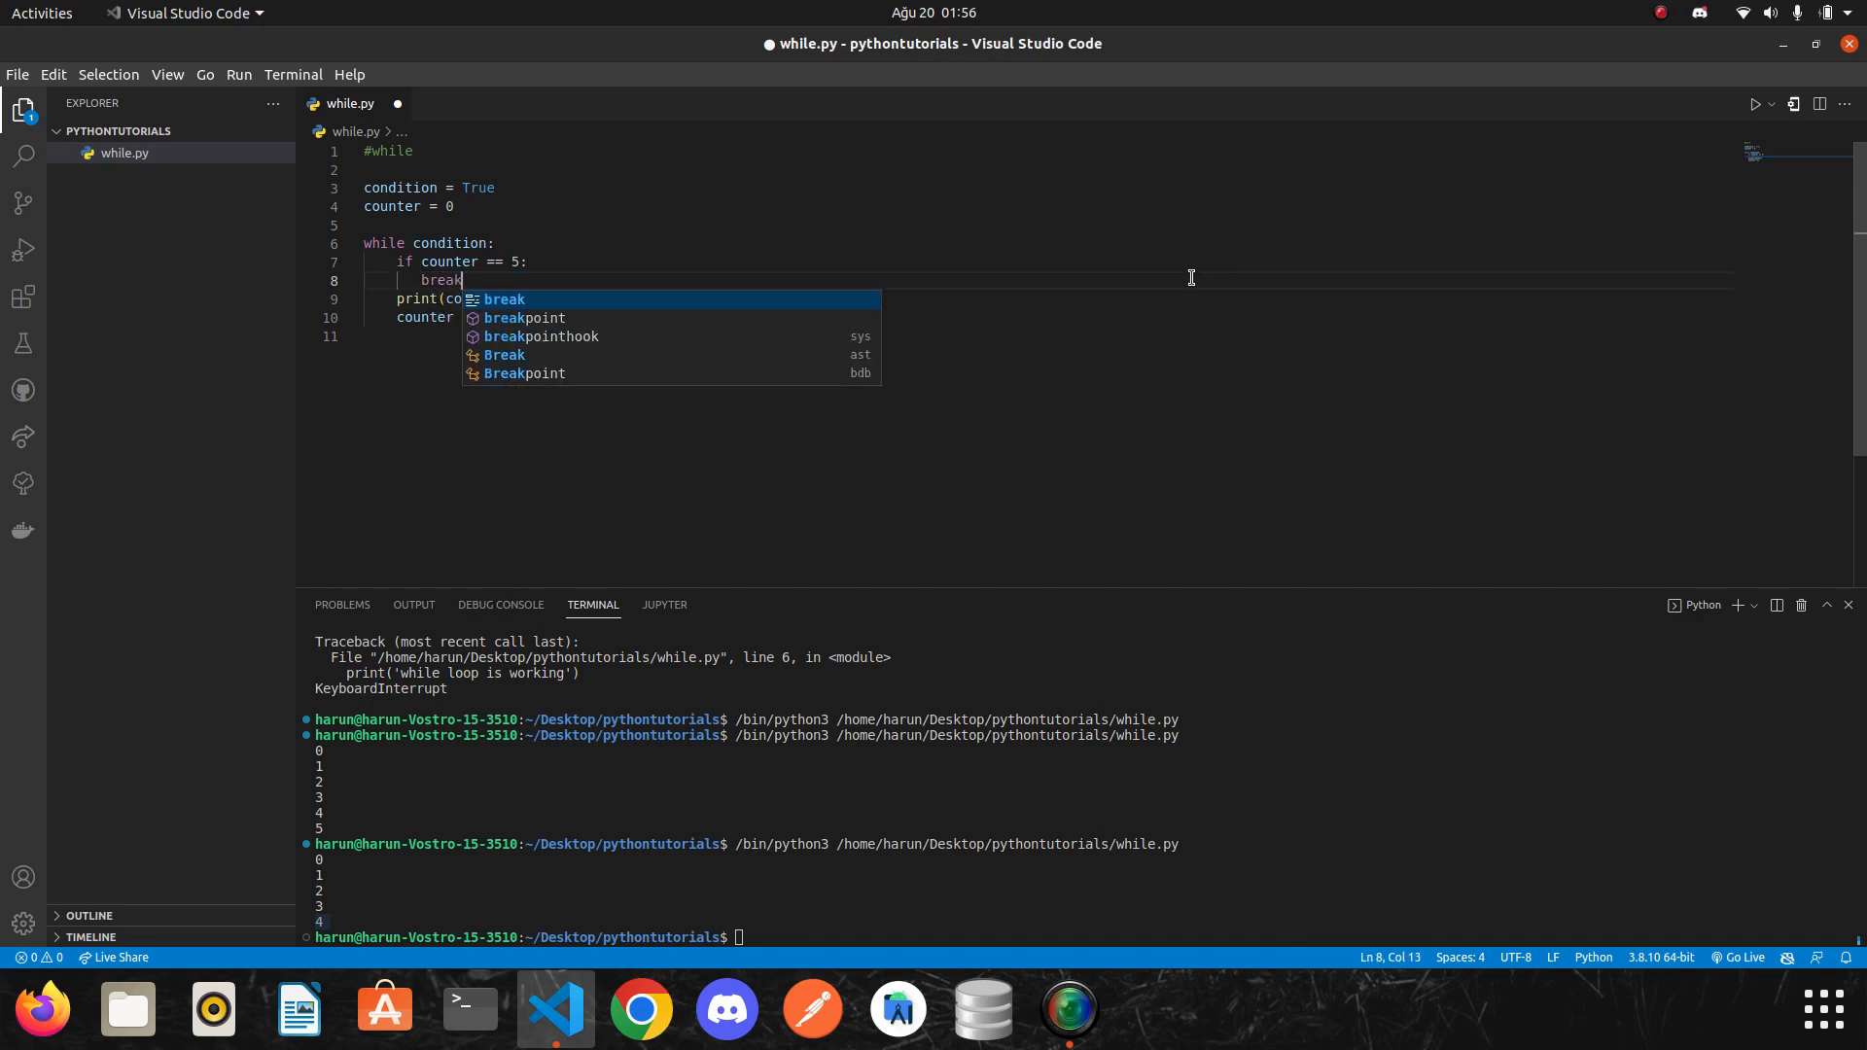
key("Escape")
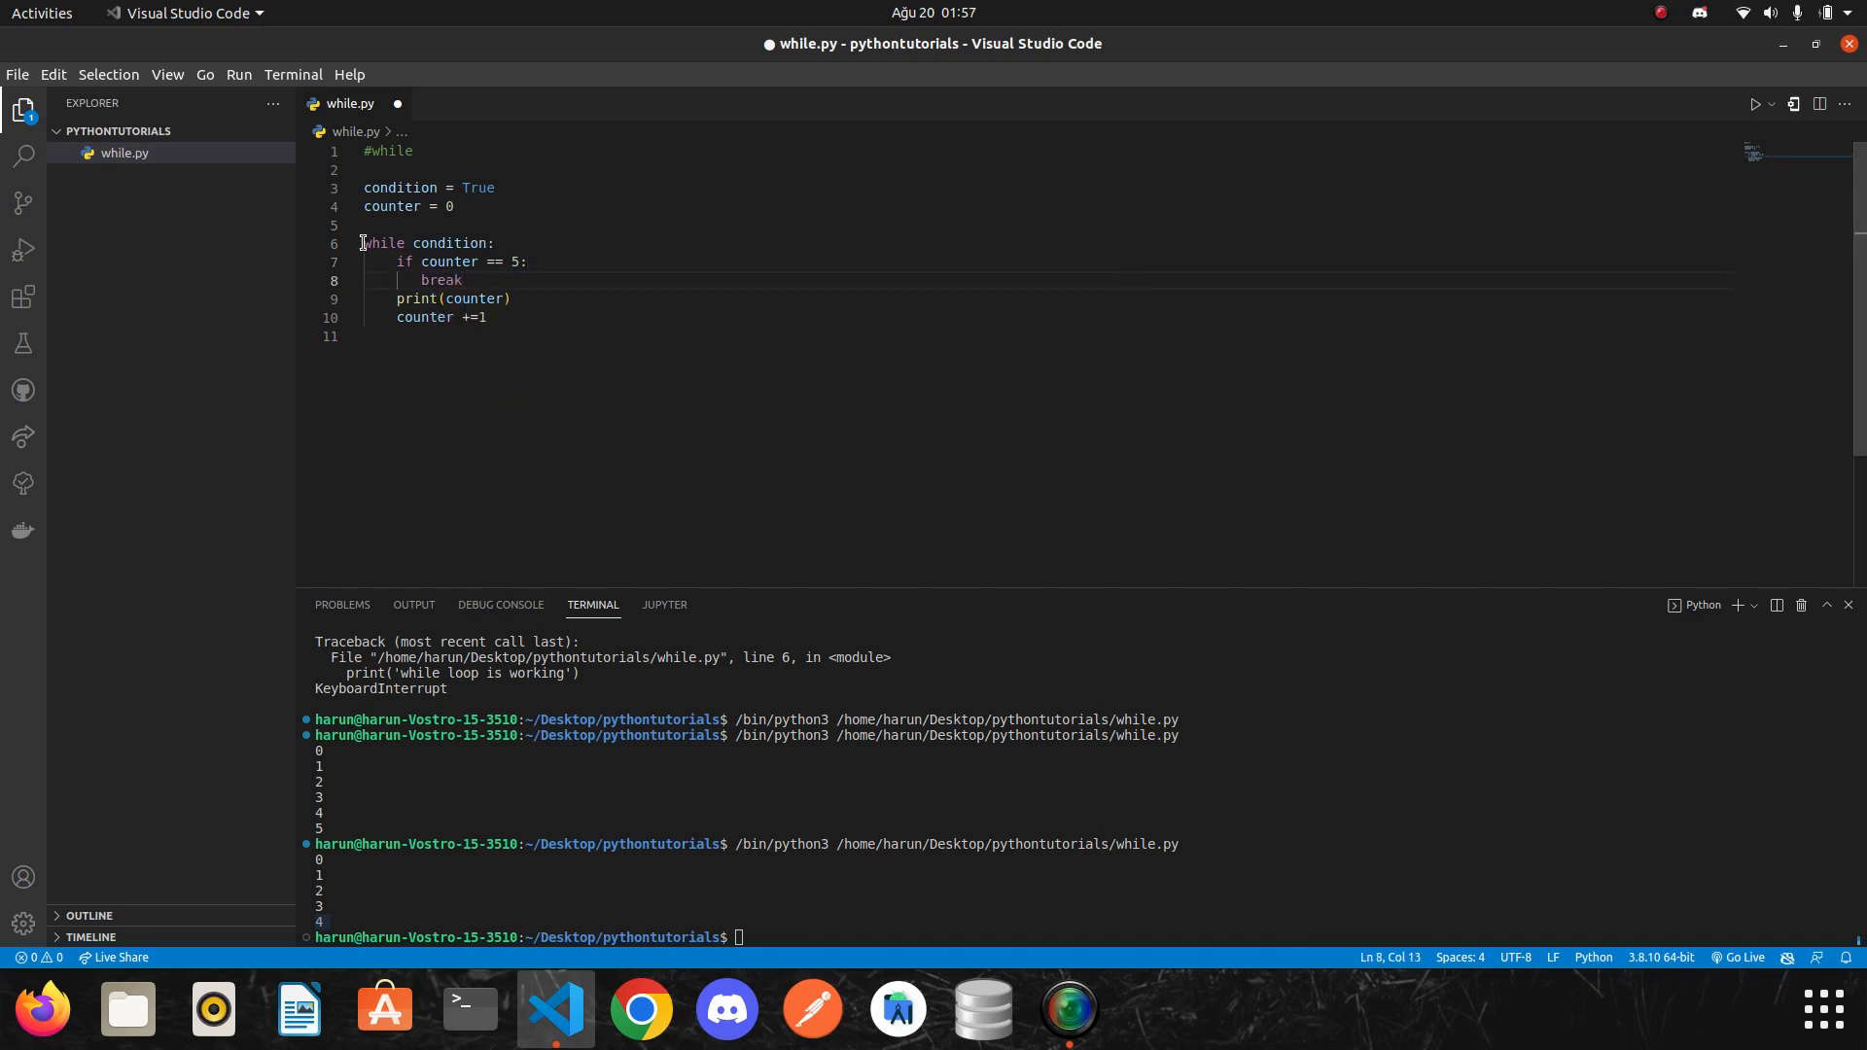
double_click(440, 280)
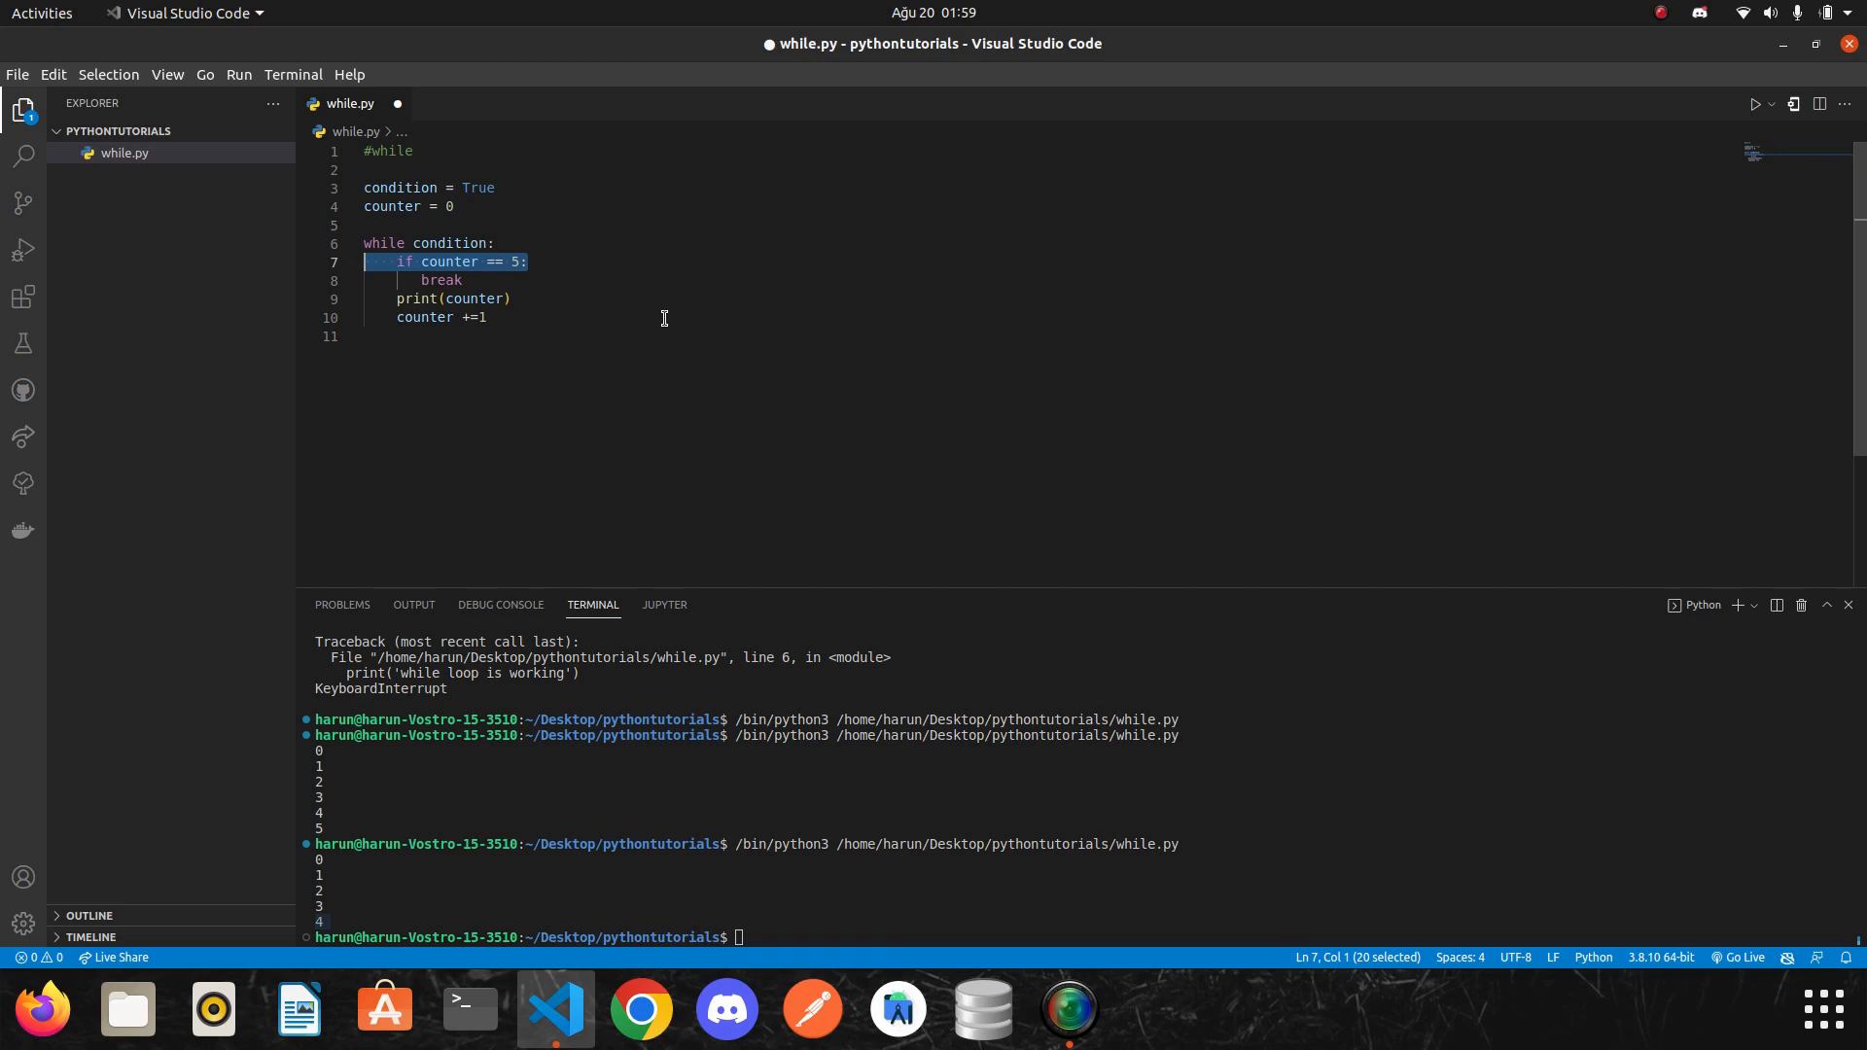
mouse_move(445, 229)
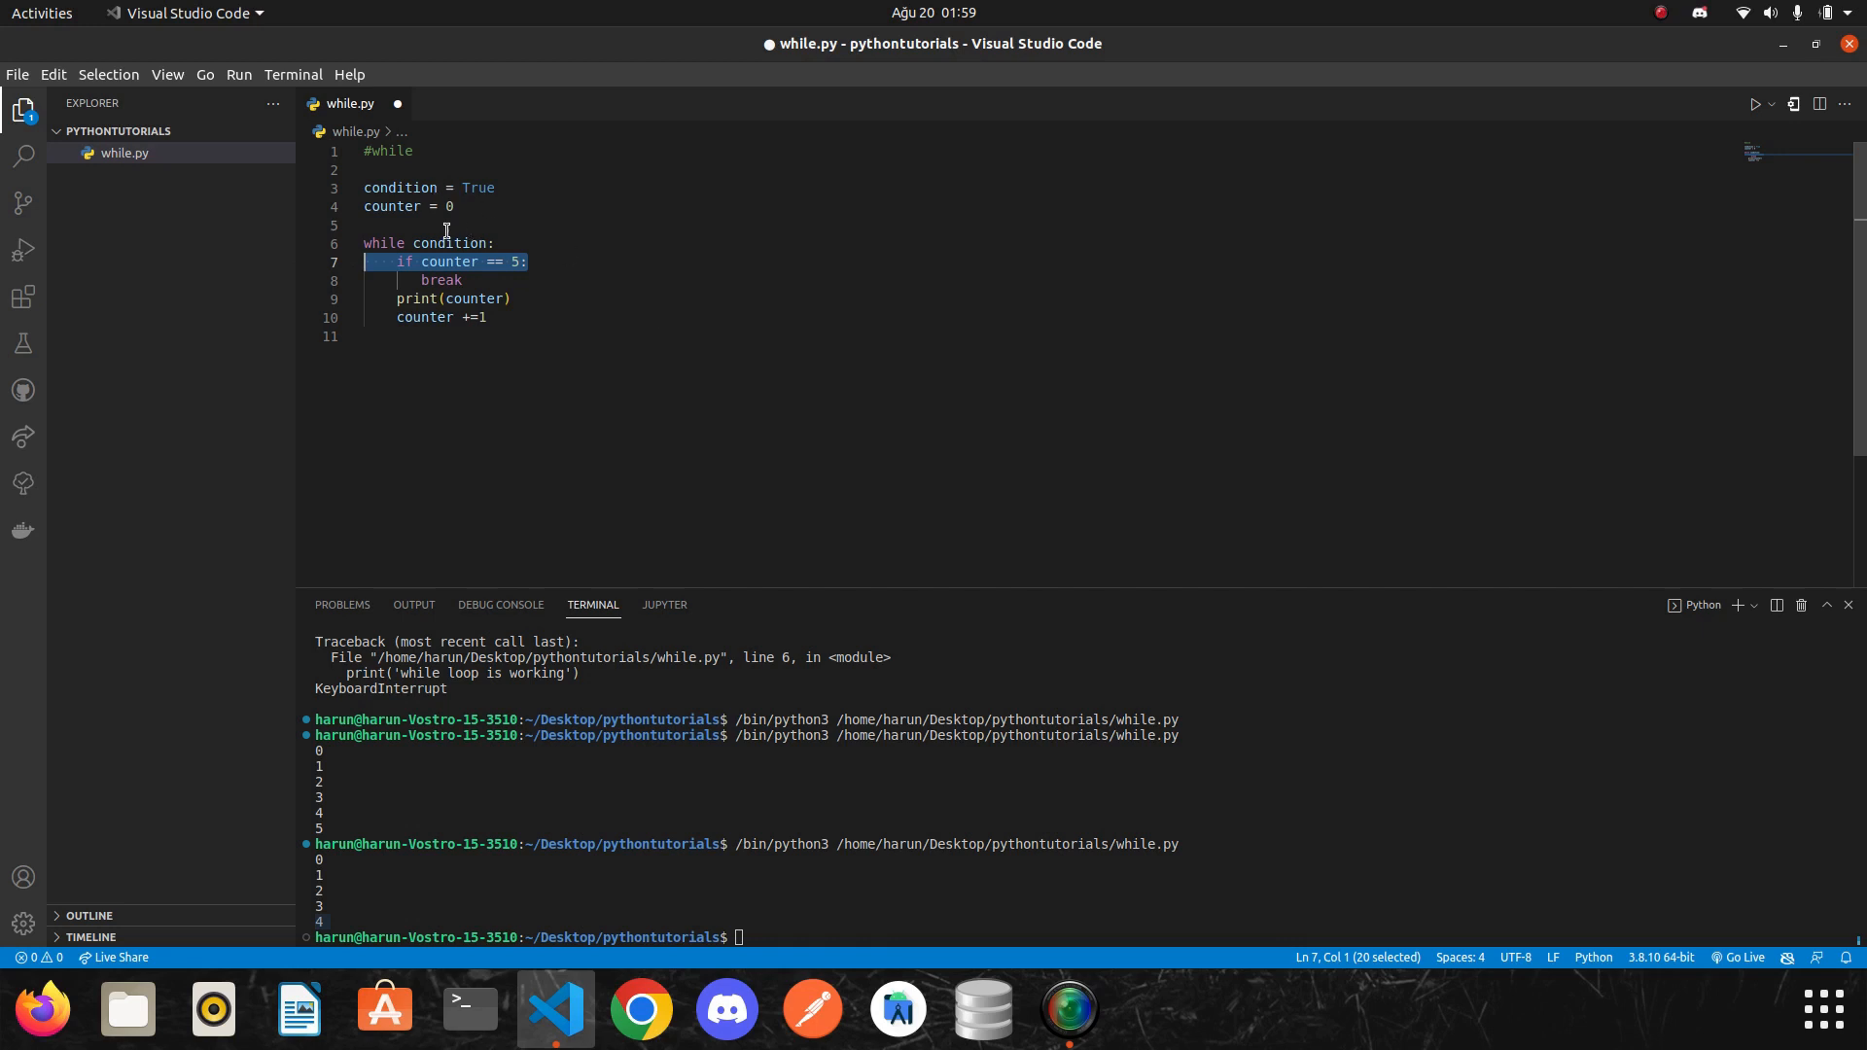
Delete the if counter == 5 / break block and change the header to while counter :.
left_click(518, 243)
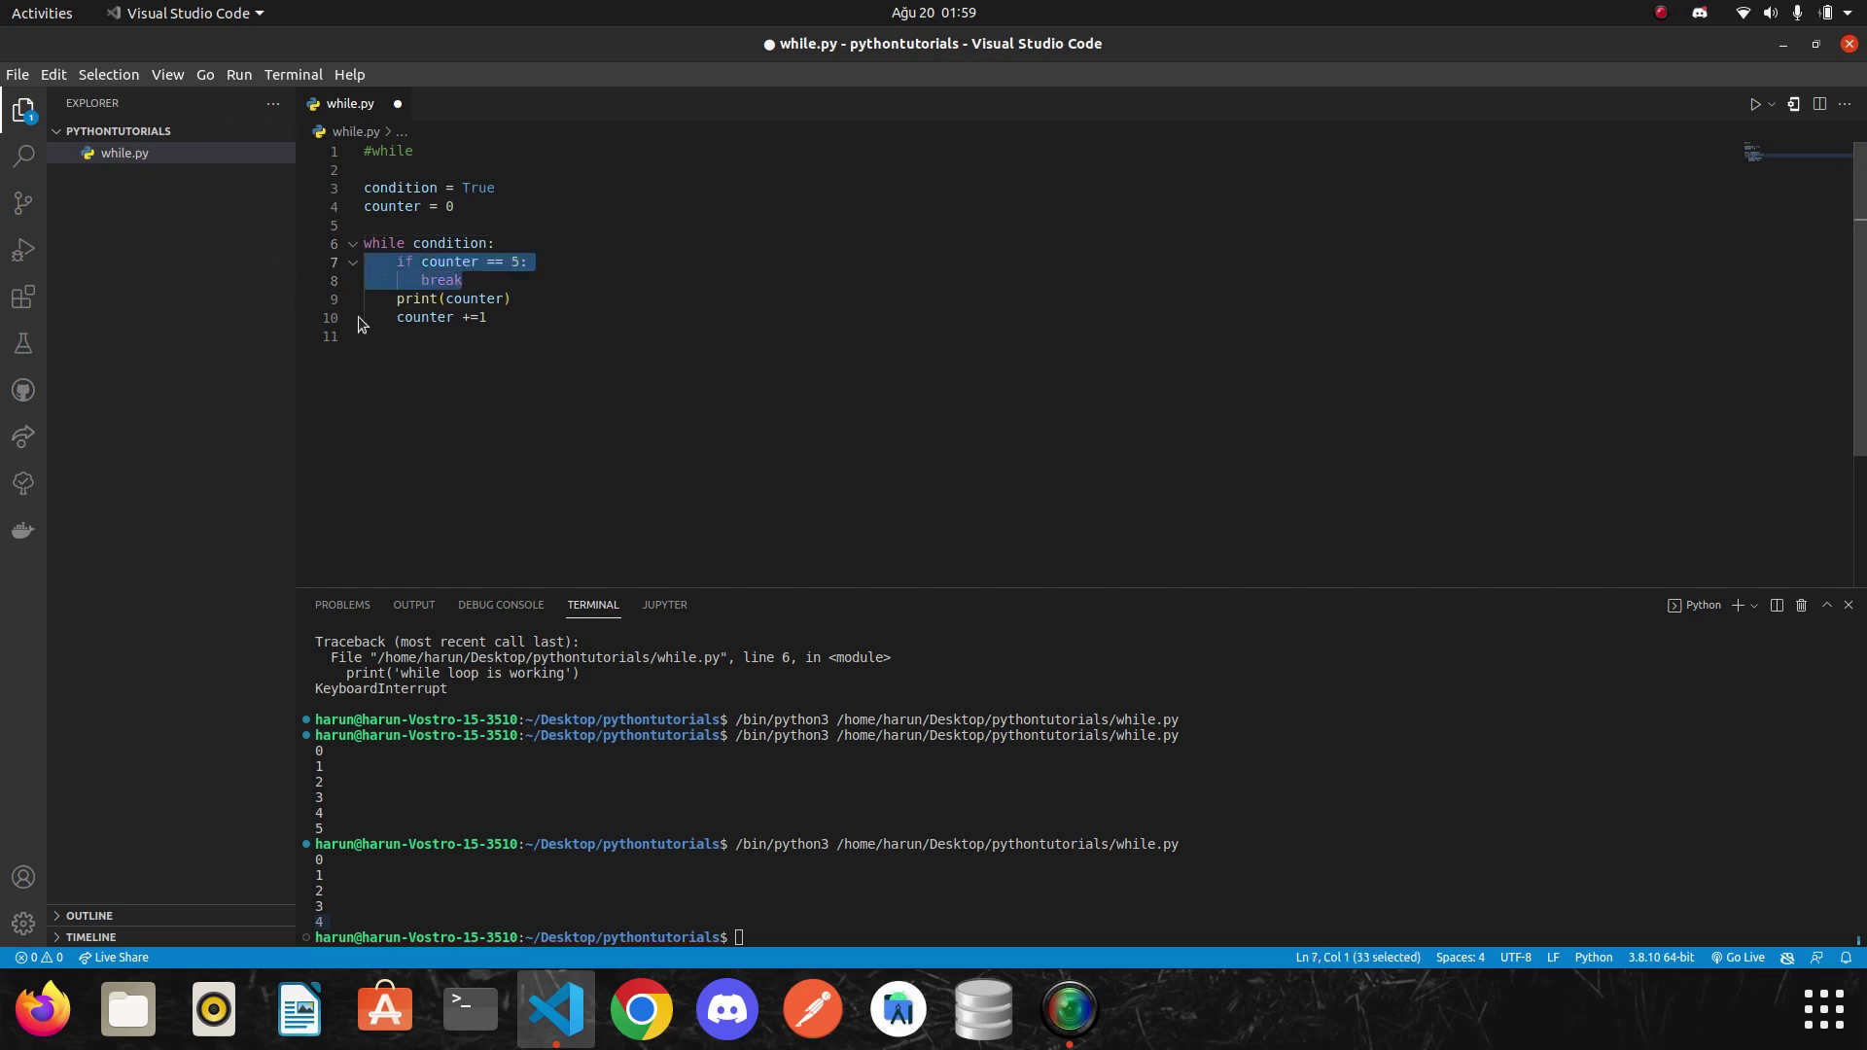
key("Delete")
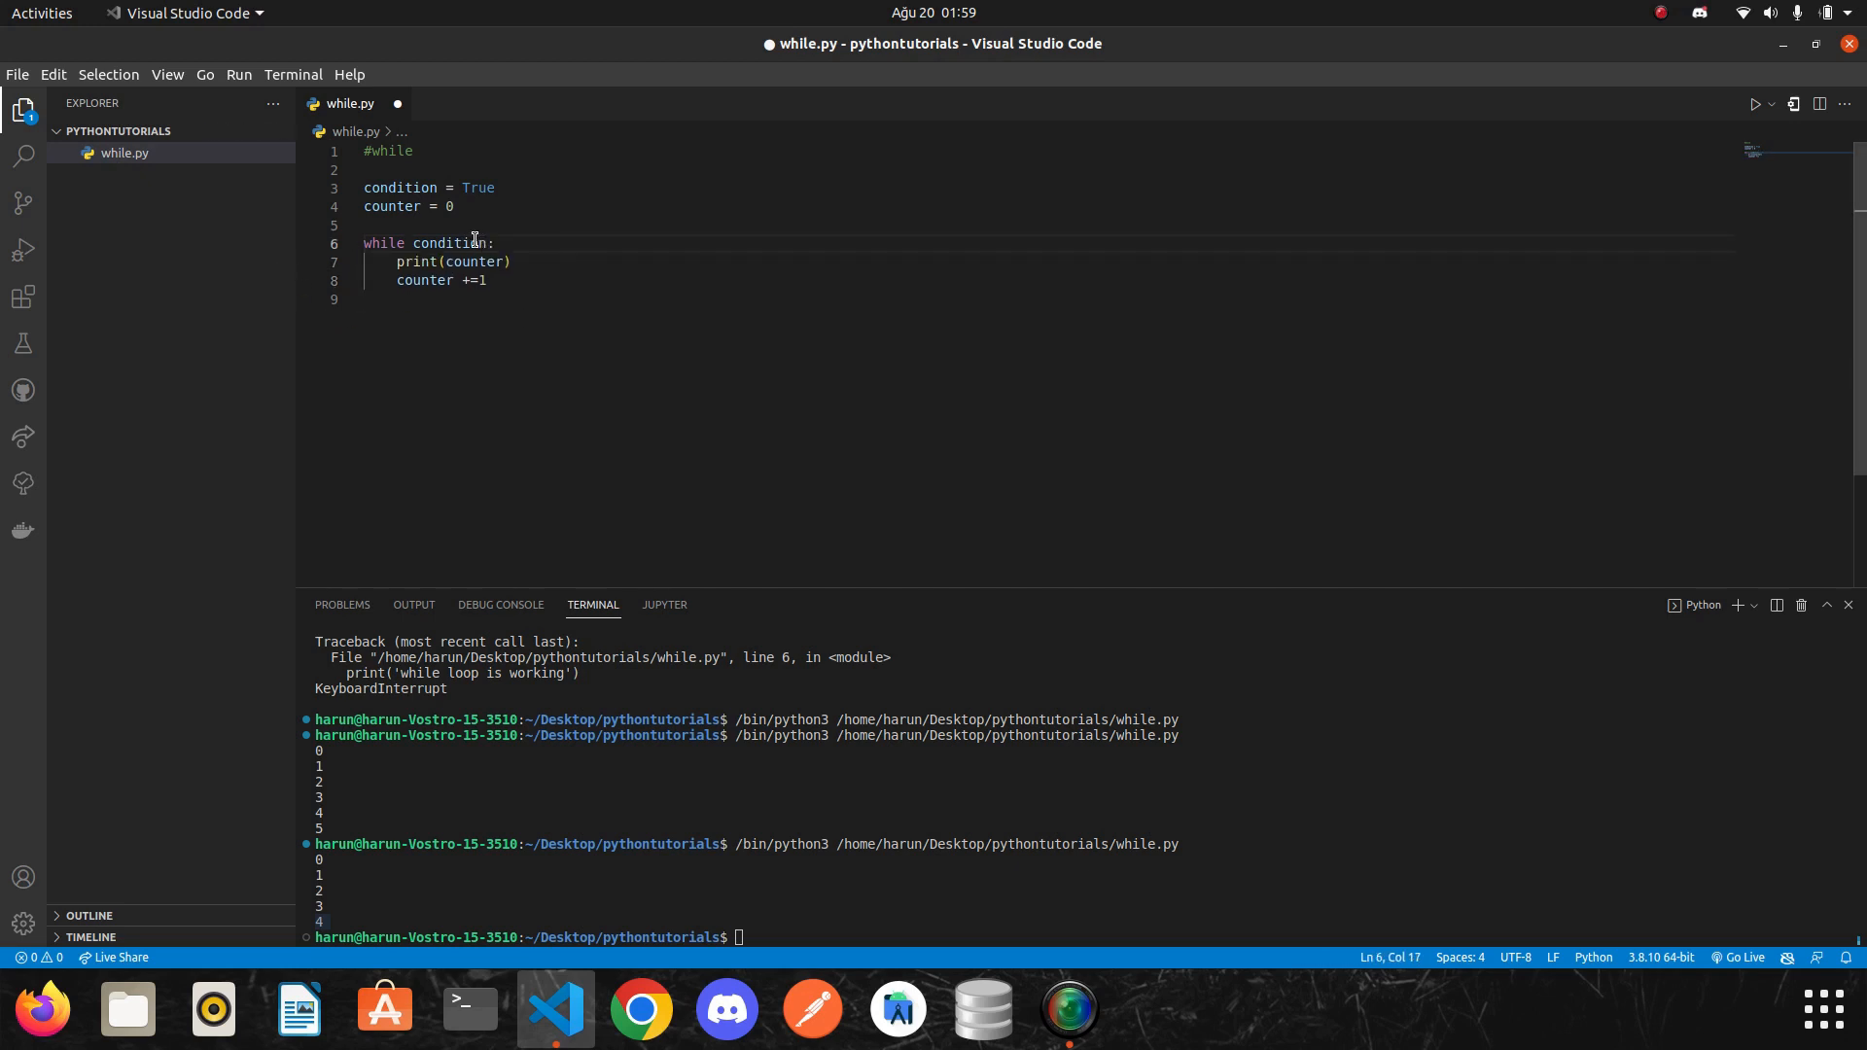
double_click(447, 241)
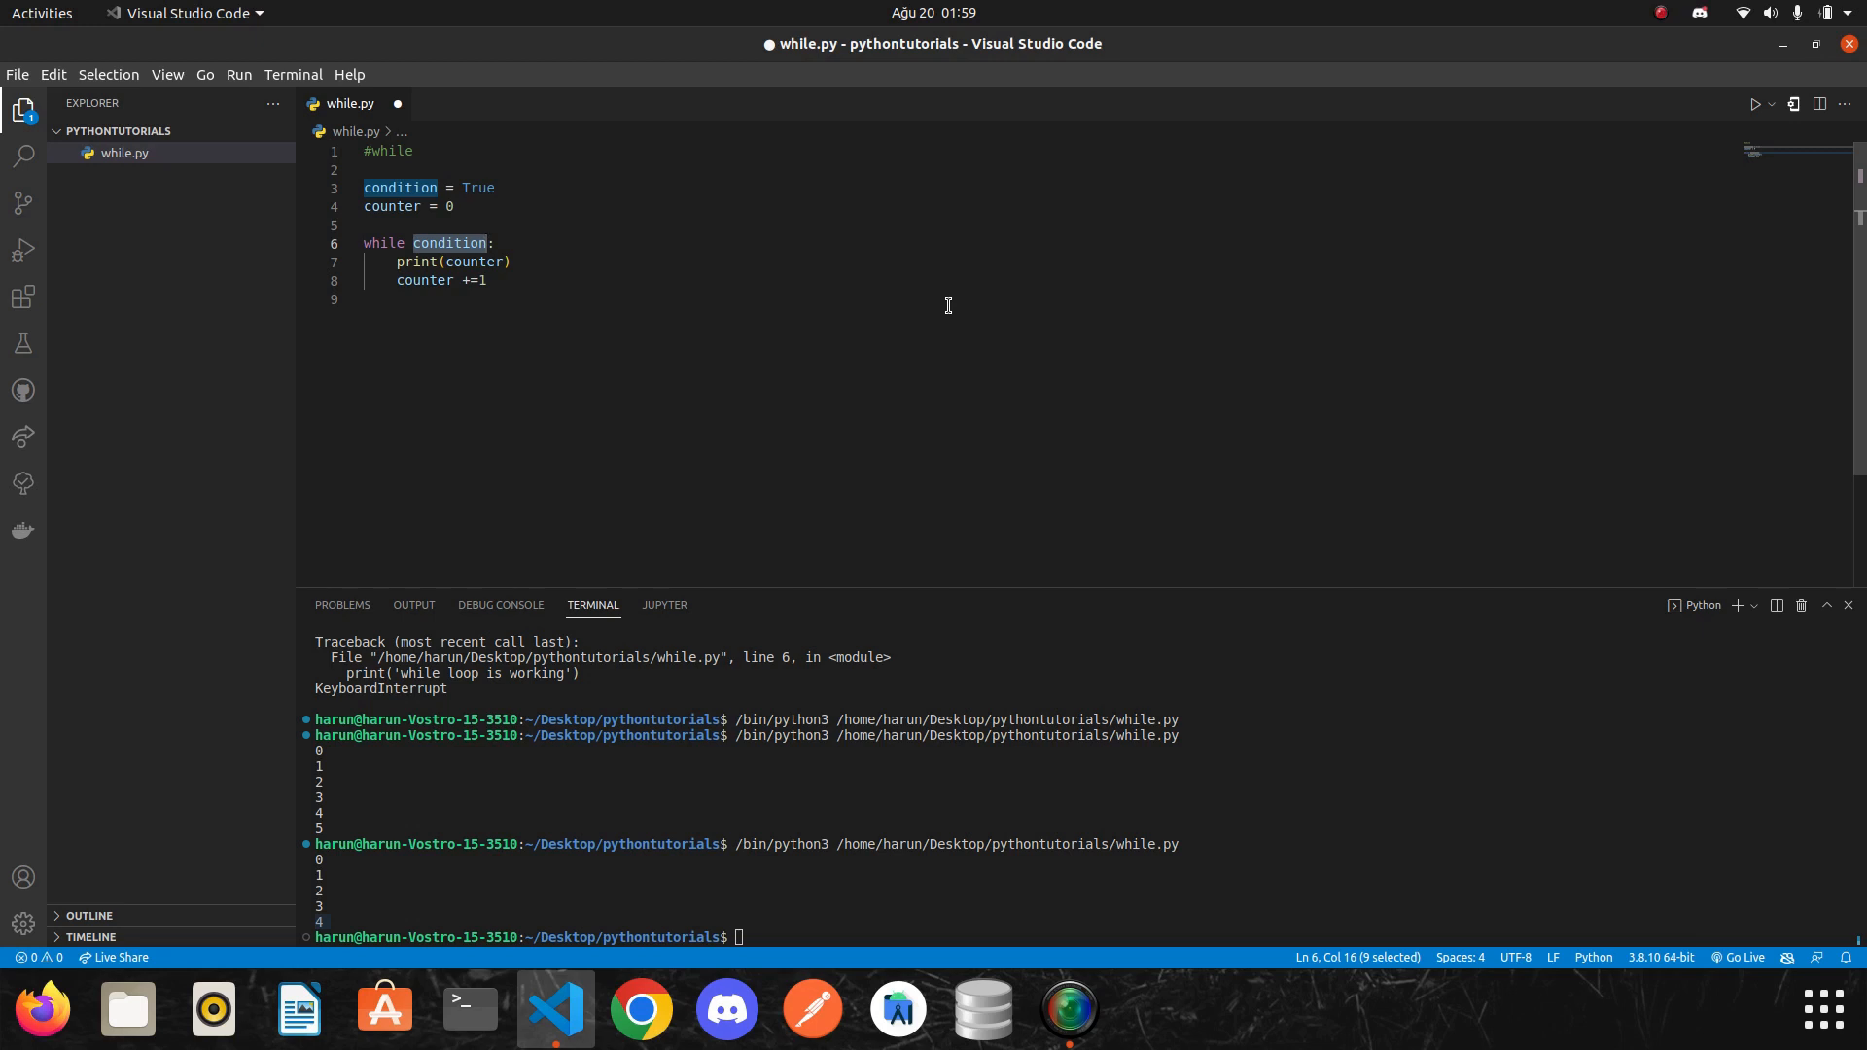
type("counter")
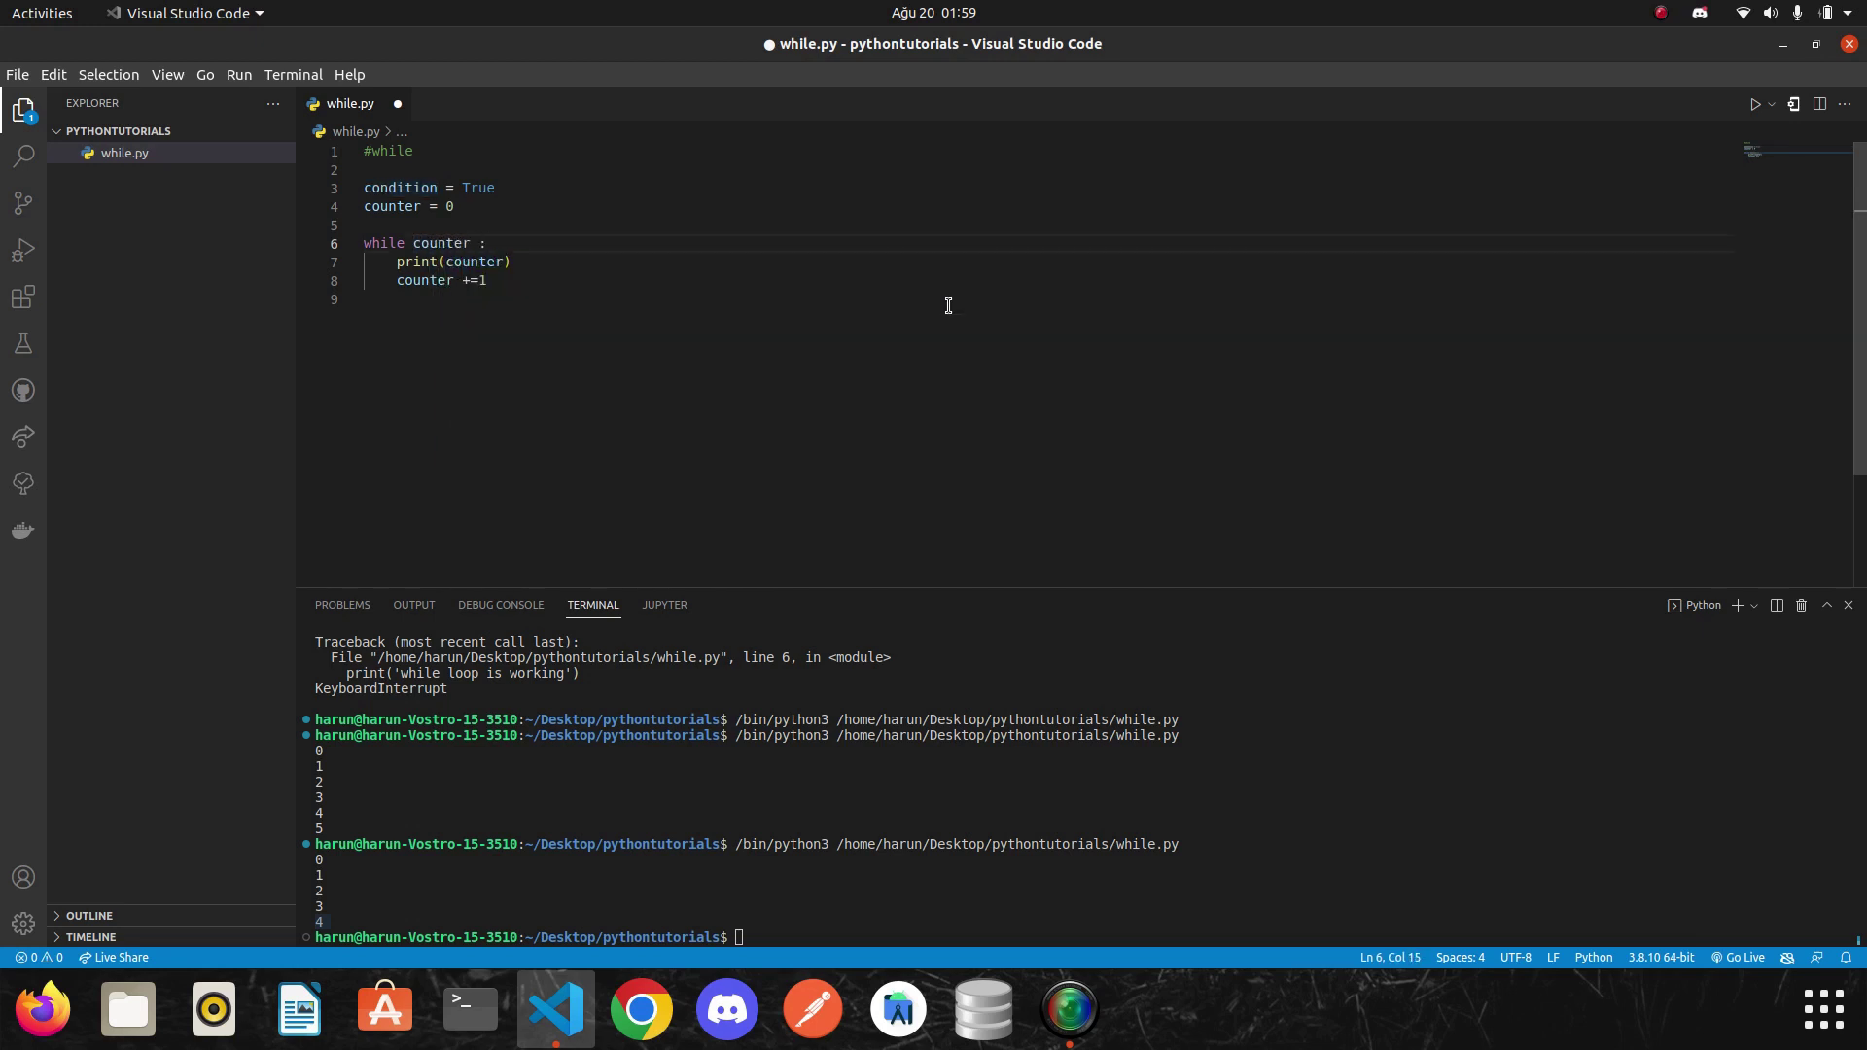